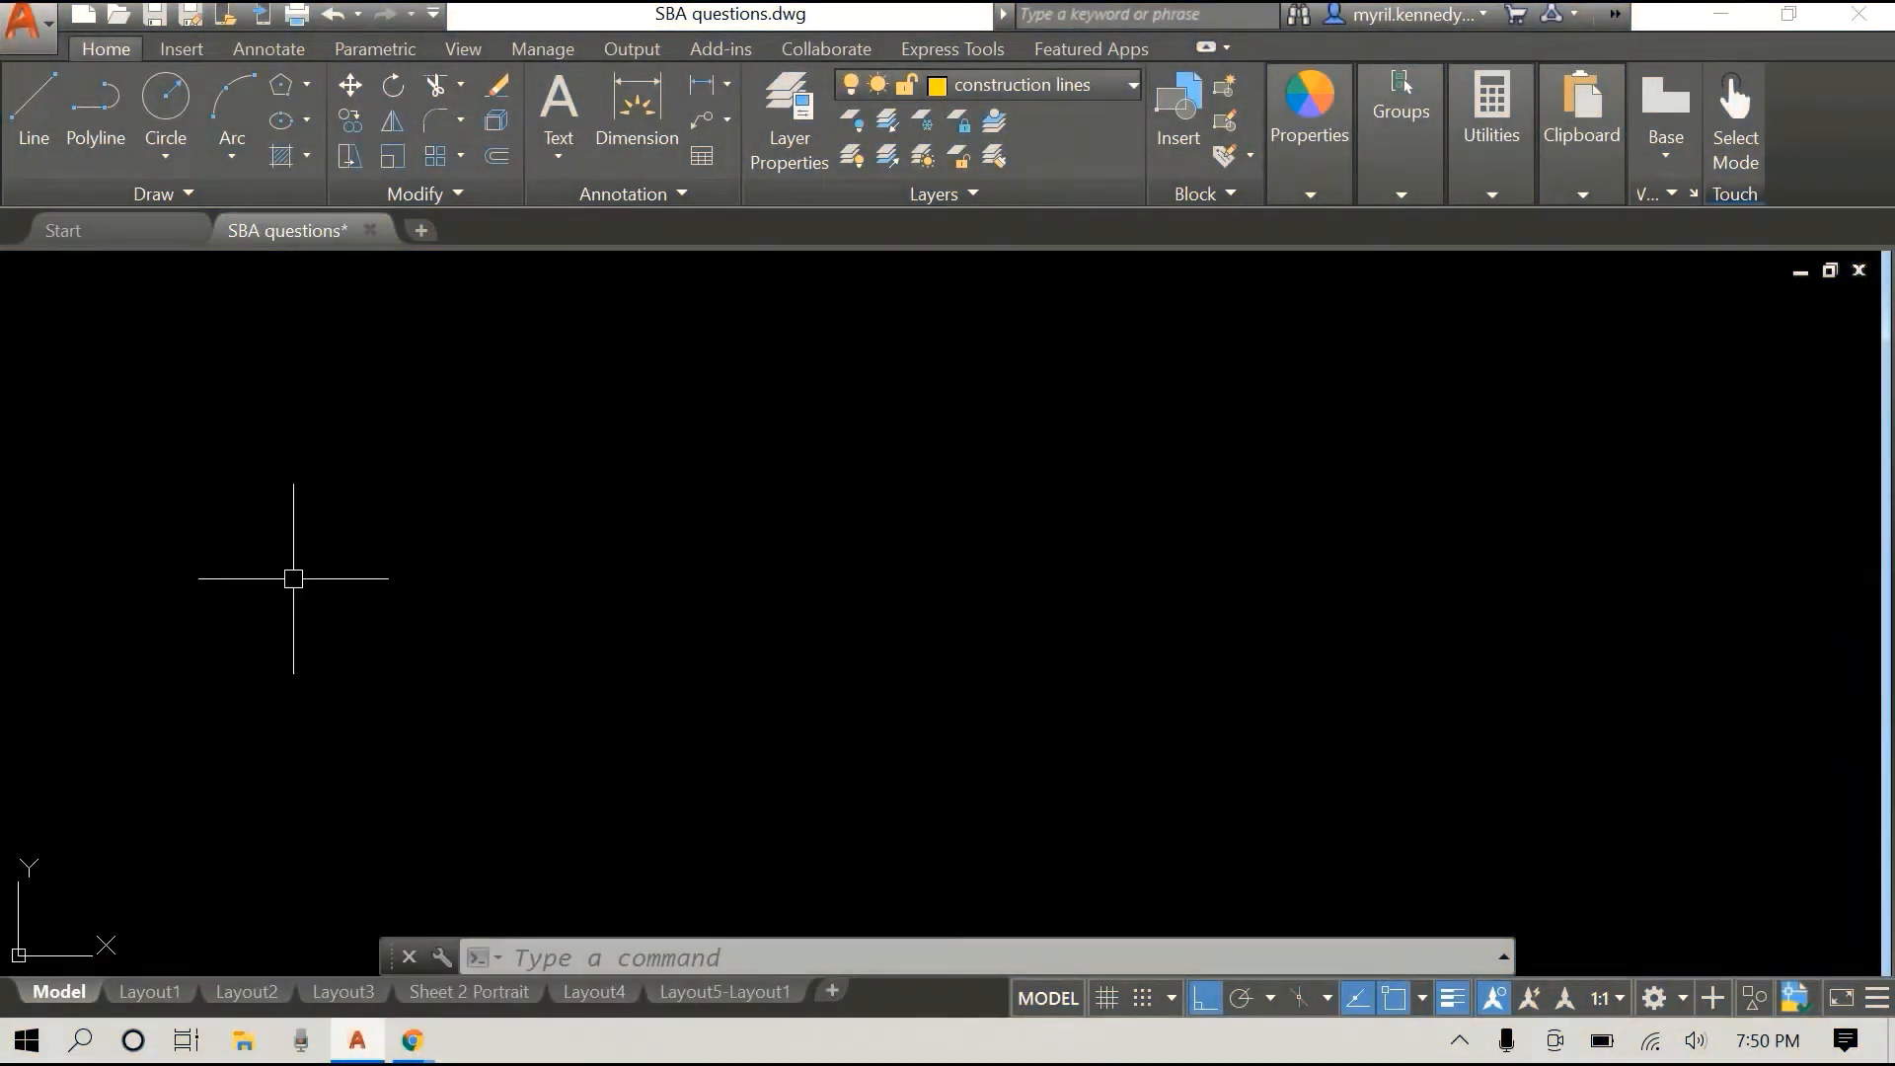
# Step: Draw a 4-sided POLYGON inscribed in a circle of radius 100
pyautogui.write('POLYGON Enter number of sides <5>:')
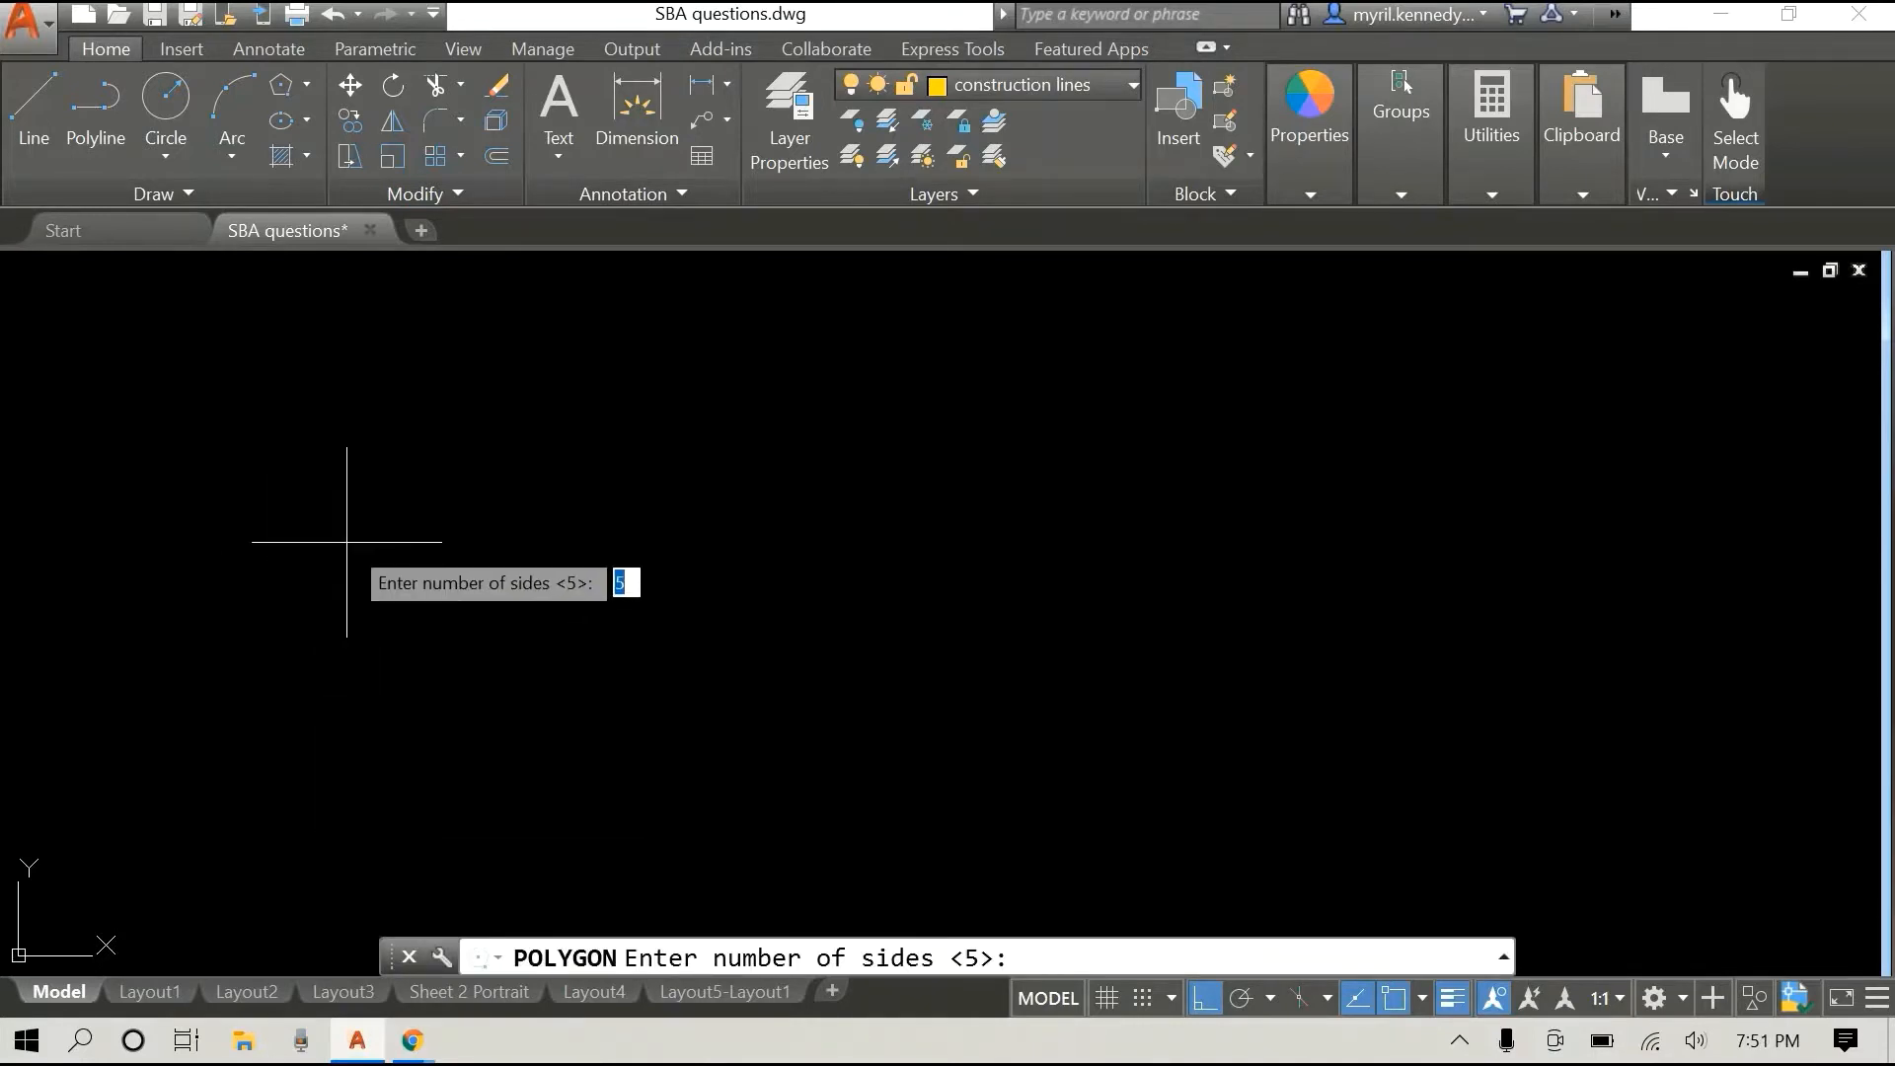
pyautogui.write('4')
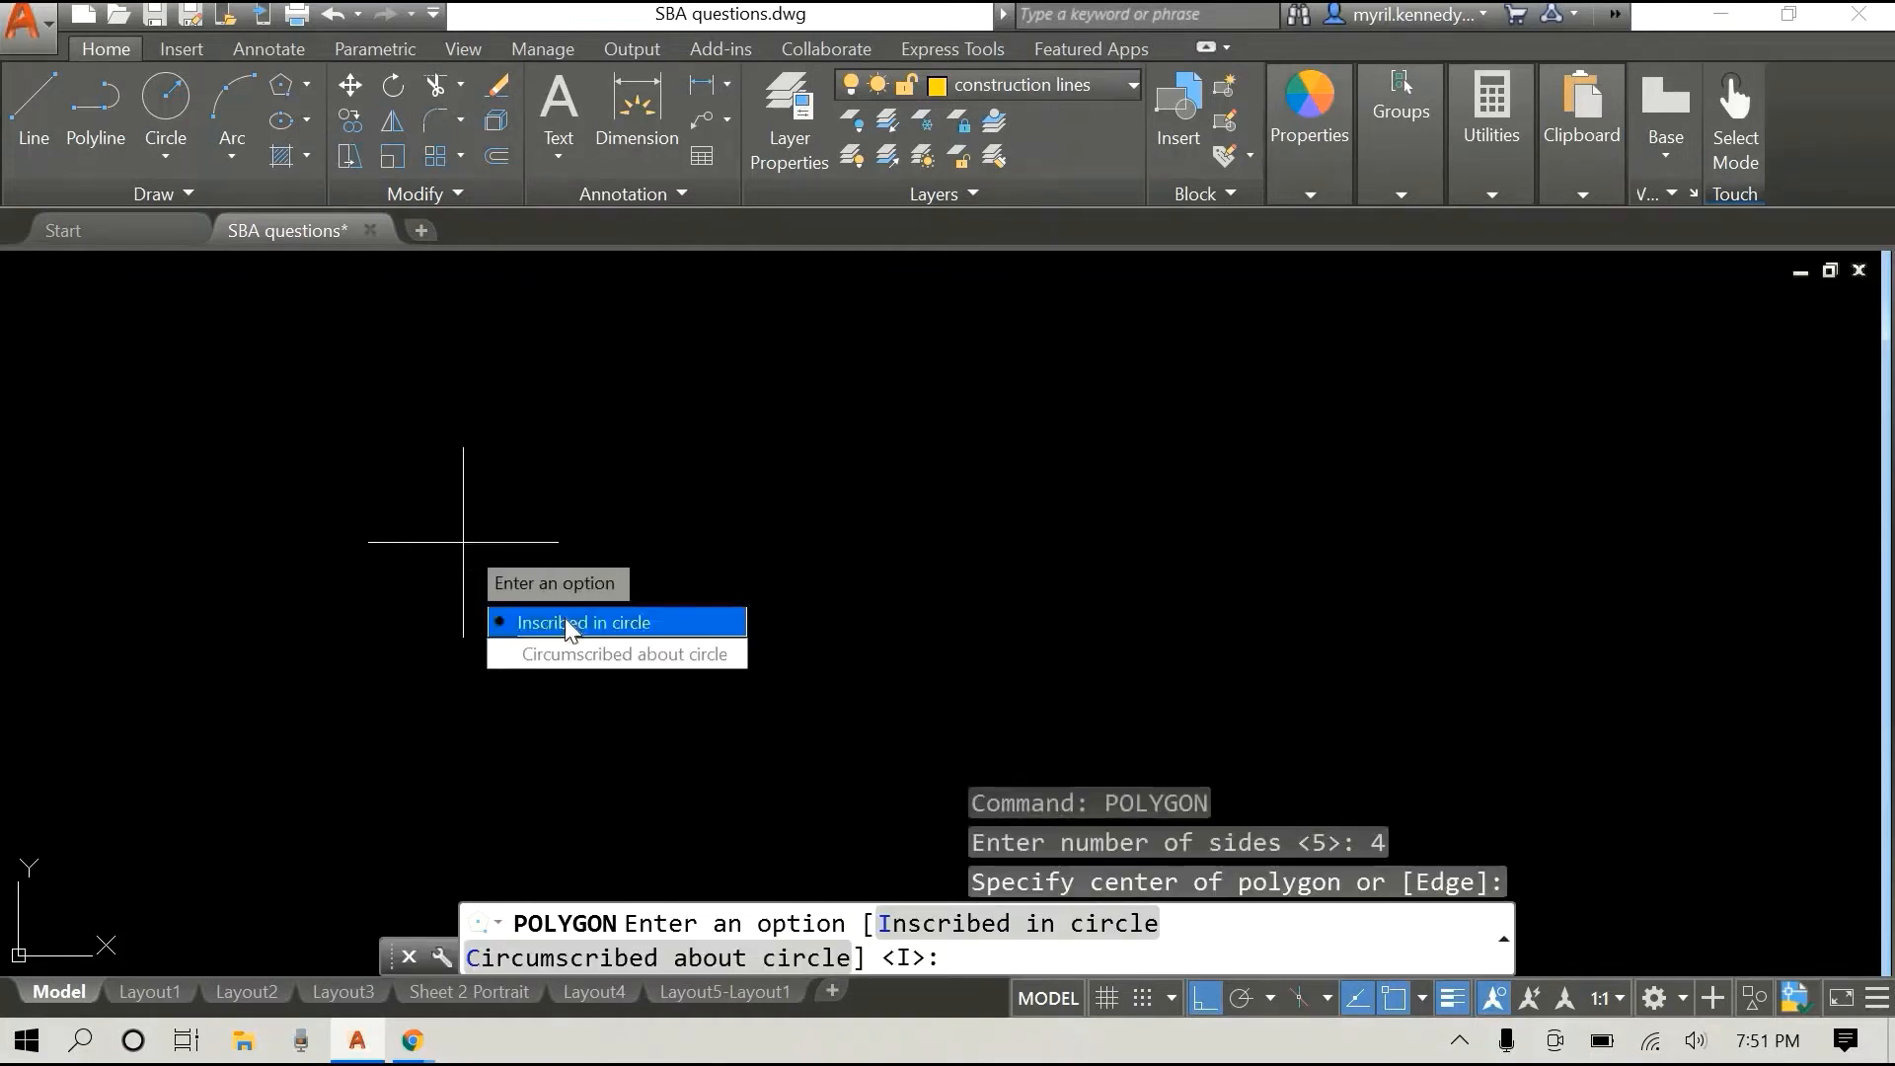
pyautogui.click(581, 622)
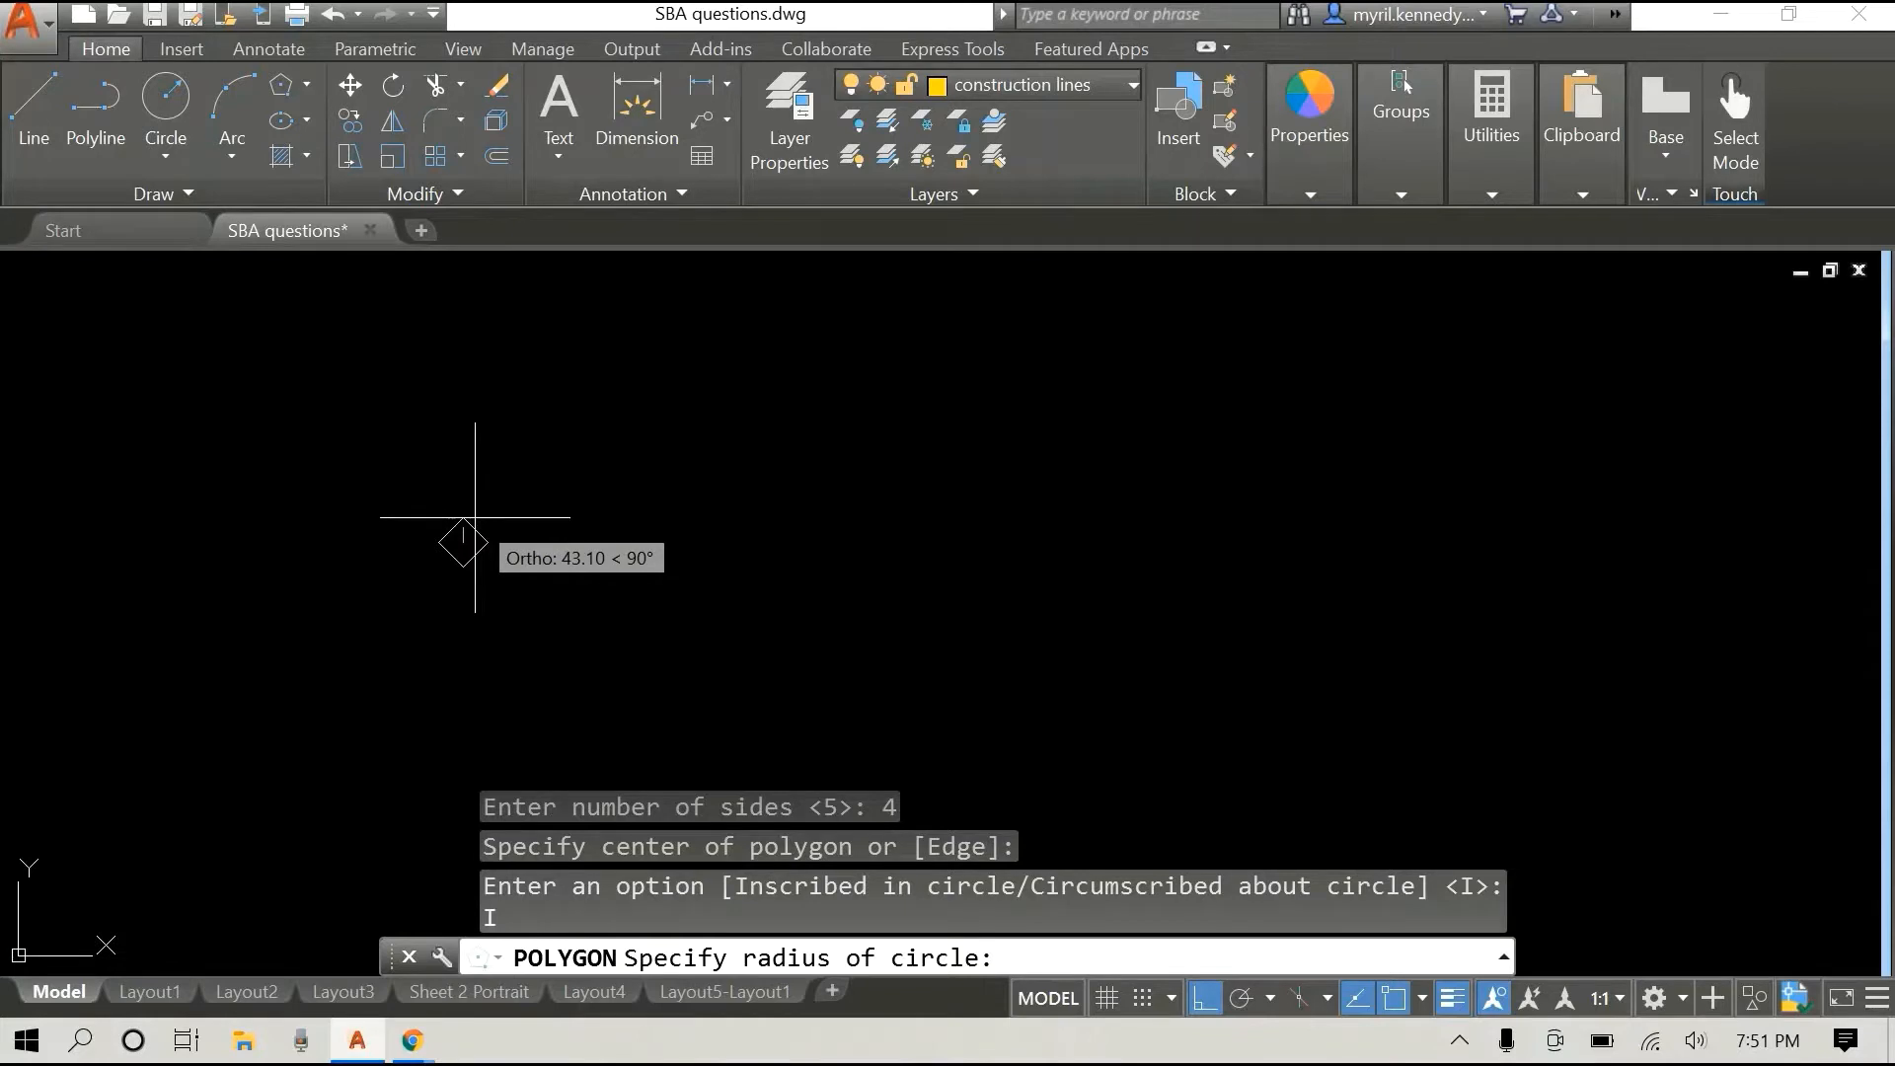
pyautogui.write('100')
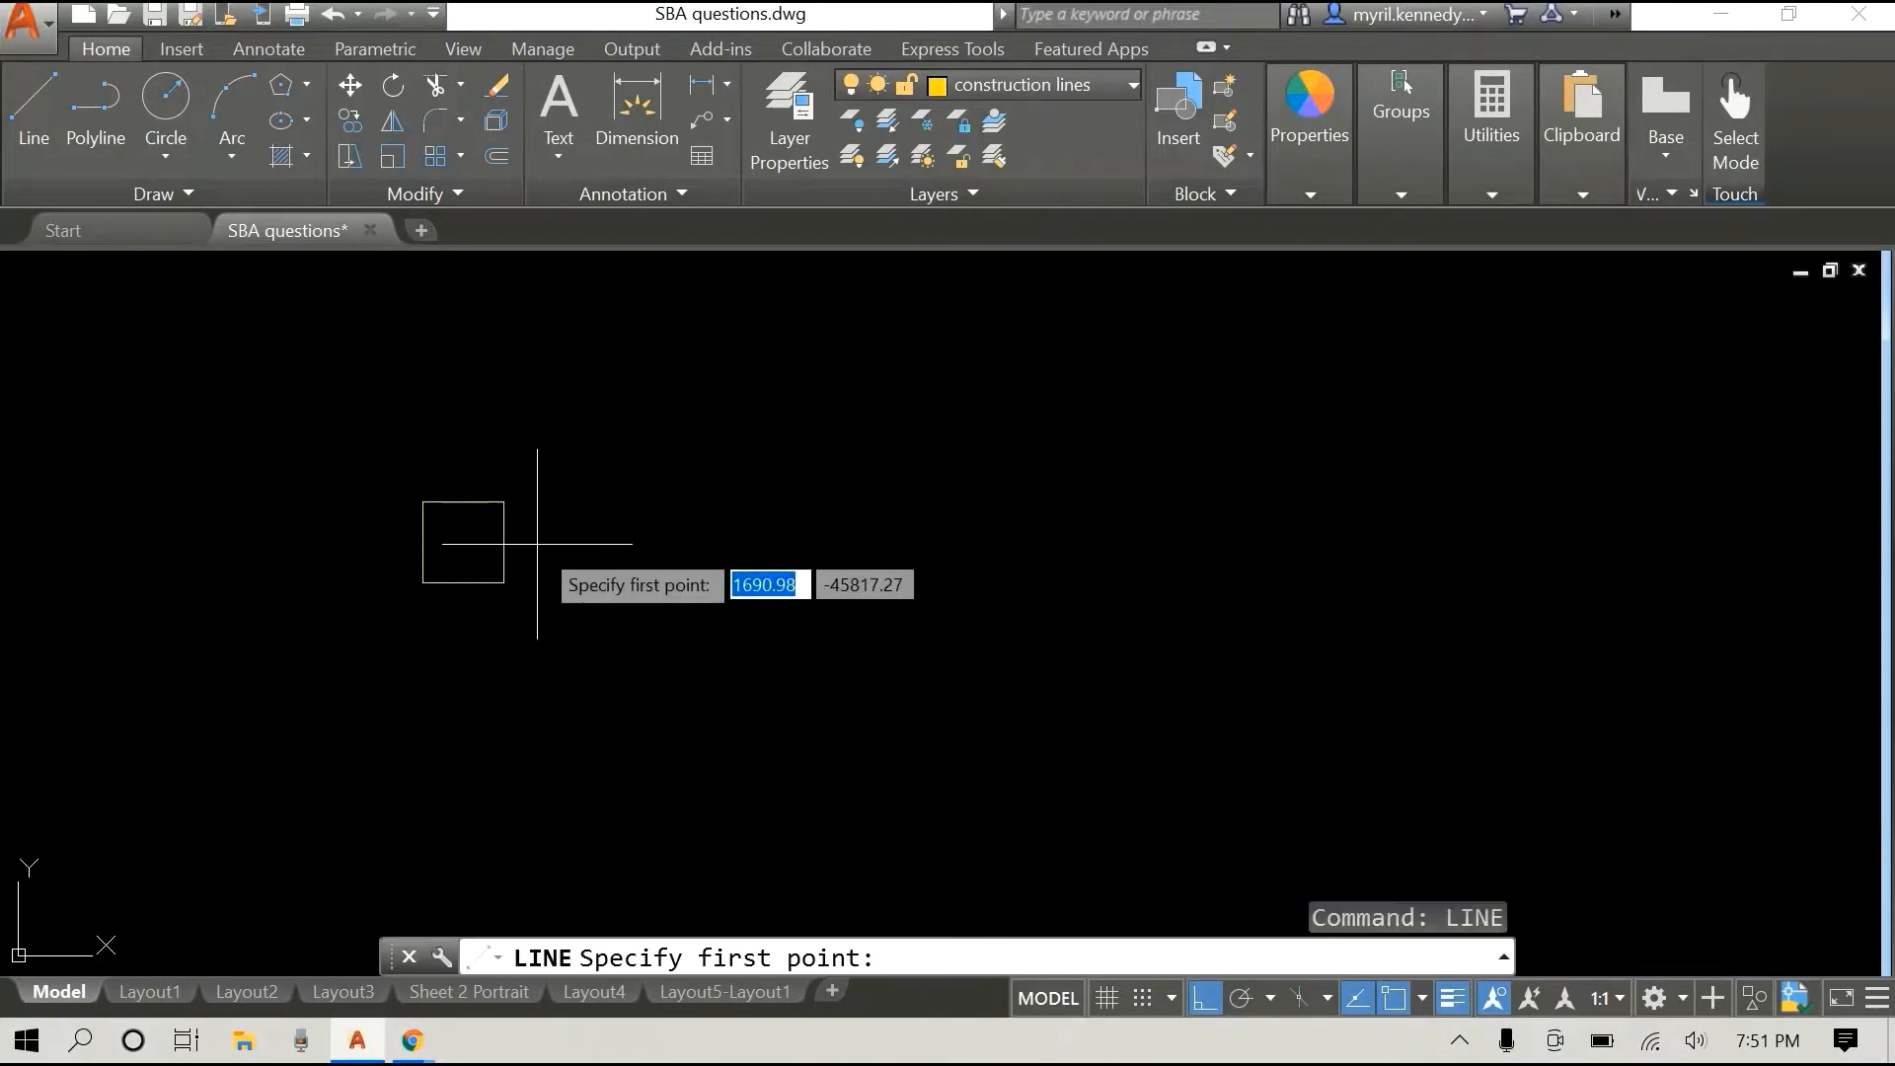
# Step: Draw a long horizontal construction line running right from the square's centre
pyautogui.click(462, 541)
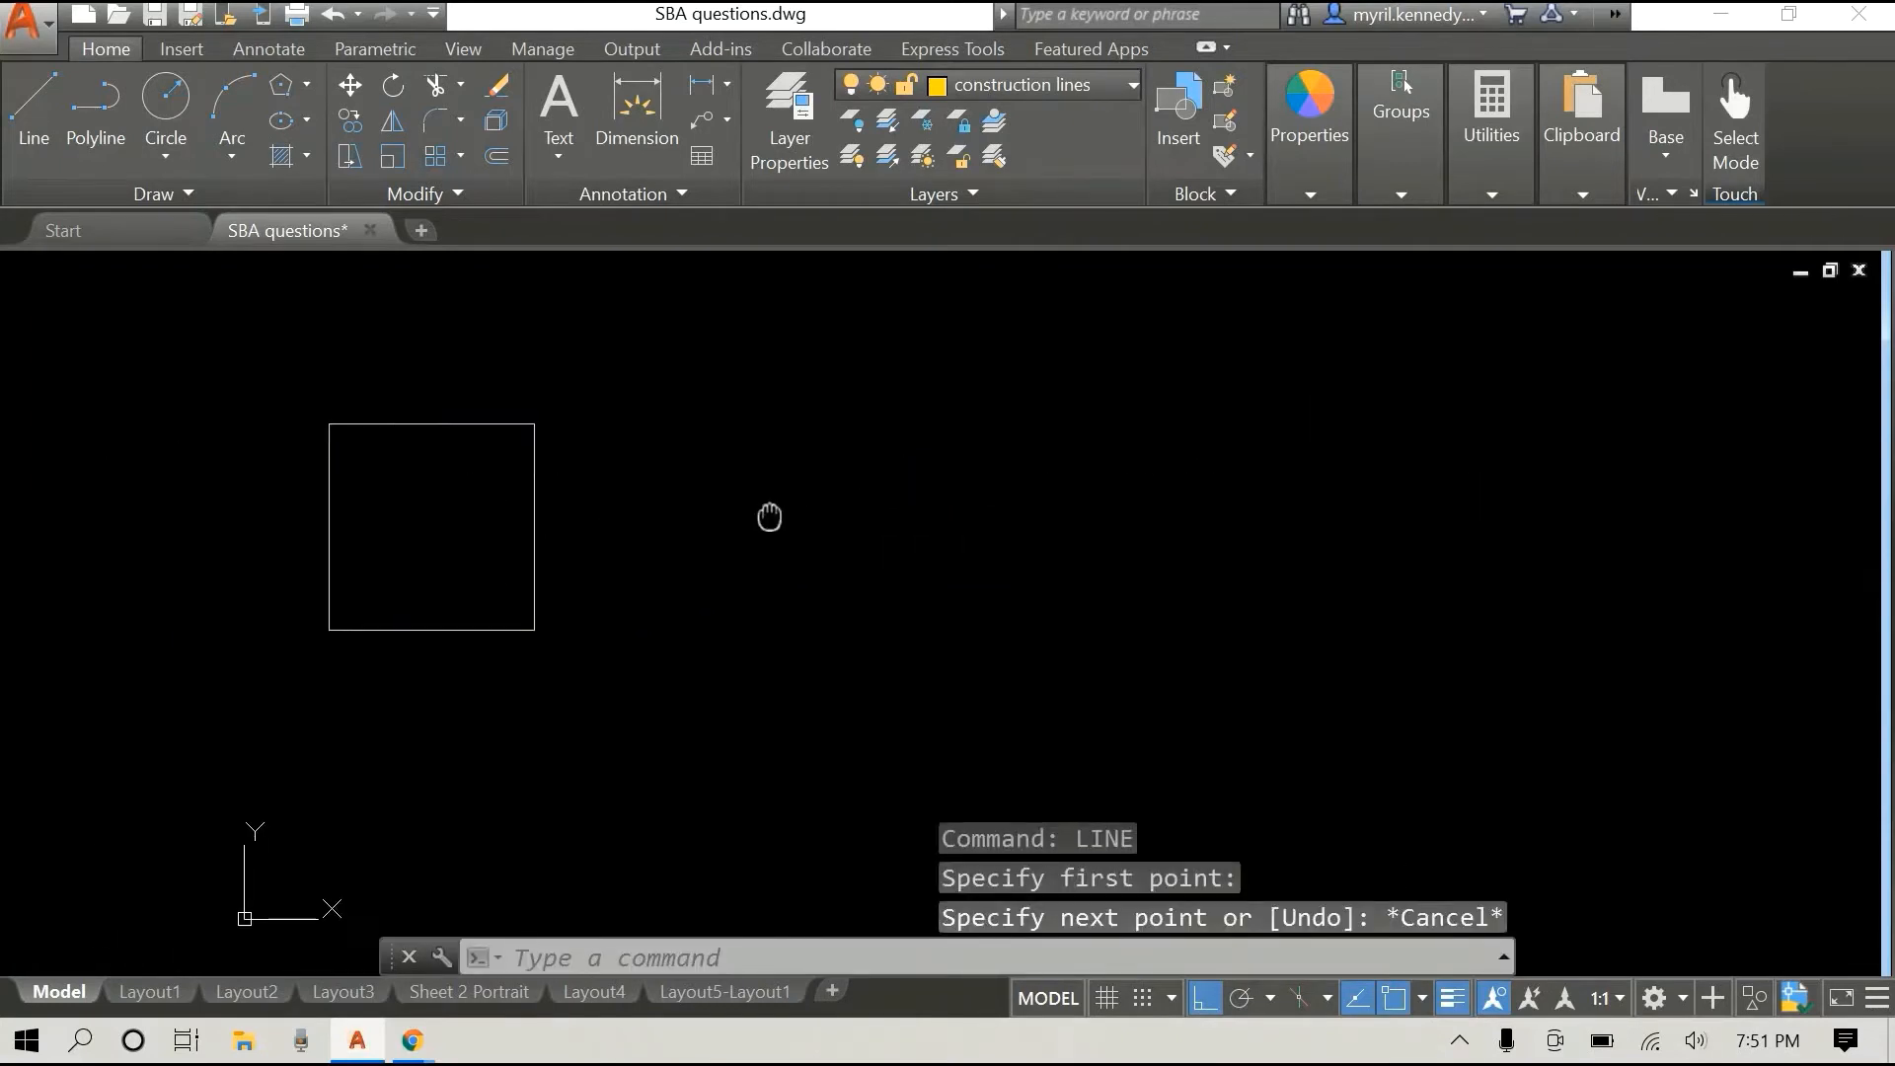
pyautogui.rightClick(768, 517)
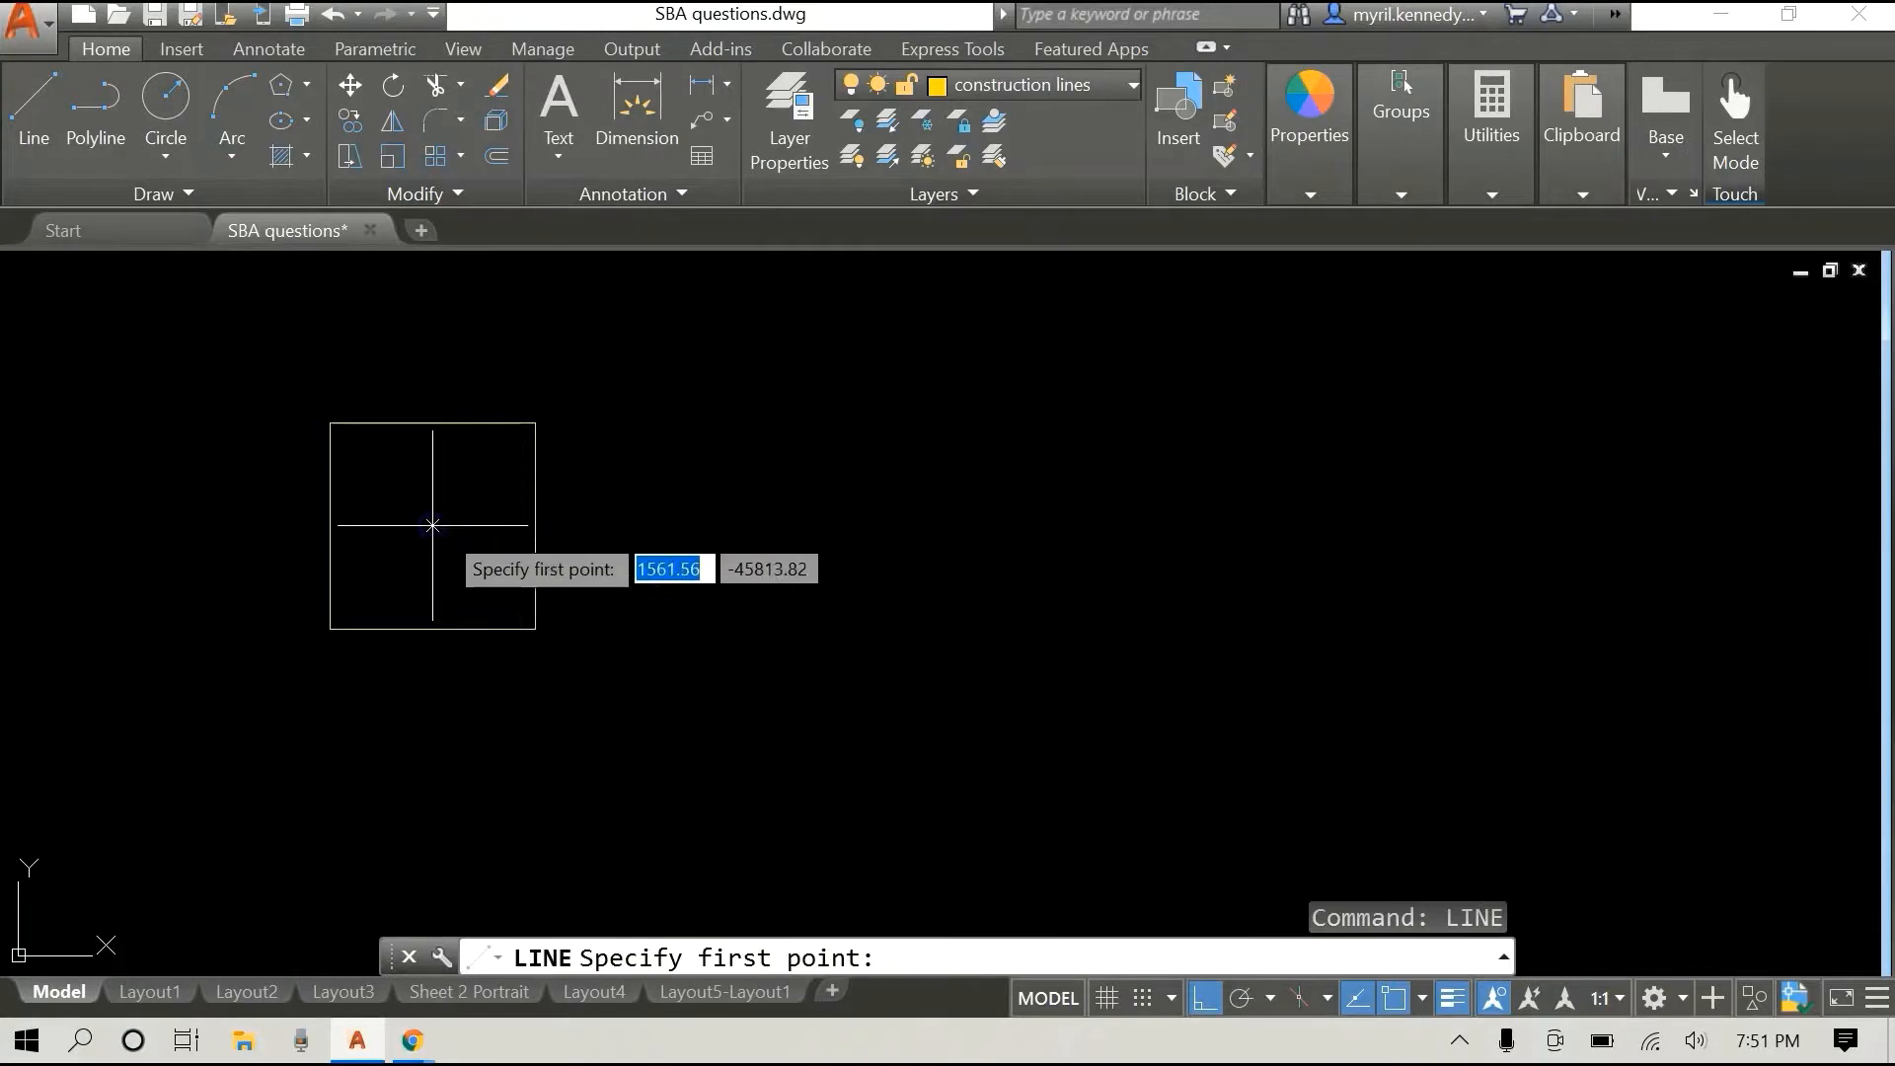
pyautogui.click(433, 525)
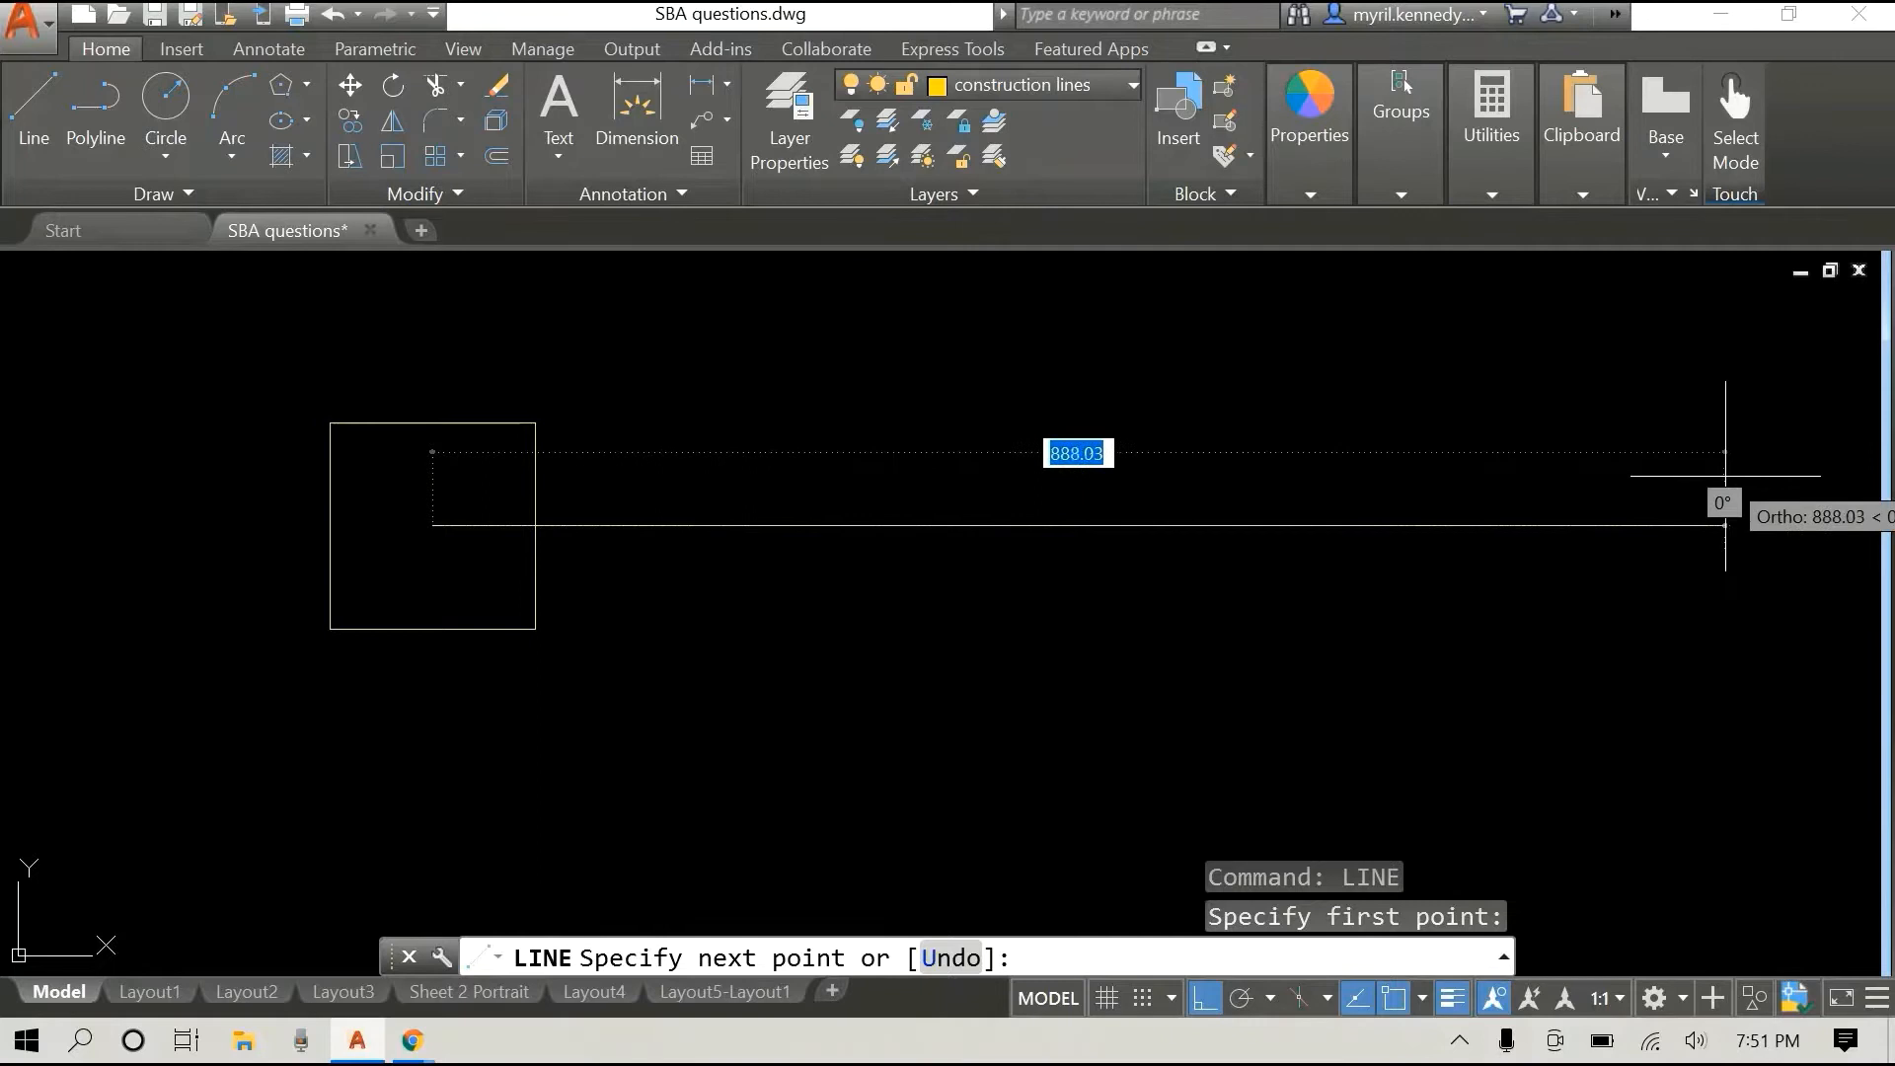
pyautogui.press('Escape')
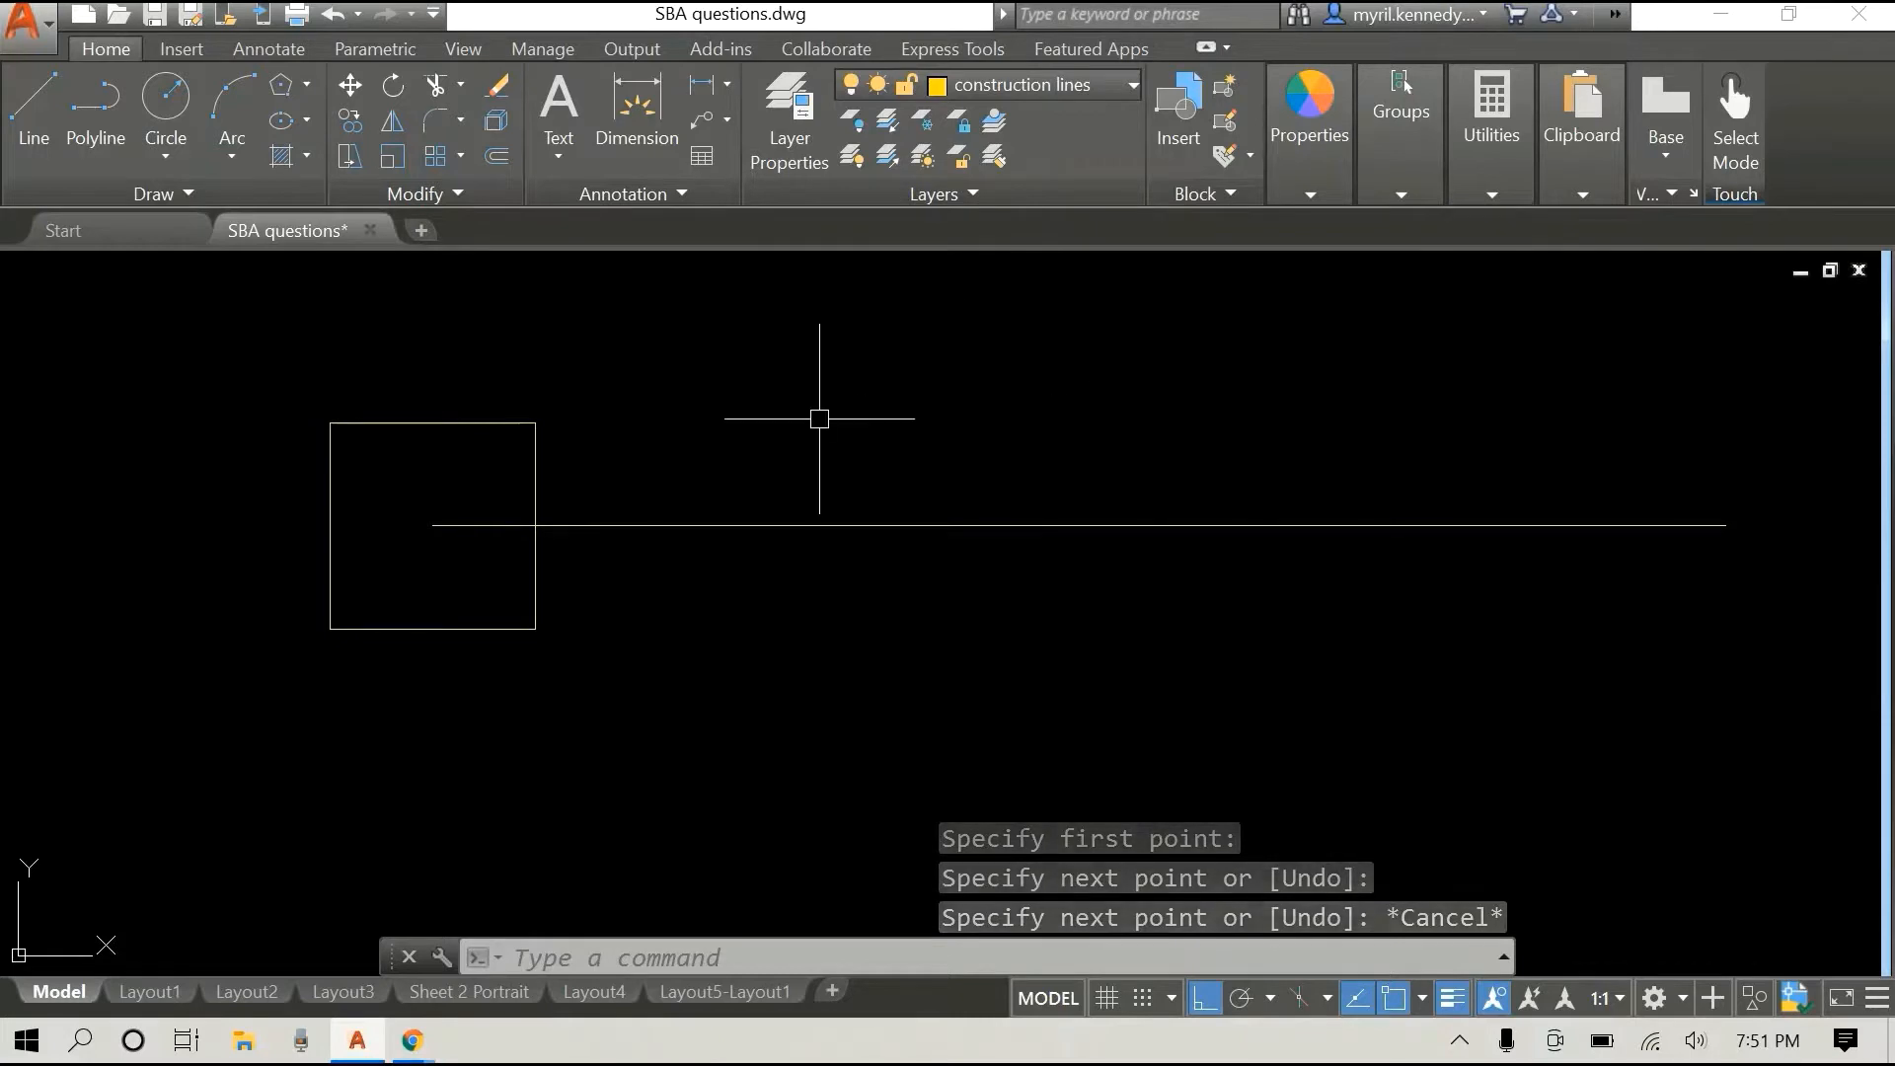
# Step: Draw a short tick line at the square's centre and start OFFSET
pyautogui.rightClick(819, 419)
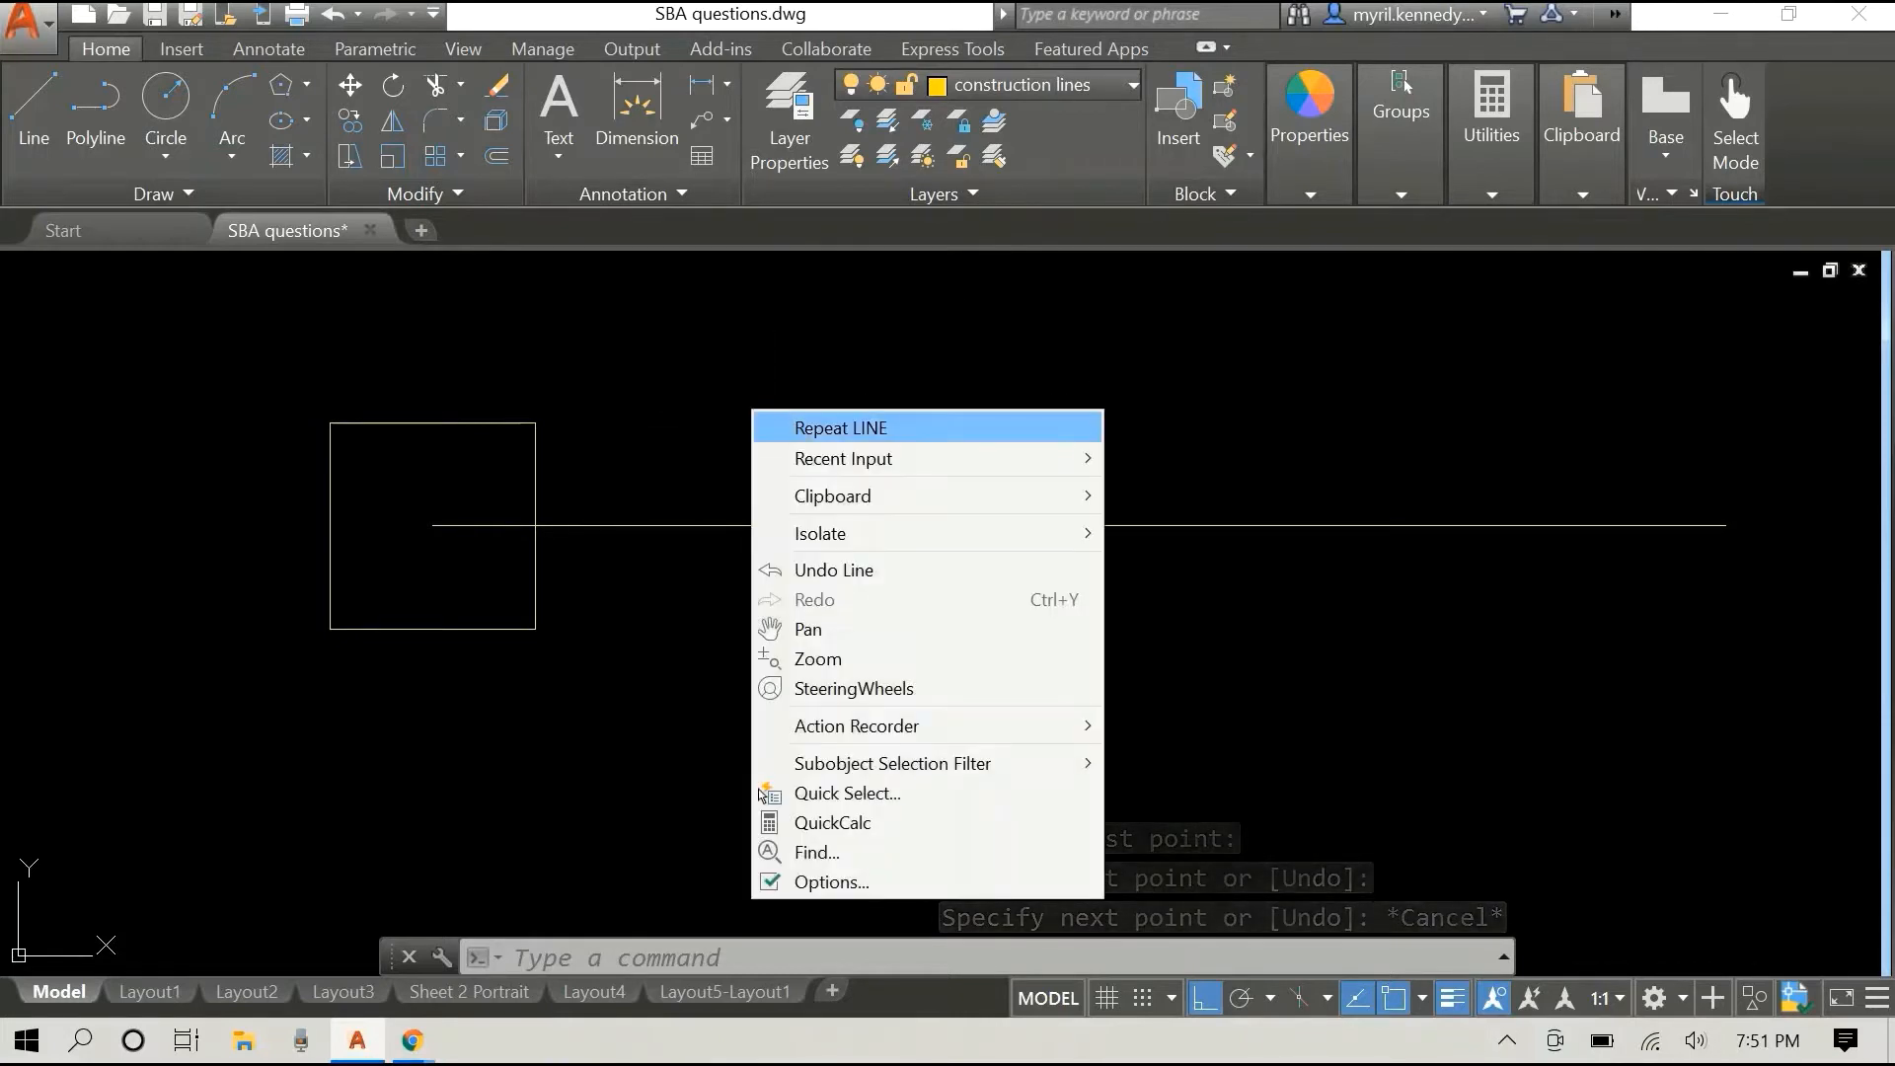
pyautogui.click(839, 426)
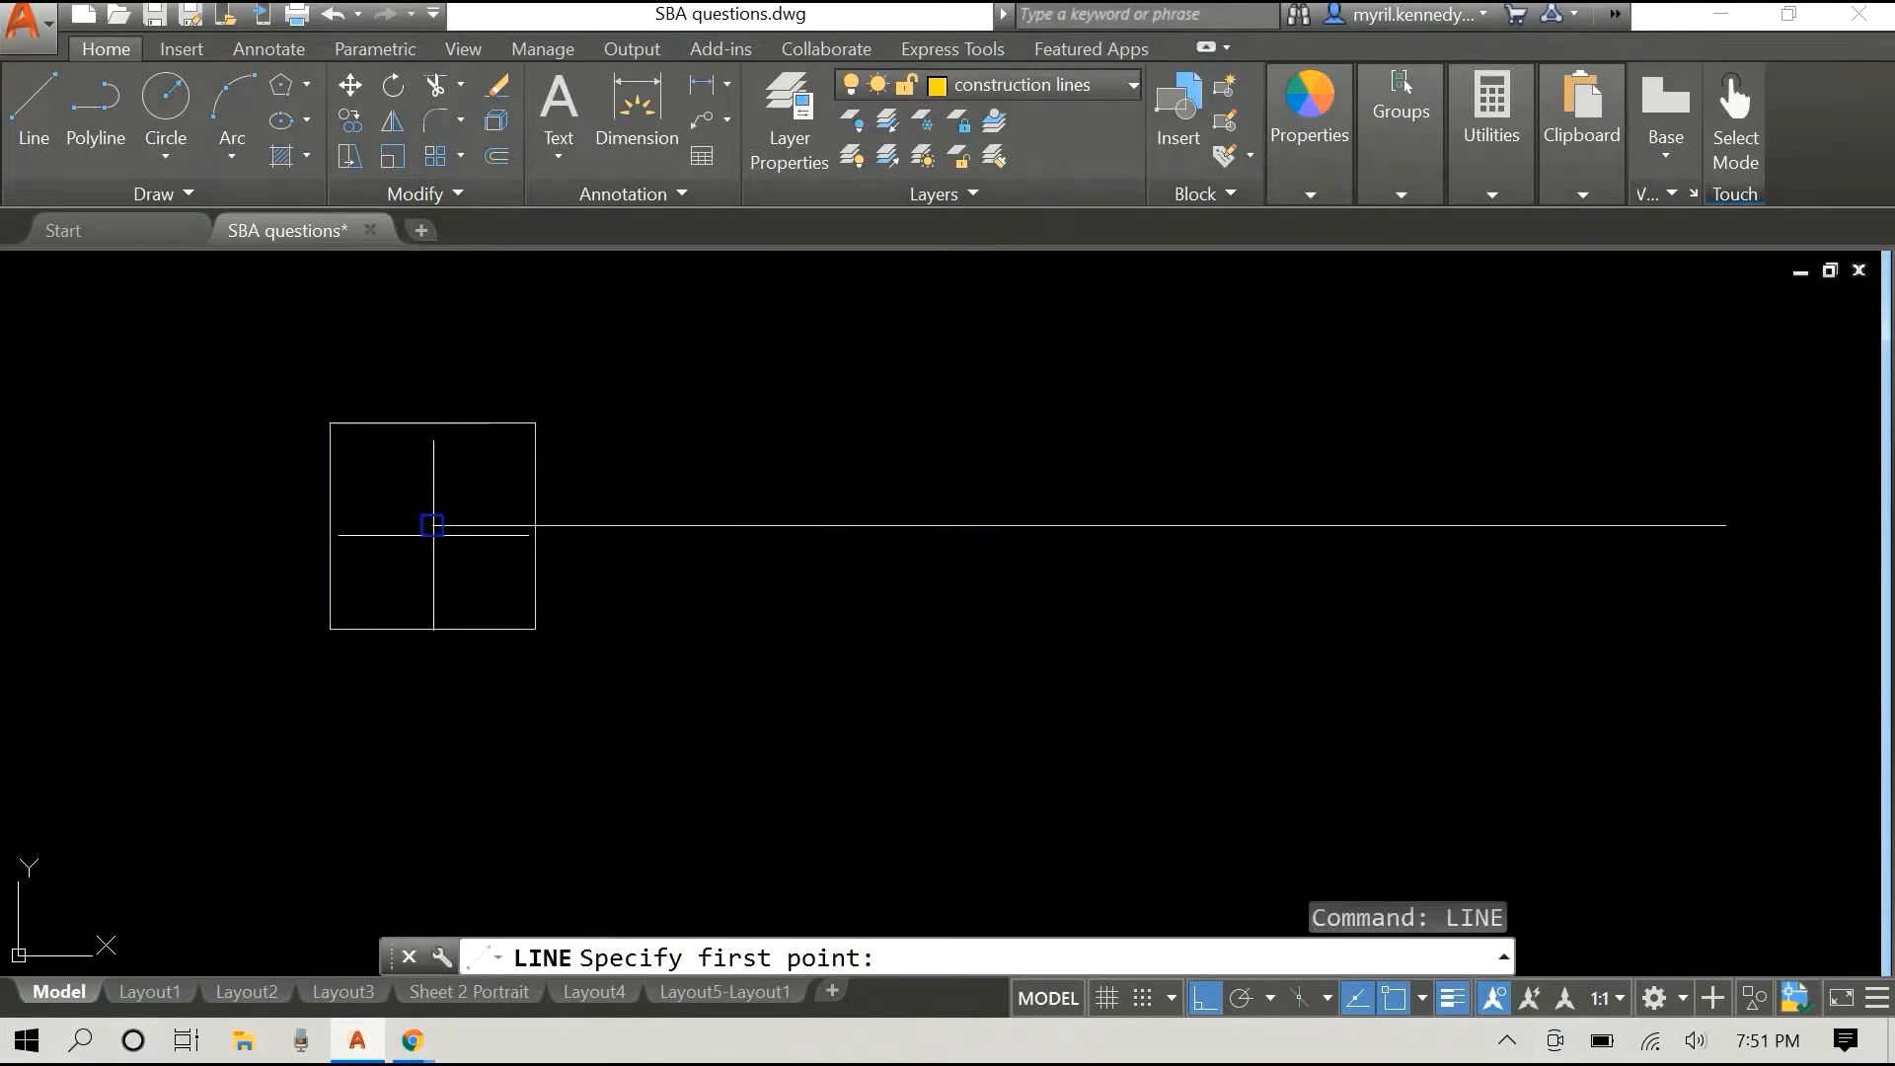
pyautogui.click(432, 498)
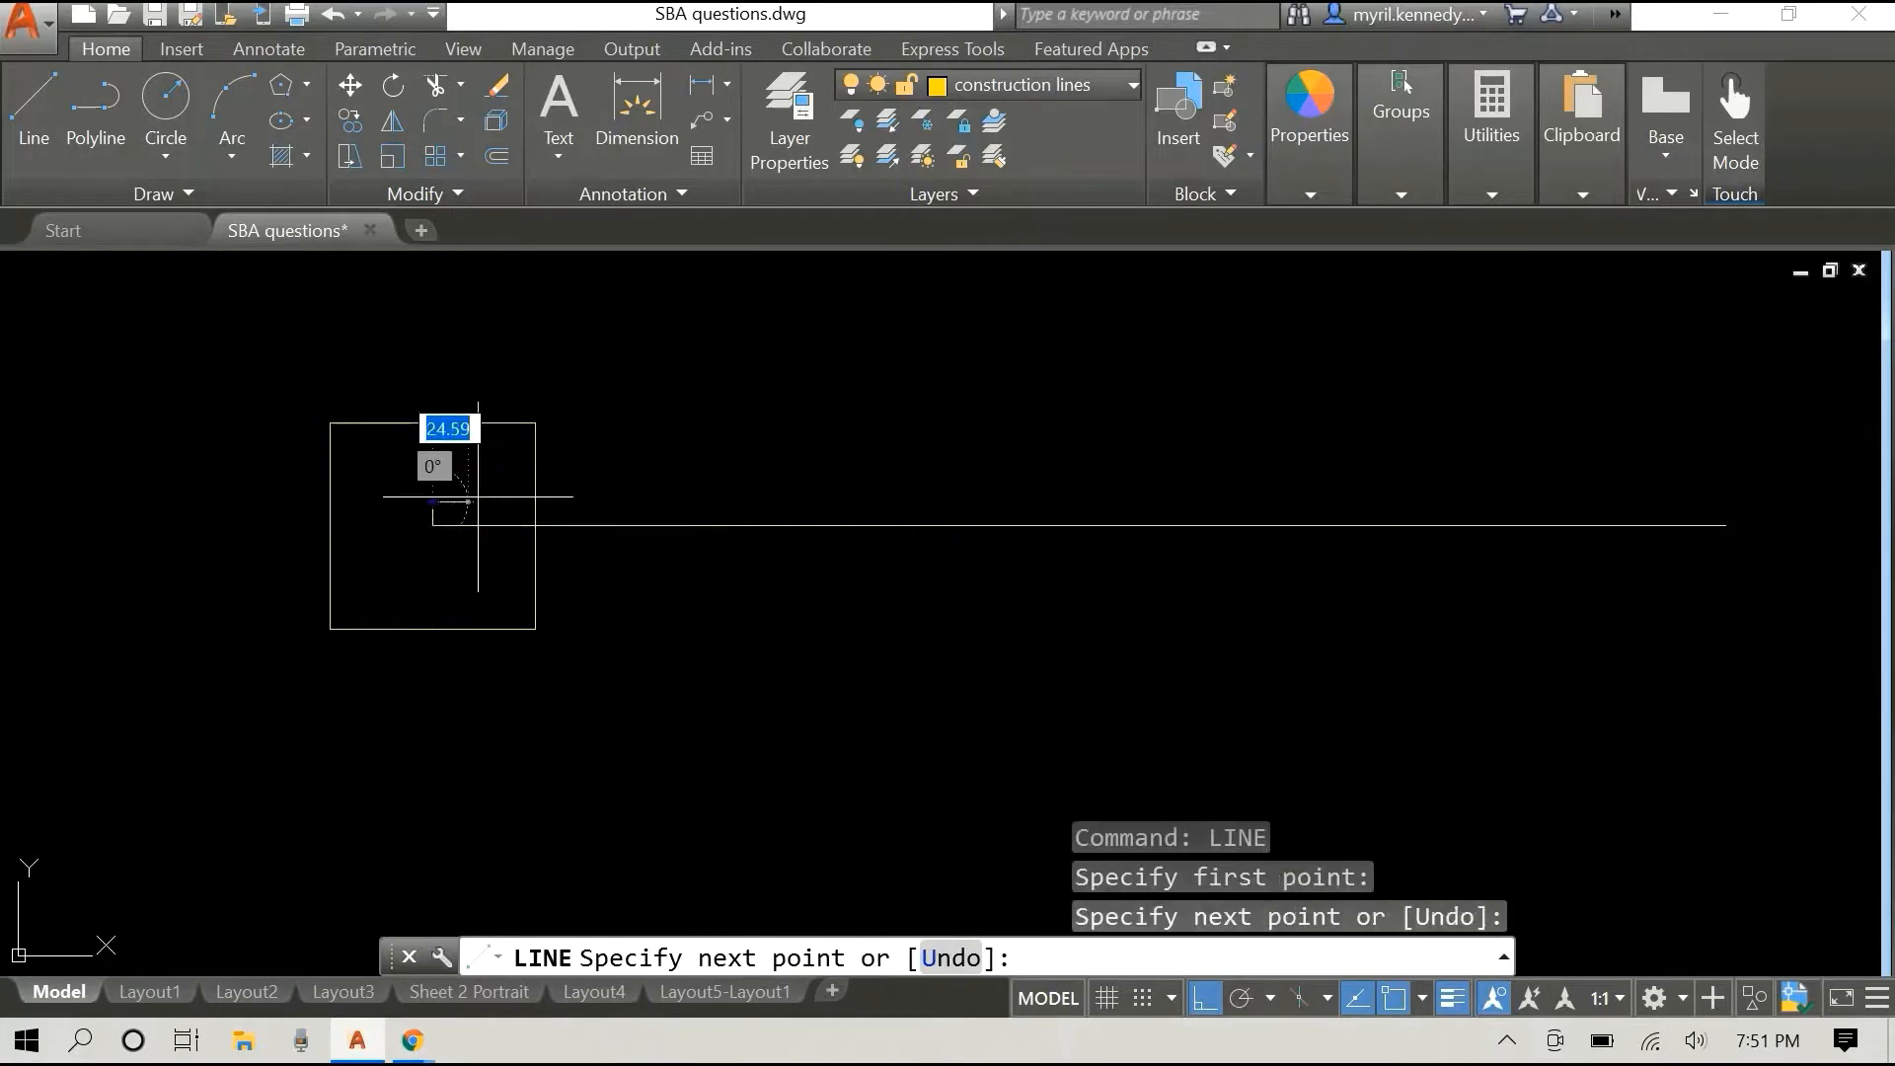
pyautogui.press('Escape')
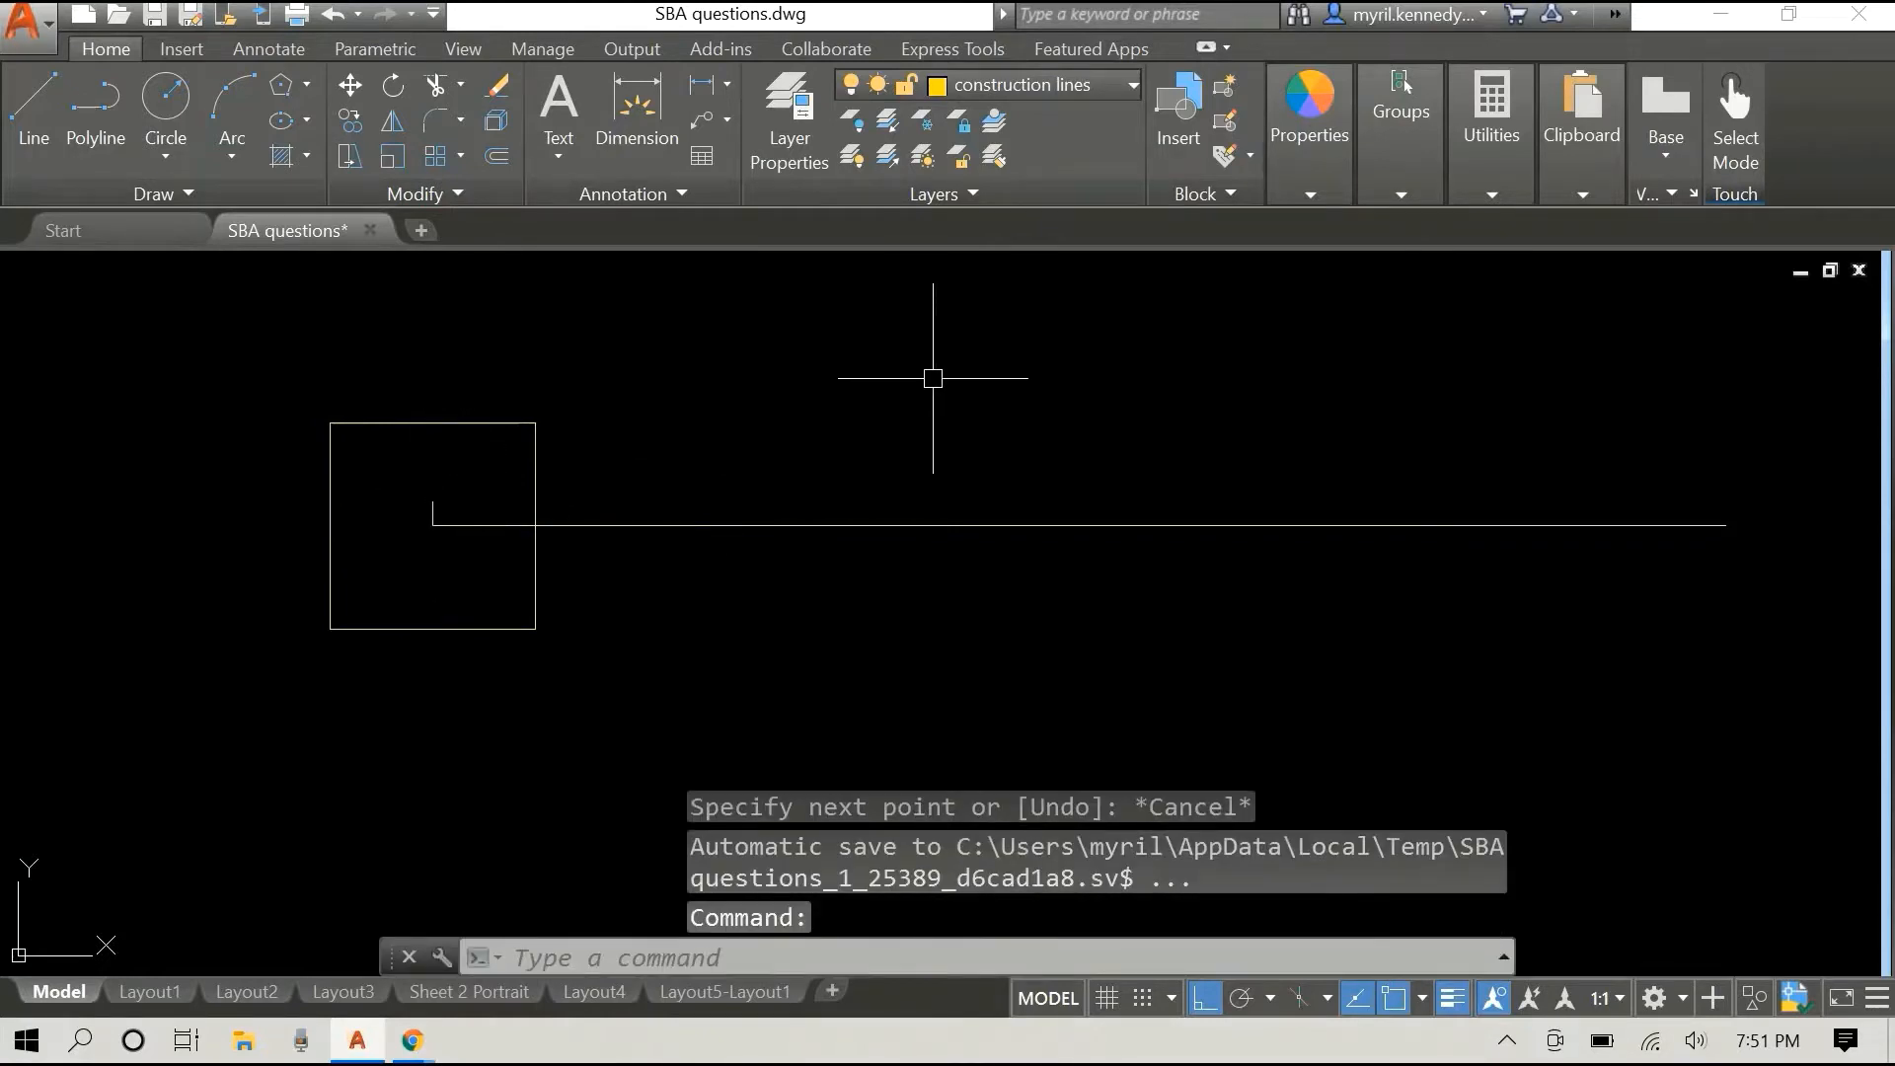
pyautogui.write('off')
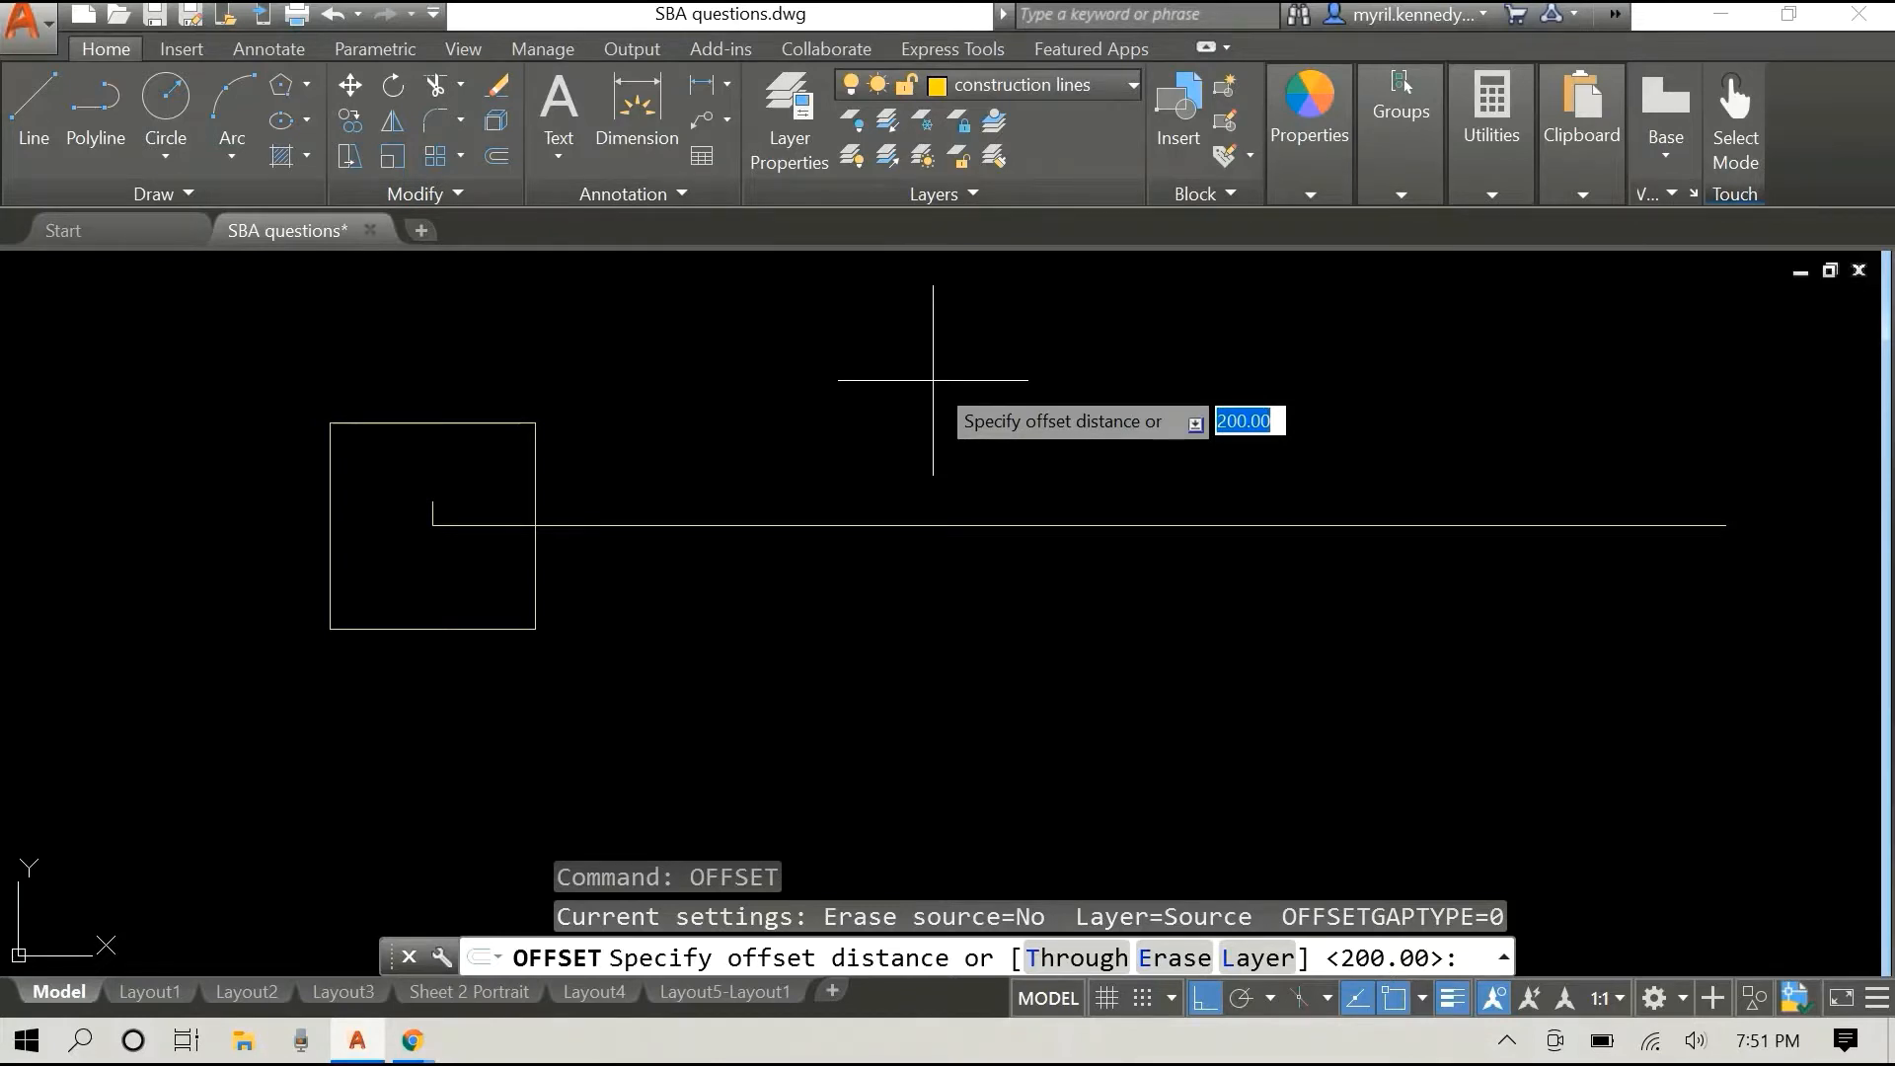
# Step: Offset the tick at distance 250 three times along the line to mark the other centres
pyautogui.write('250')
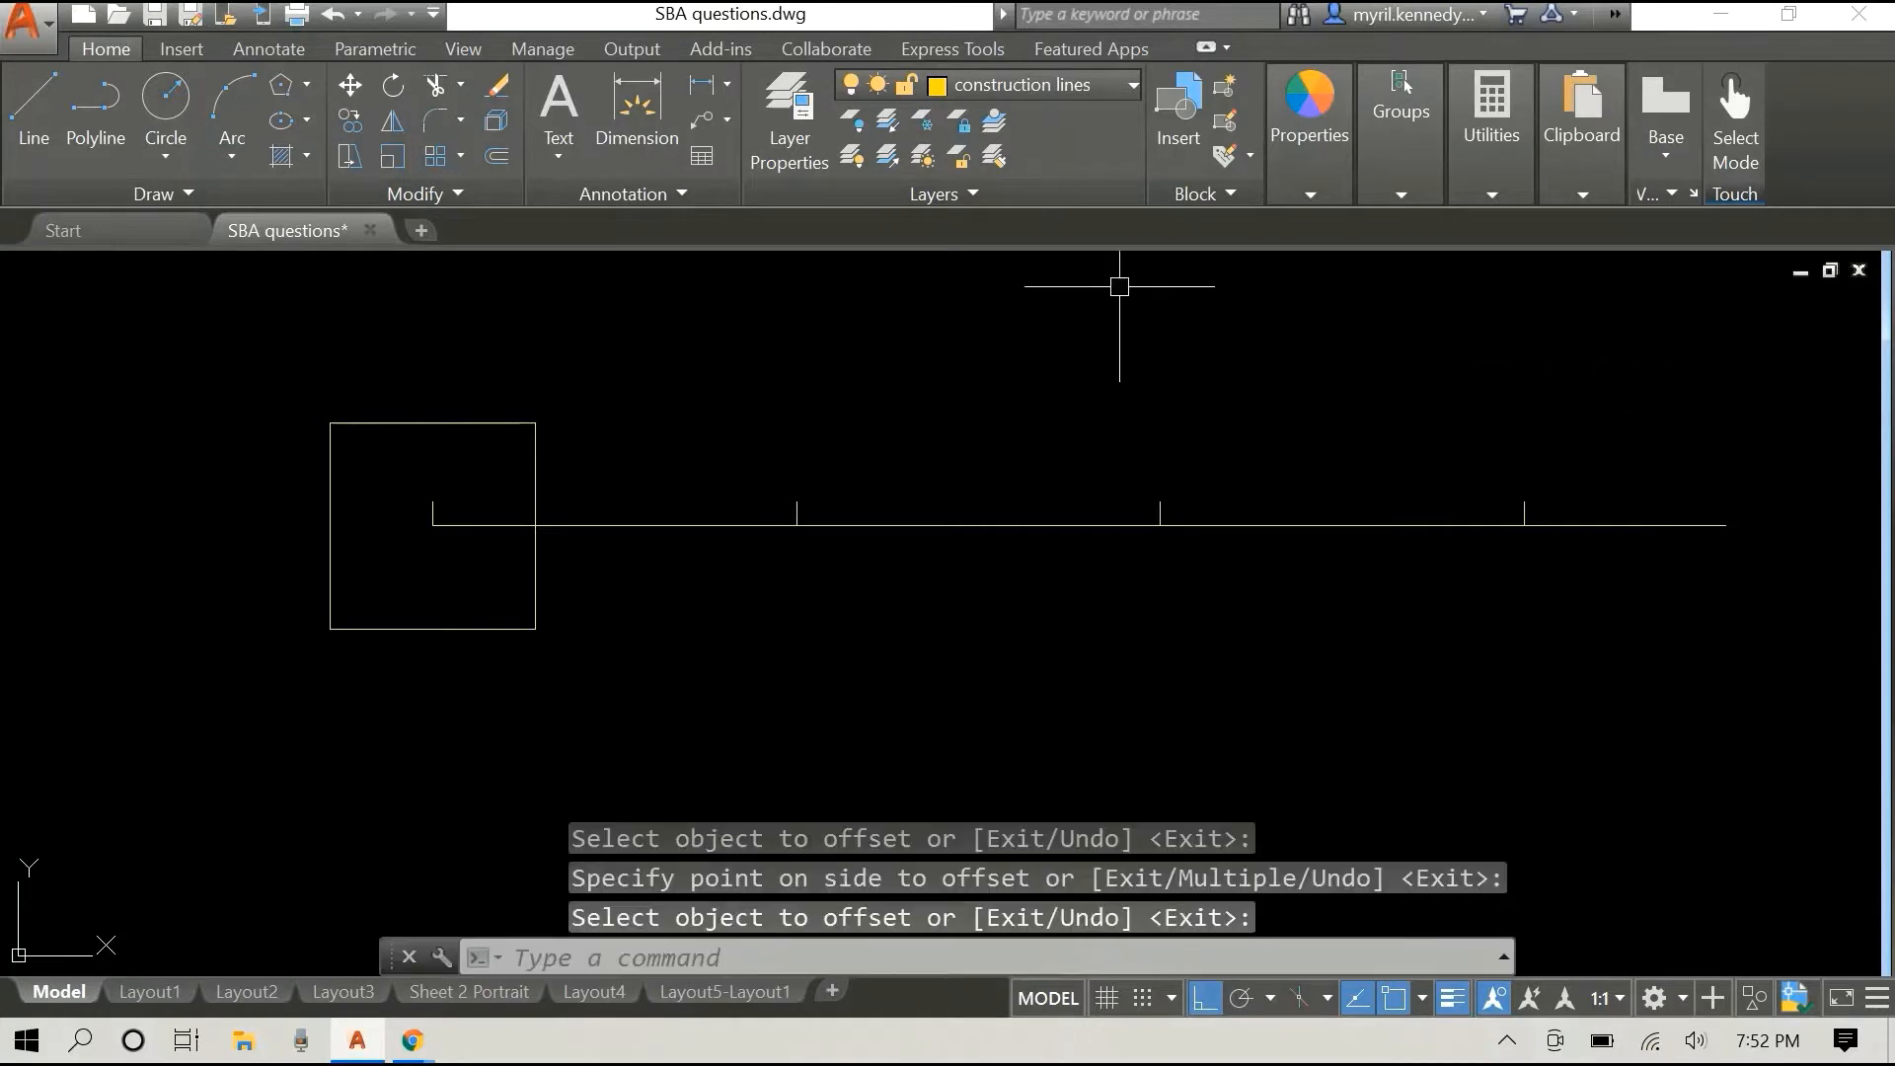
pyautogui.moveTo(980, 342)
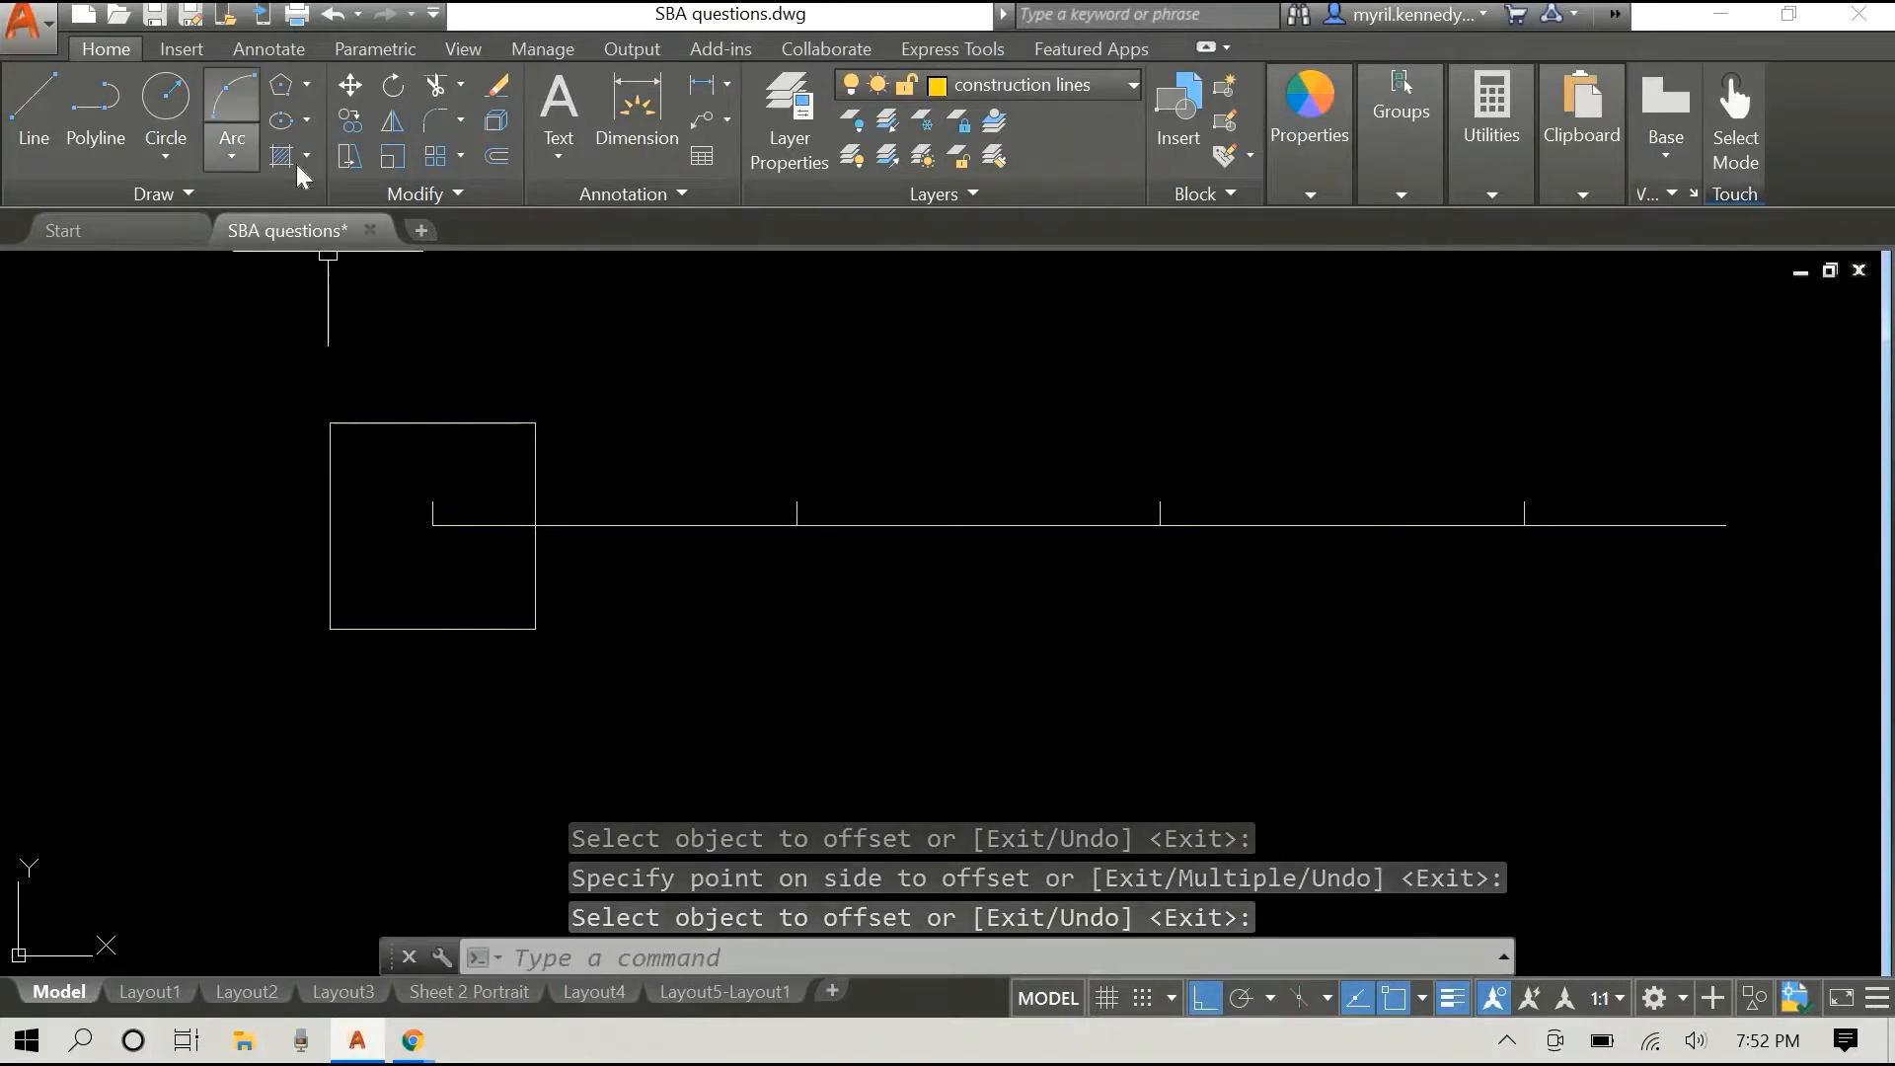
pyautogui.moveTo(672, 316)
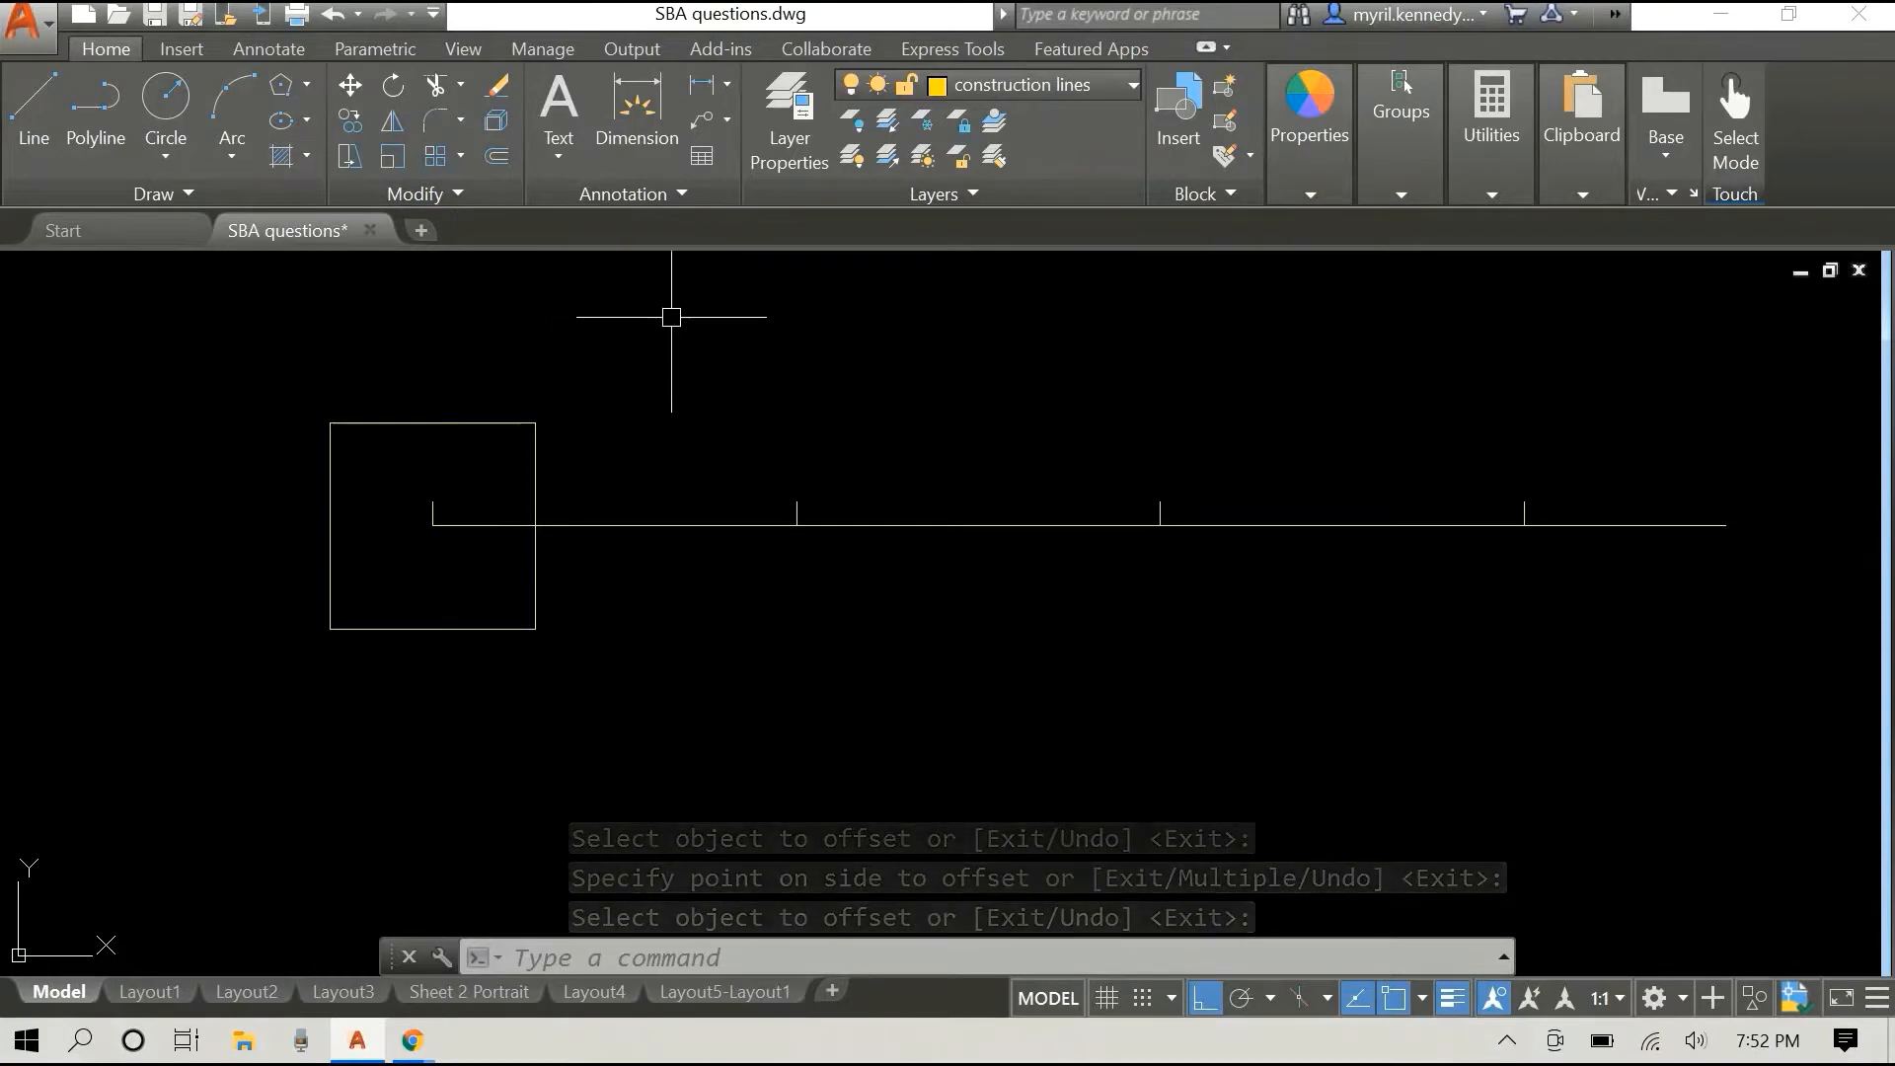
# Step: Draw a pentagon inscribed in a radius-100 circle on the second tick
pyautogui.write('POLYGON Enter number of sides <4>:')
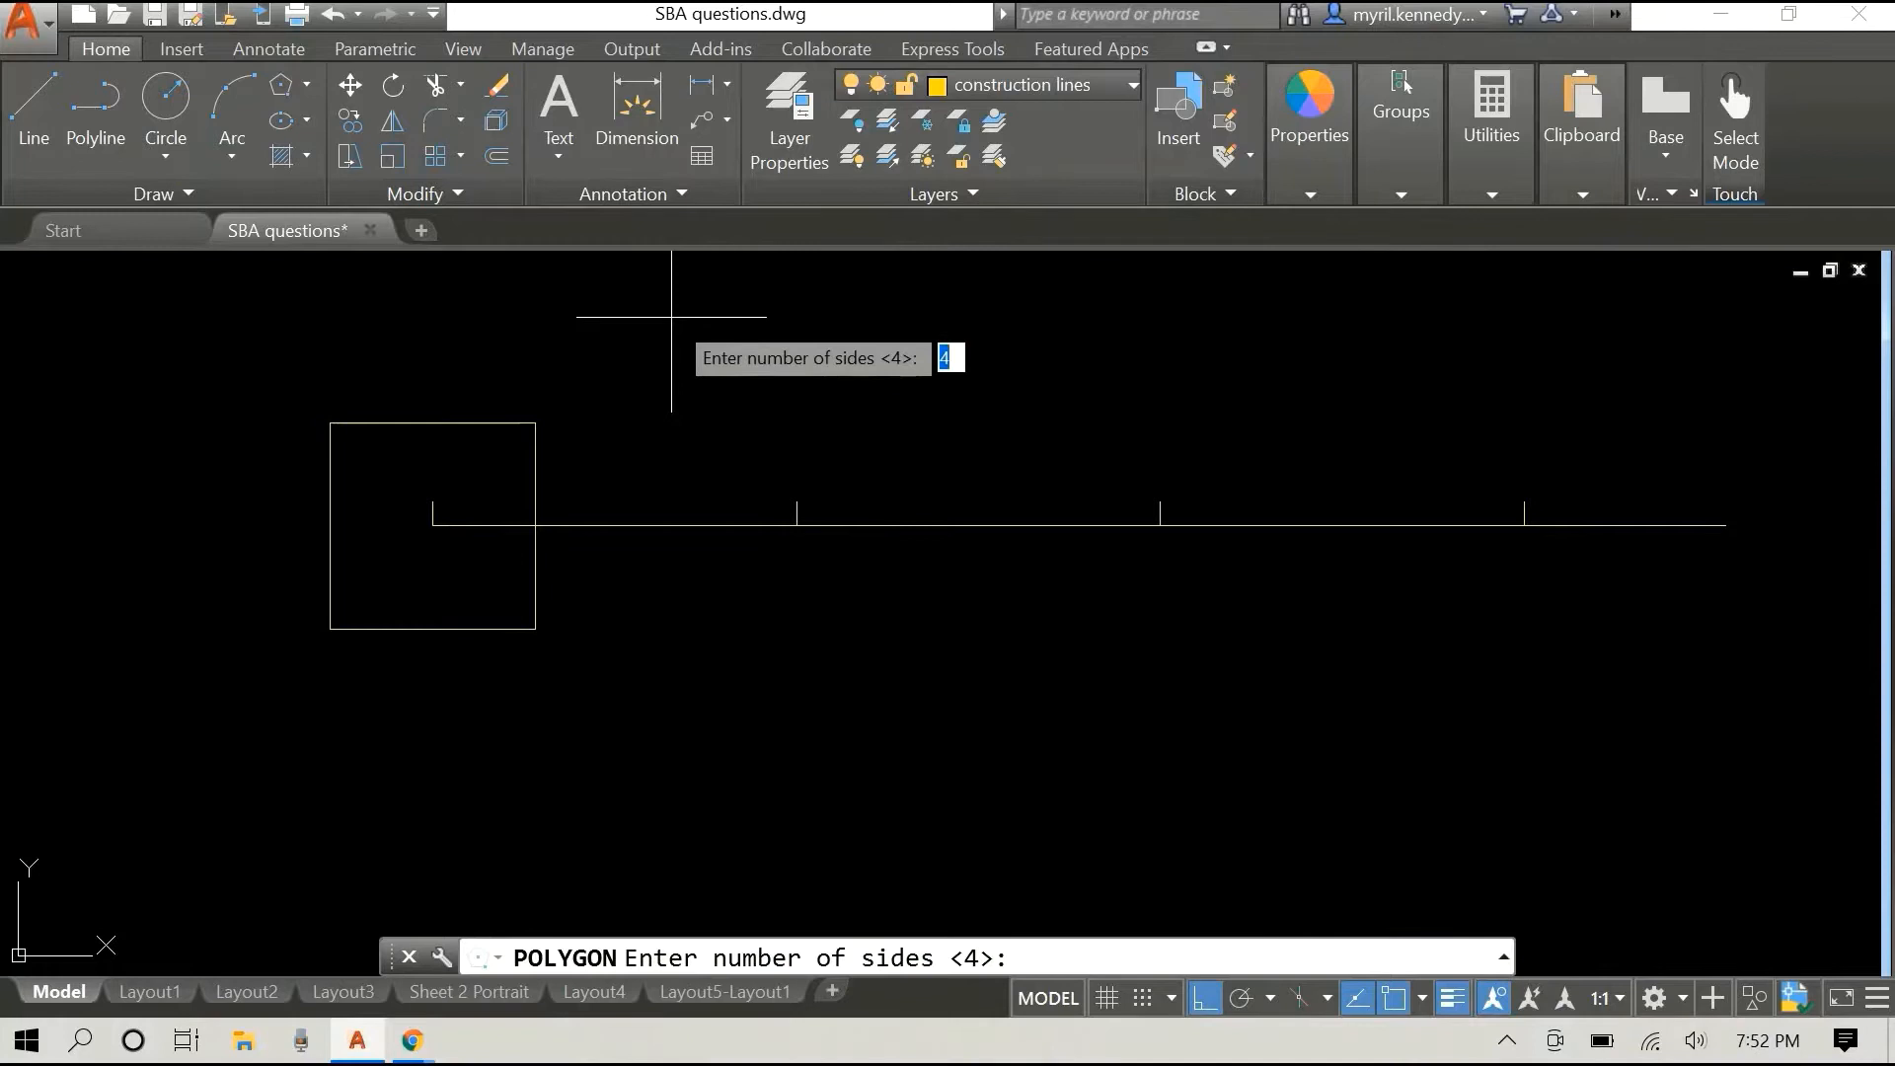
pyautogui.write('5')
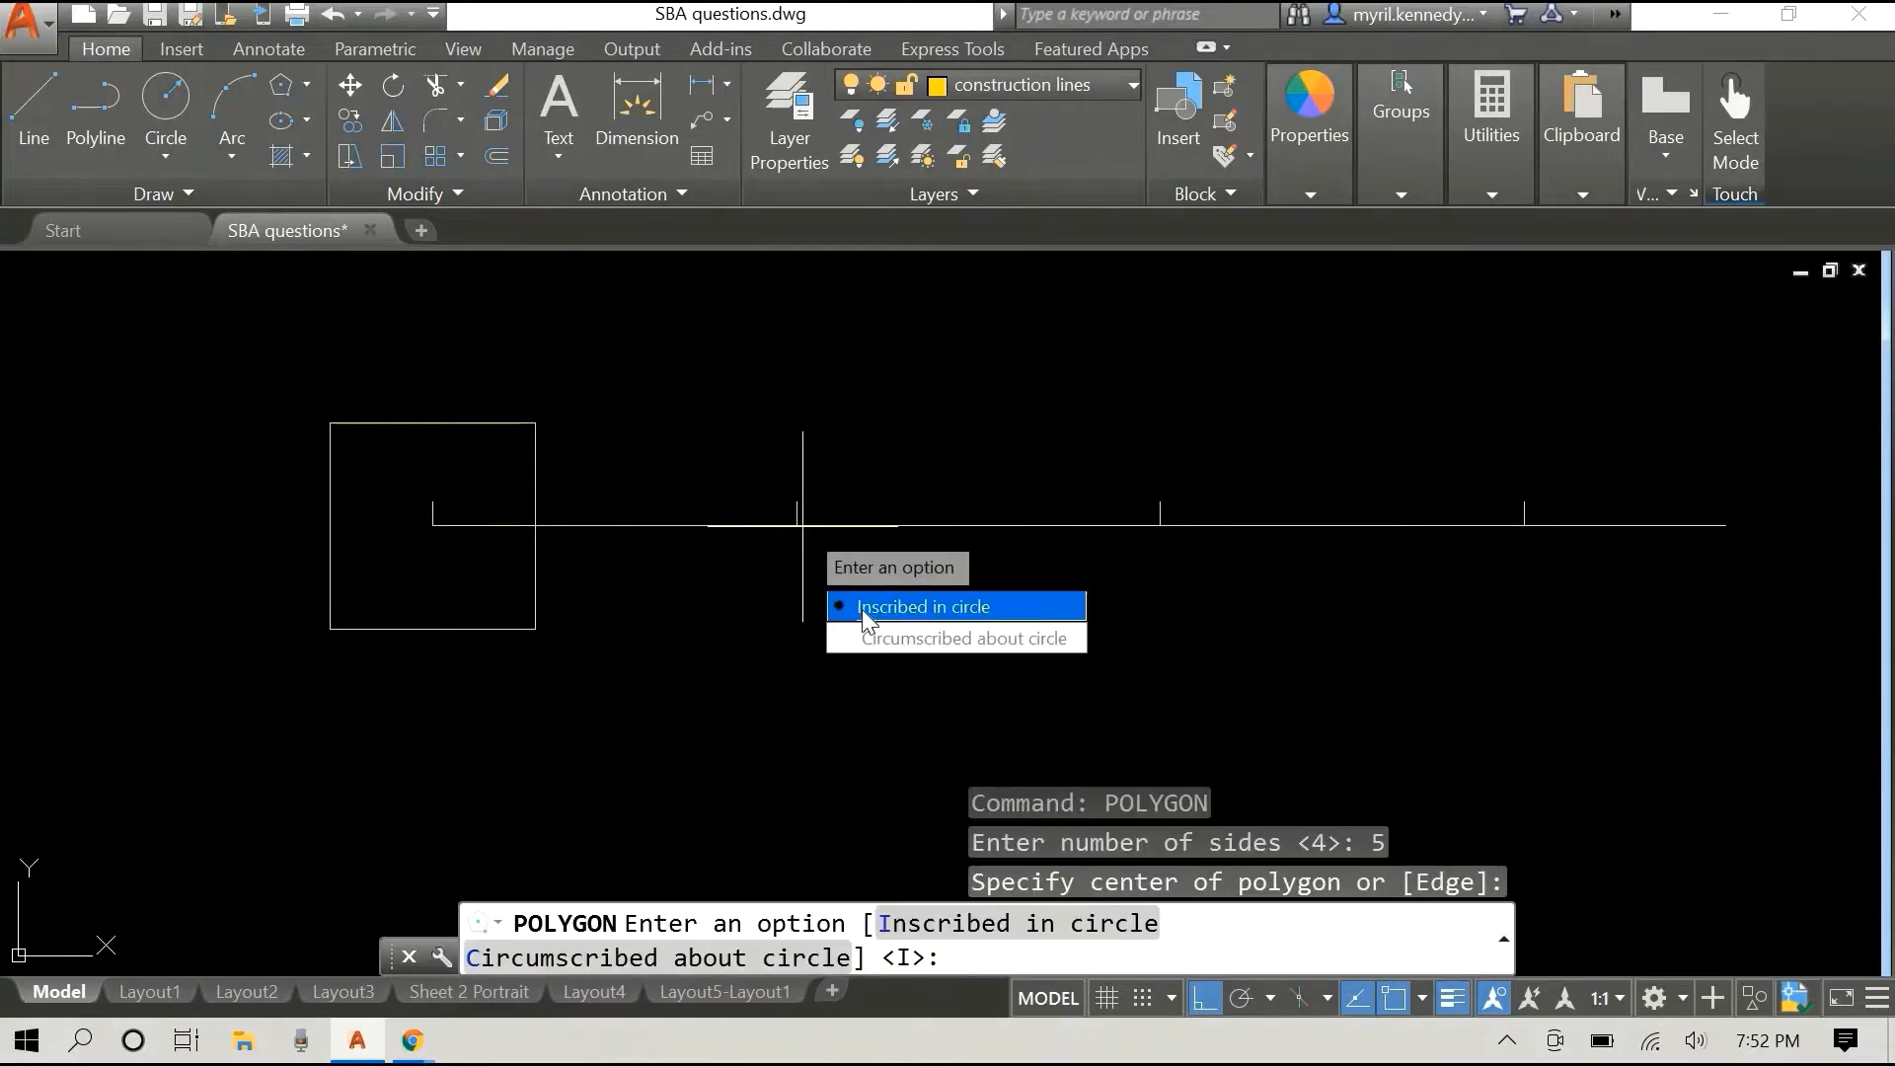
pyautogui.click(922, 606)
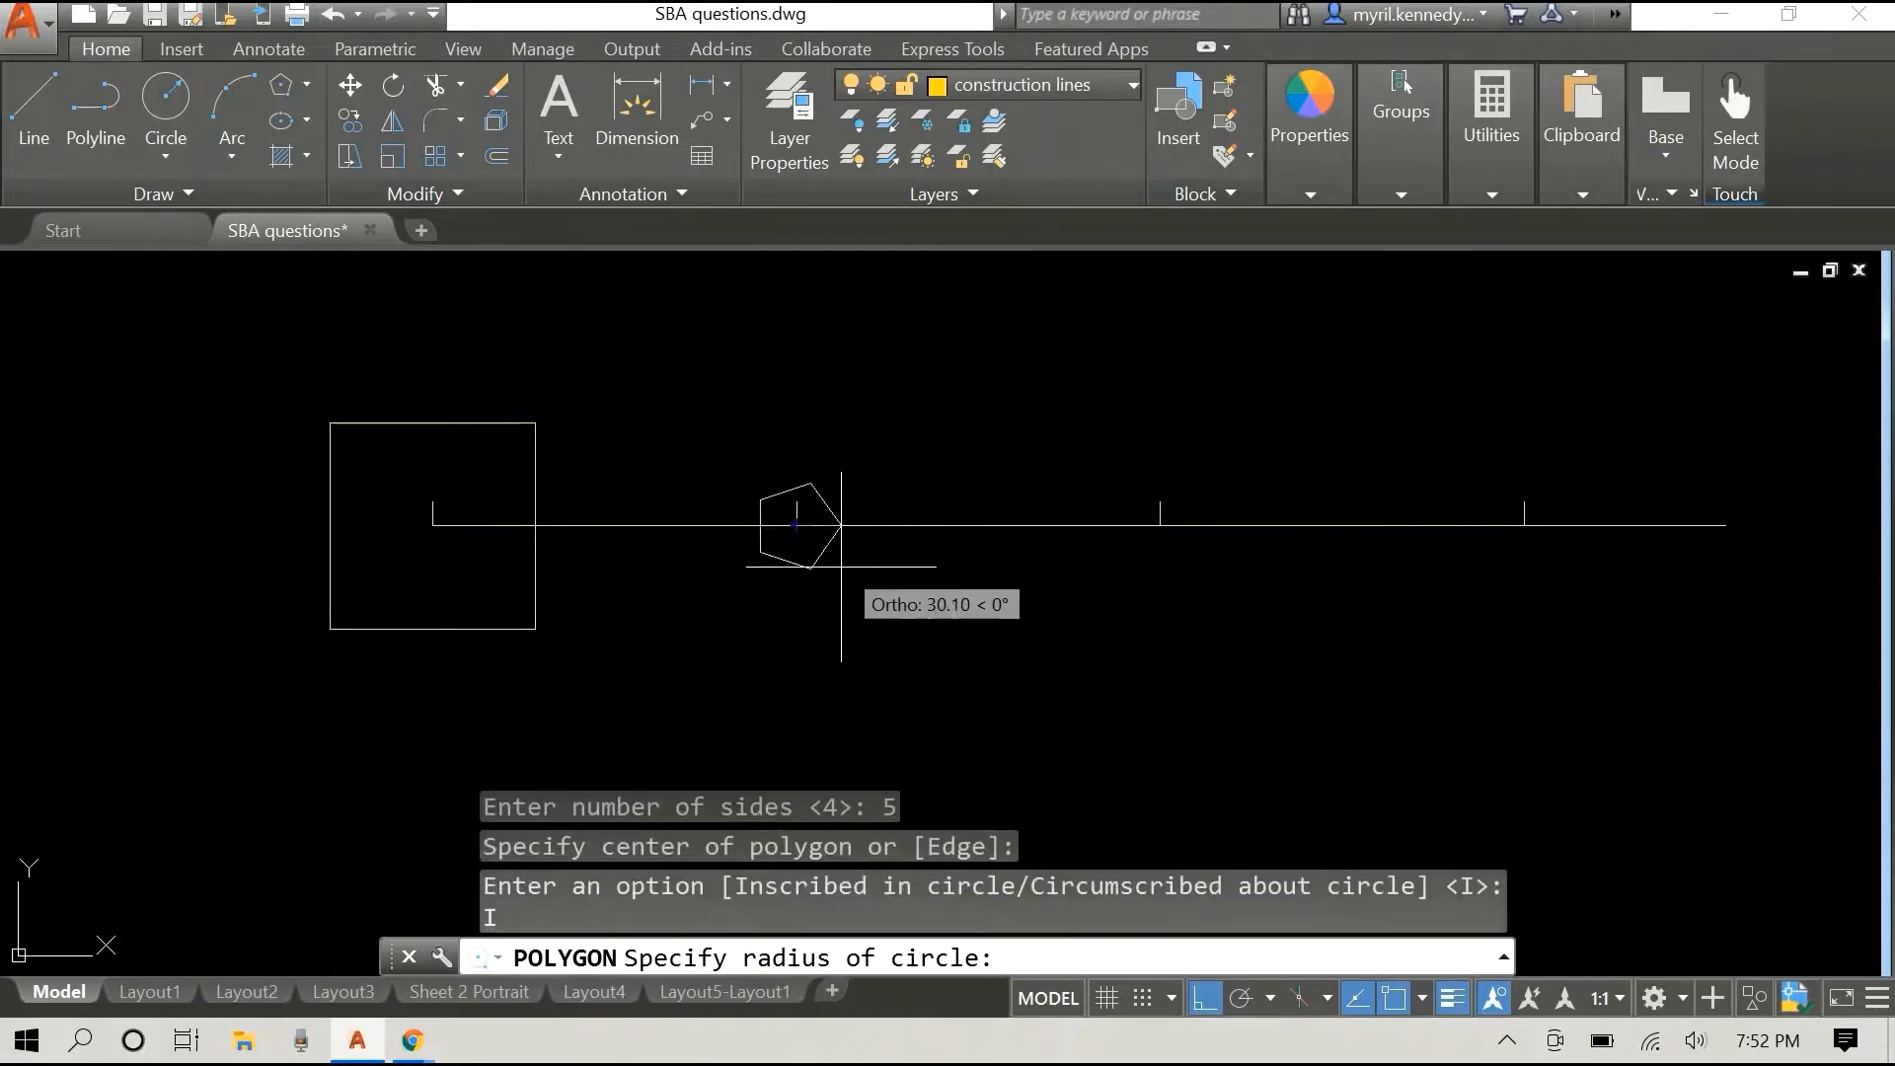
pyautogui.write('100')
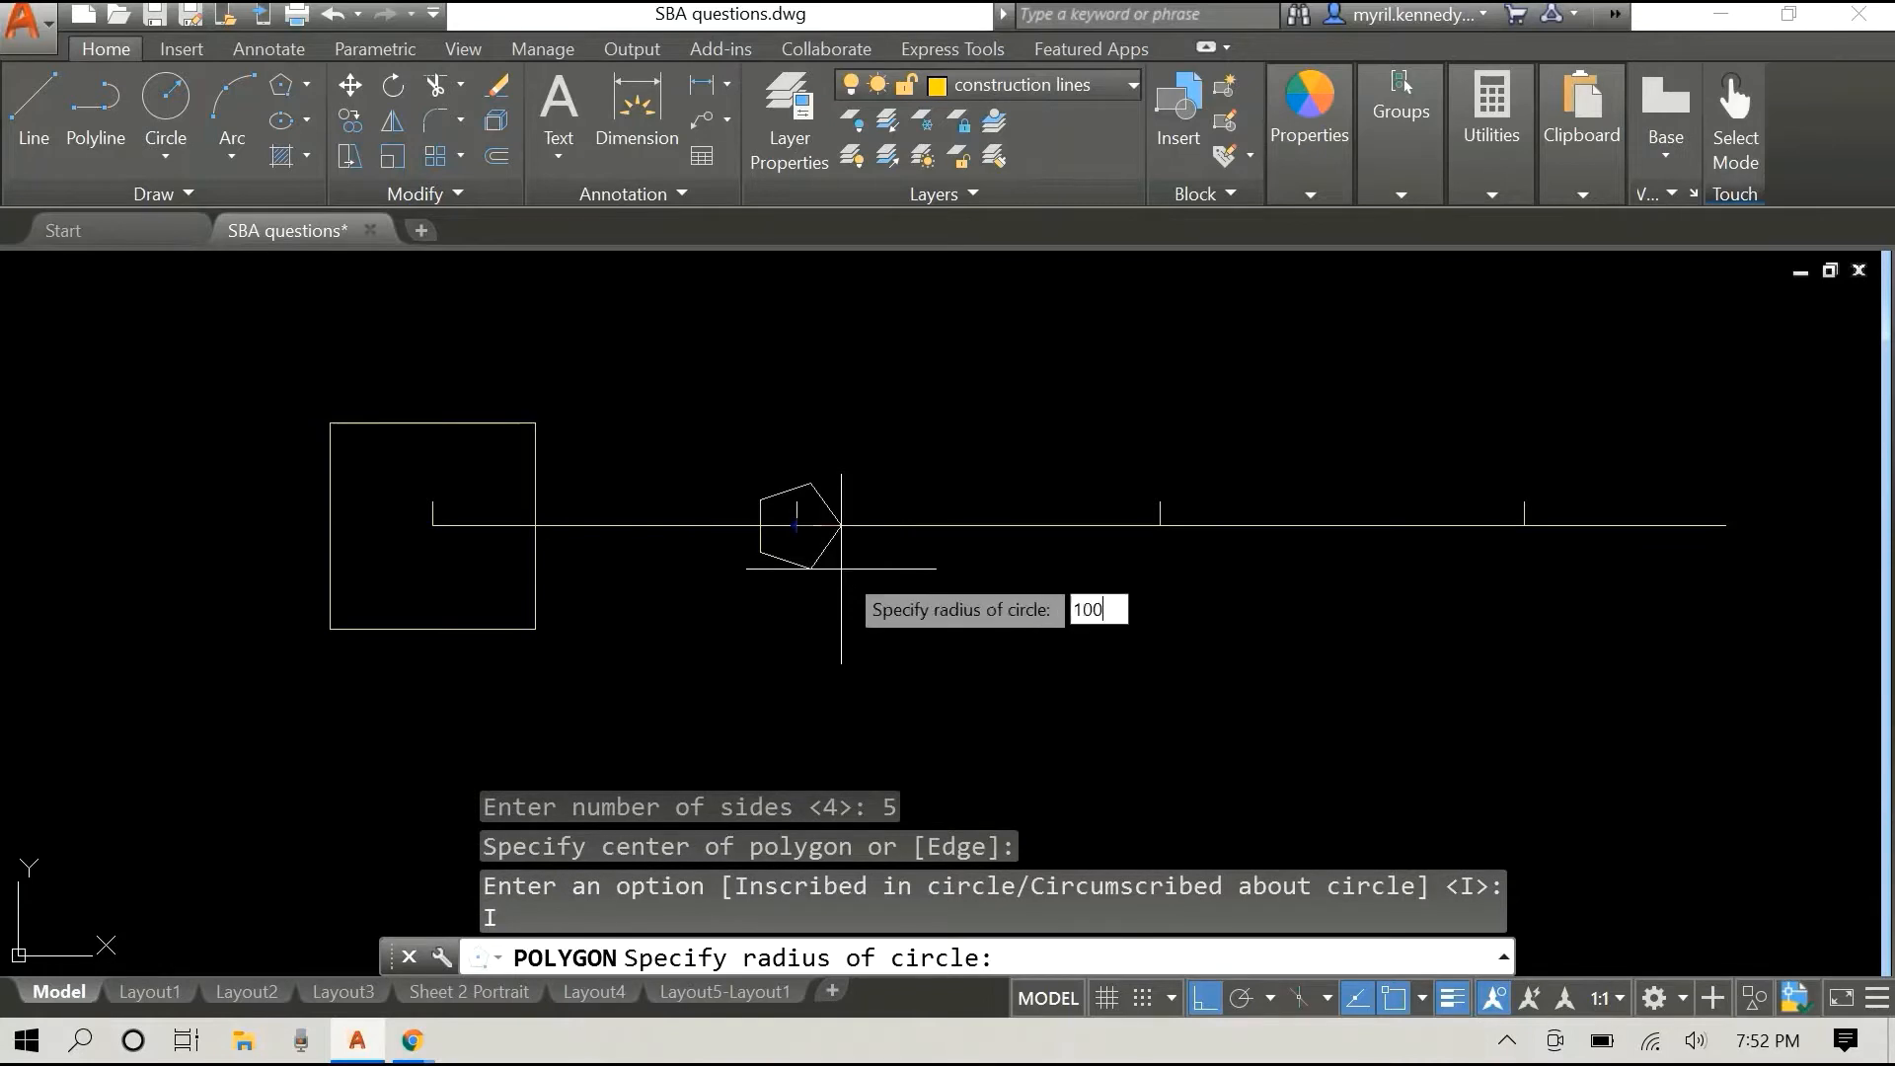
pyautogui.press('enter')
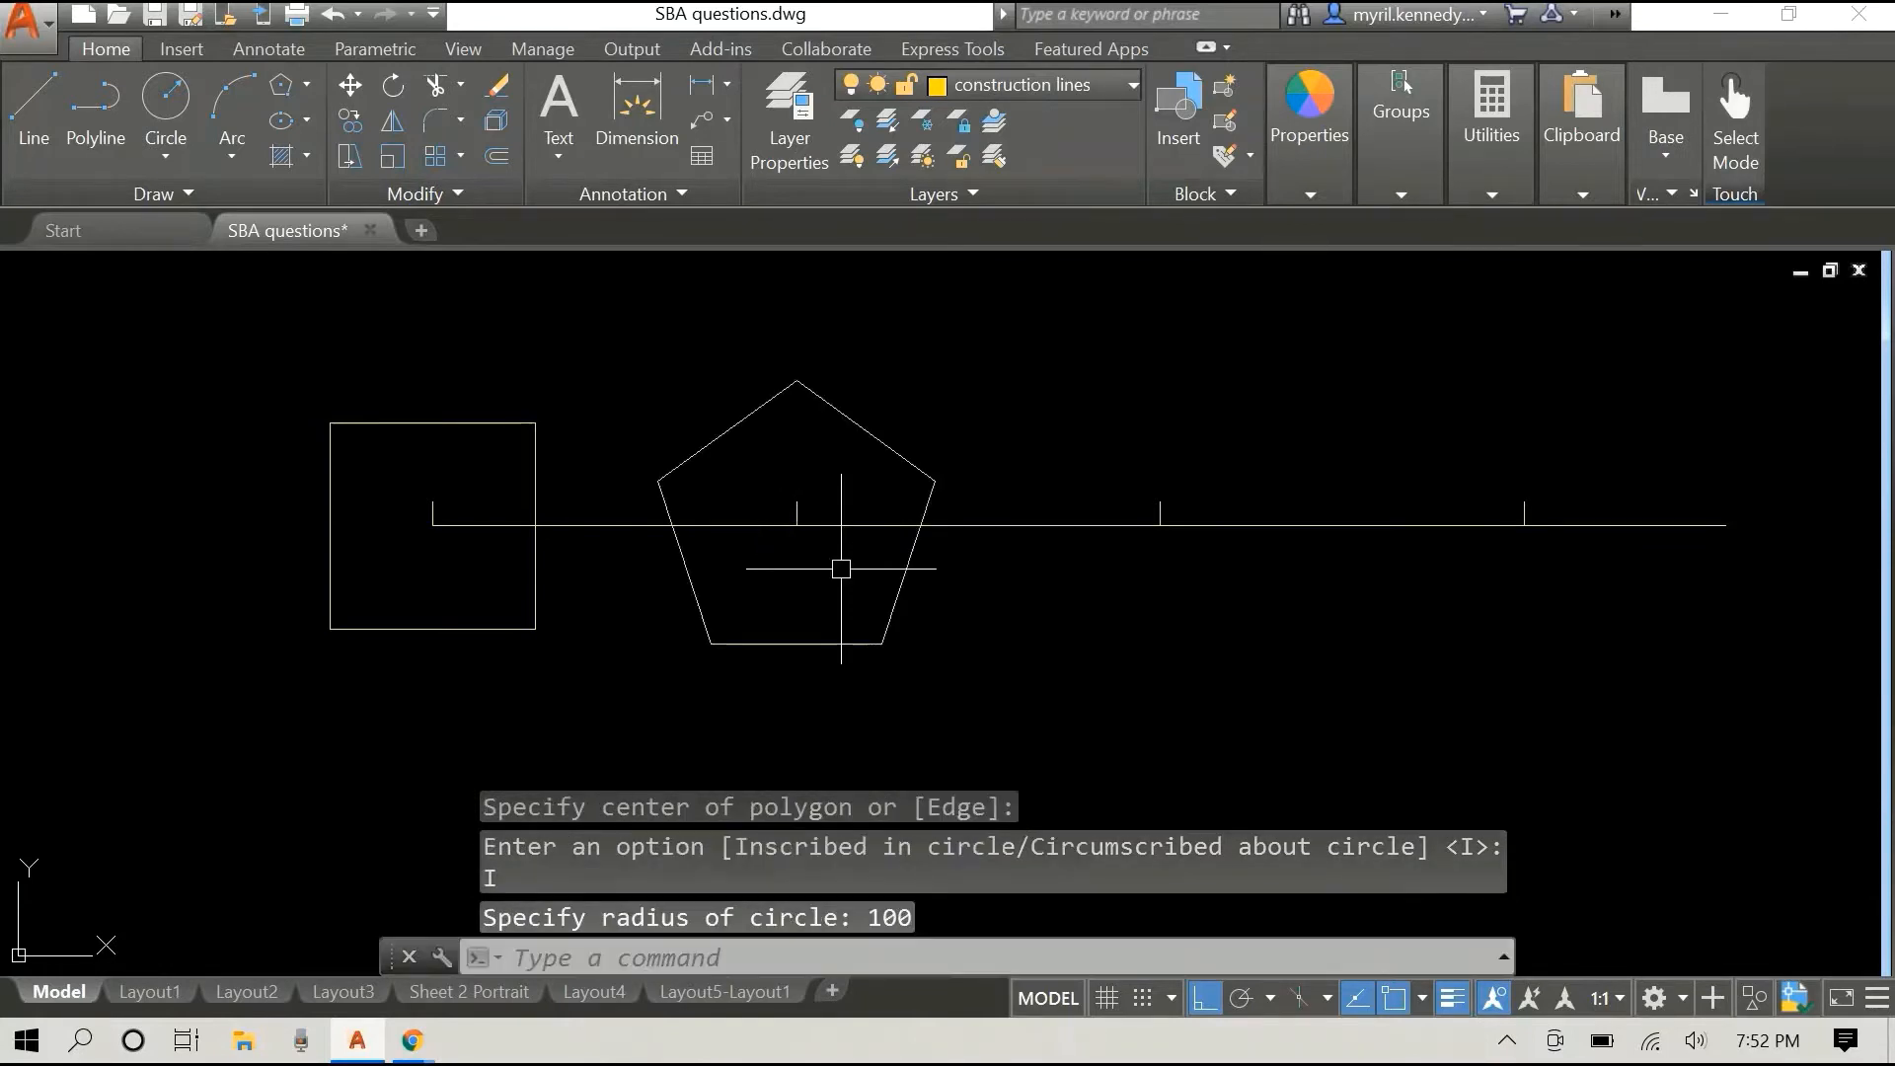
pyautogui.moveTo(1202, 419)
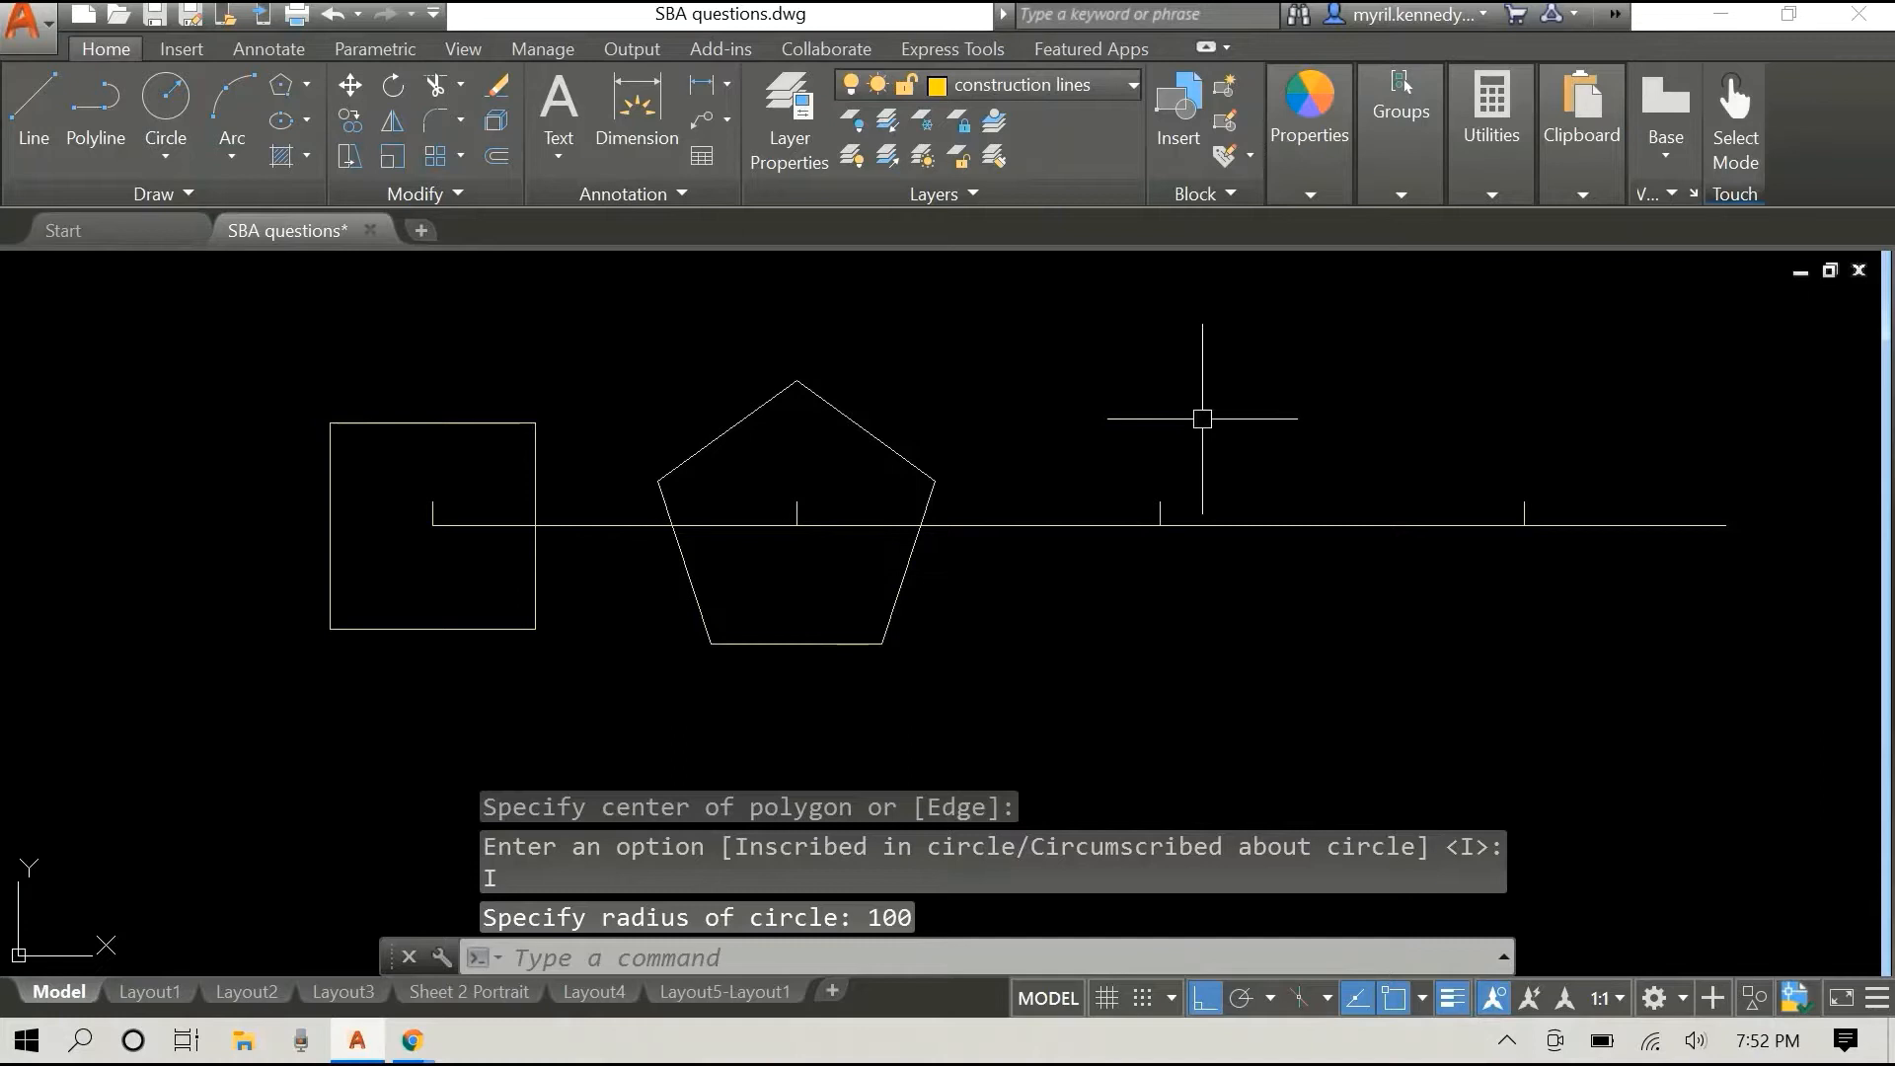
# Step: Draw a hexagon inscribed in a radius-100 circle centred on the next tick
pyautogui.rightClick(1202, 418)
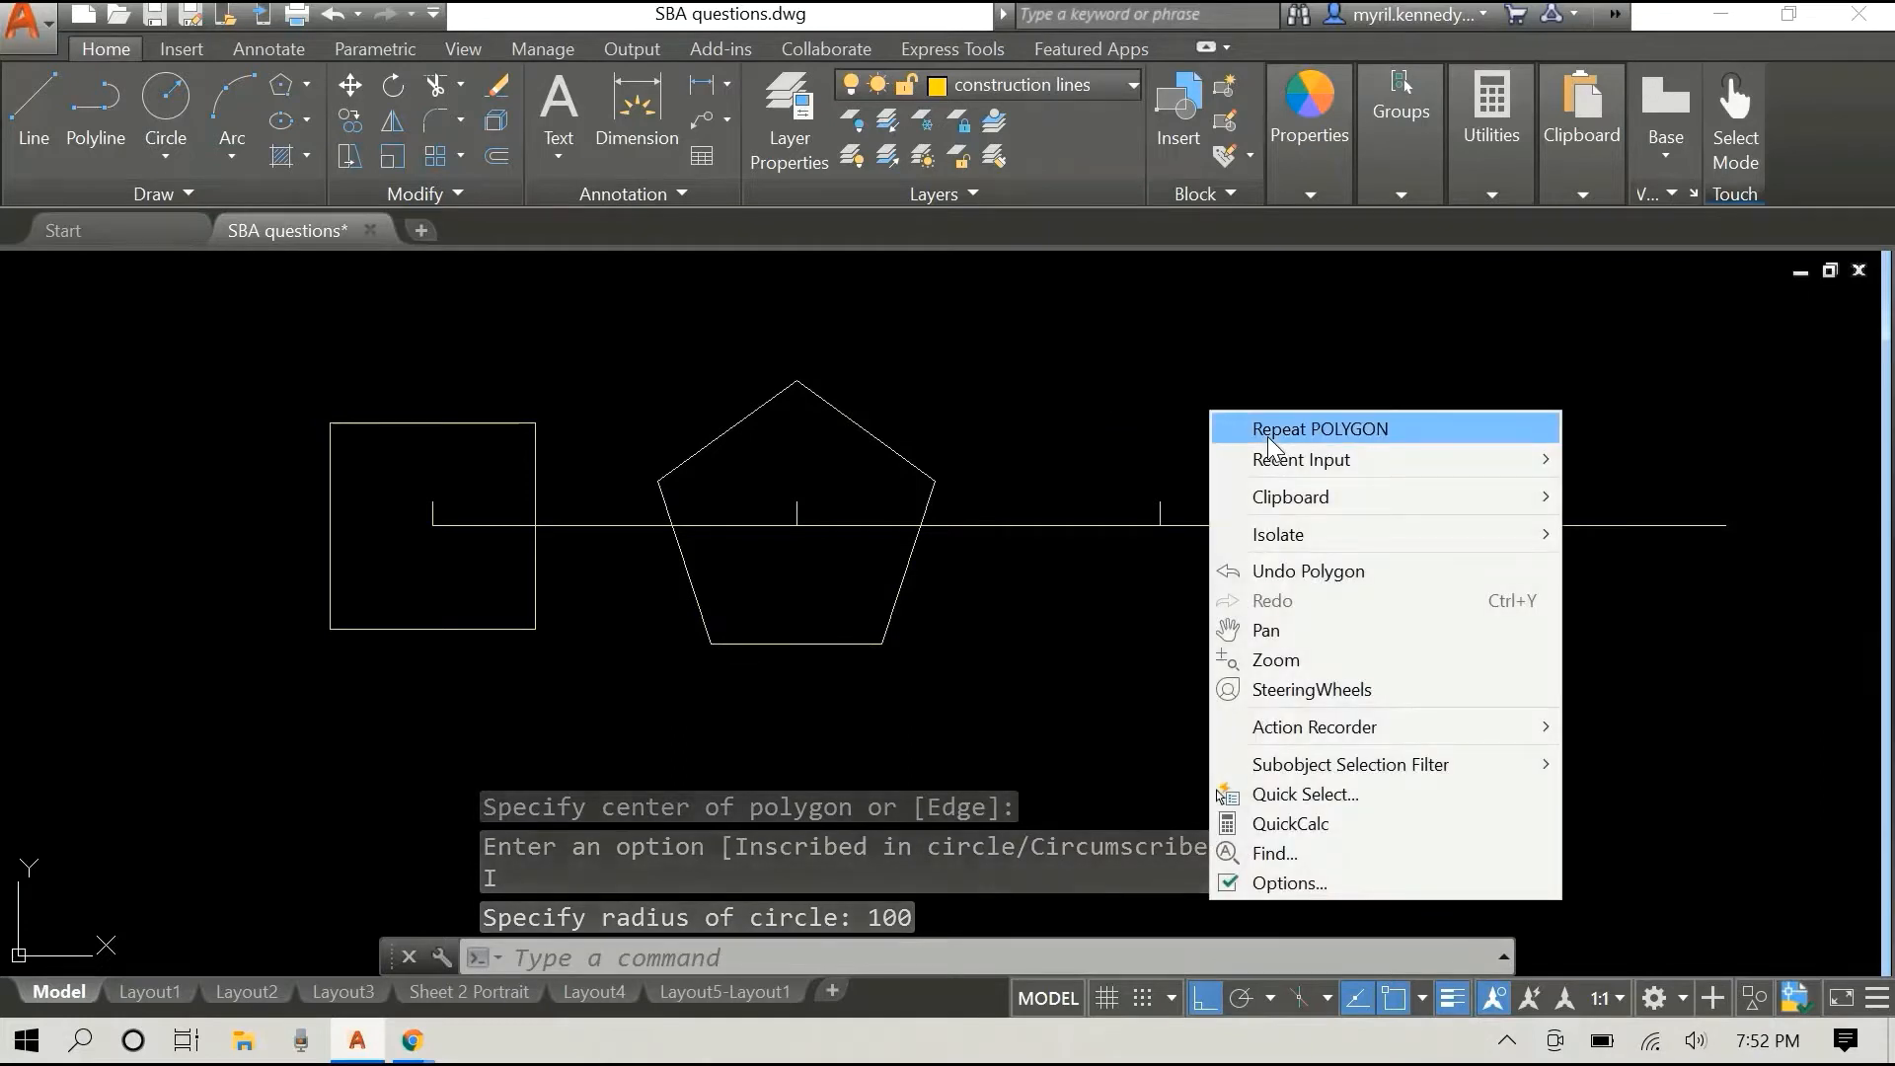
pyautogui.click(1319, 429)
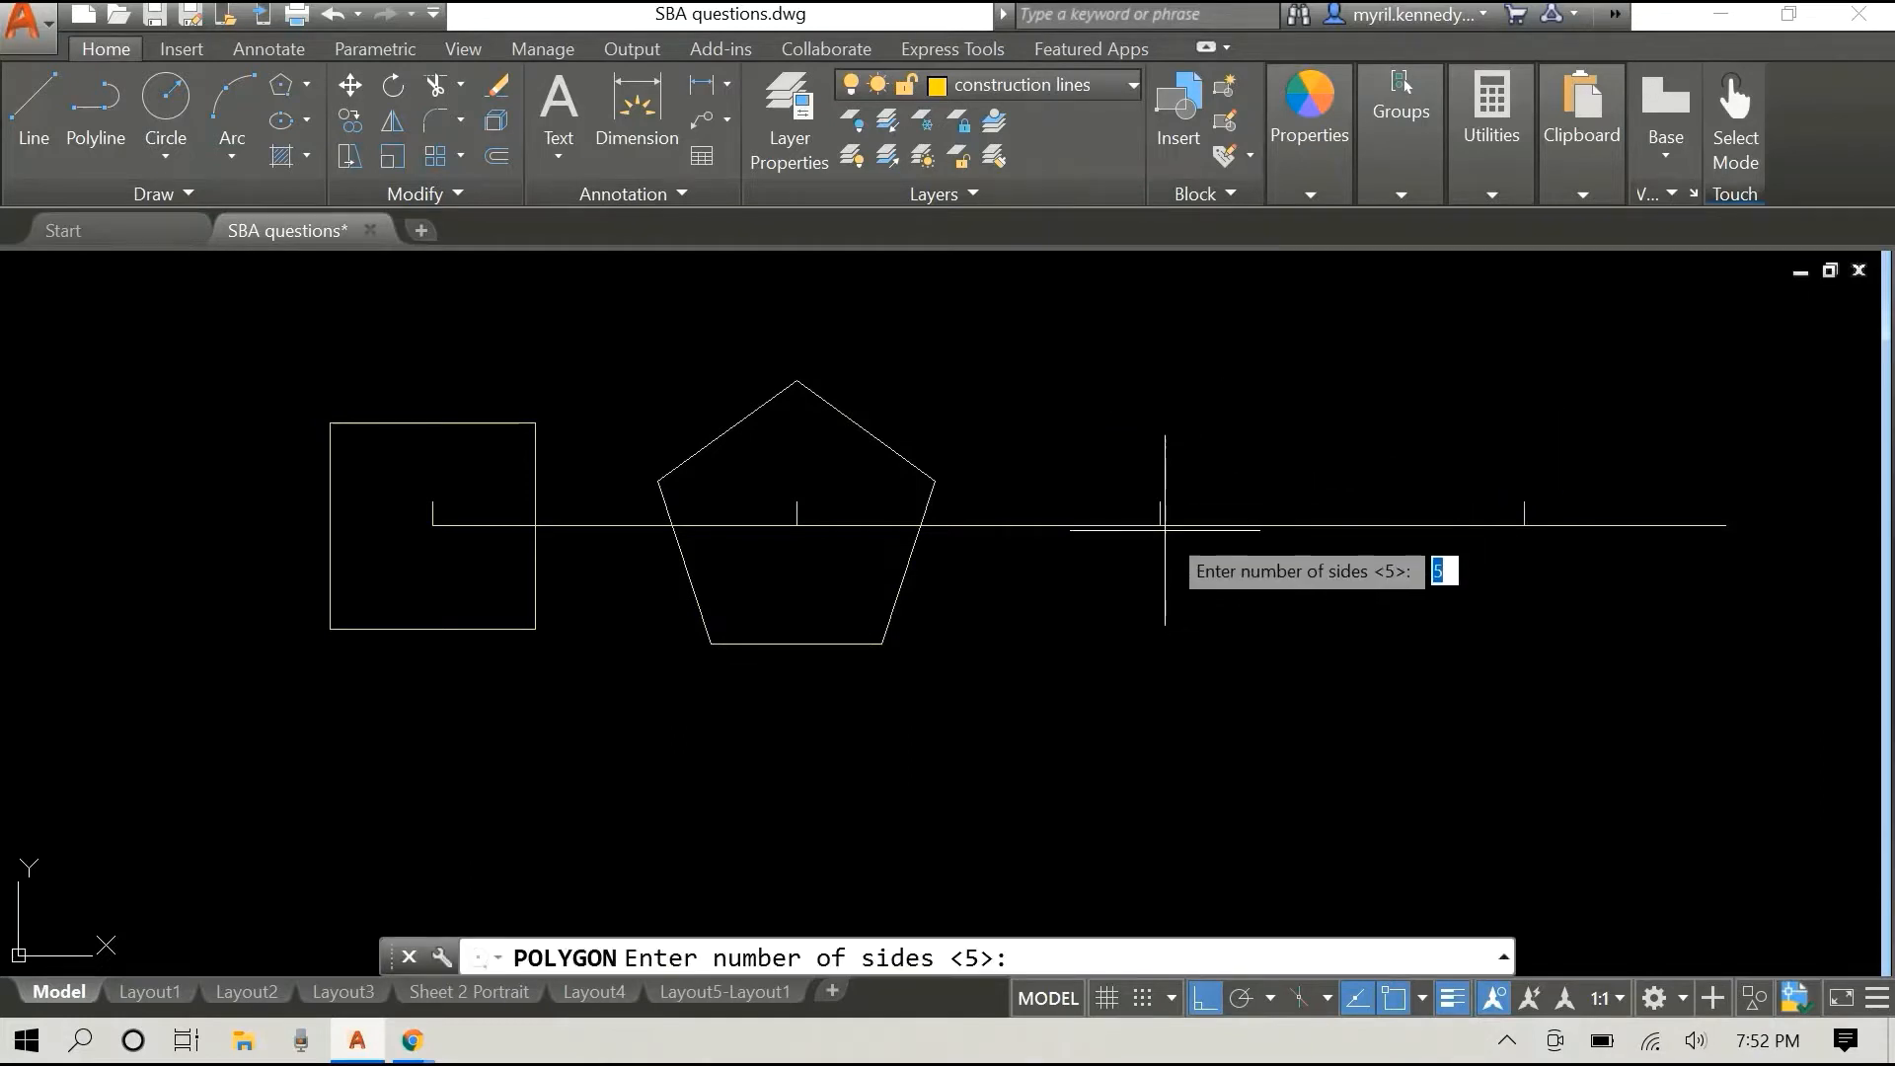
pyautogui.write('6')
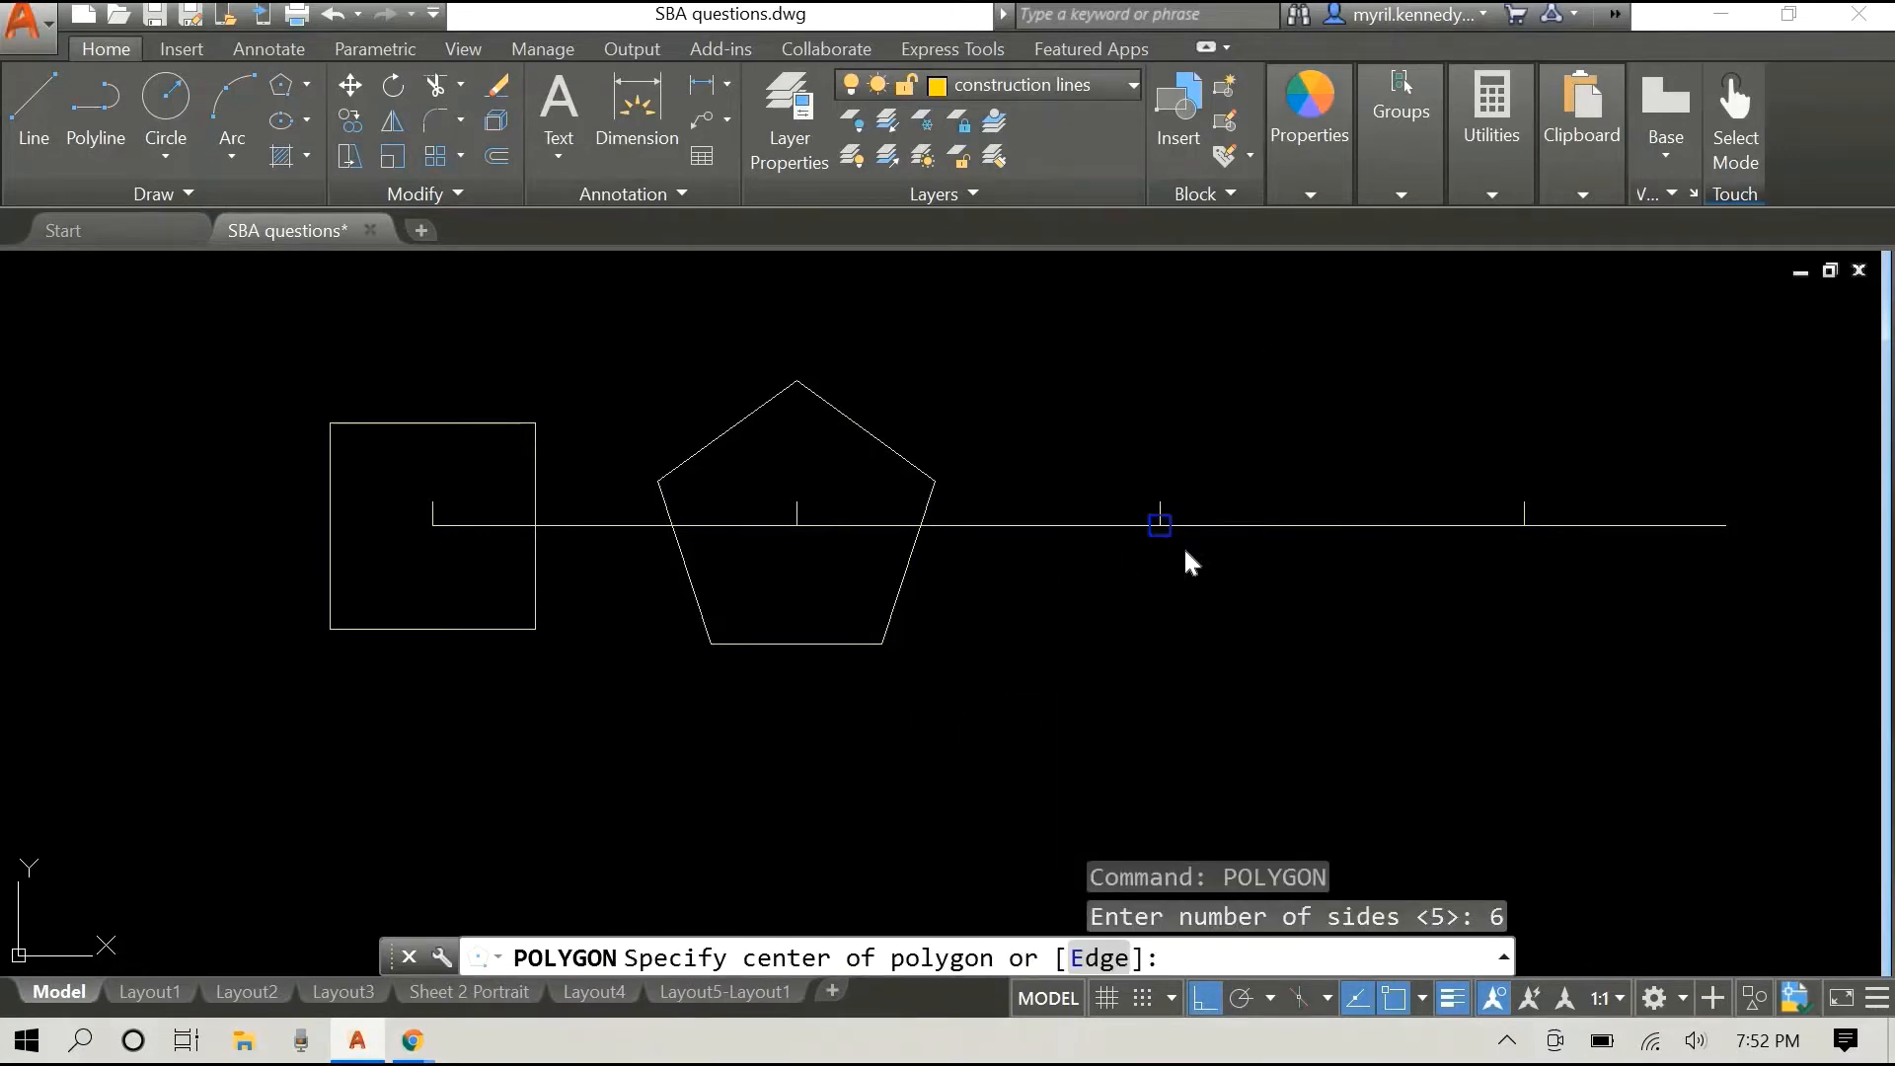
pyautogui.click(1159, 524)
pyautogui.write('I')
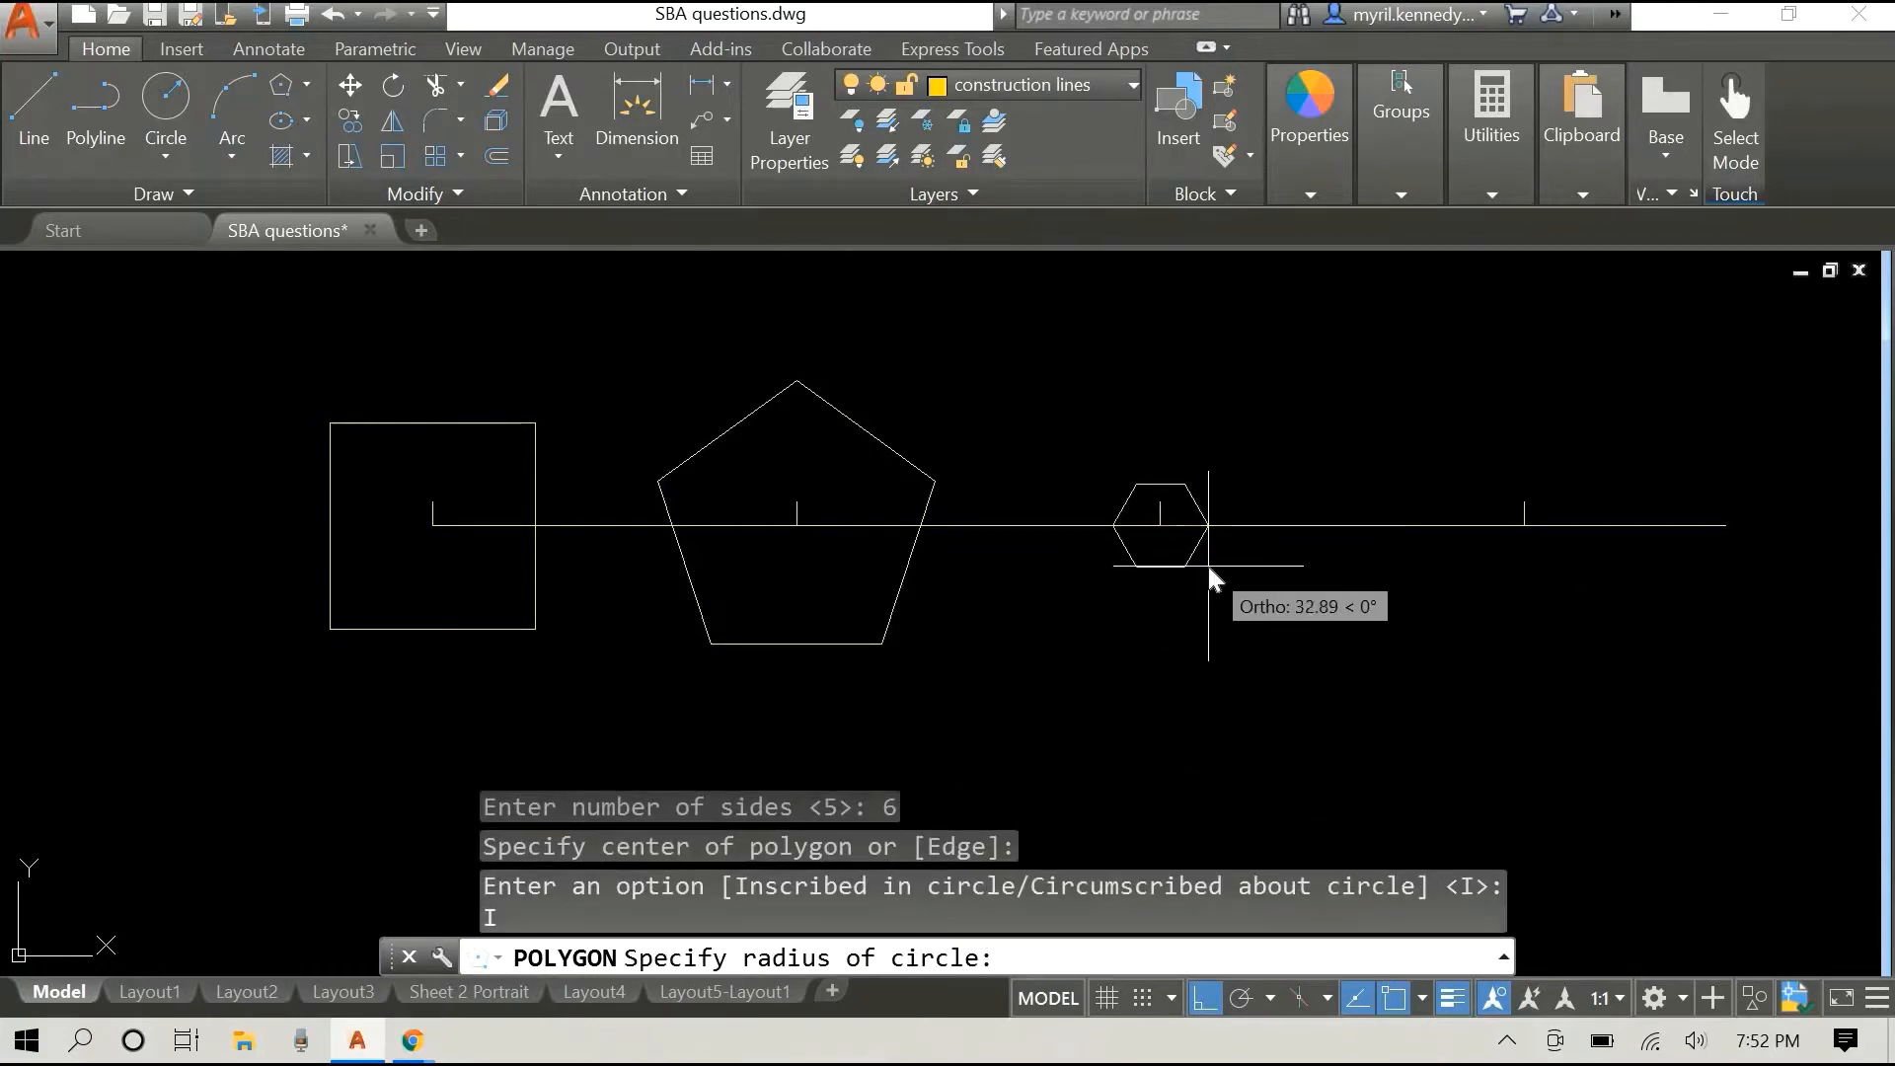
pyautogui.write('100')
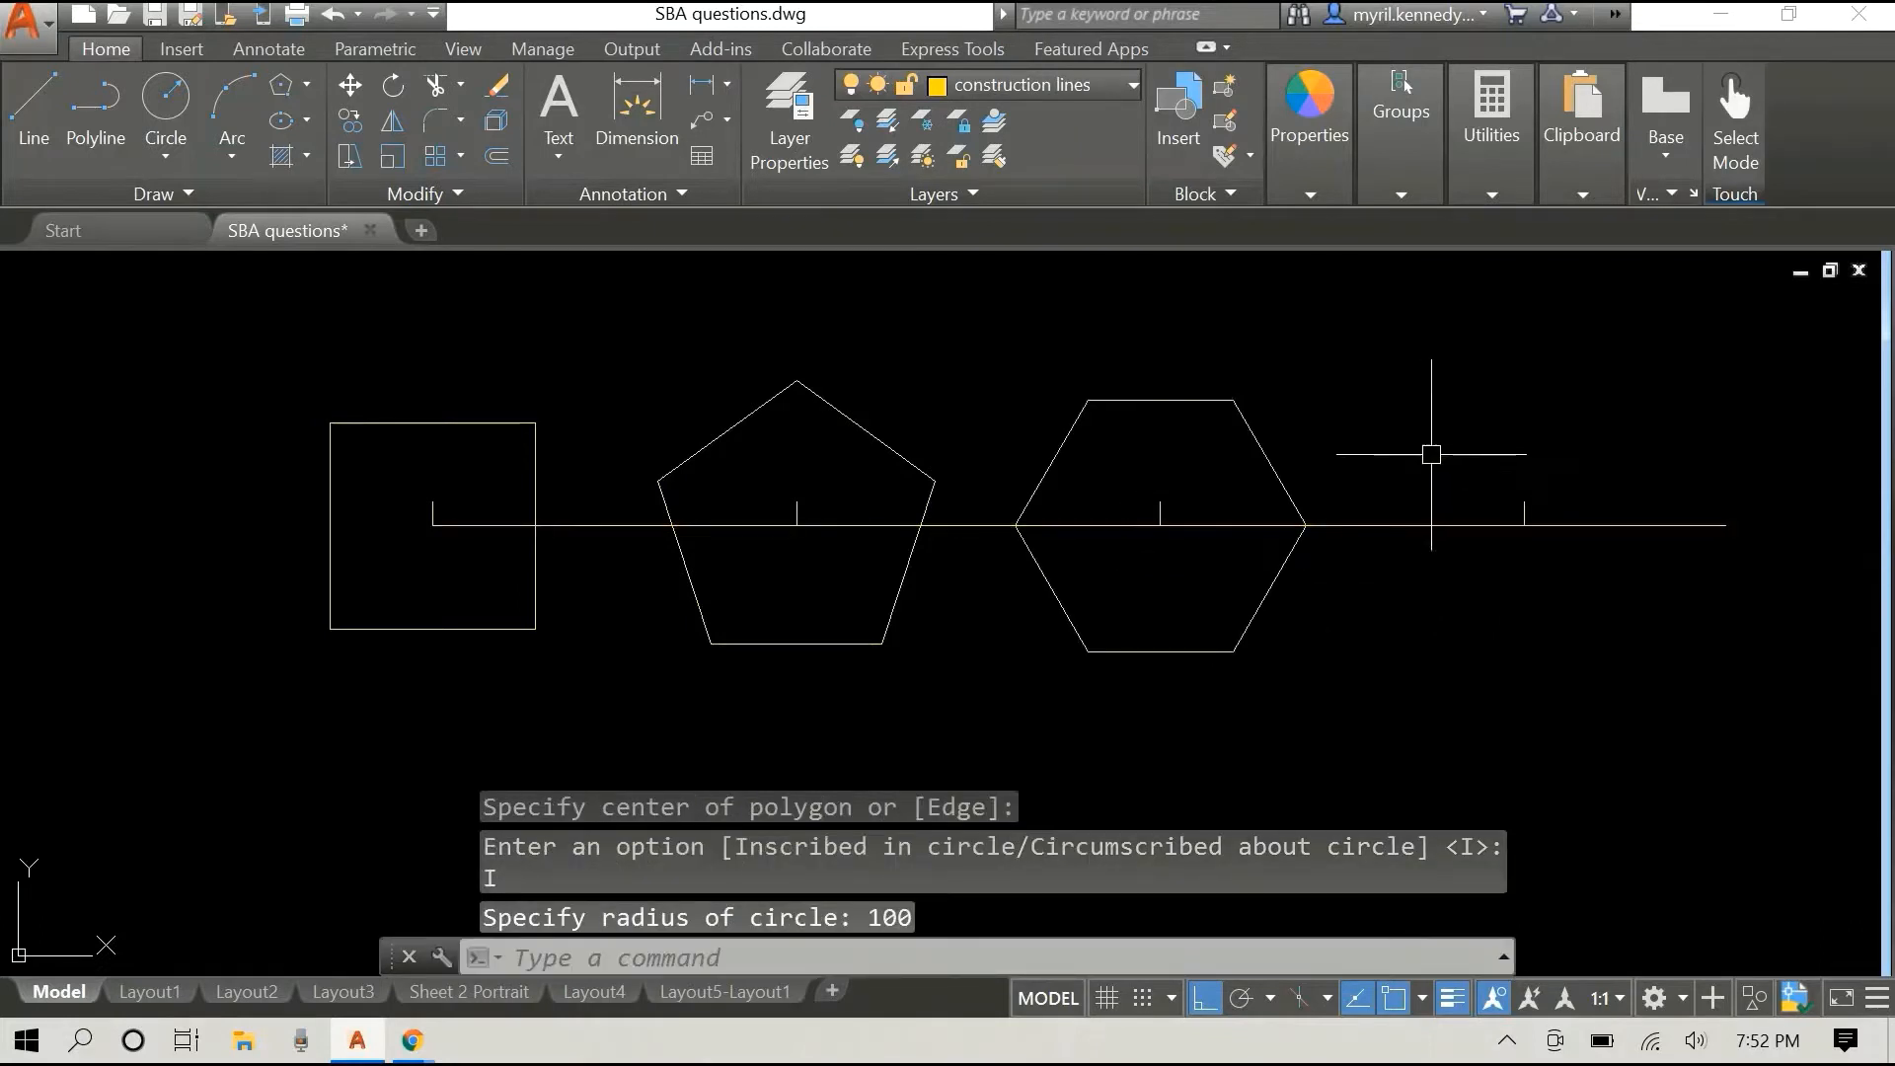
pyautogui.moveTo(1510, 357)
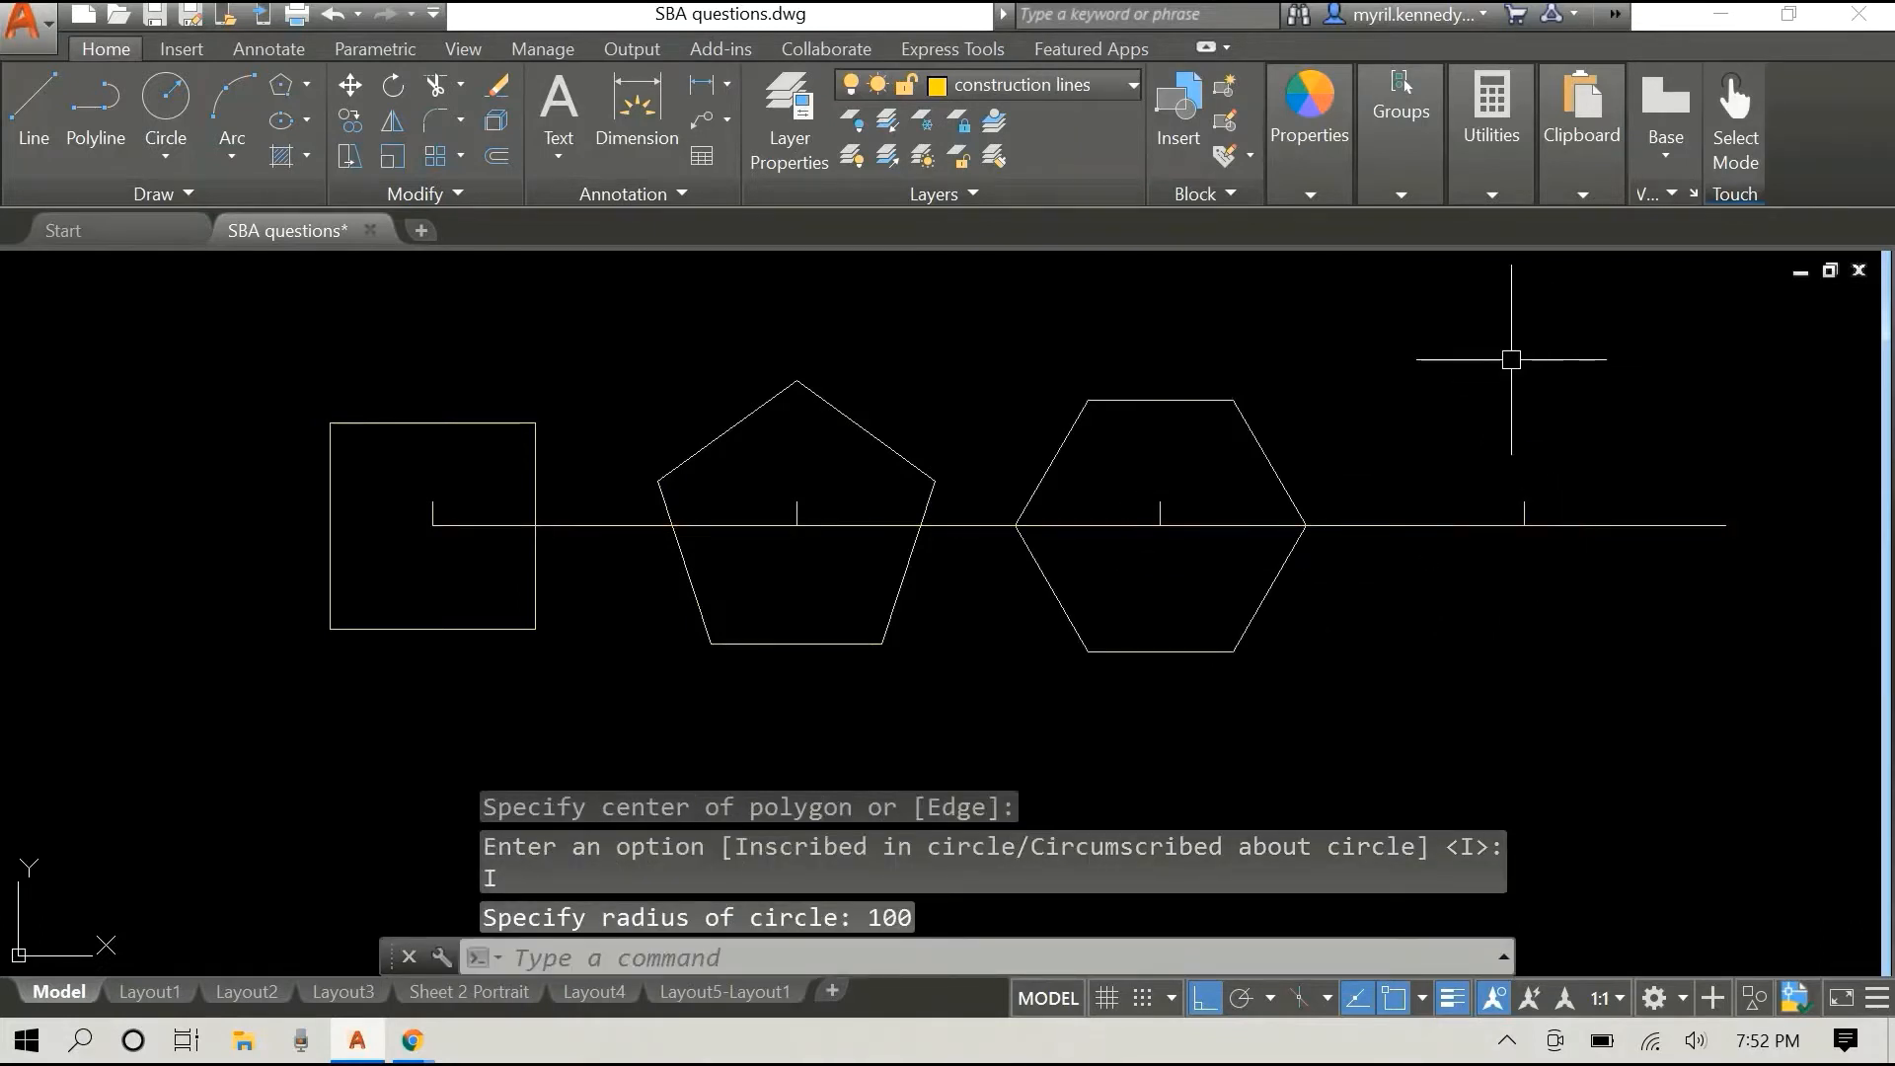
# Step: Draw an octagon inscribed in a radius-100 circle on the fourth marker
pyautogui.rightClick(1511, 357)
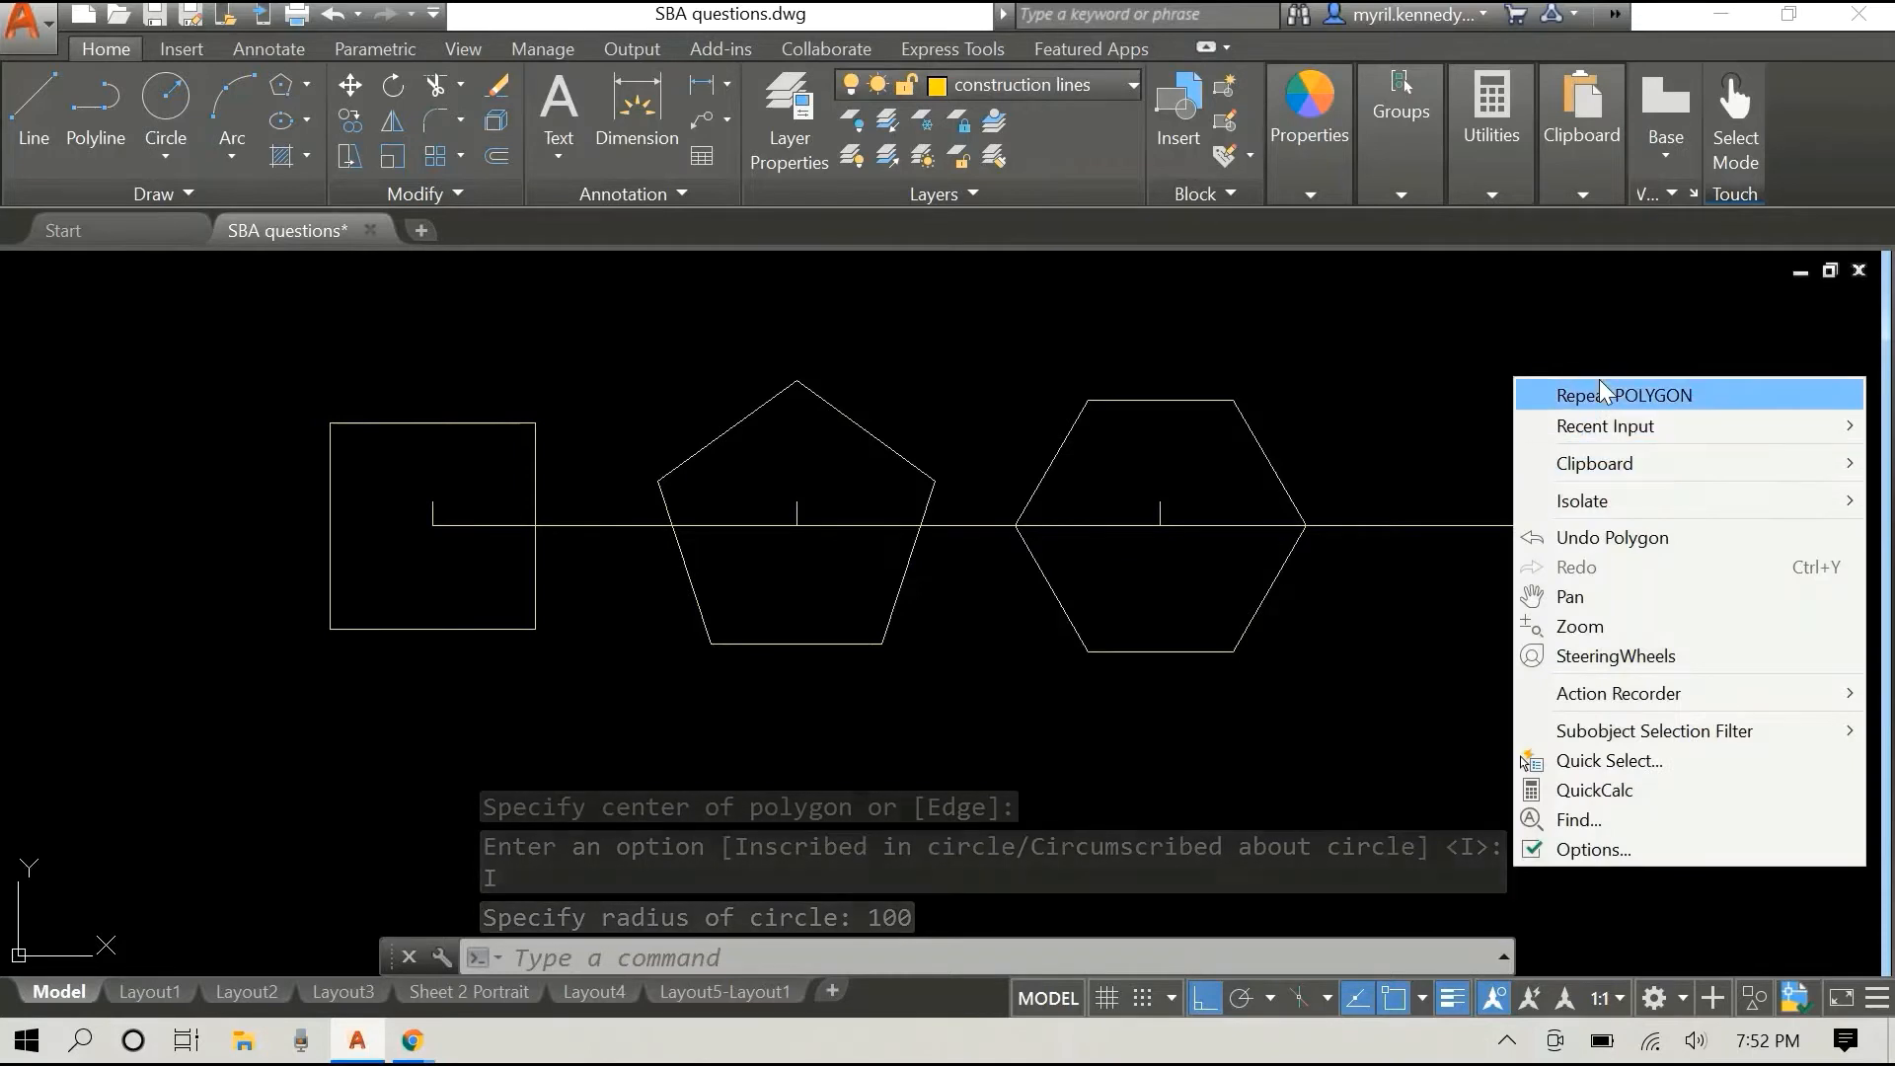
pyautogui.click(1625, 395)
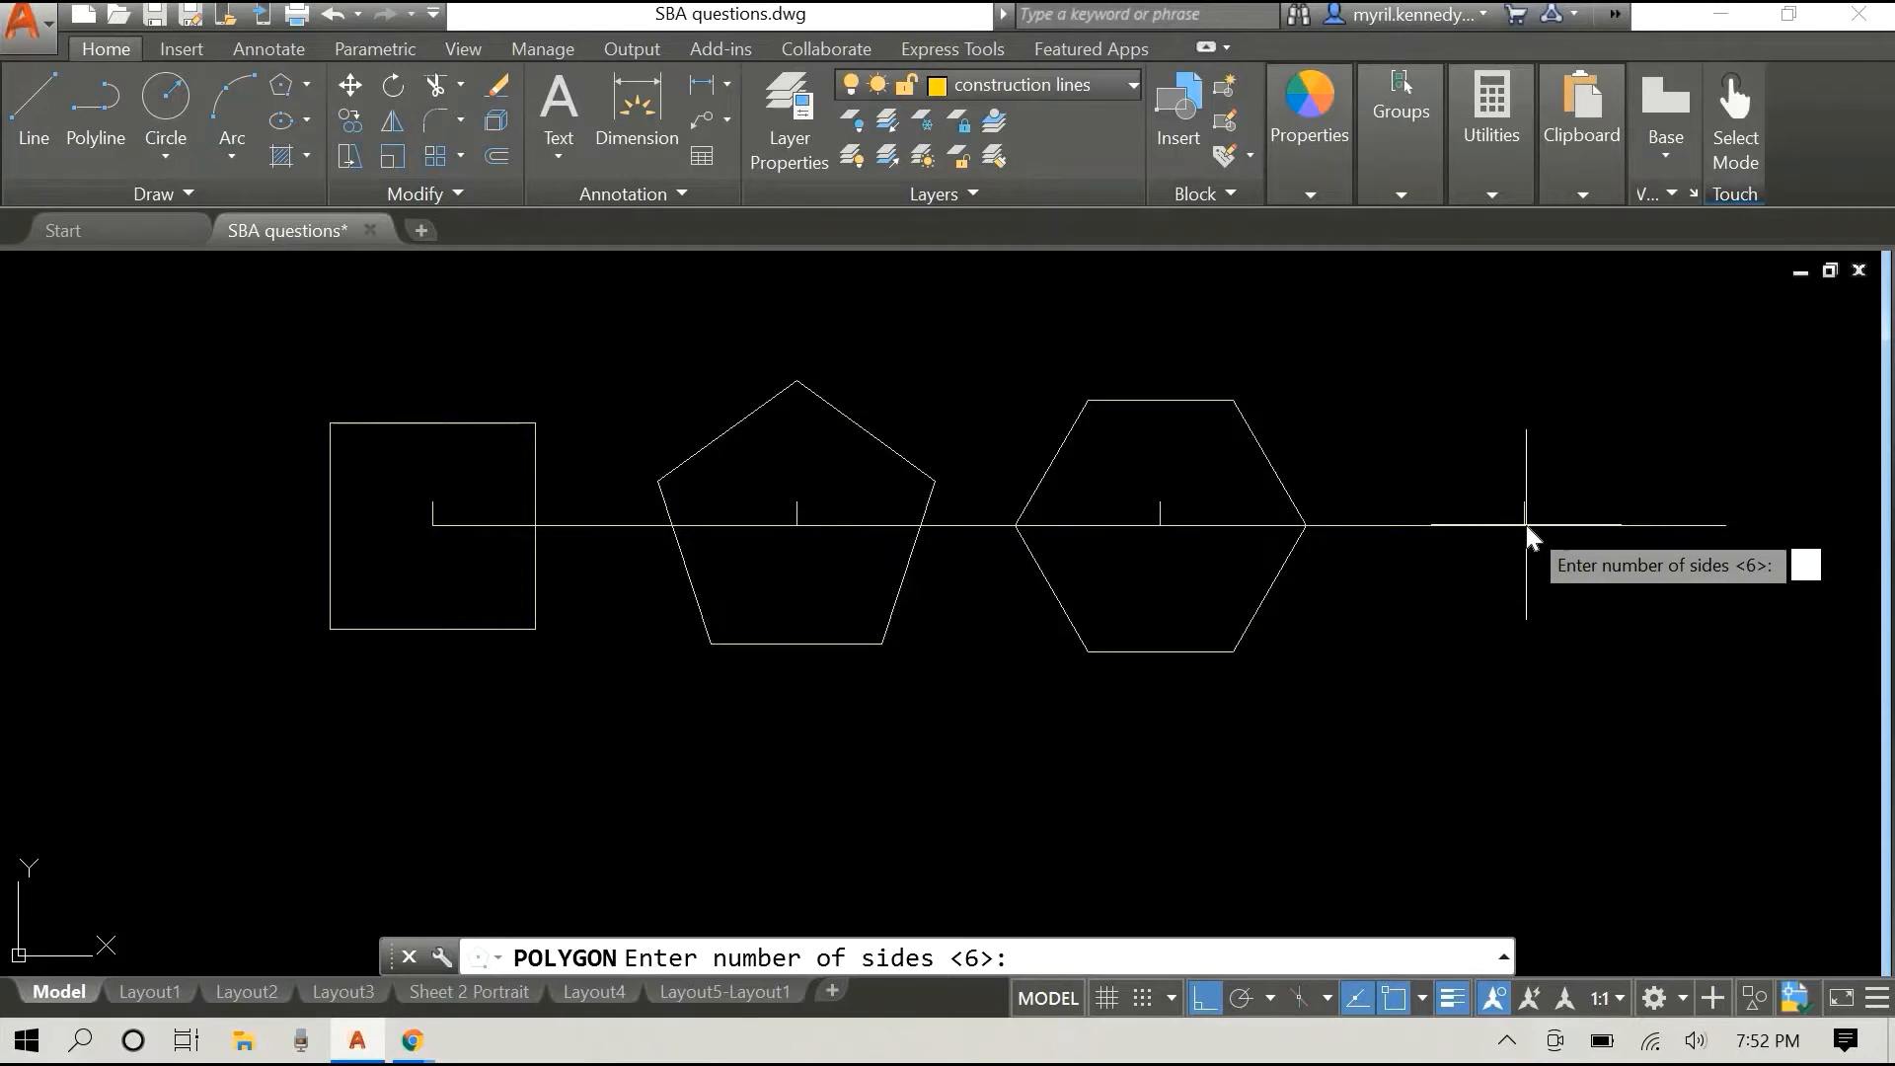
pyautogui.write('8')
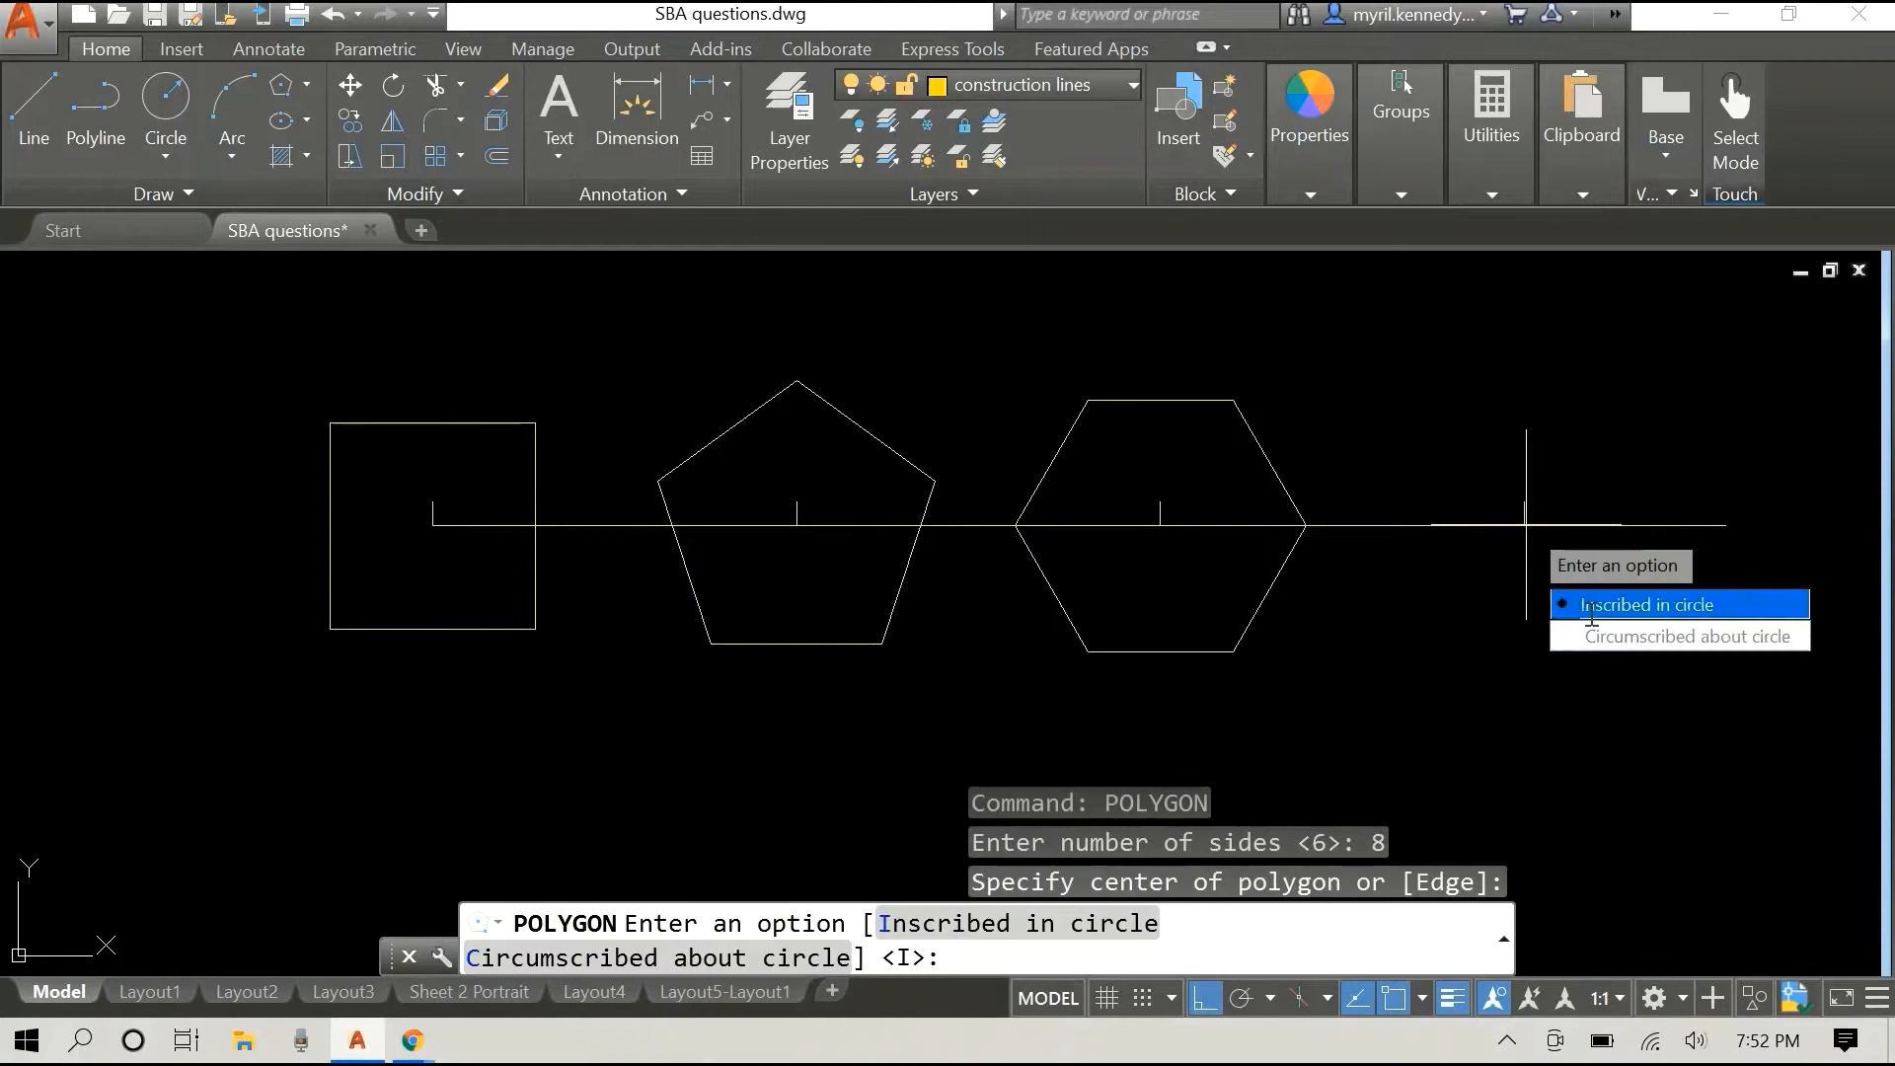
pyautogui.click(1644, 604)
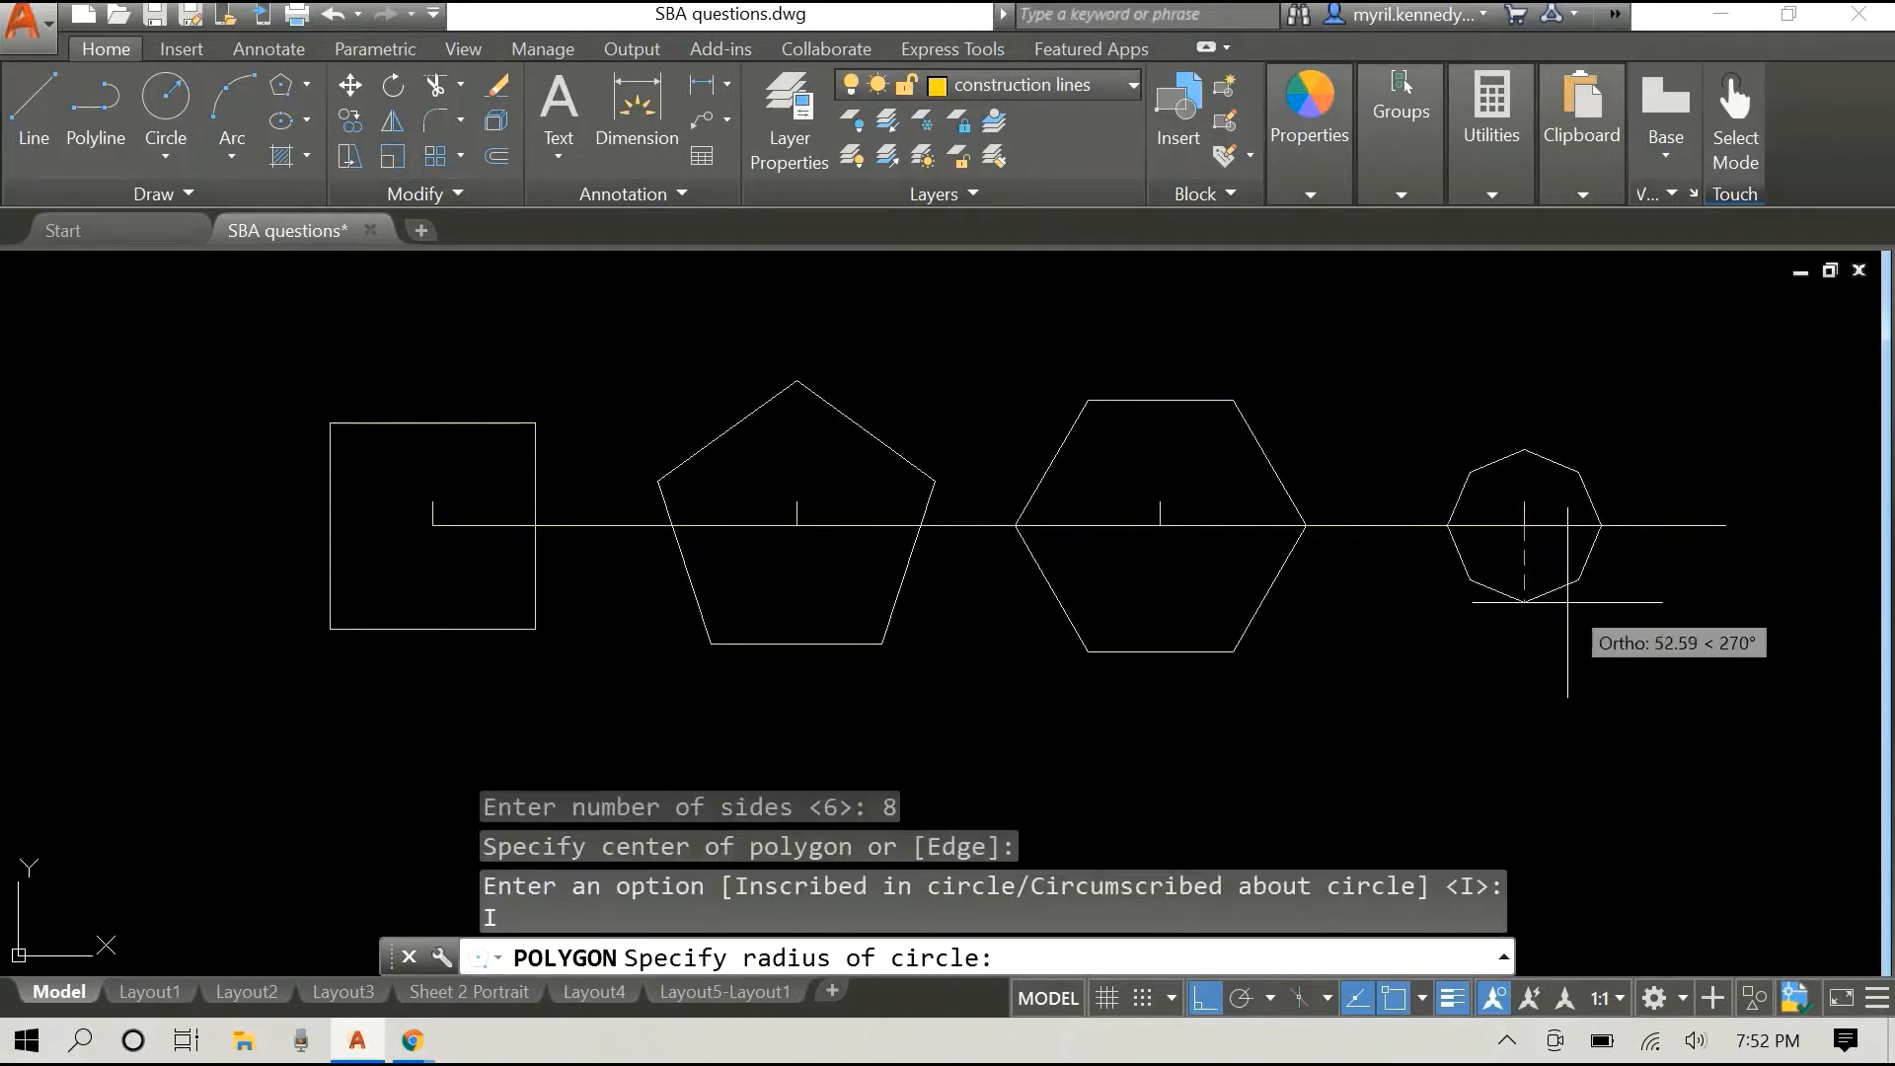
pyautogui.write('100')
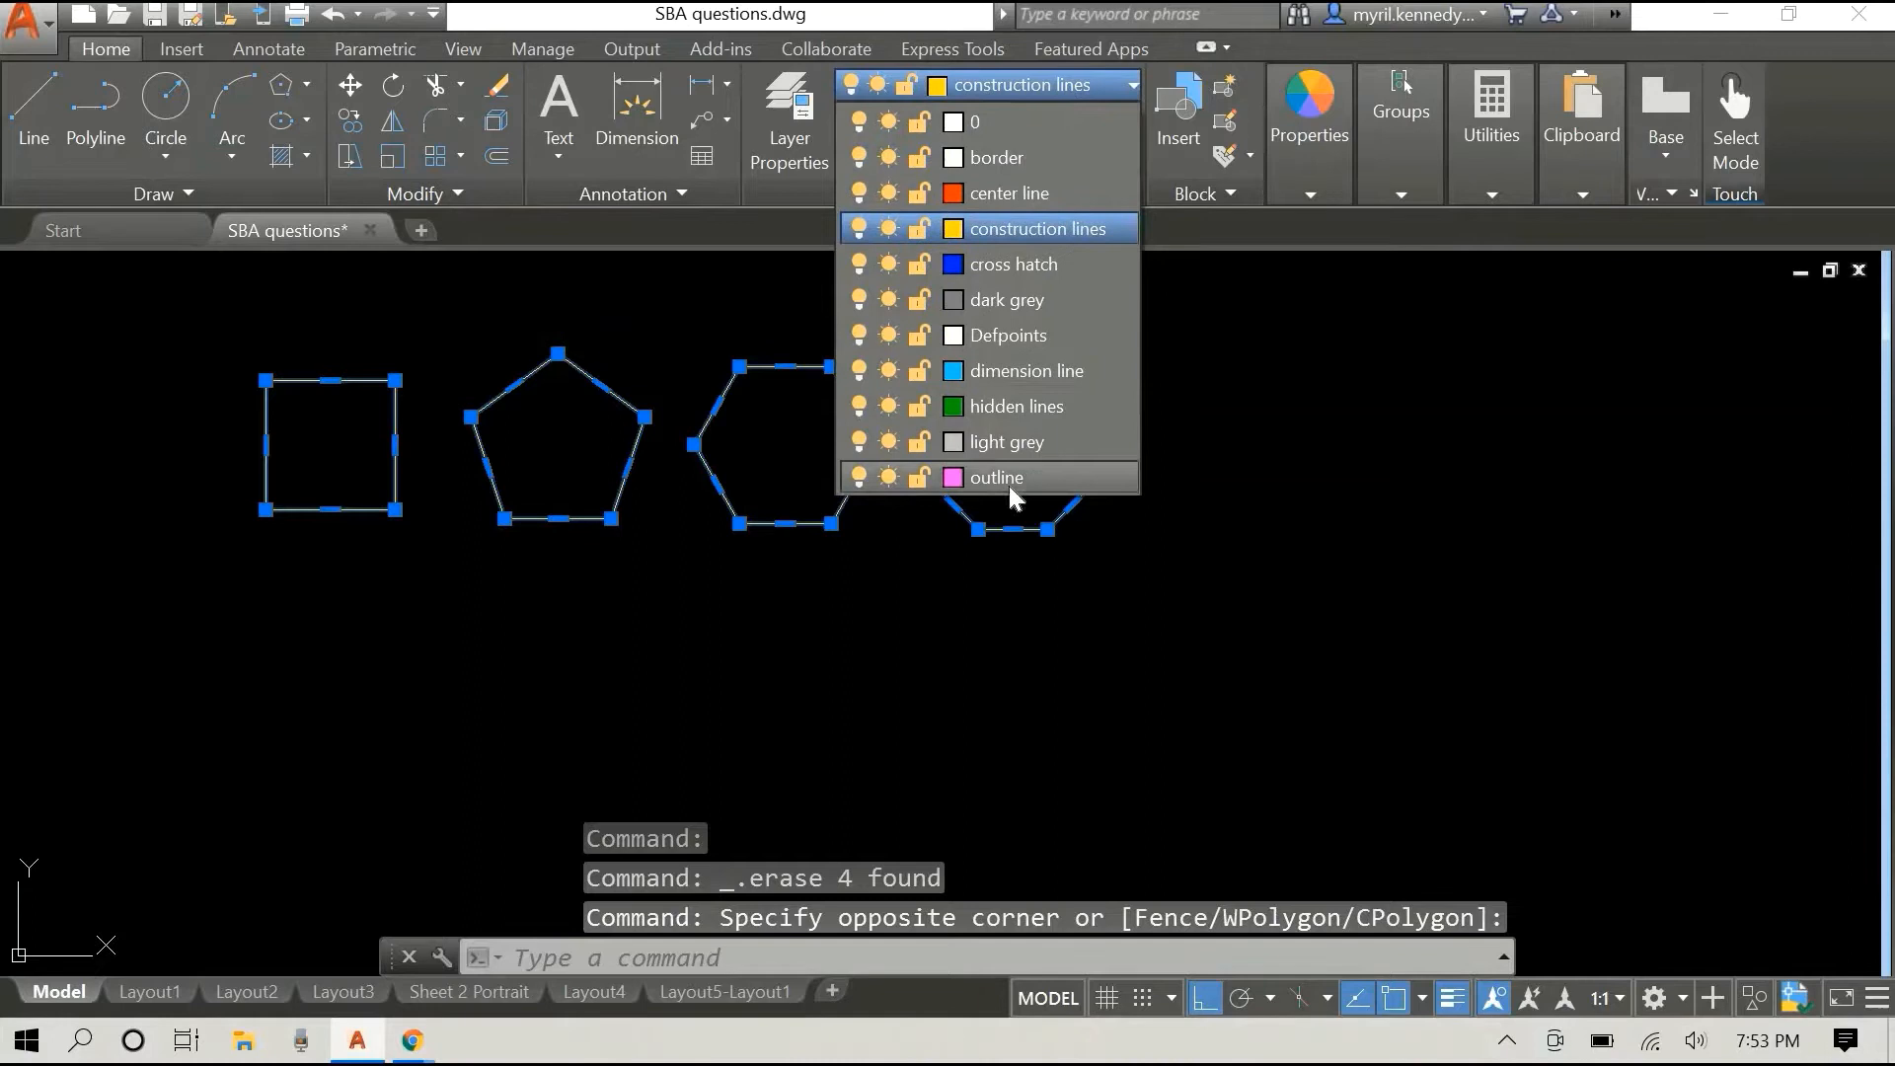
# Step: Move the four selected polygons onto the magenta 'outline' layer
pyautogui.click(995, 475)
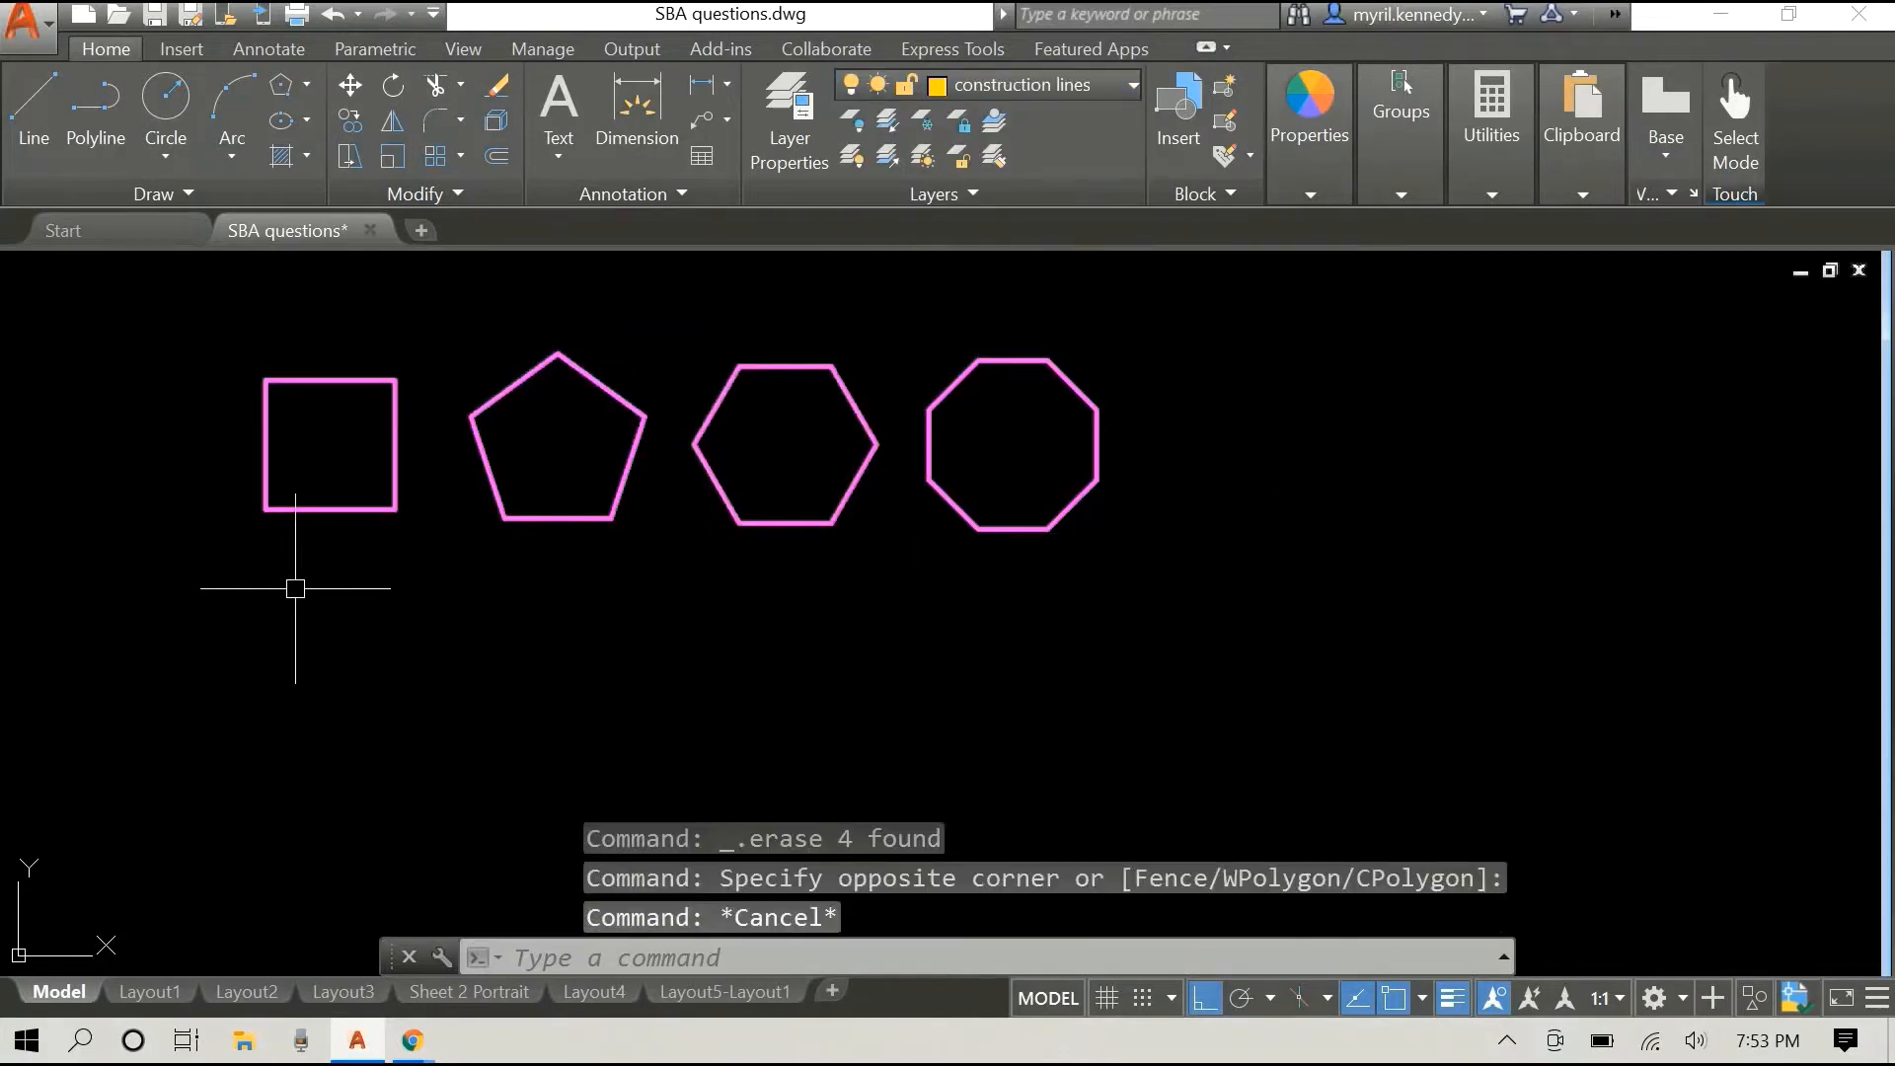
pyautogui.moveTo(196, 541)
pyautogui.write('TEXT')
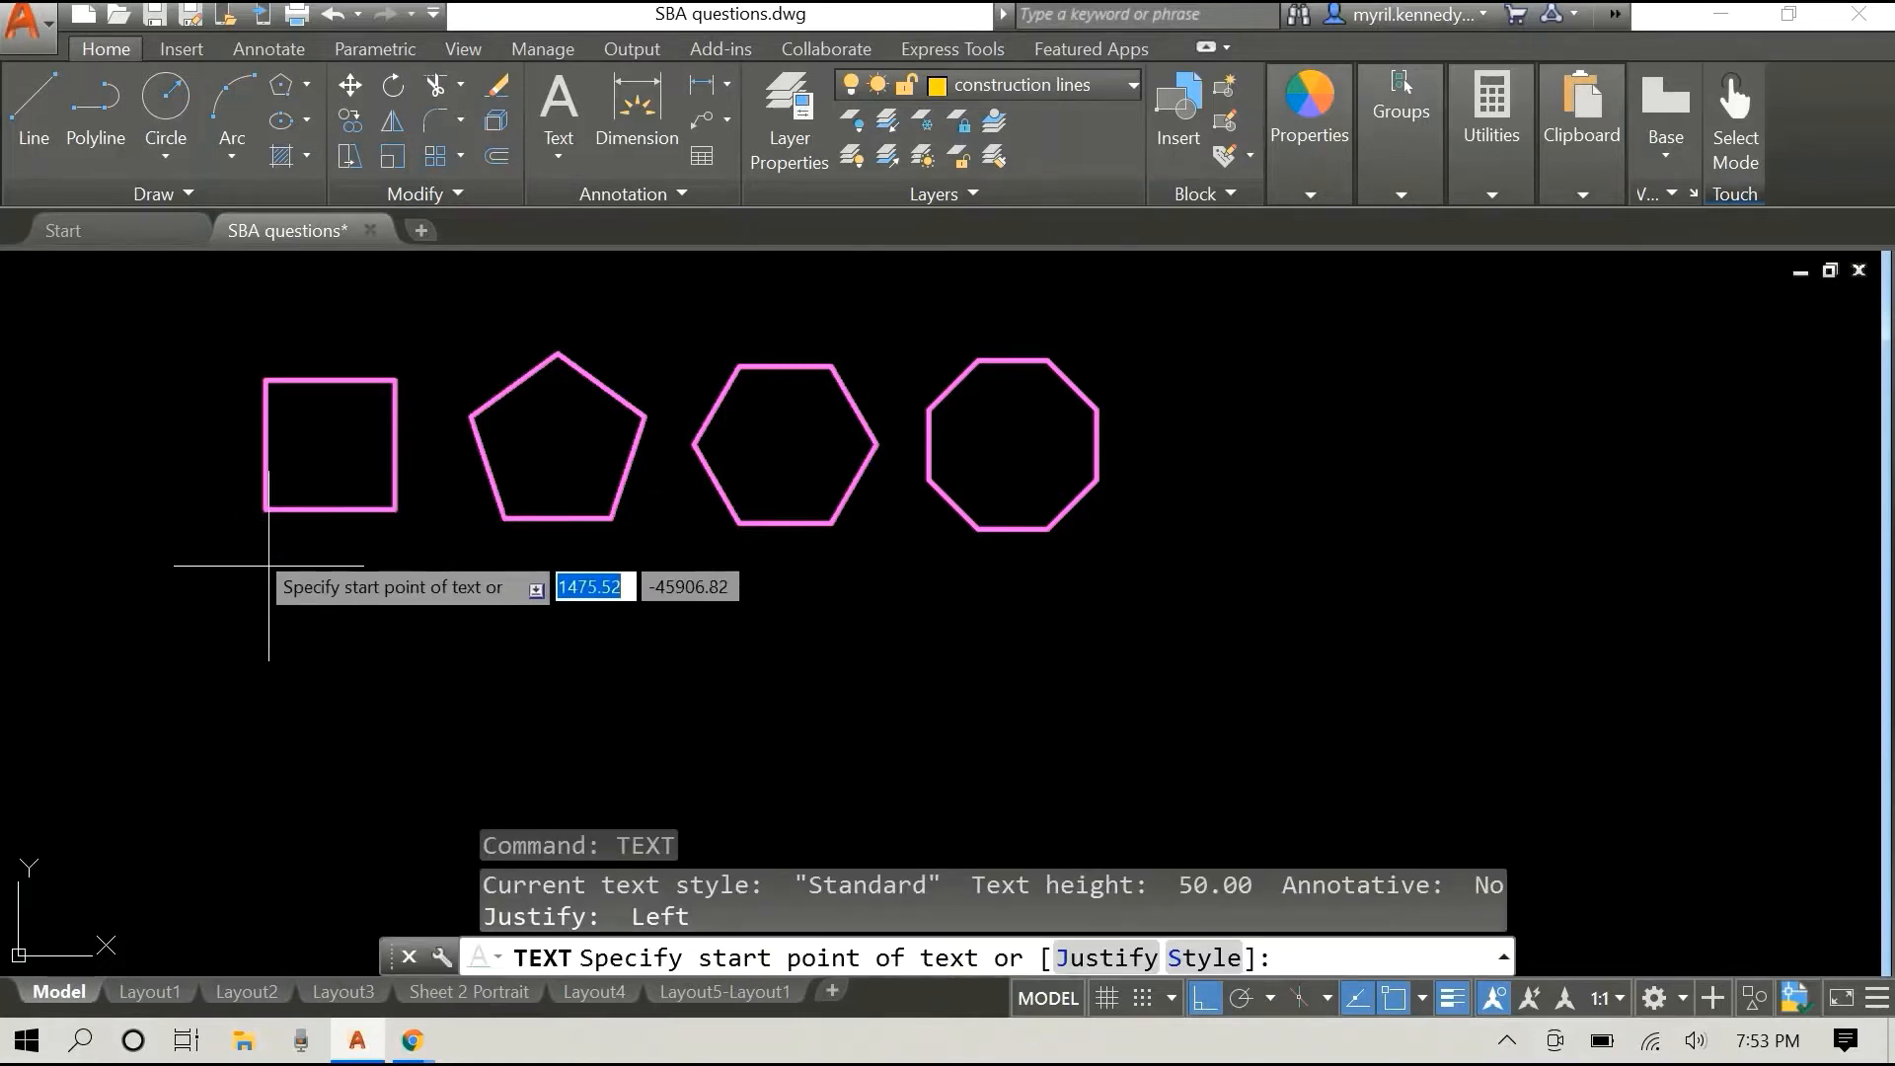
# Step: Place the text label 'square' below the square and scale it down by factor .5
pyautogui.click(278, 578)
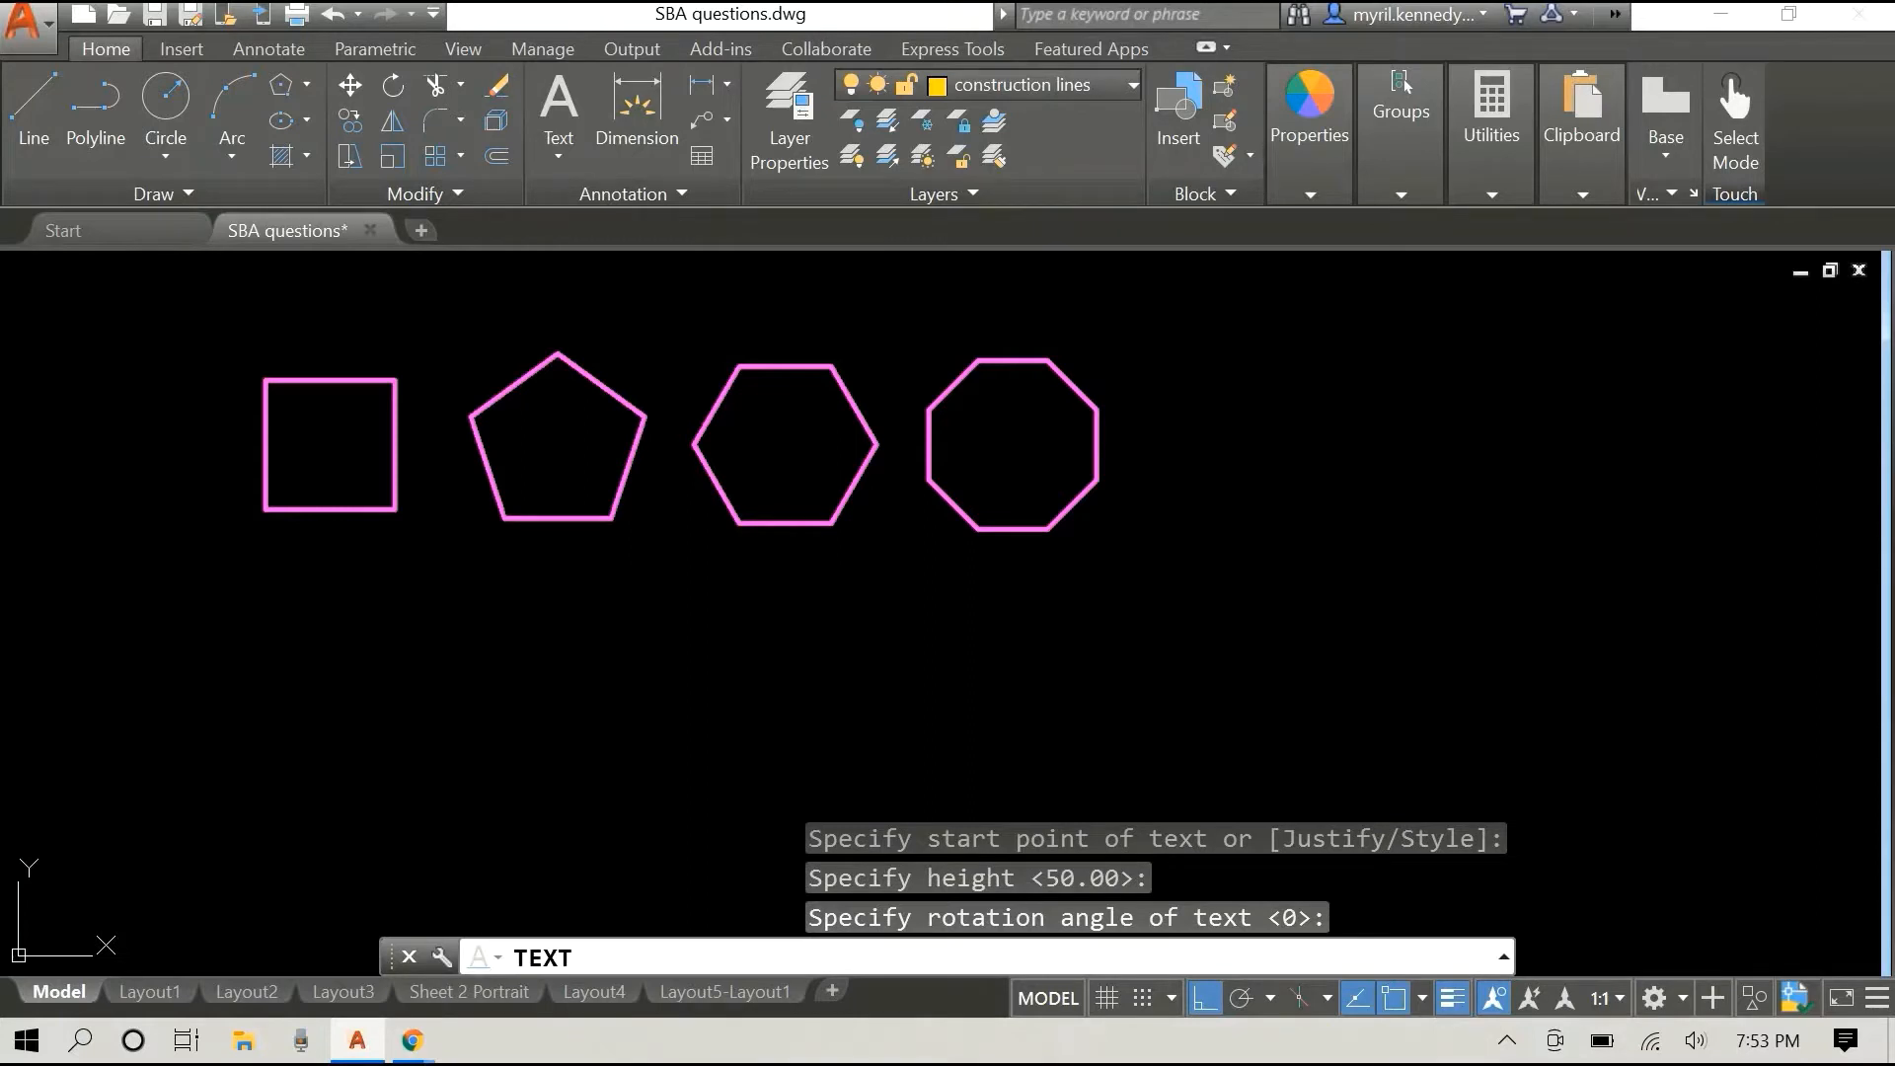
pyautogui.write('square')
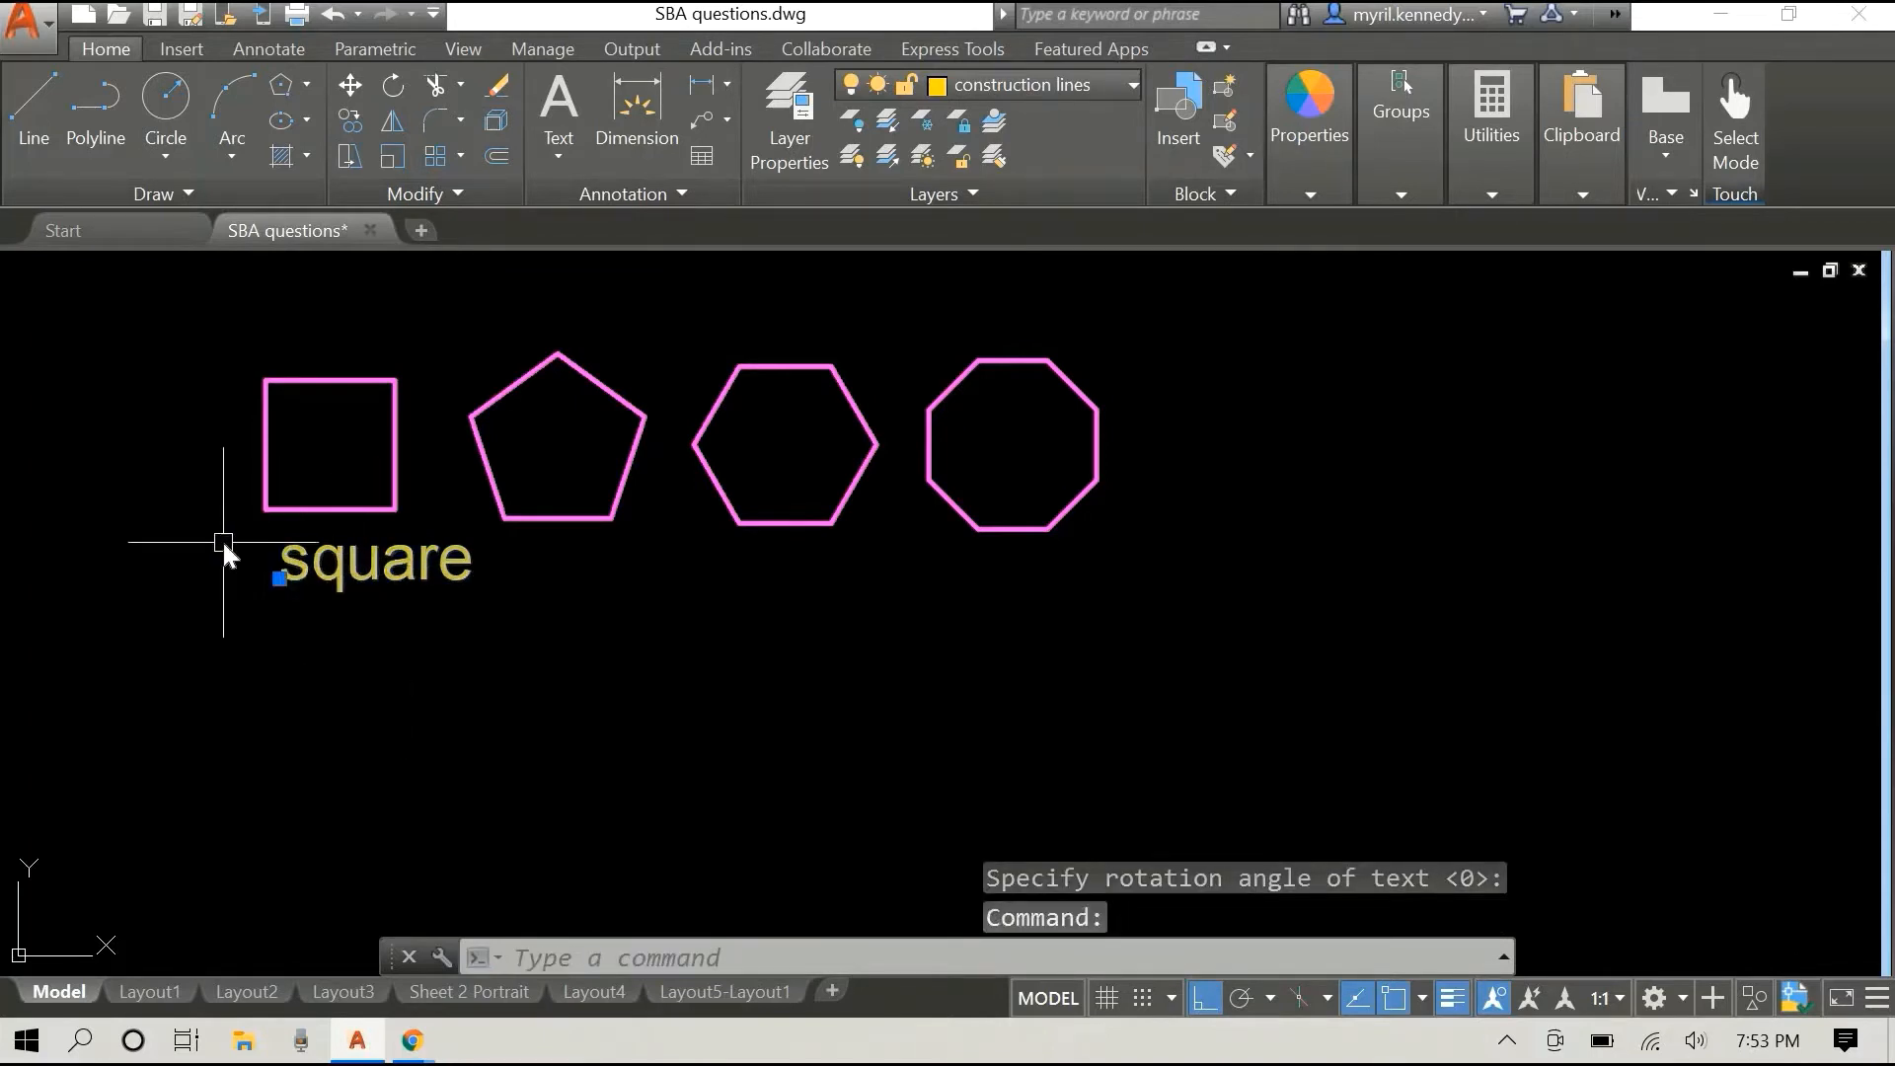
pyautogui.rightClick(225, 551)
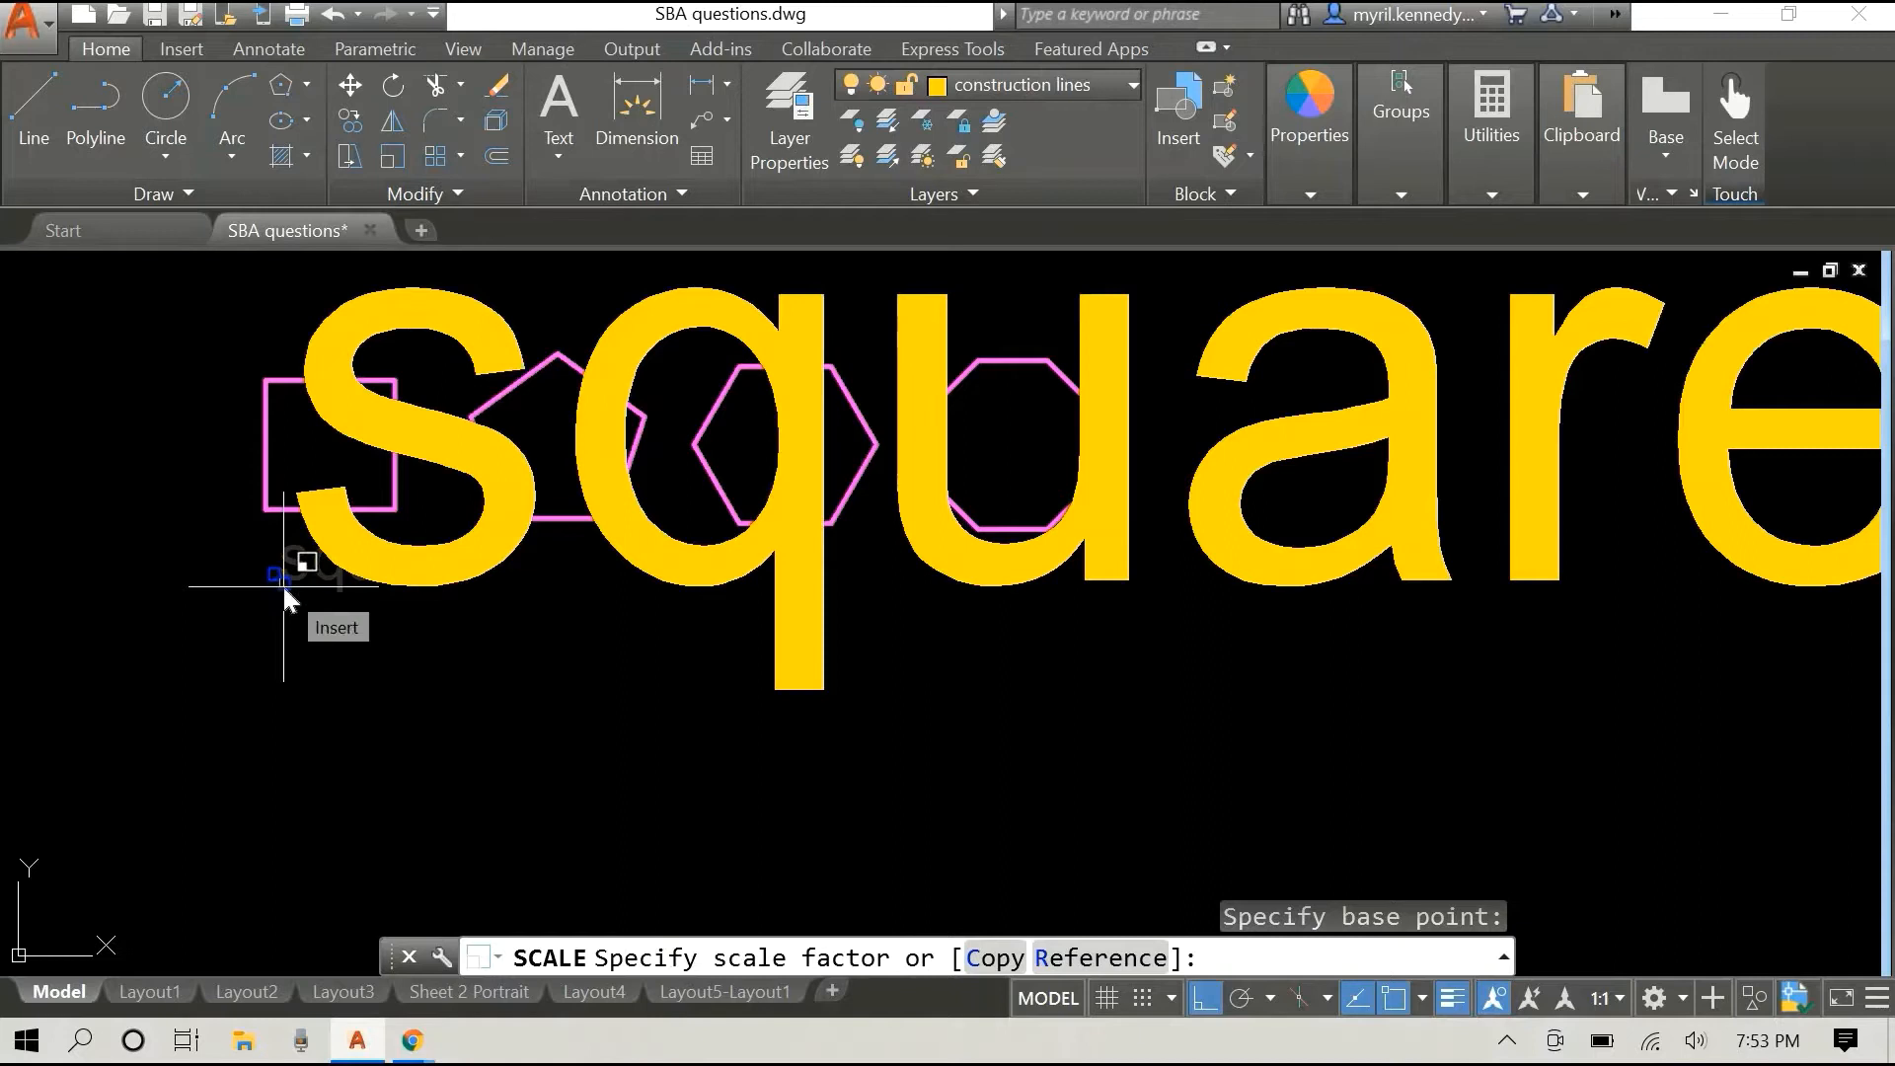
pyautogui.write('.5')
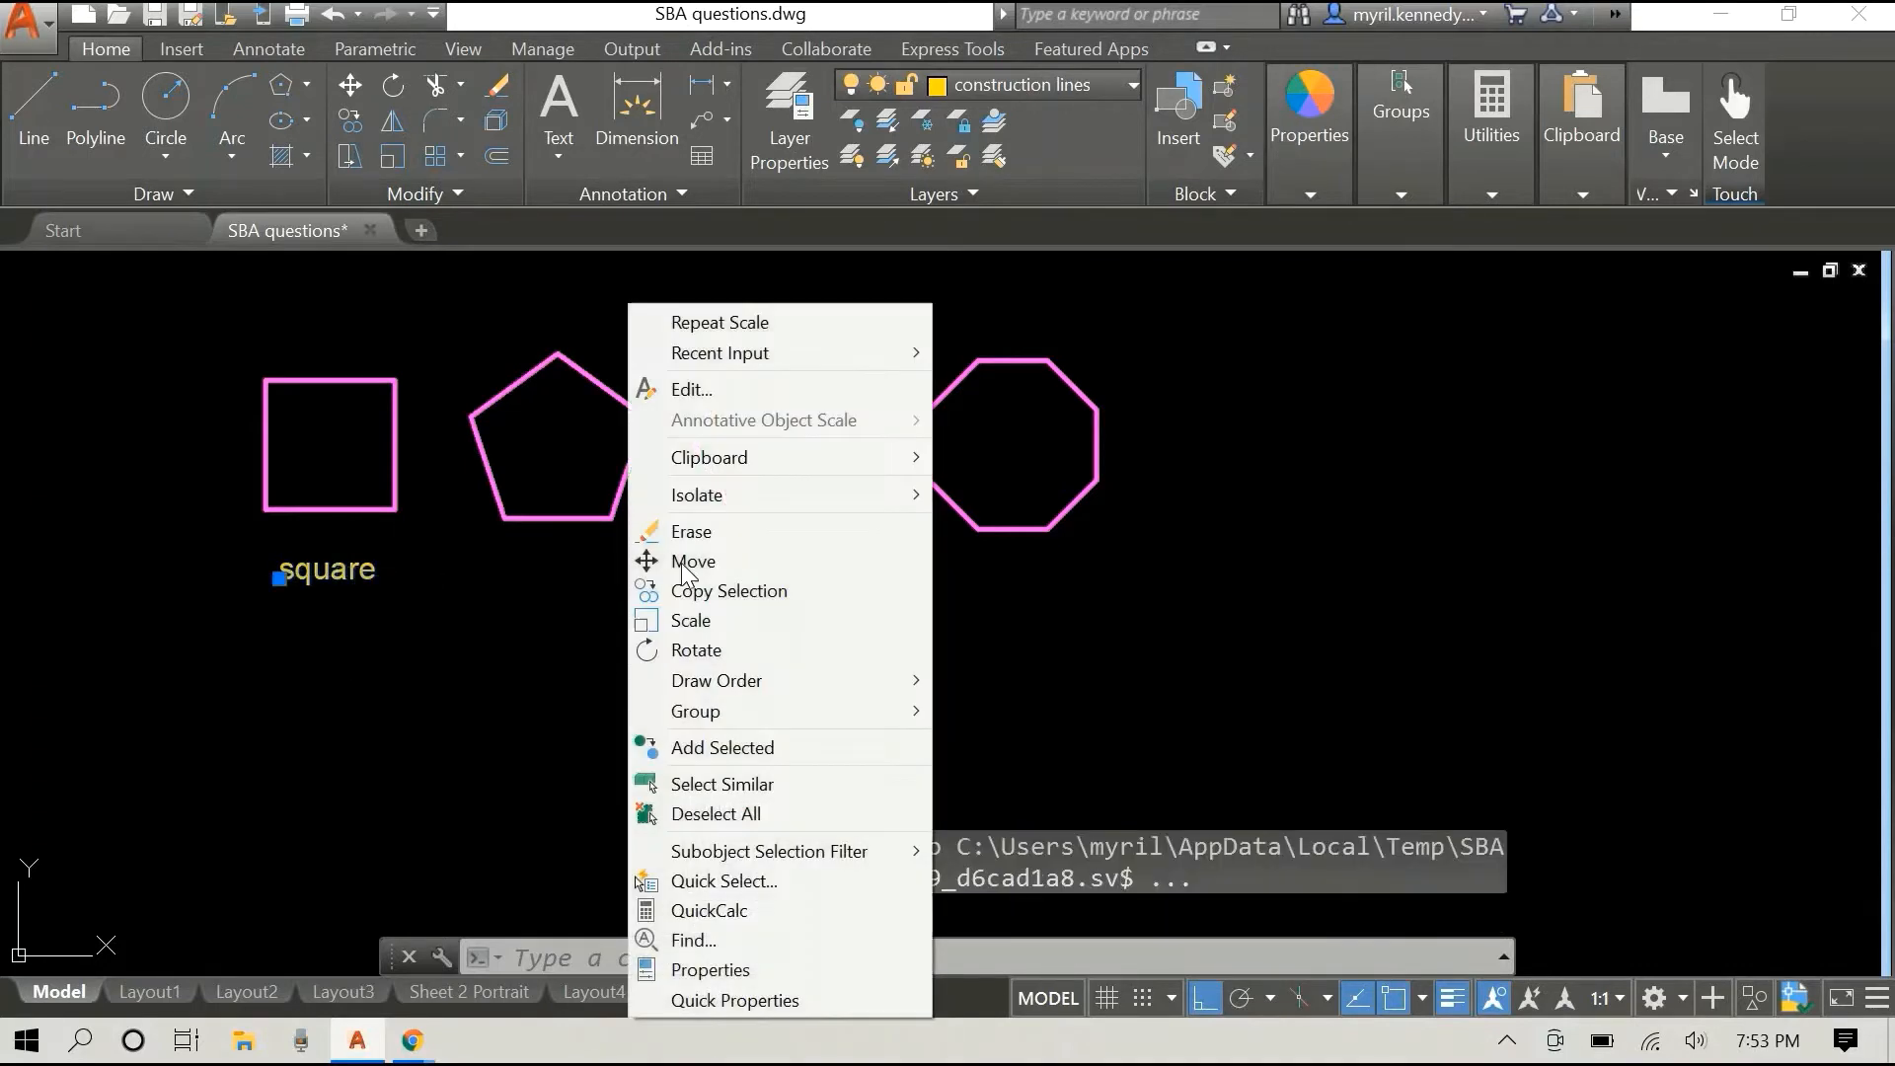
pyautogui.moveTo(737, 590)
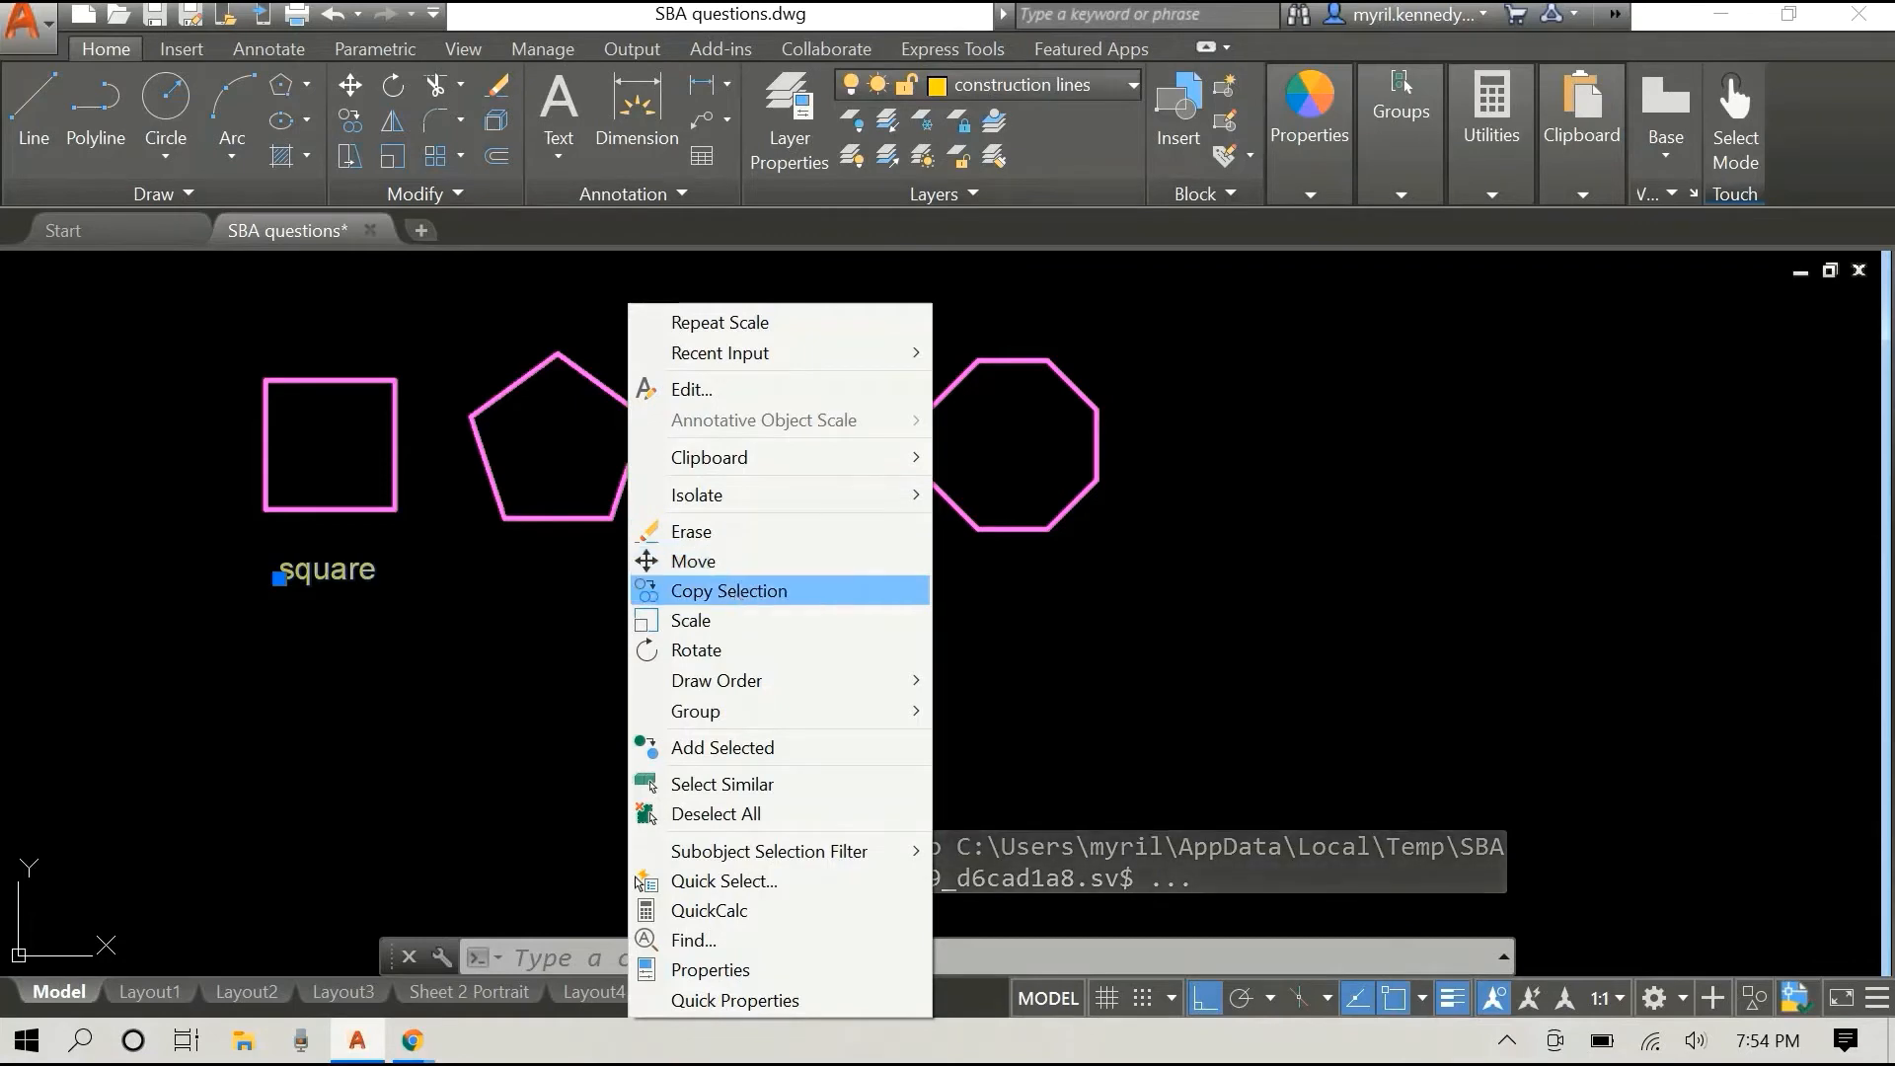
# Step: Copy the 'square' label beneath the pentagon, hexagon and octagon
pyautogui.click(730, 590)
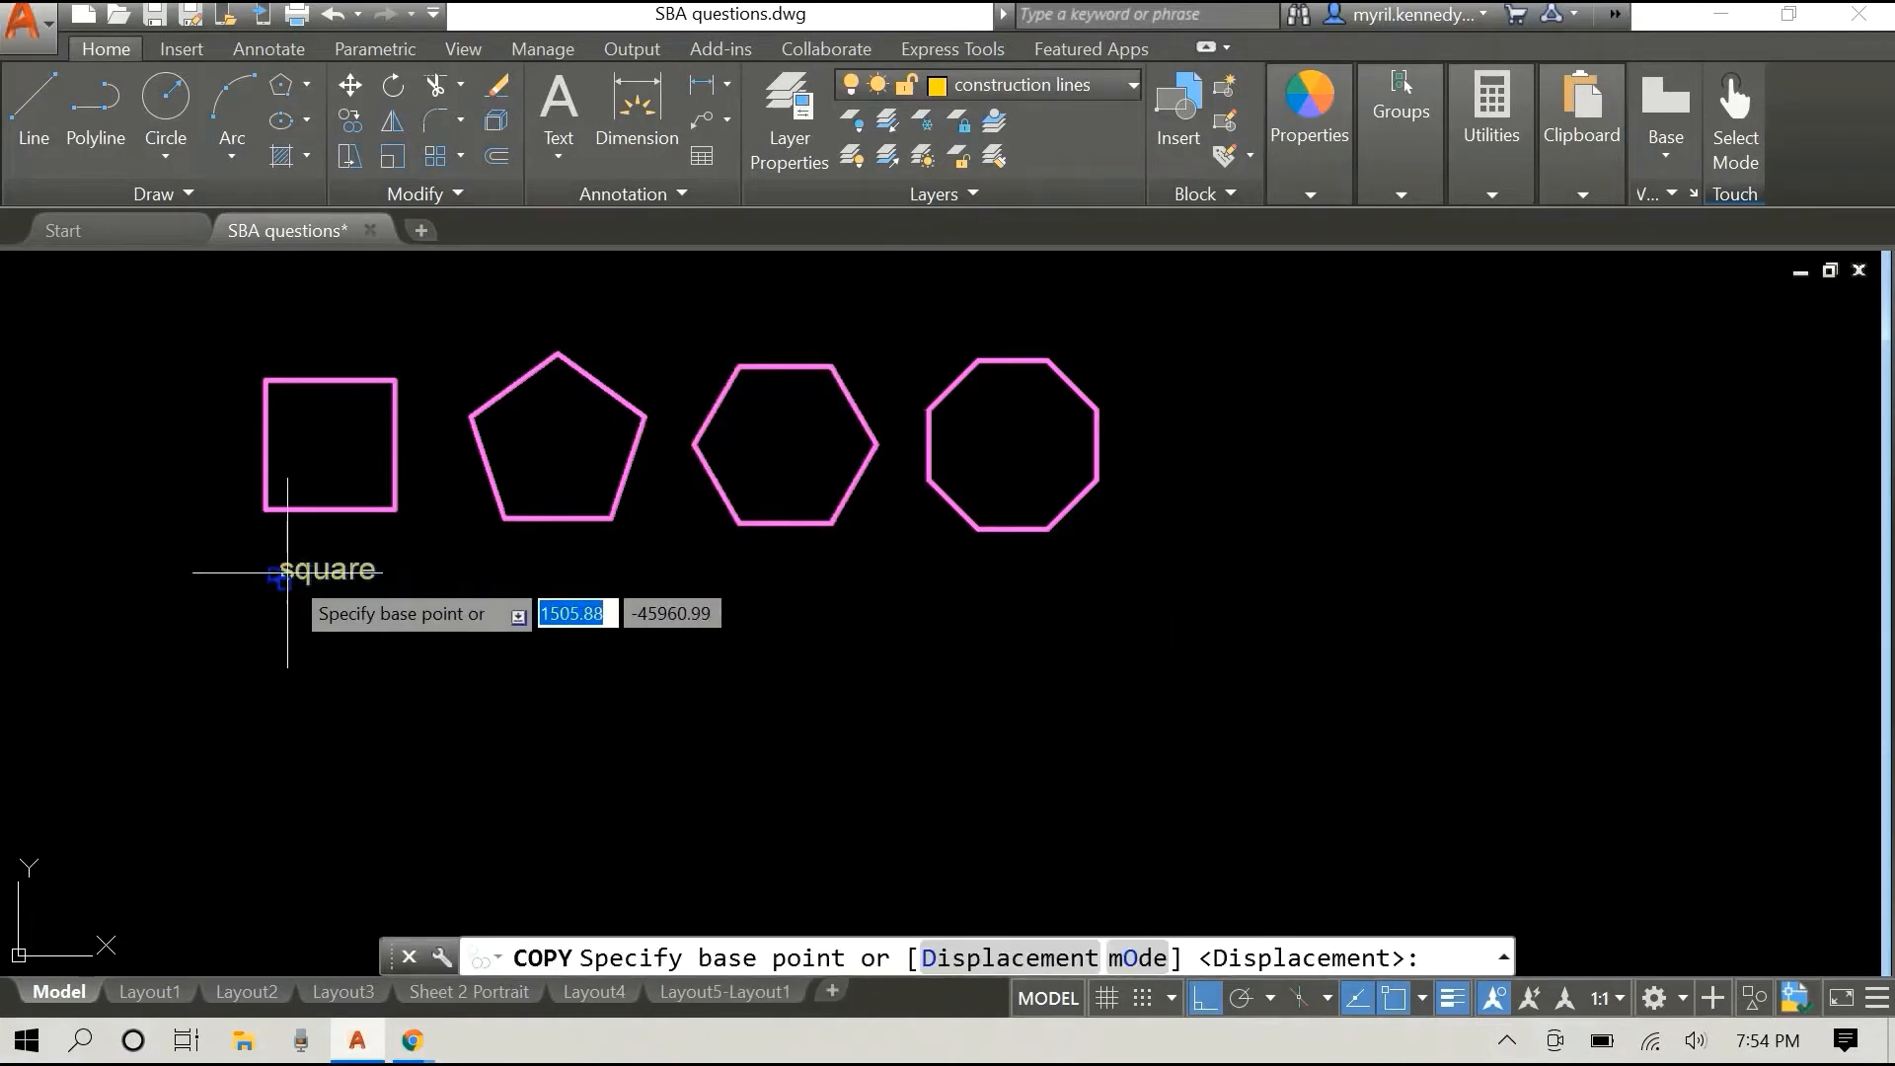
pyautogui.click(529, 517)
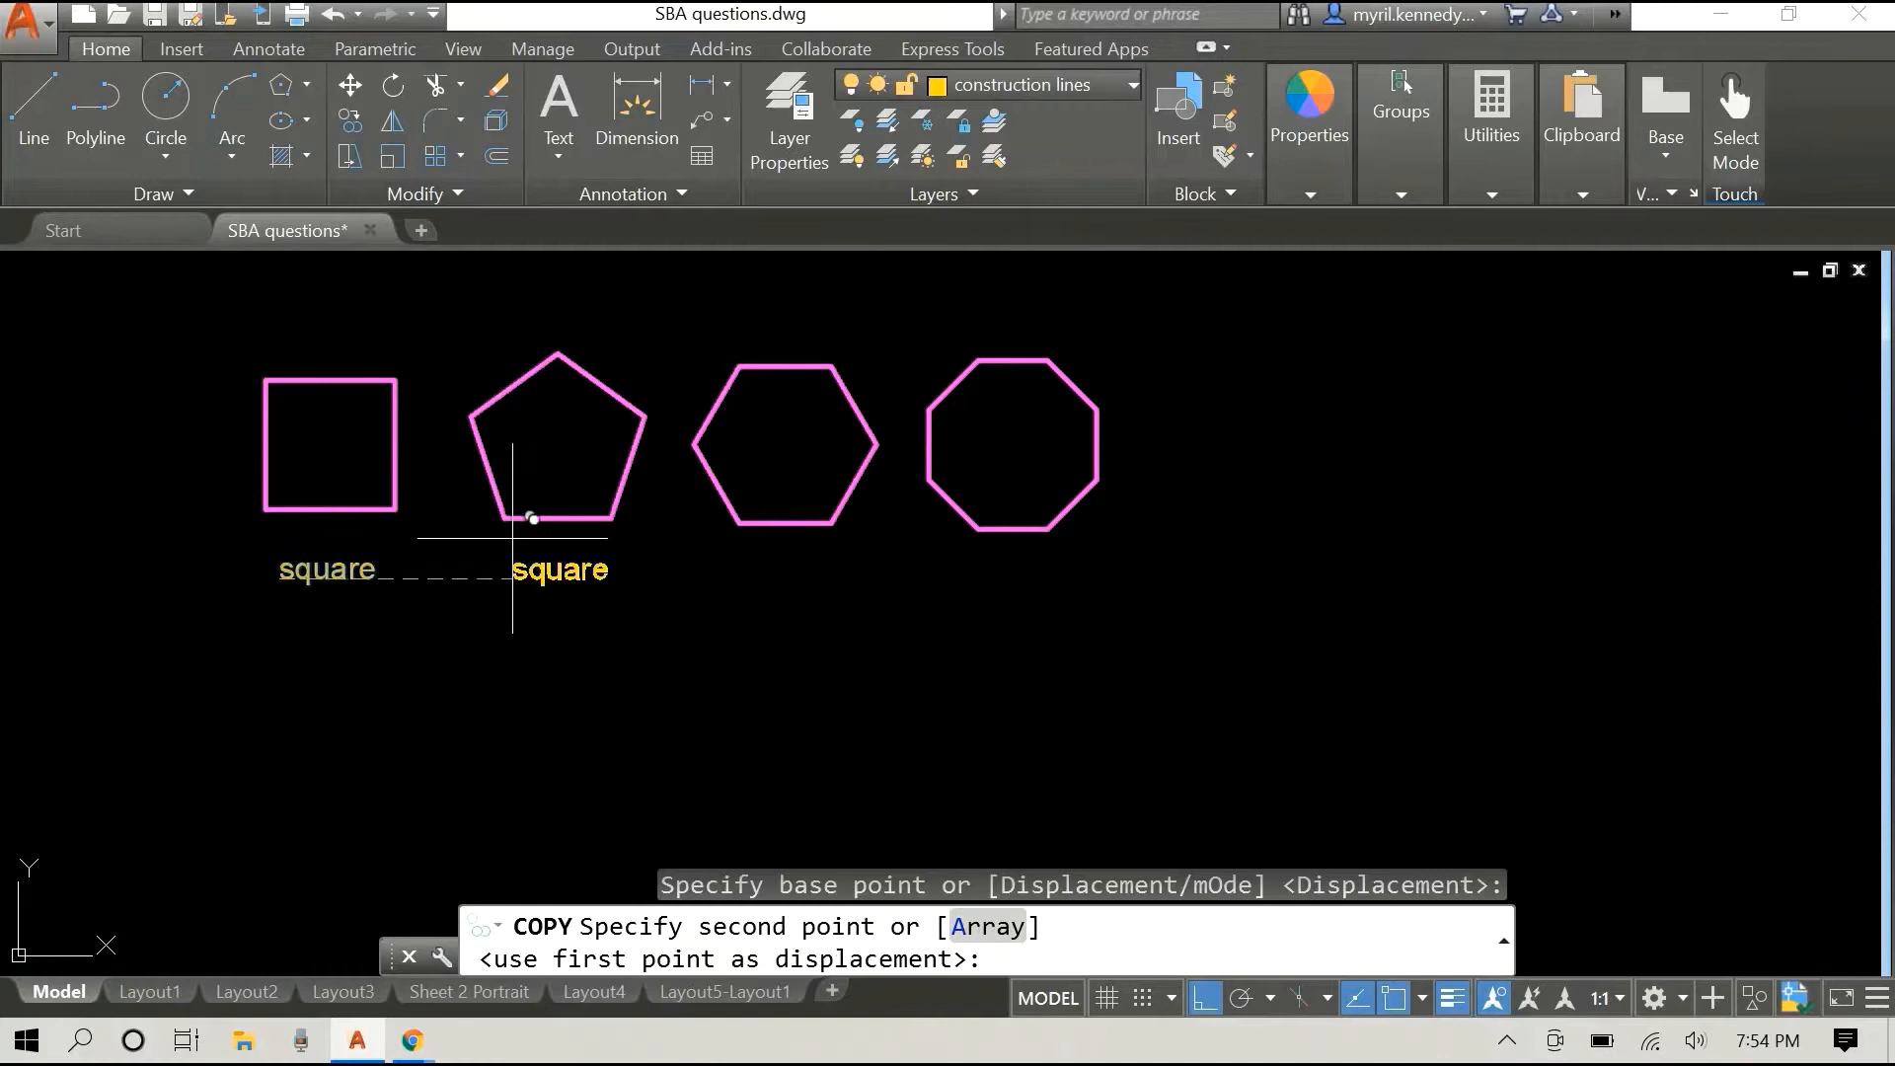
pyautogui.click(530, 517)
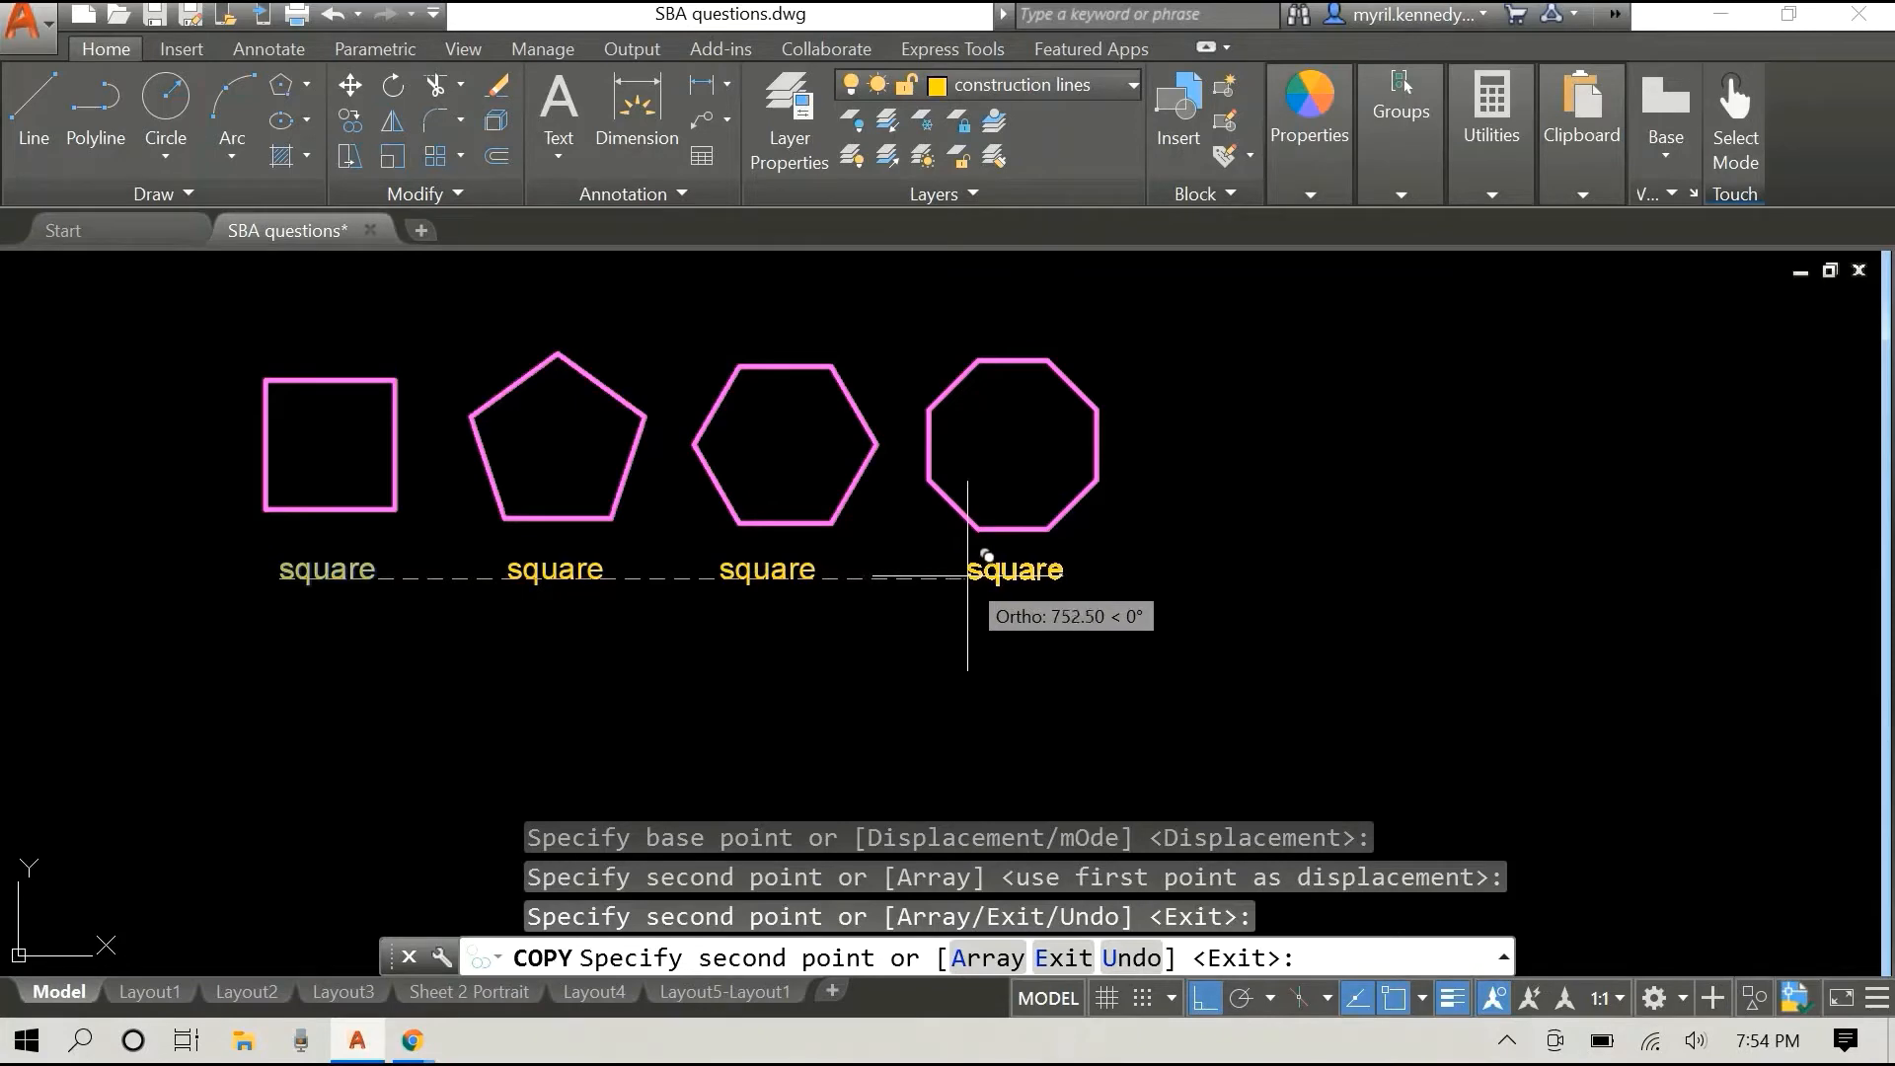
pyautogui.rightClick(985, 557)
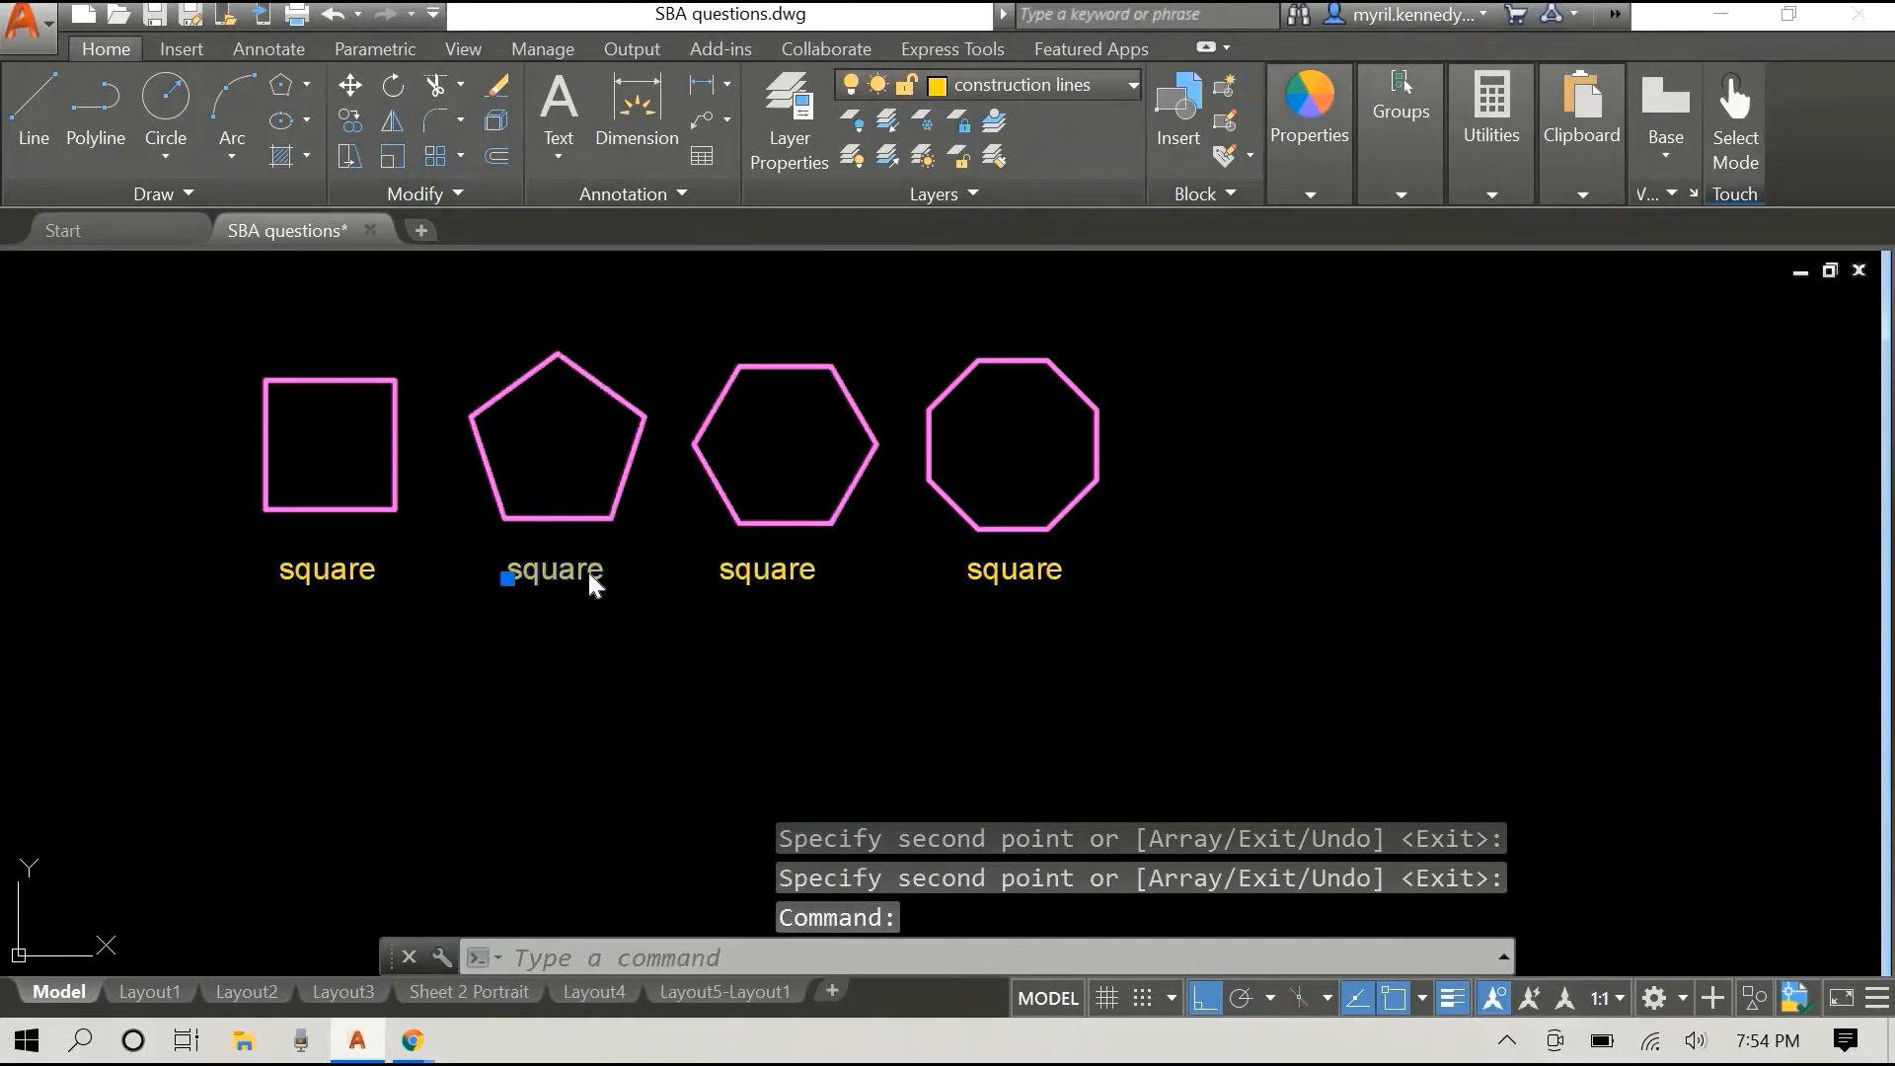
pyautogui.moveTo(604, 595)
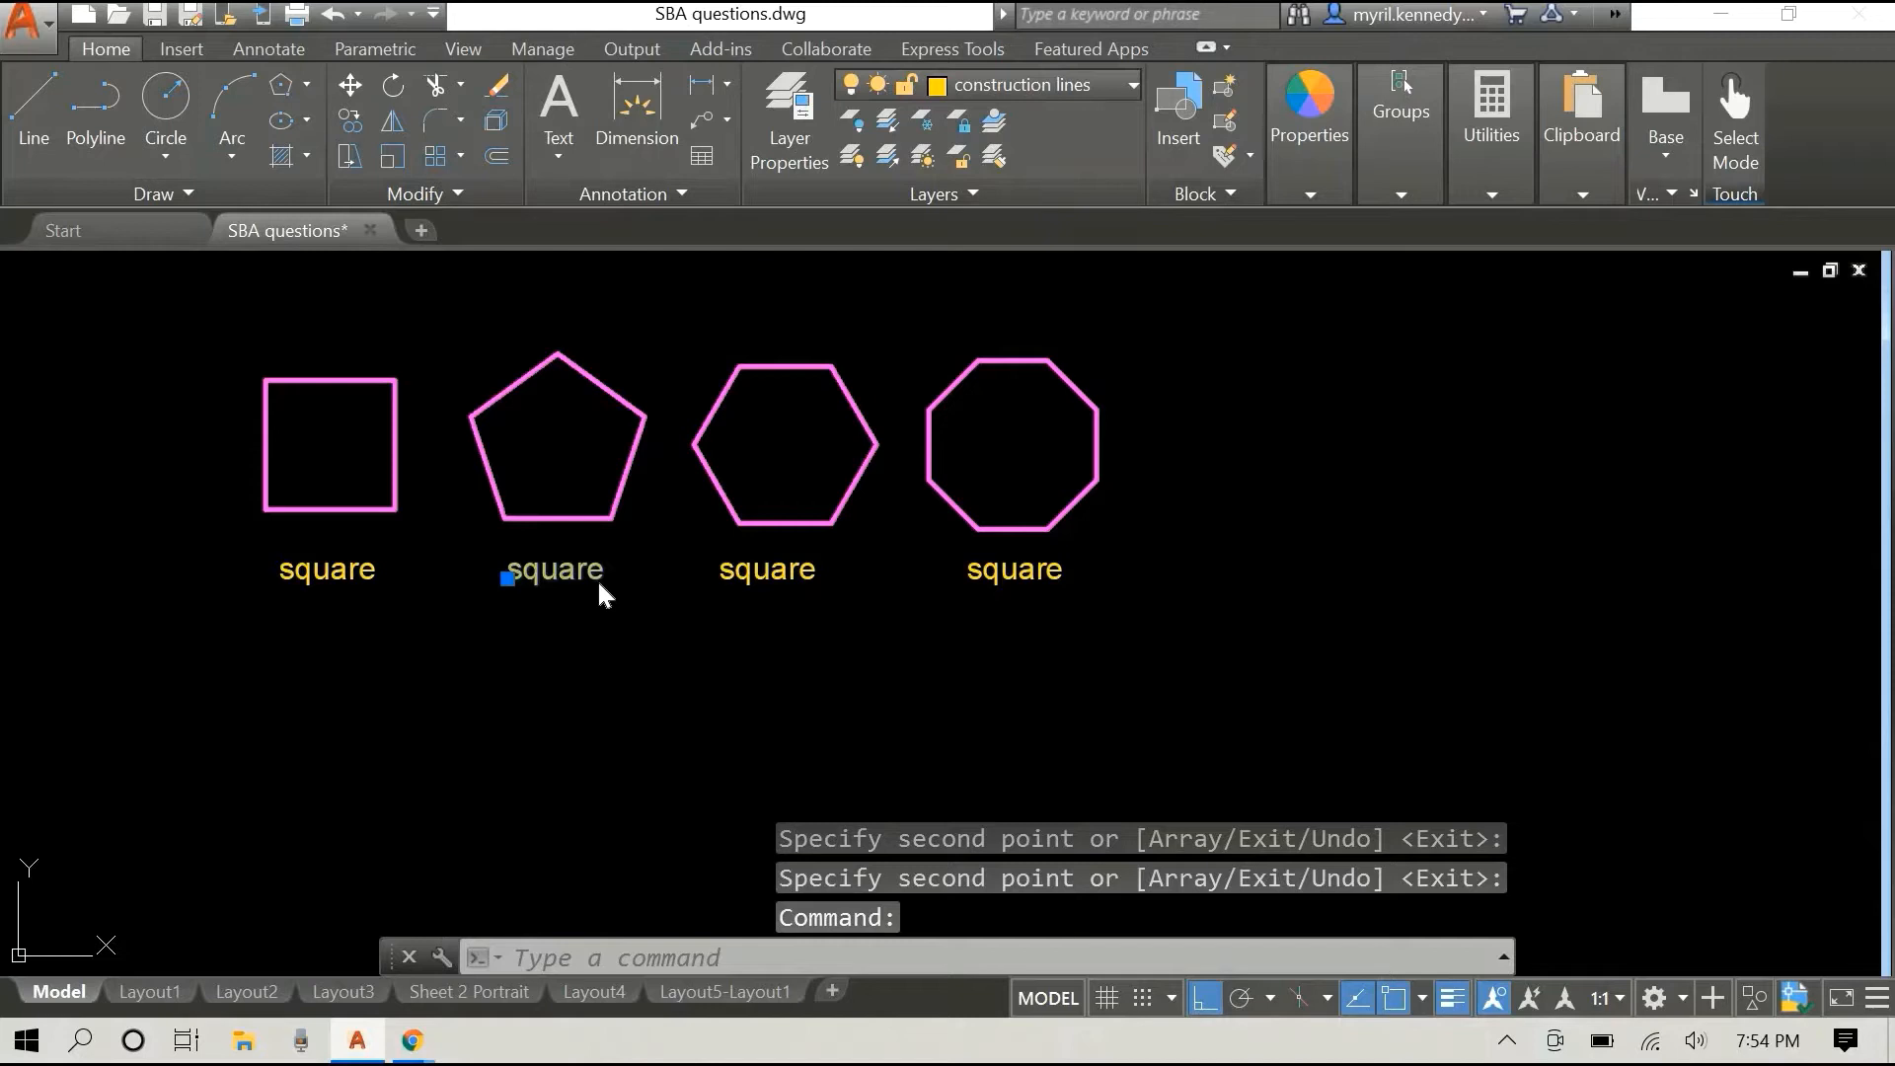
# Step: Rename the second and third labels to 'pentagon' and 'hexagon'
pyautogui.doubleClick(553, 569)
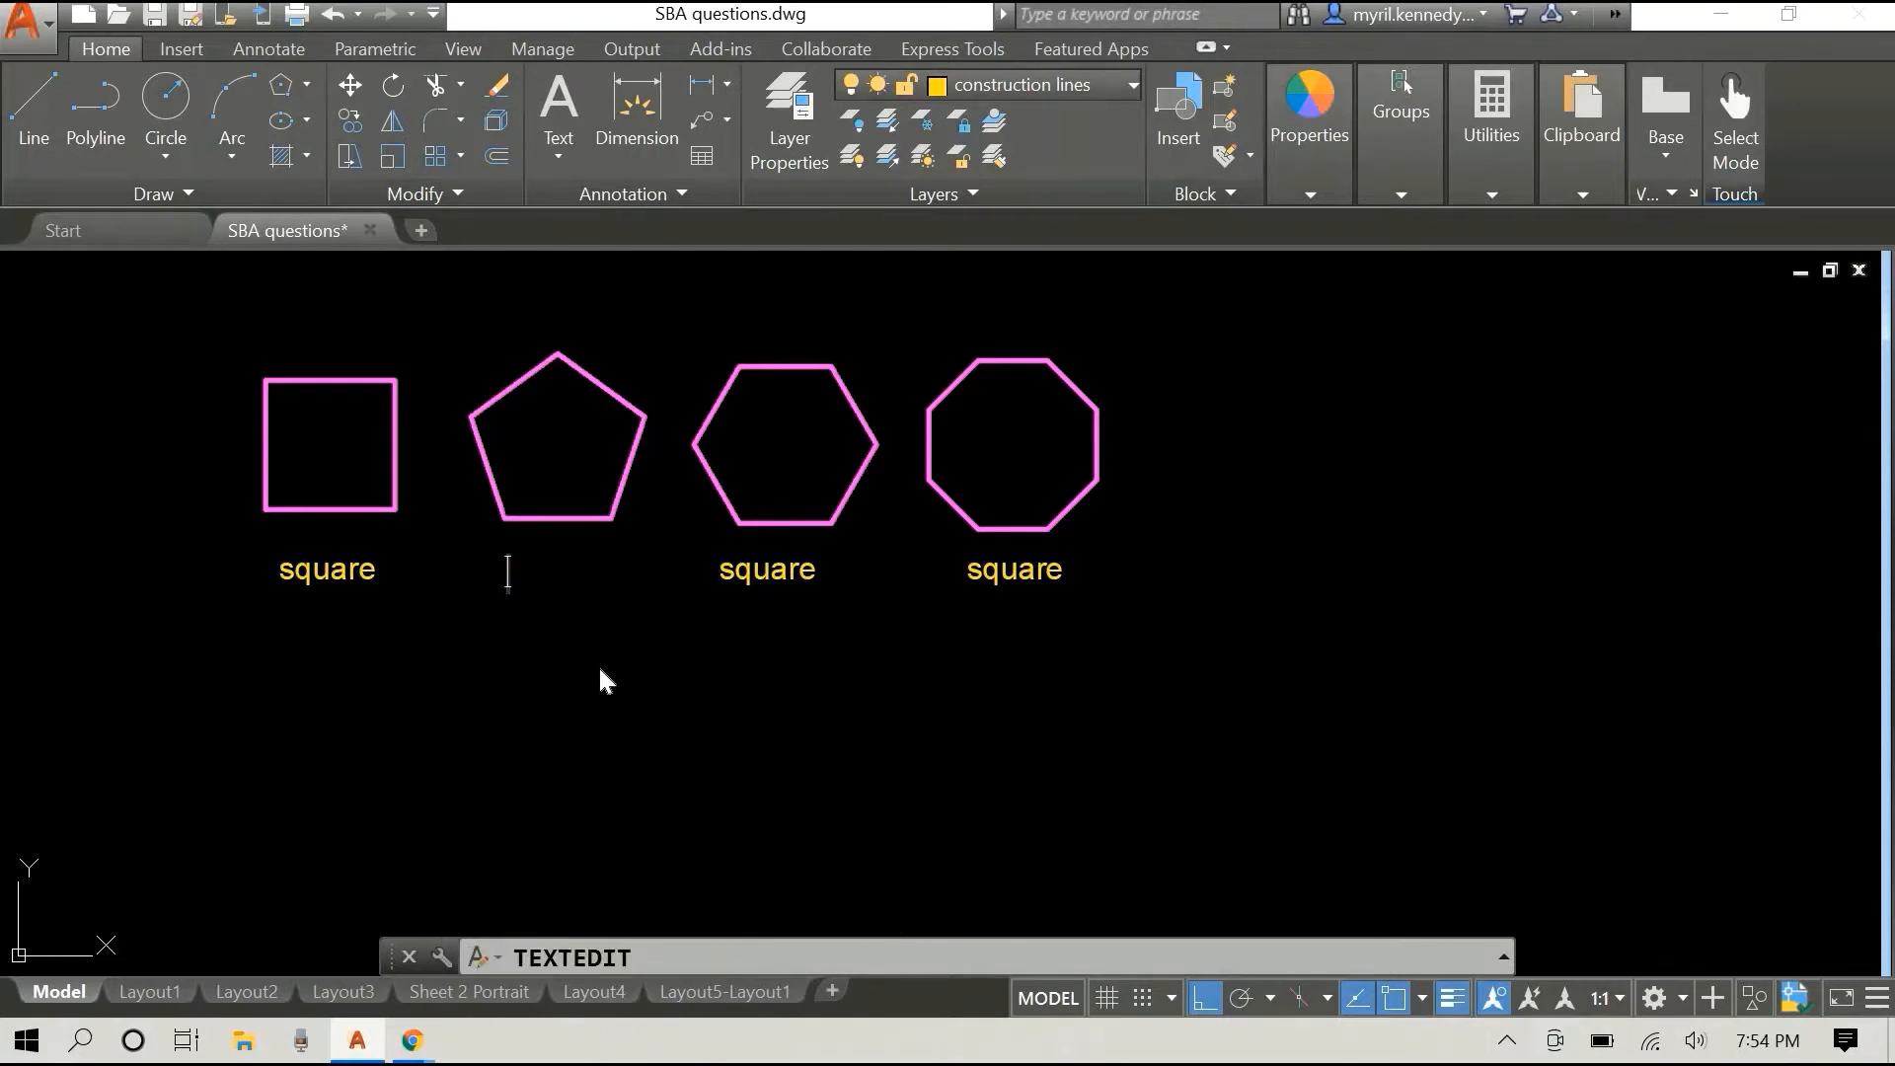
pyautogui.write('pentago')
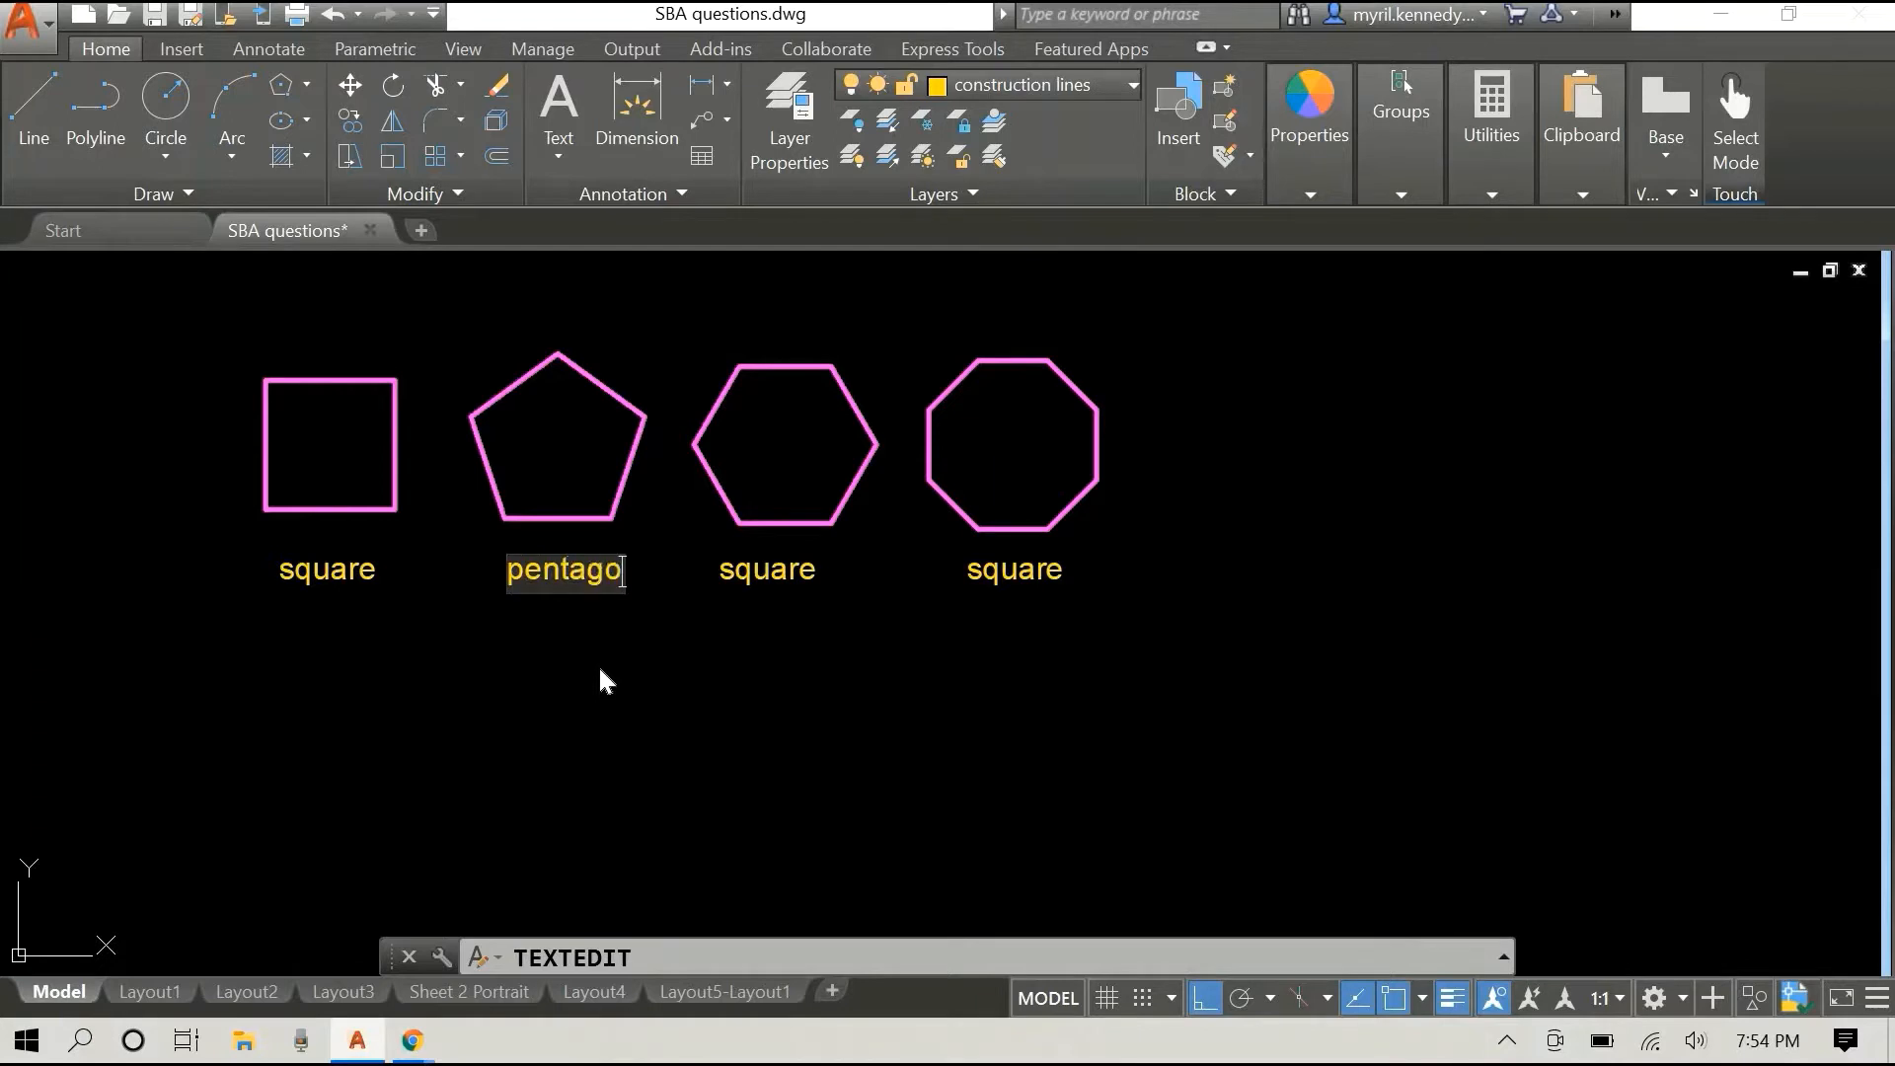
pyautogui.write('n')
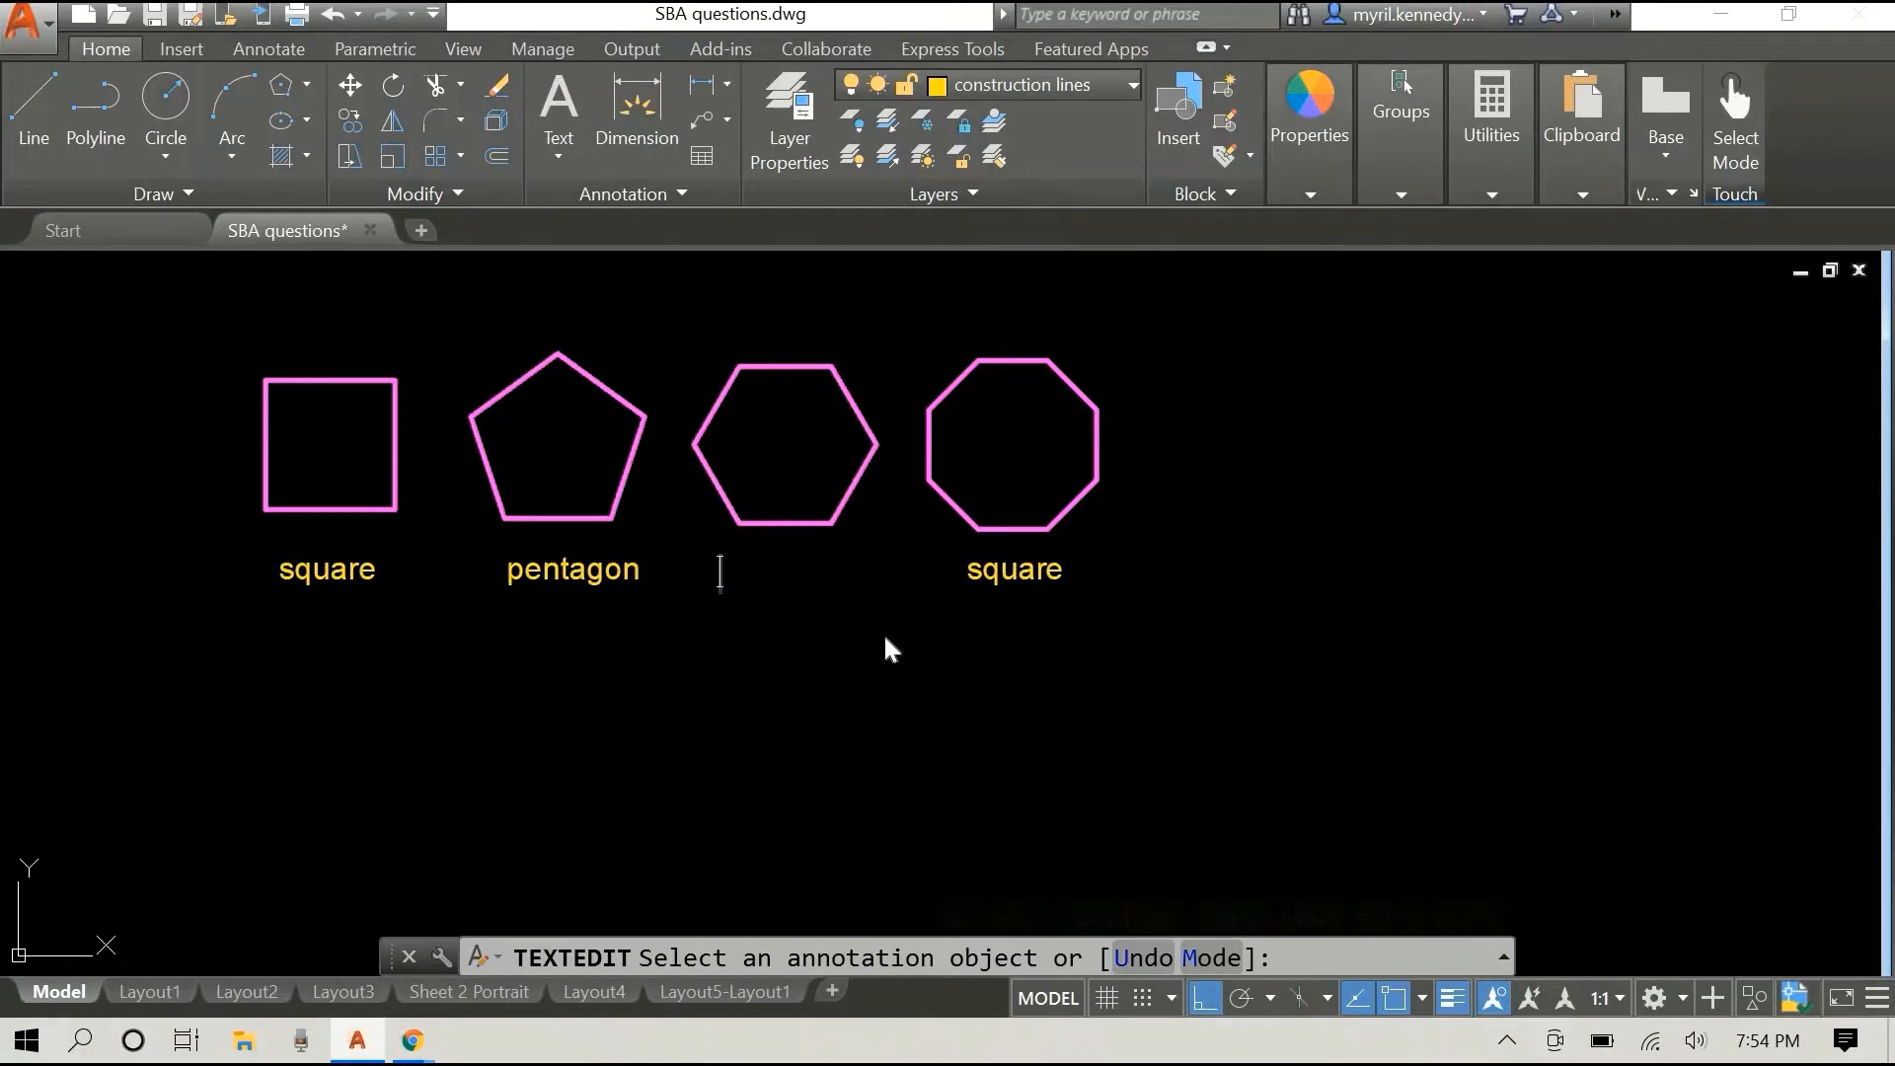
pyautogui.write('hexago')
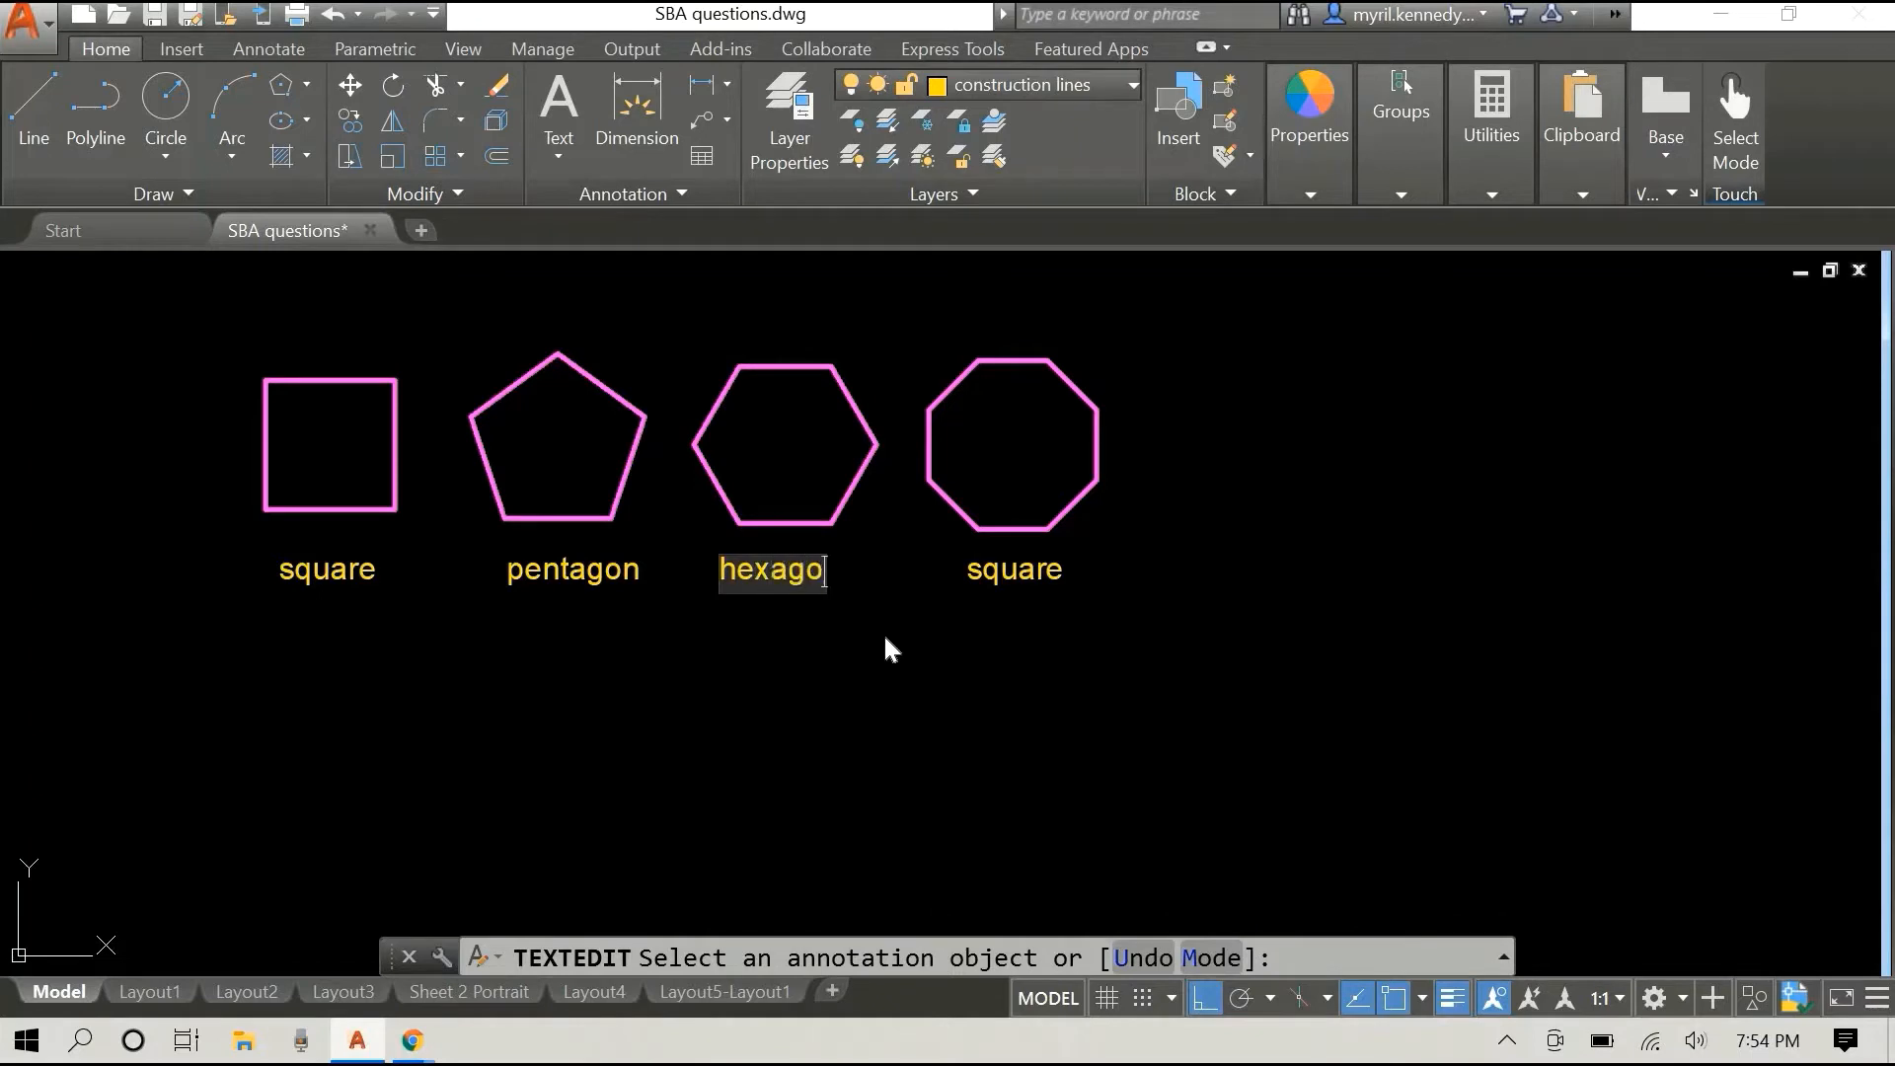
pyautogui.write('n')
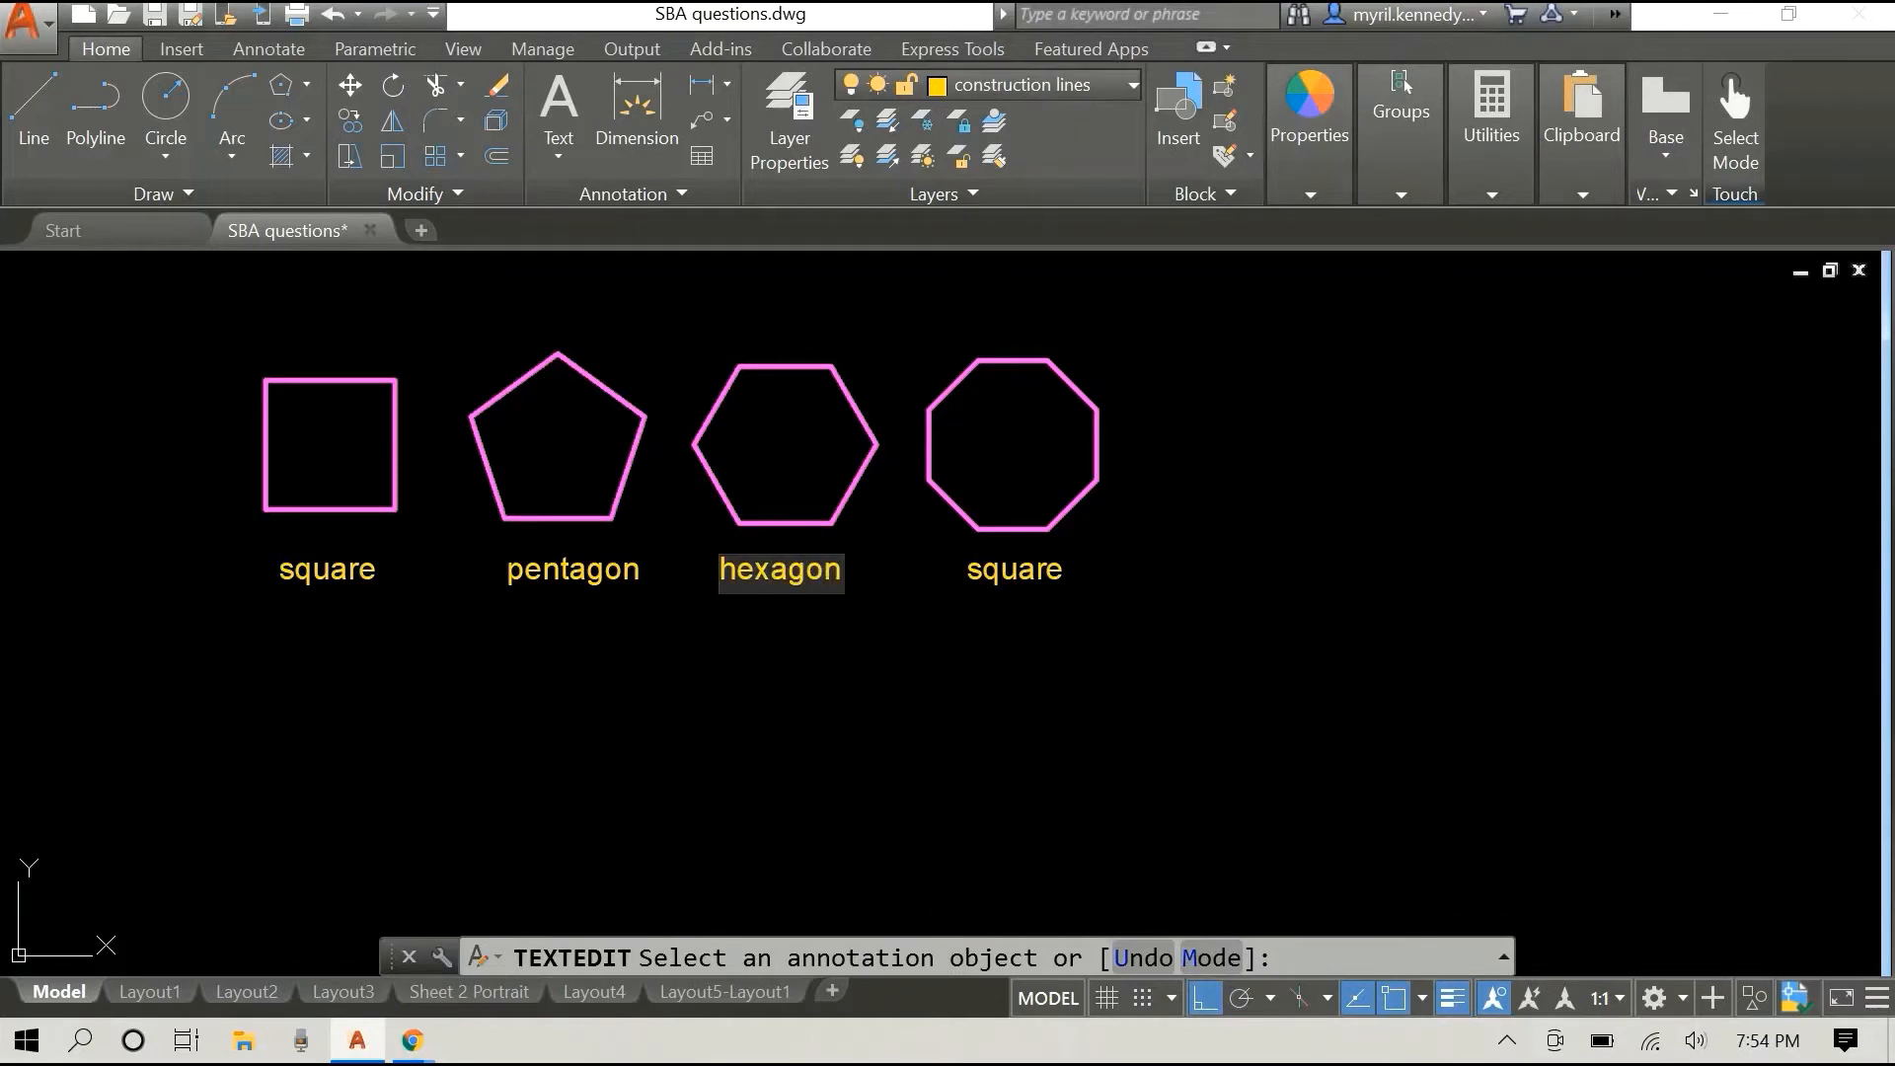
pyautogui.click(1014, 569)
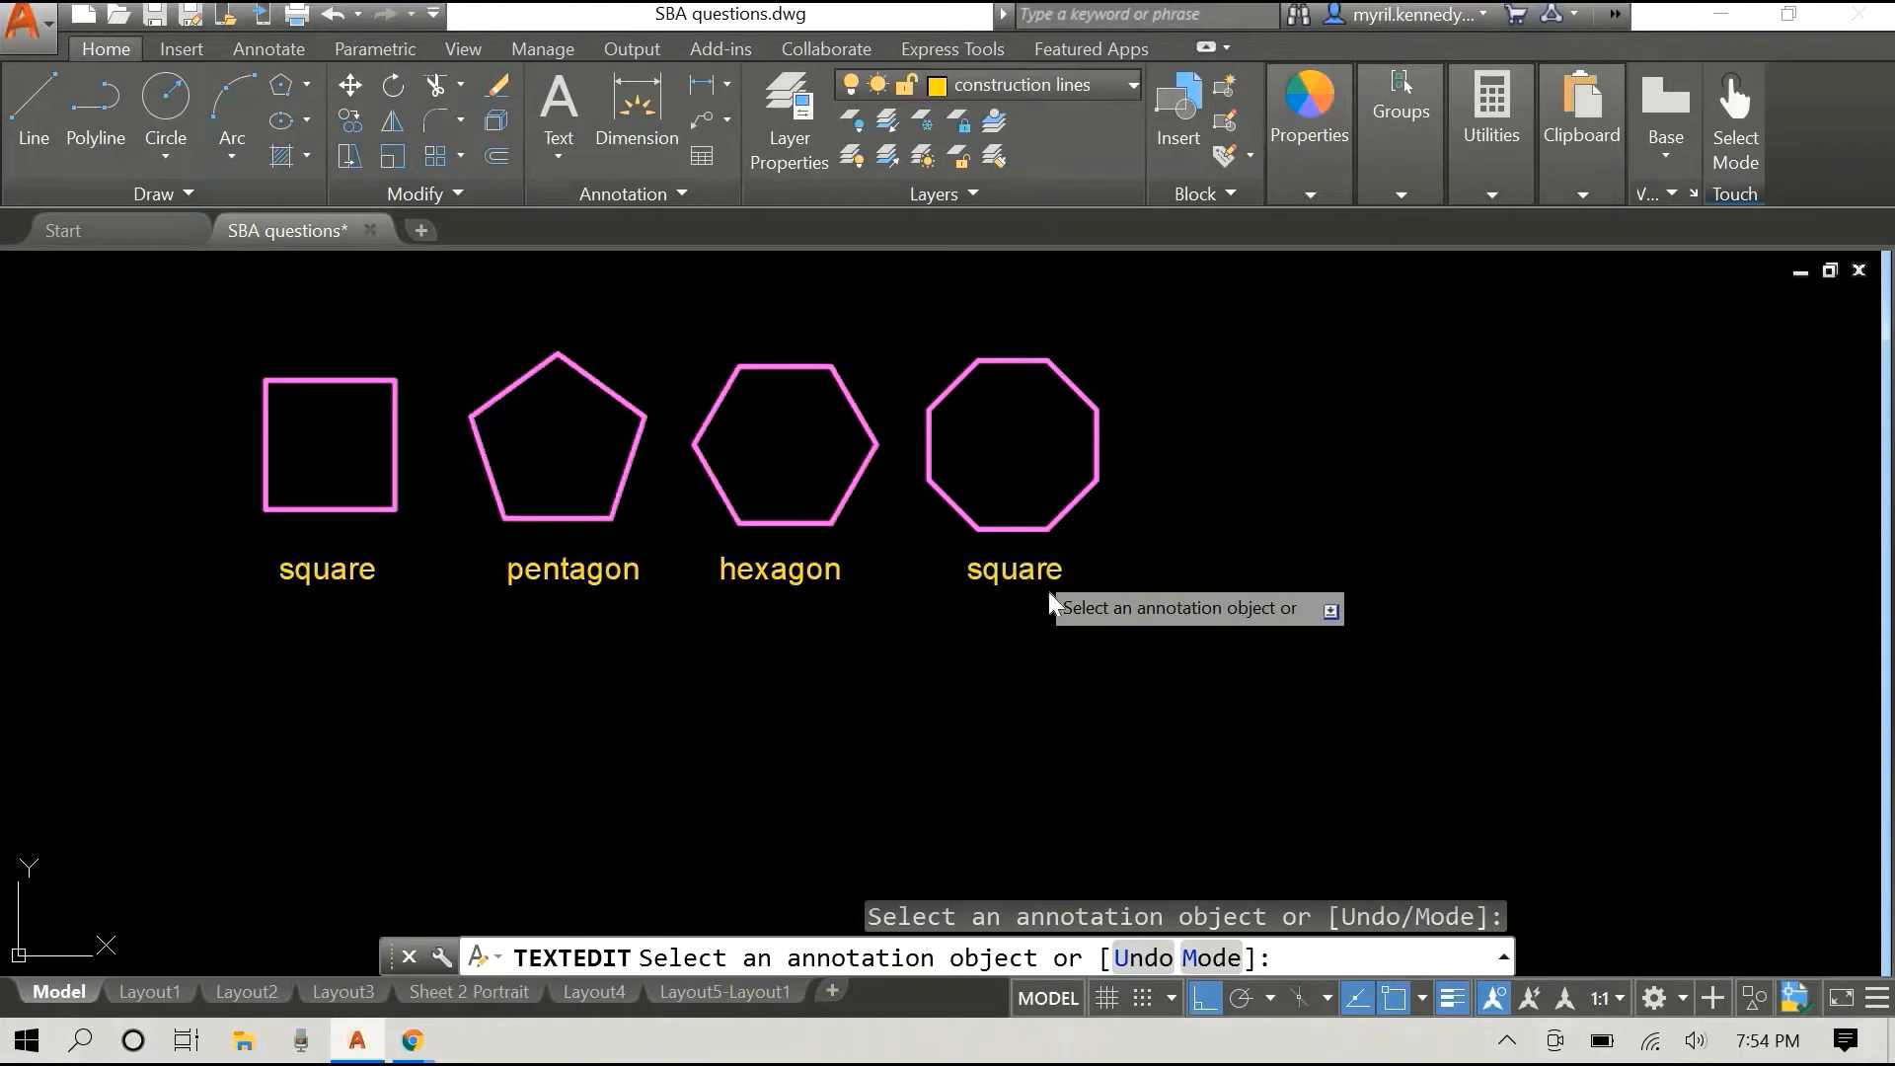
# Step: Rename the fourth label to 'octagon' and finish text editing
pyautogui.click(1015, 569)
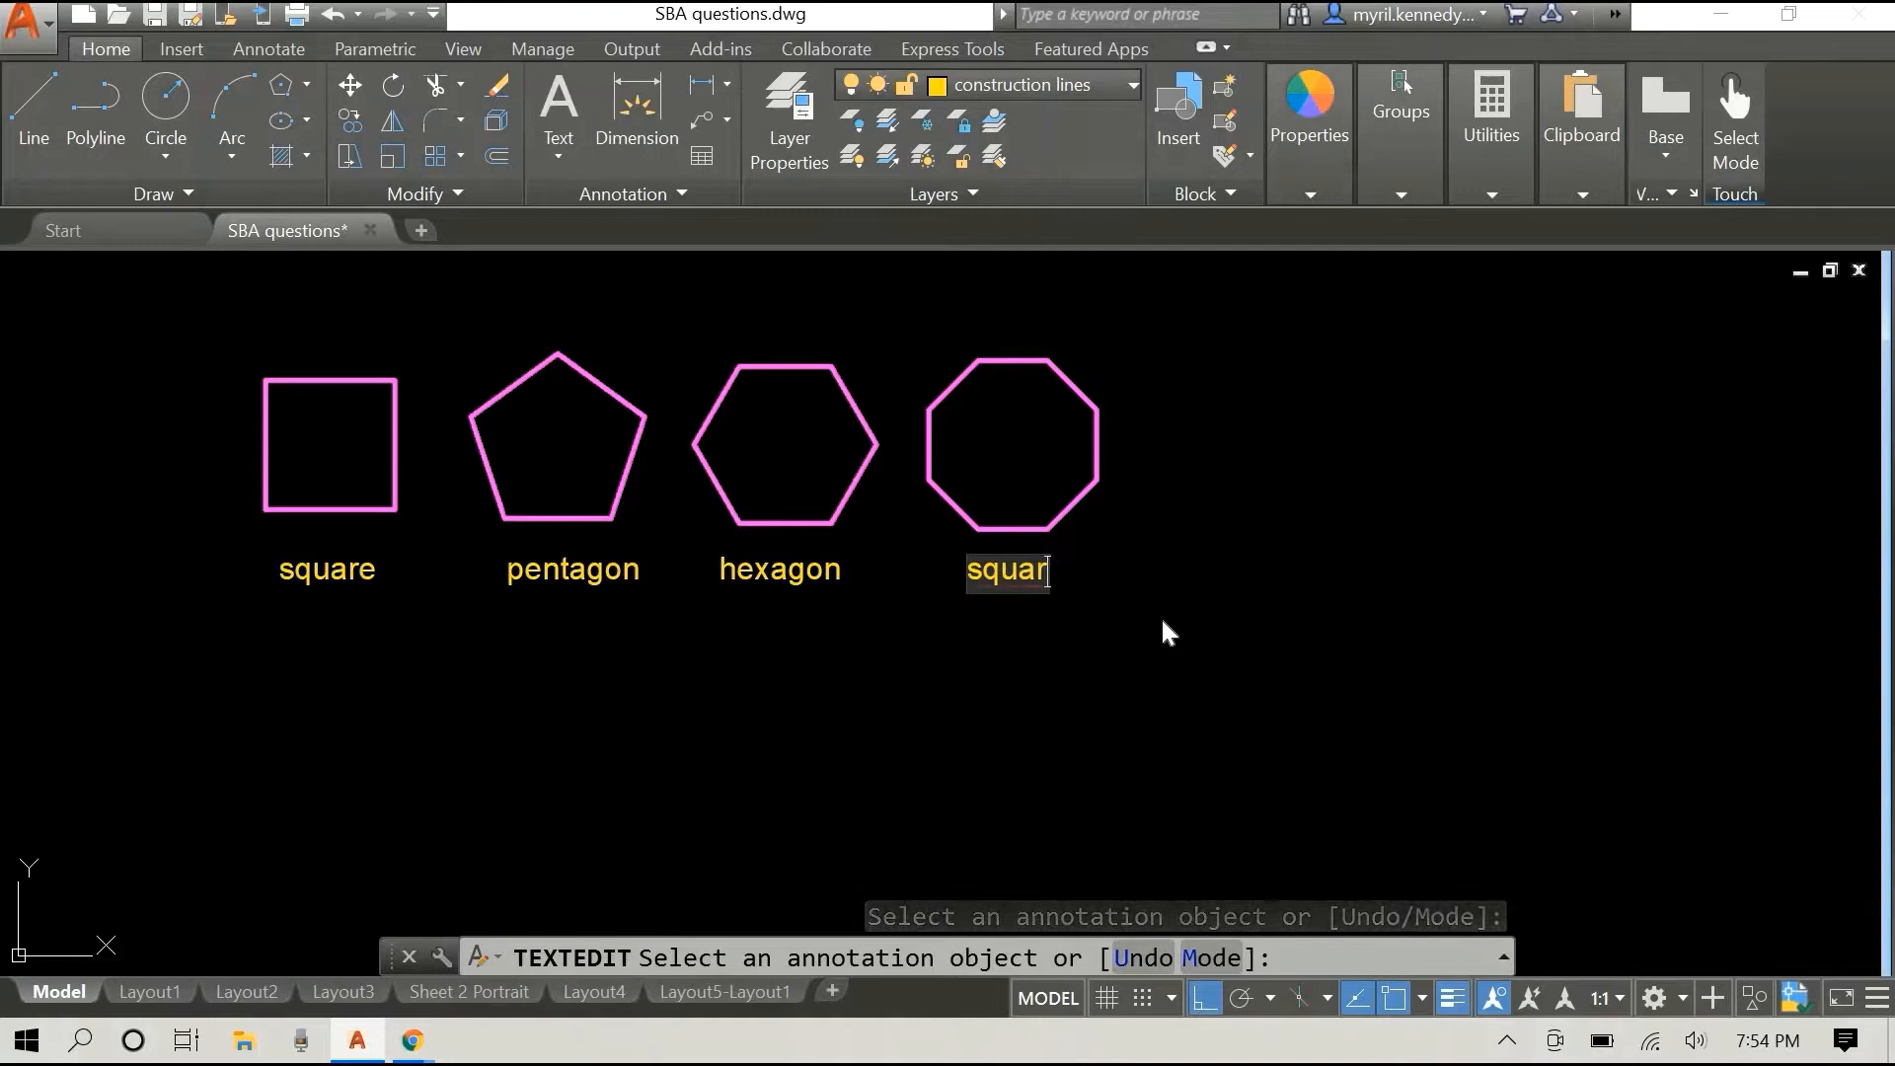
pyautogui.write('oct')
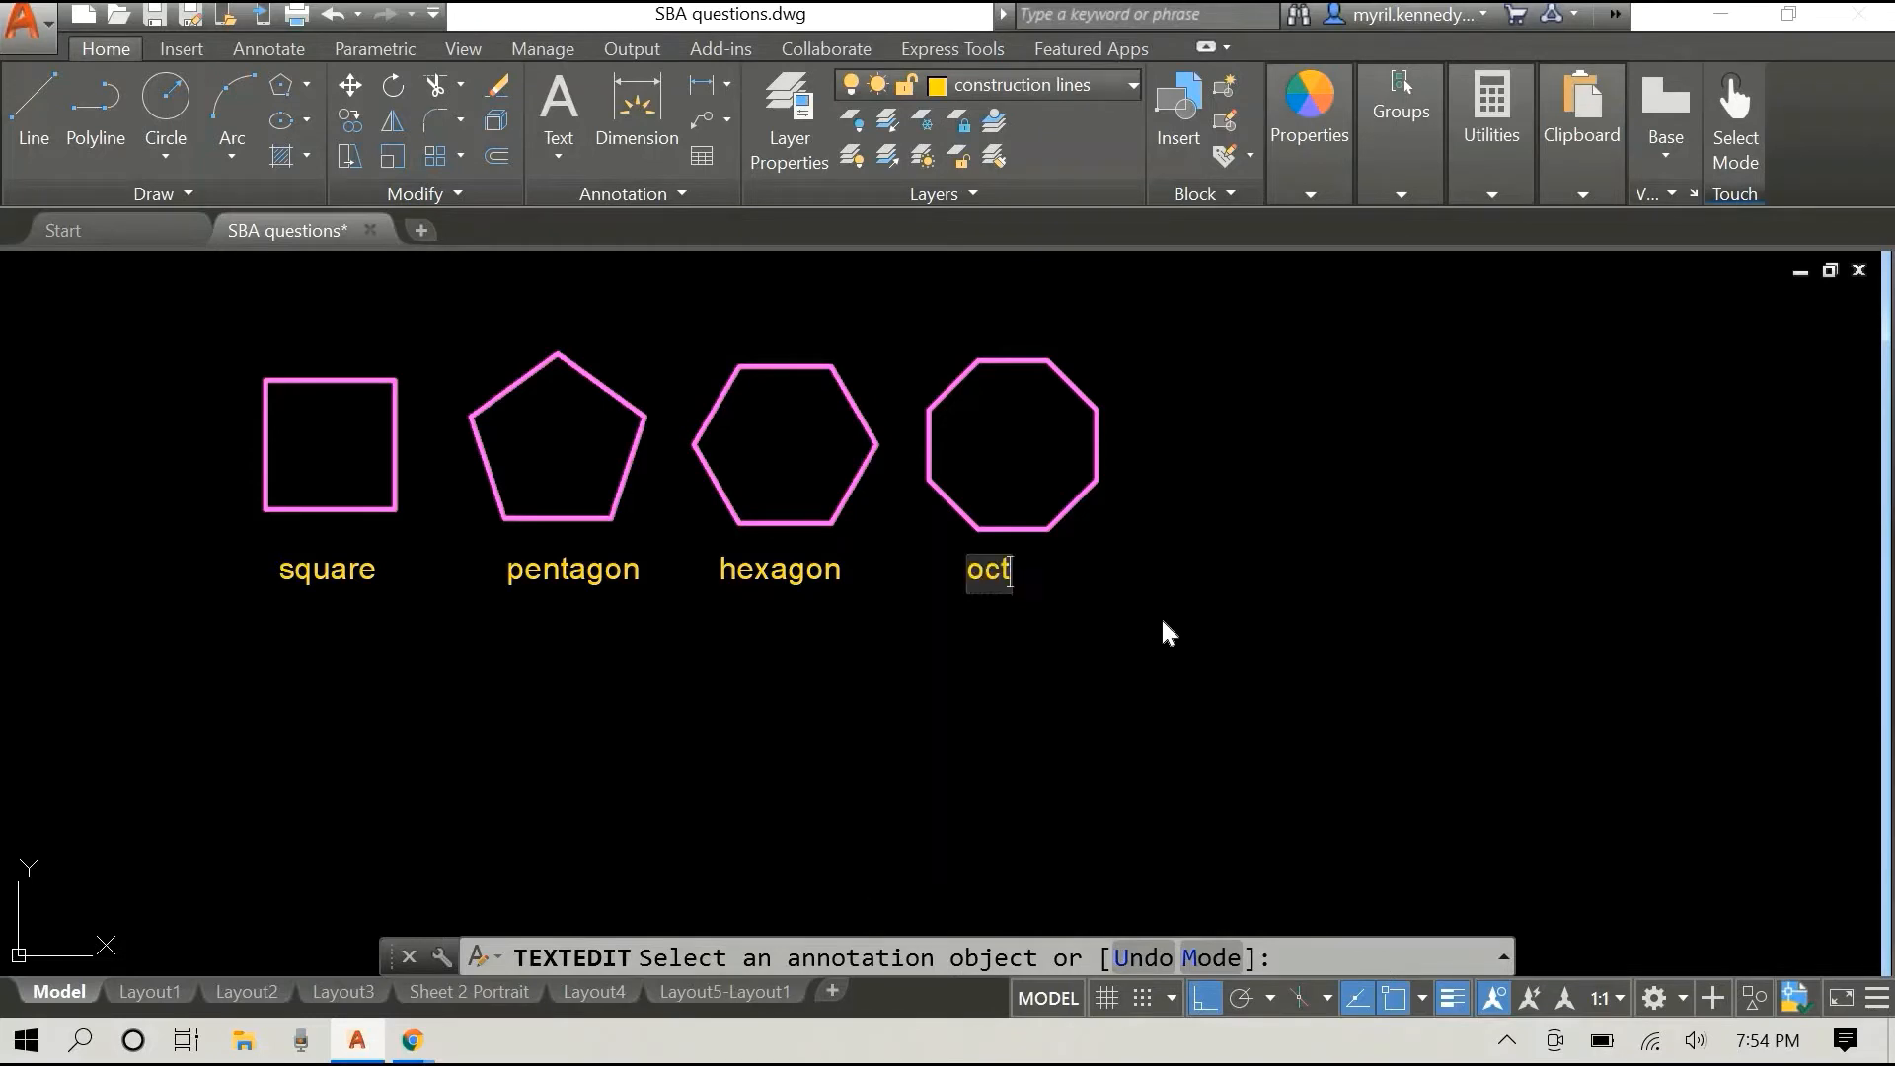
pyautogui.write('agon')
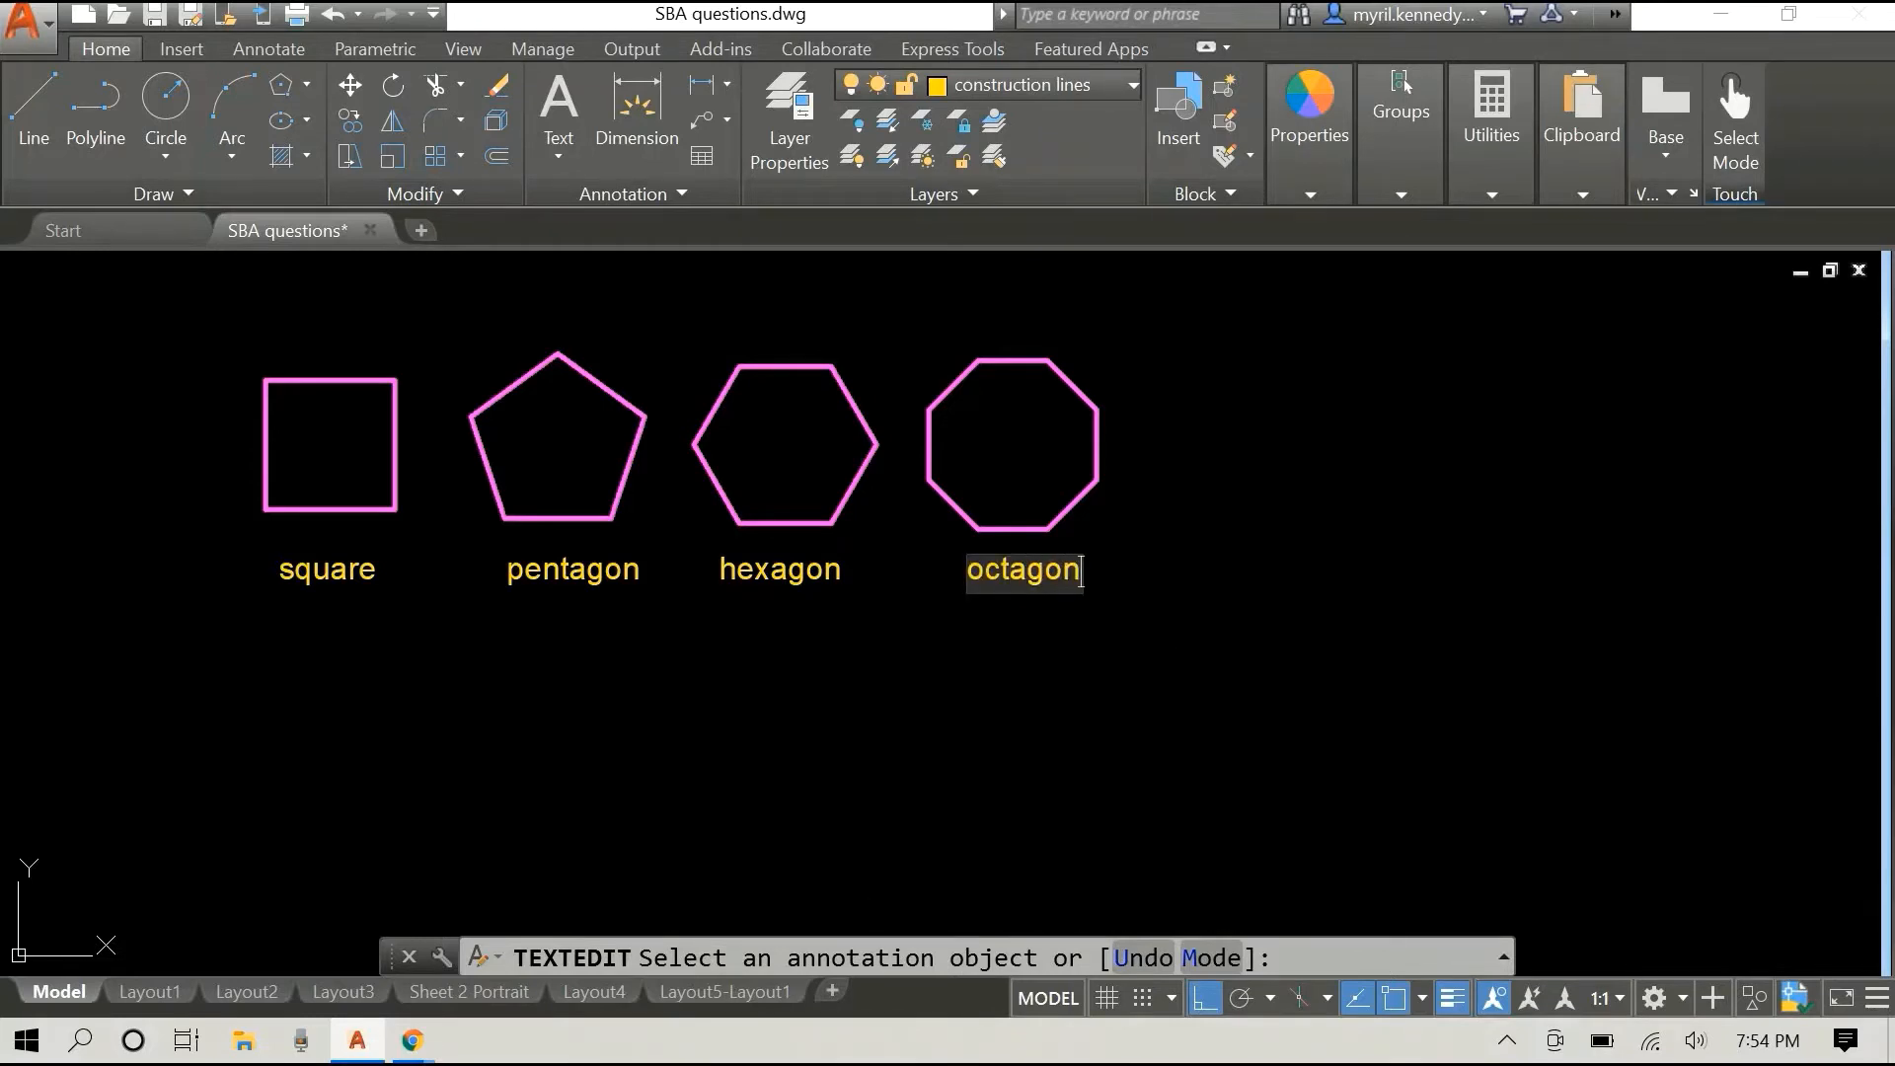
pyautogui.rightClick(1498, 496)
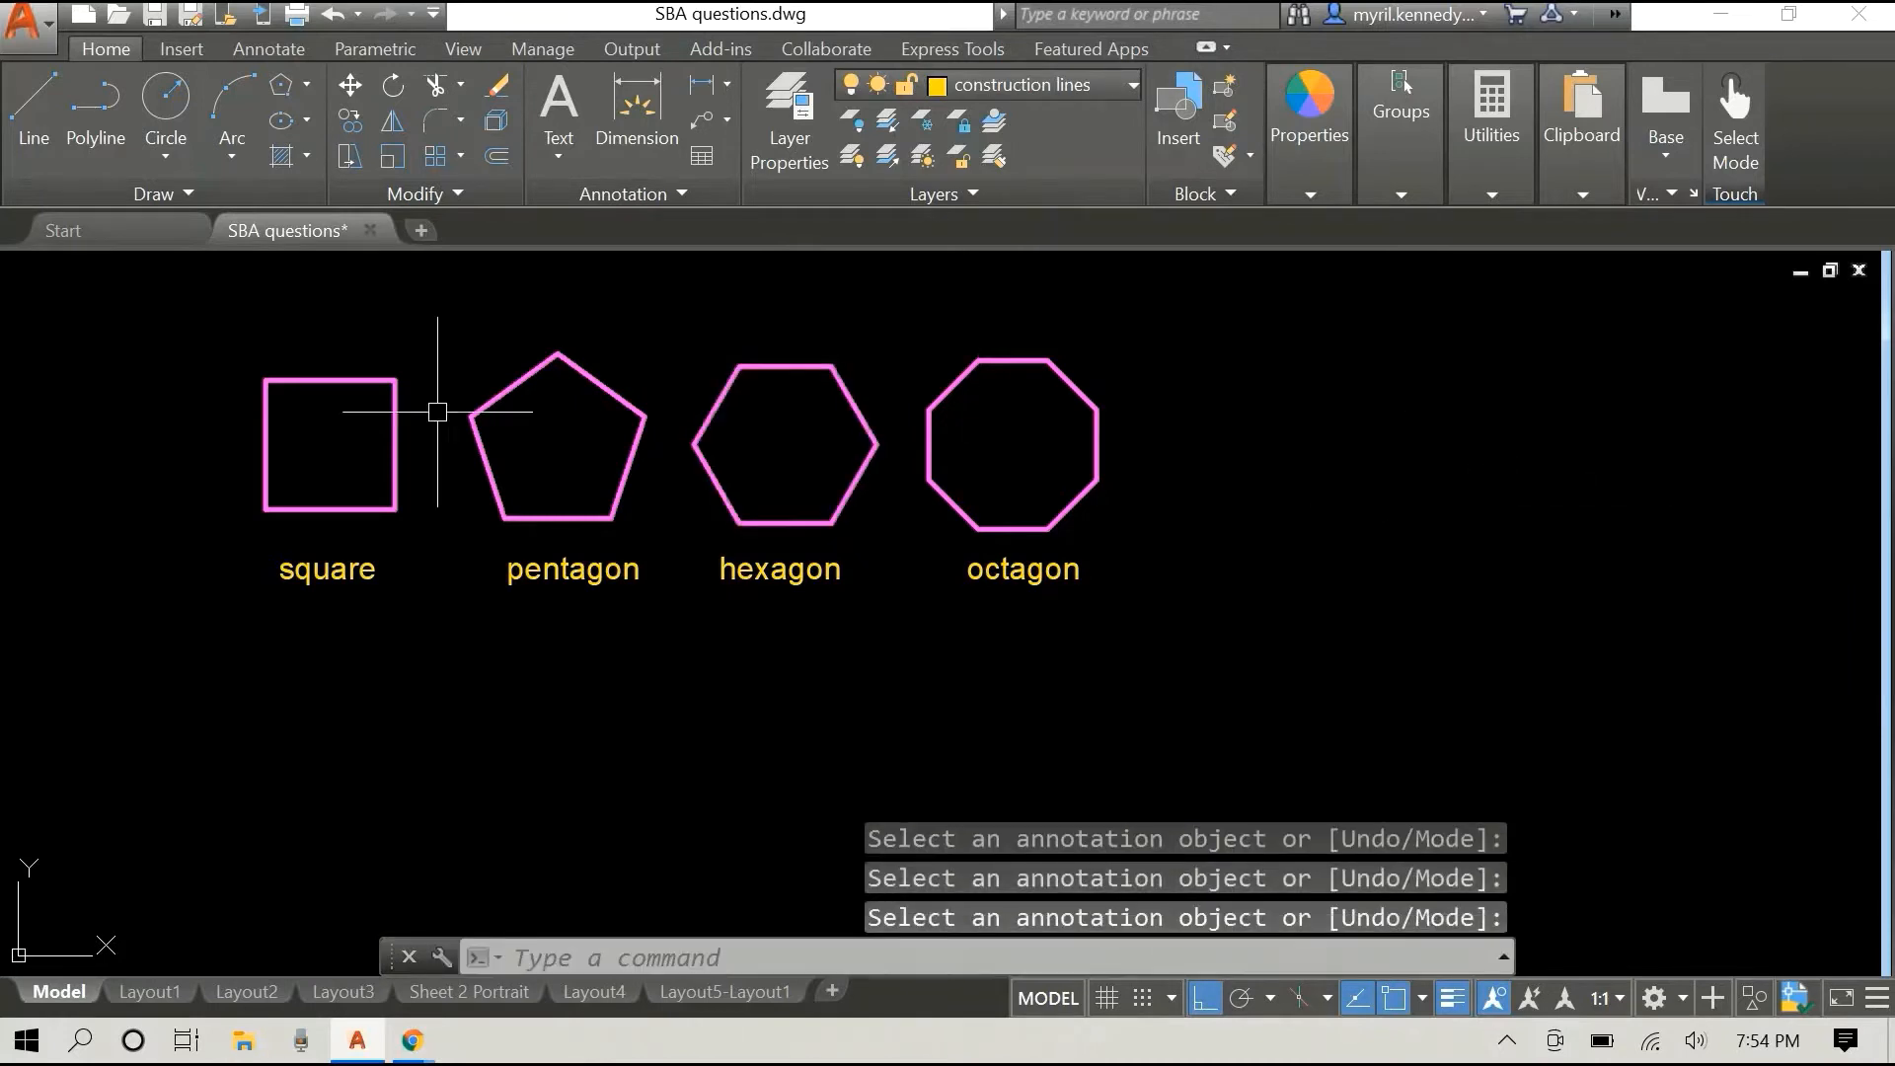
pyautogui.moveTo(107, 452)
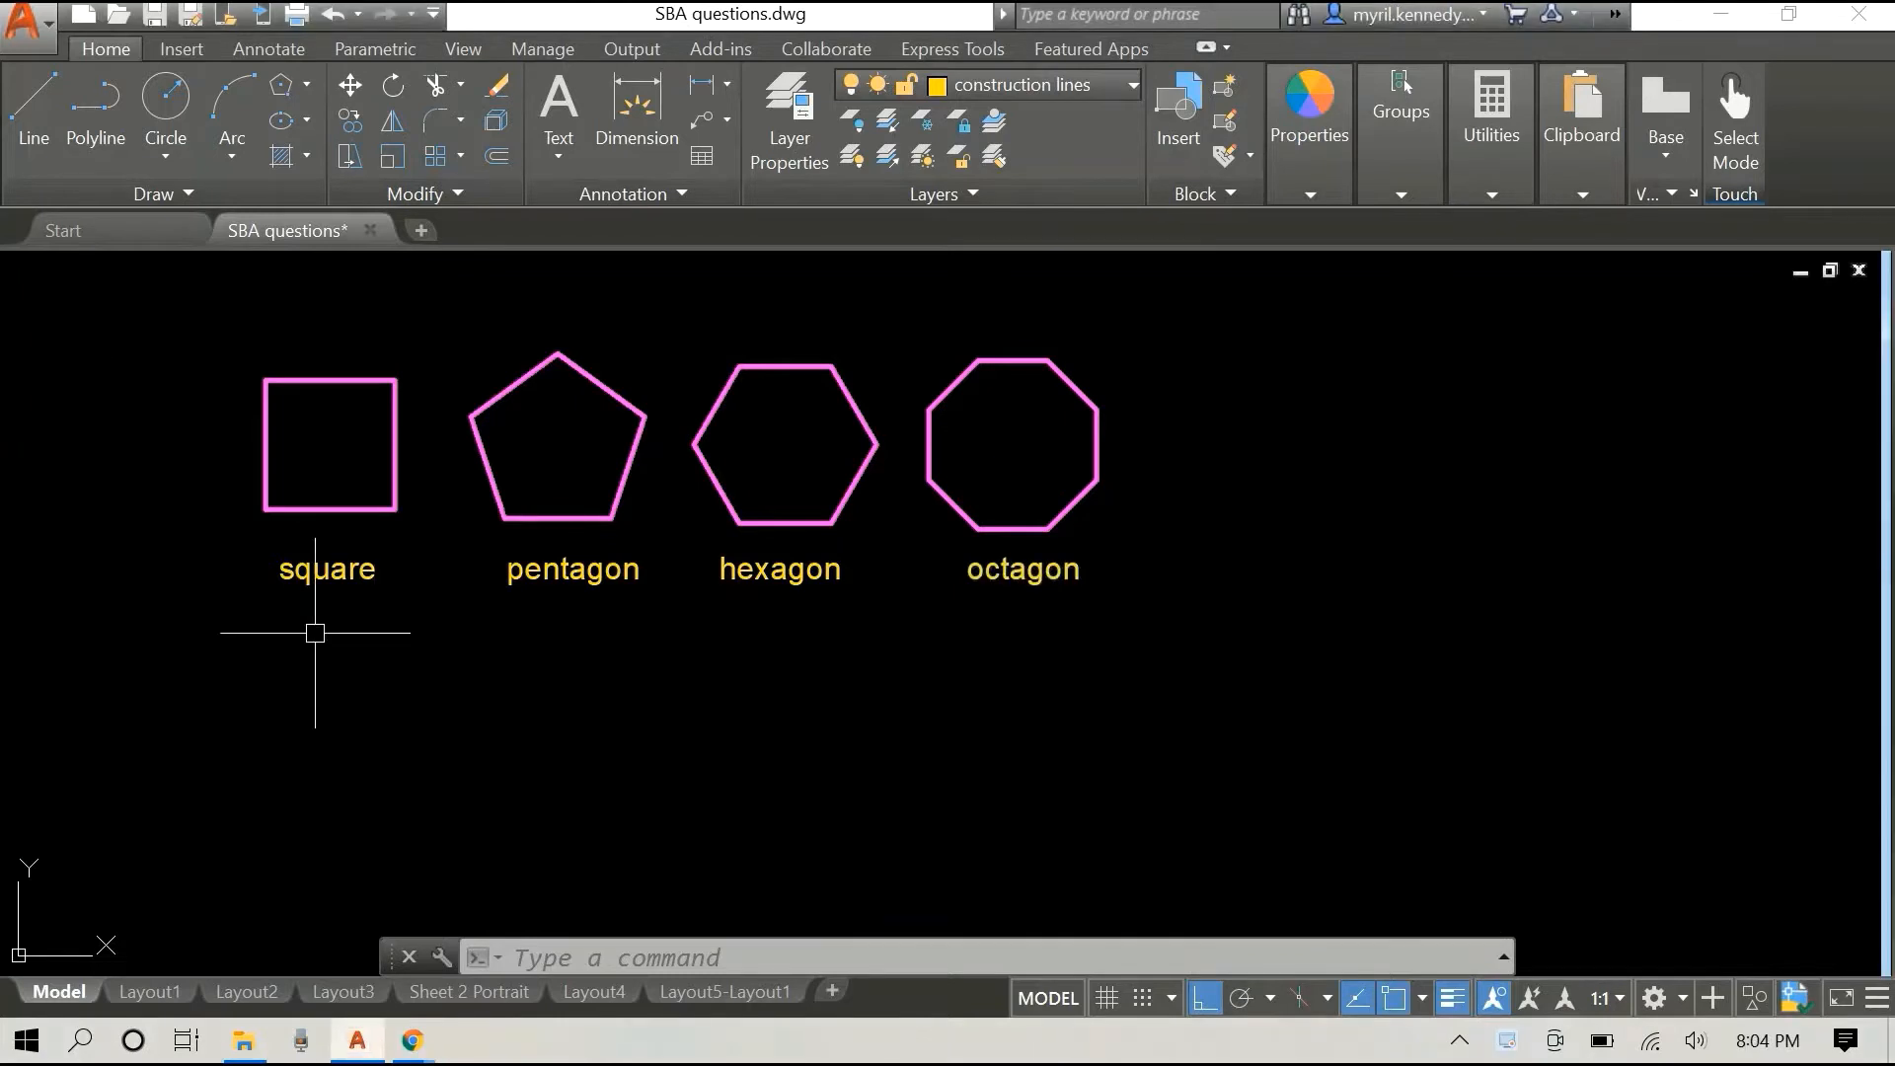
pyautogui.moveTo(198, 407)
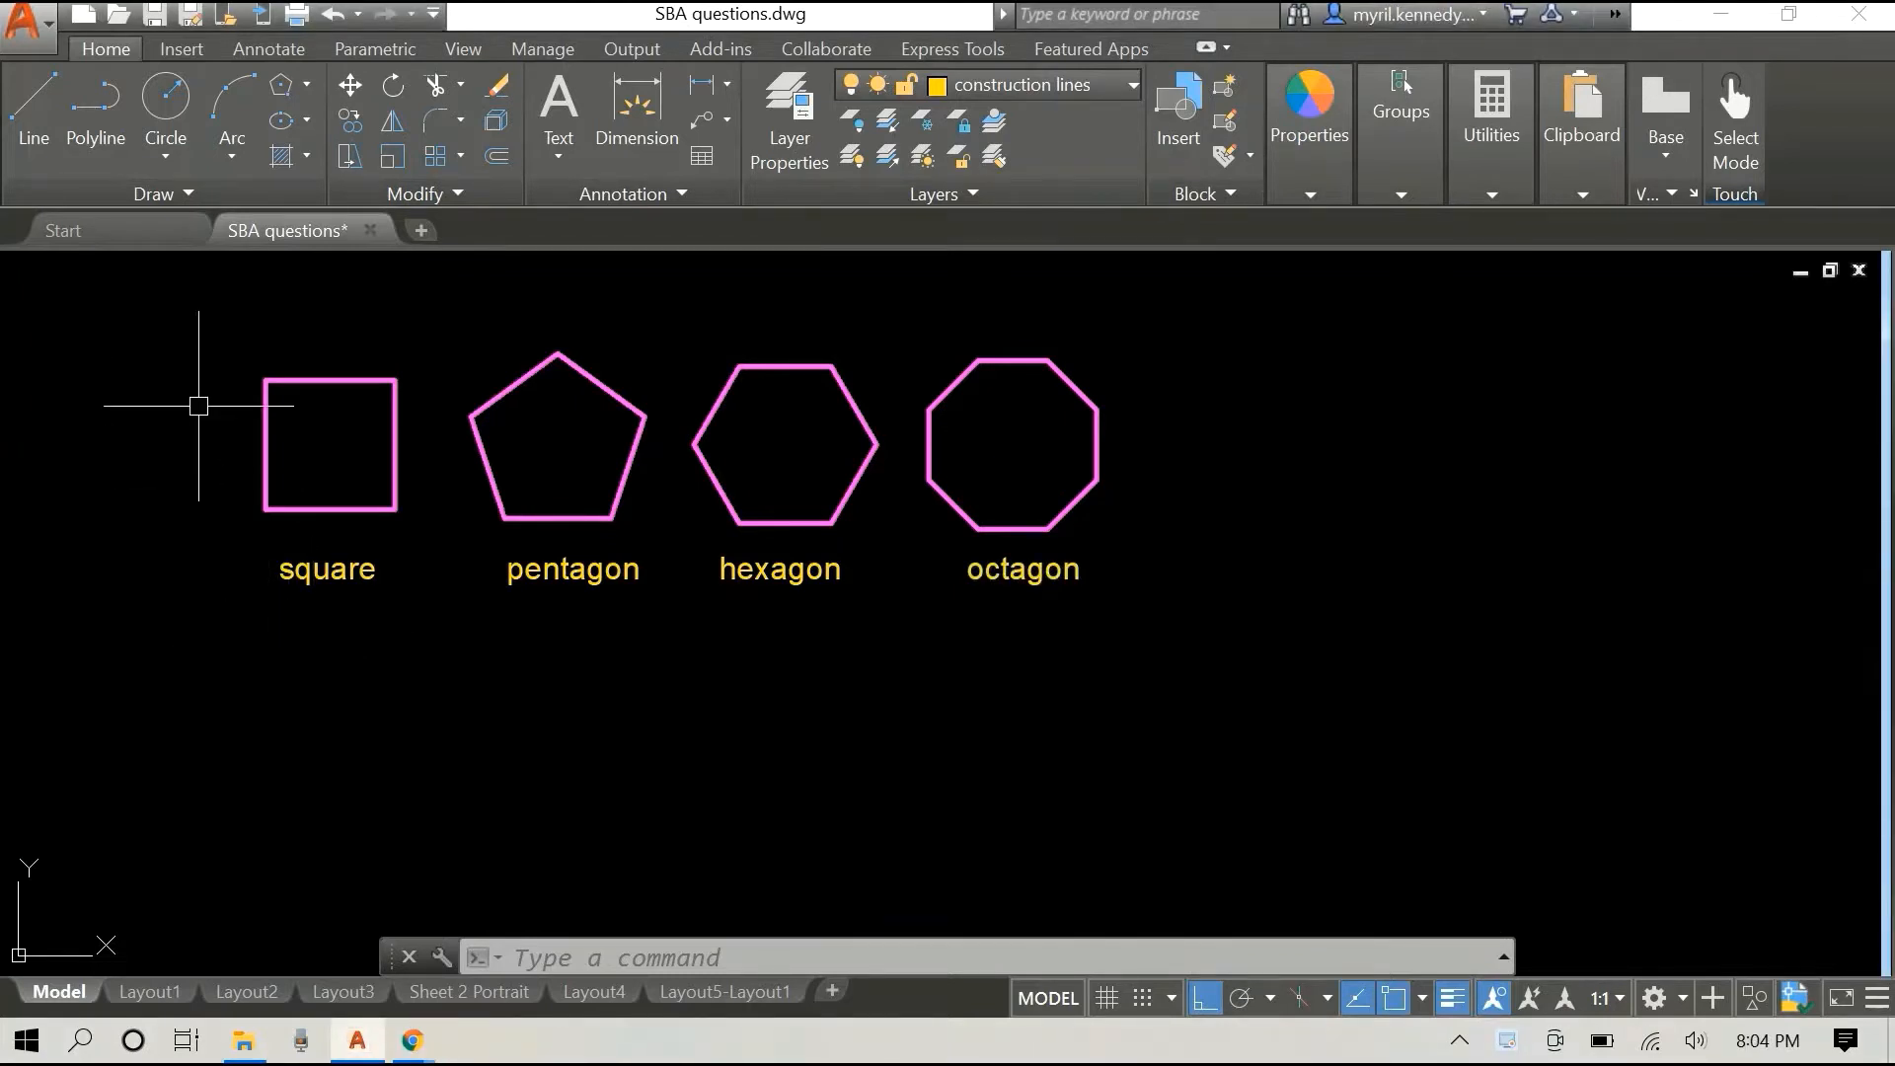
pyautogui.moveTo(201, 342)
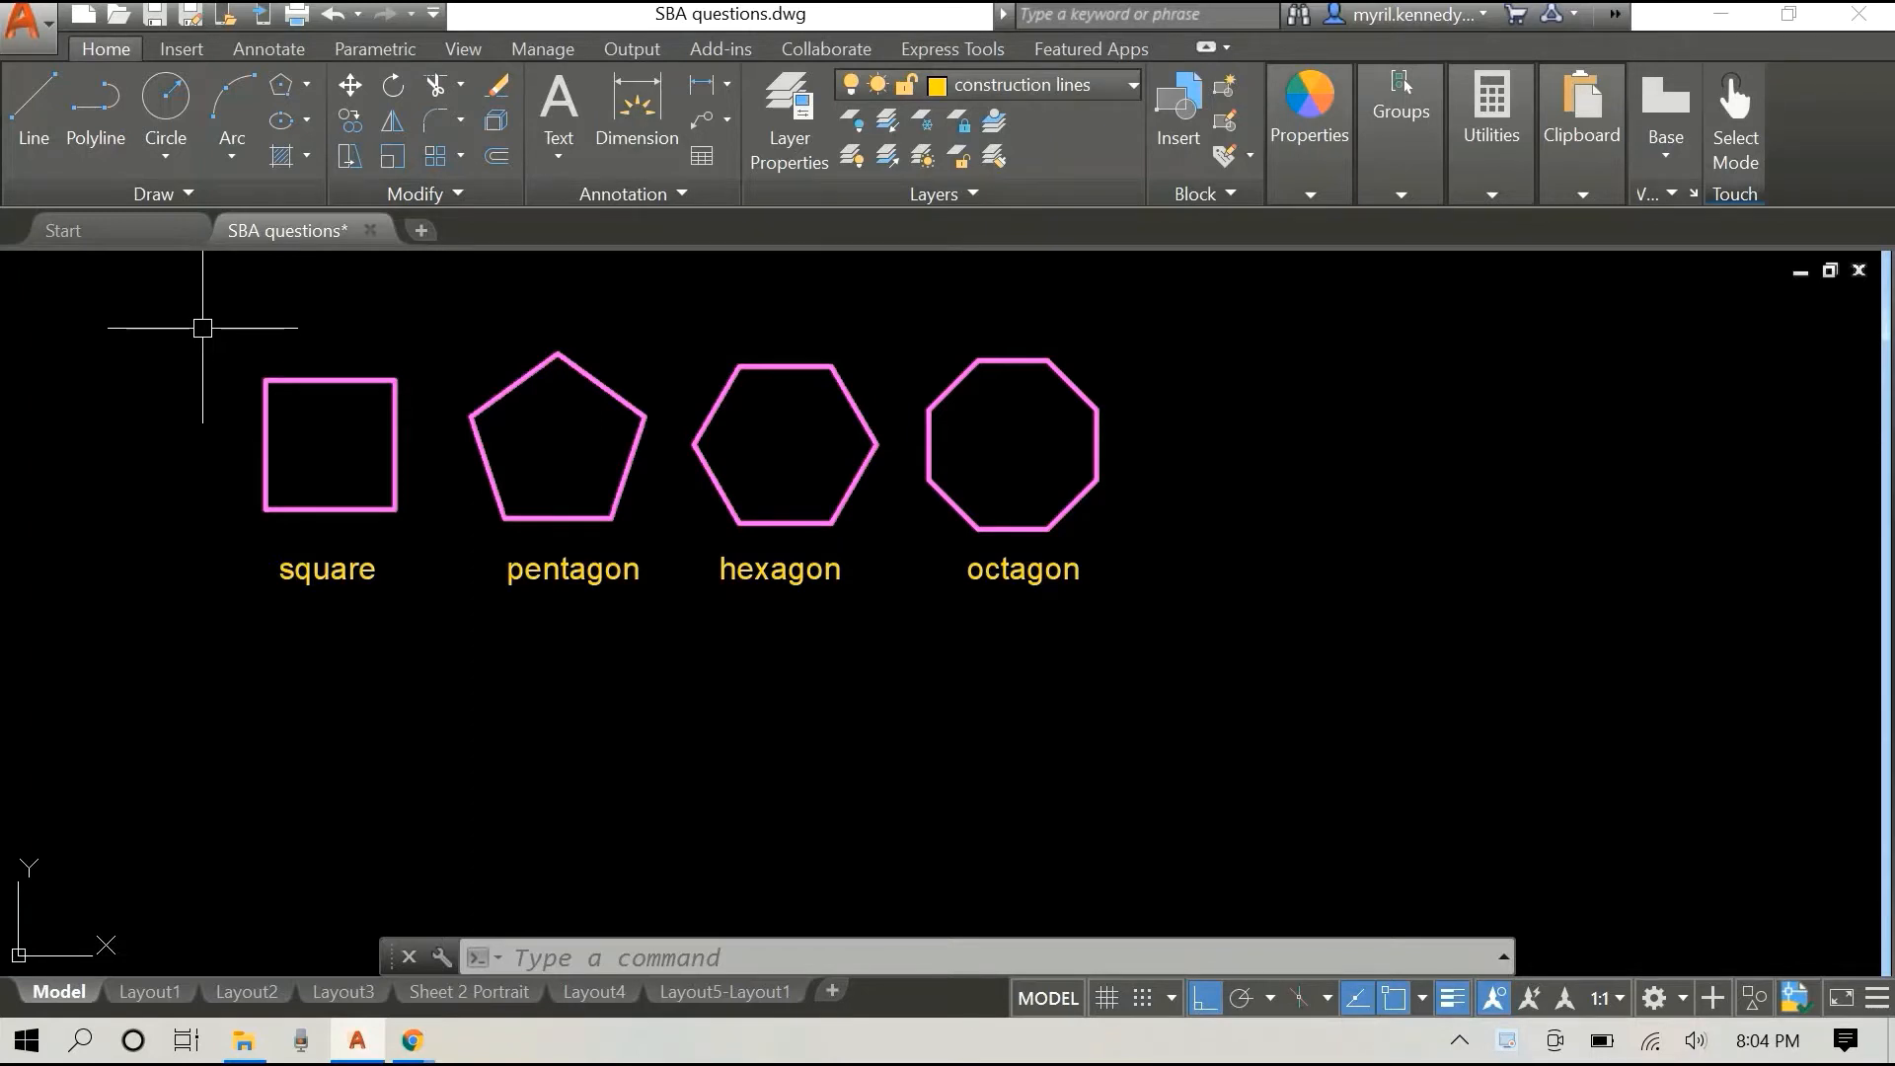
# Step: Window-select all four labelled polygons and copy them into a second row below
pyautogui.moveTo(202, 326); pyautogui.dragTo(1256, 604)
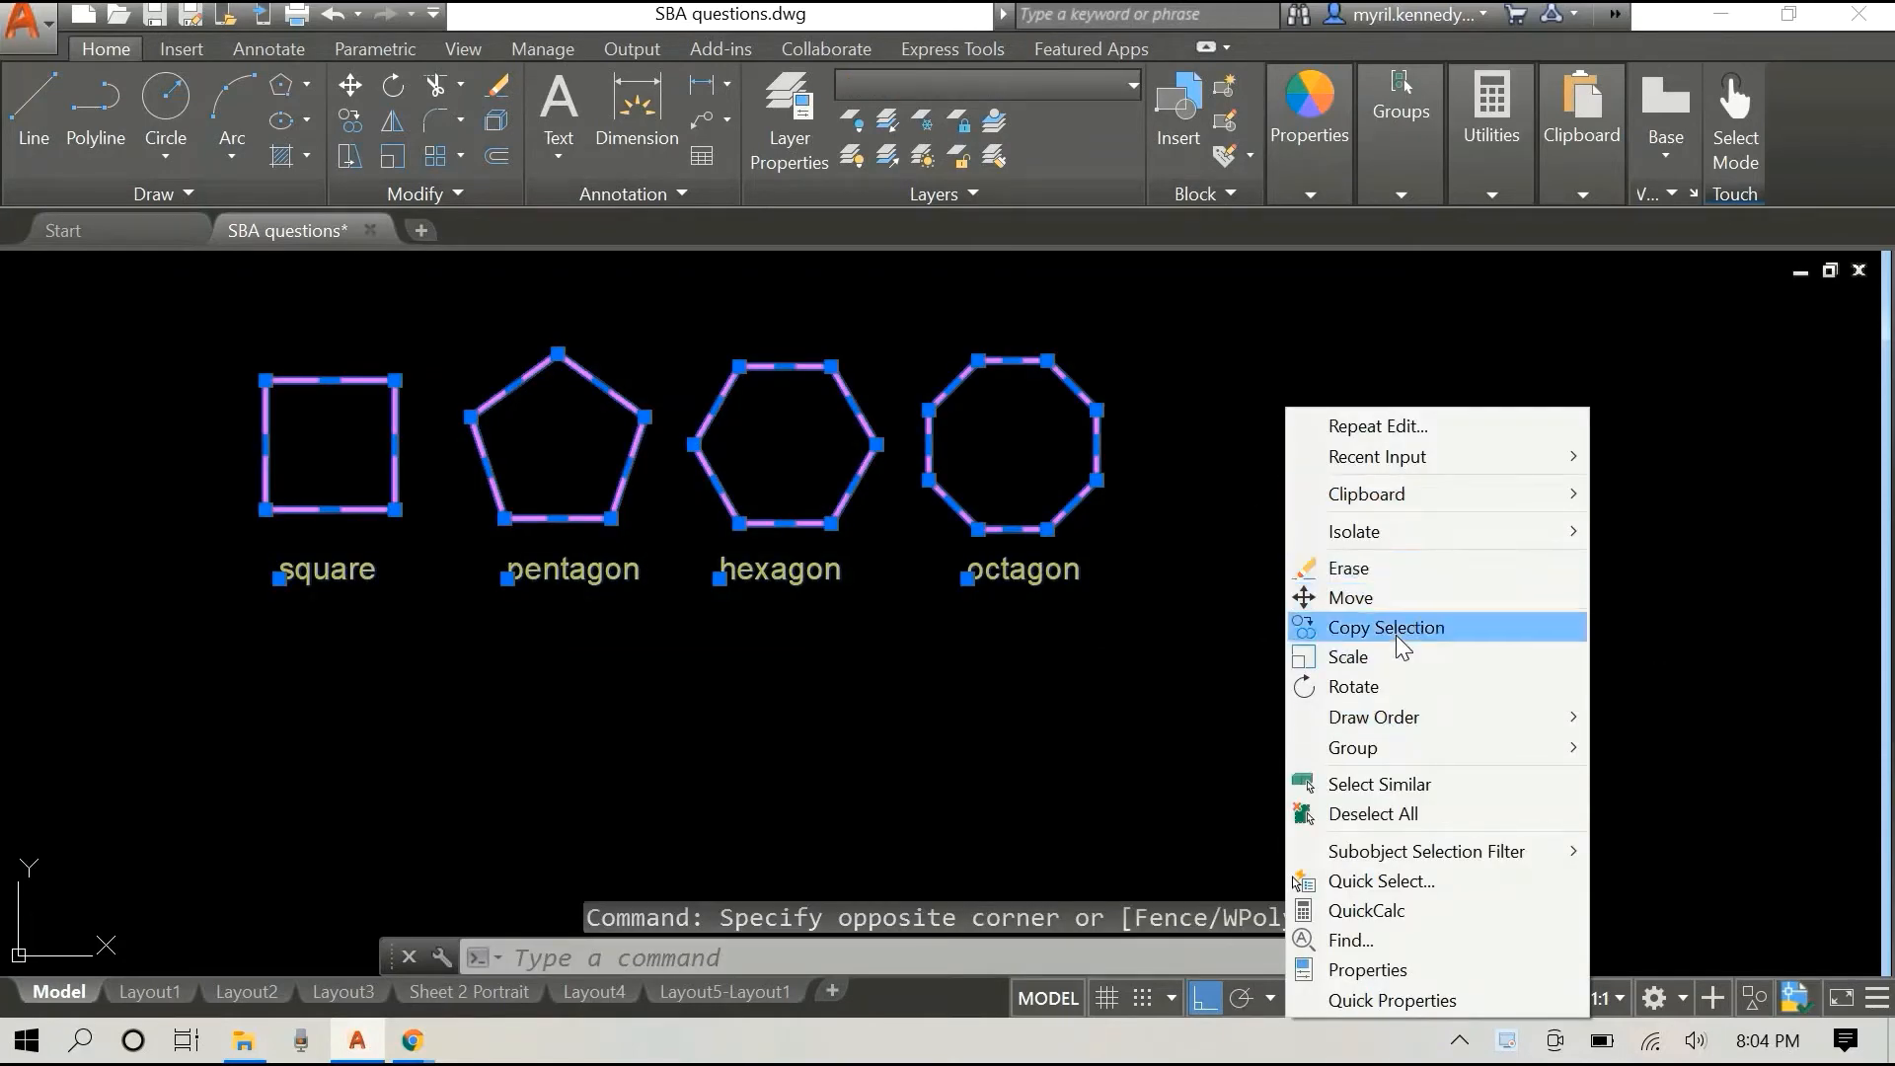
pyautogui.click(1386, 626)
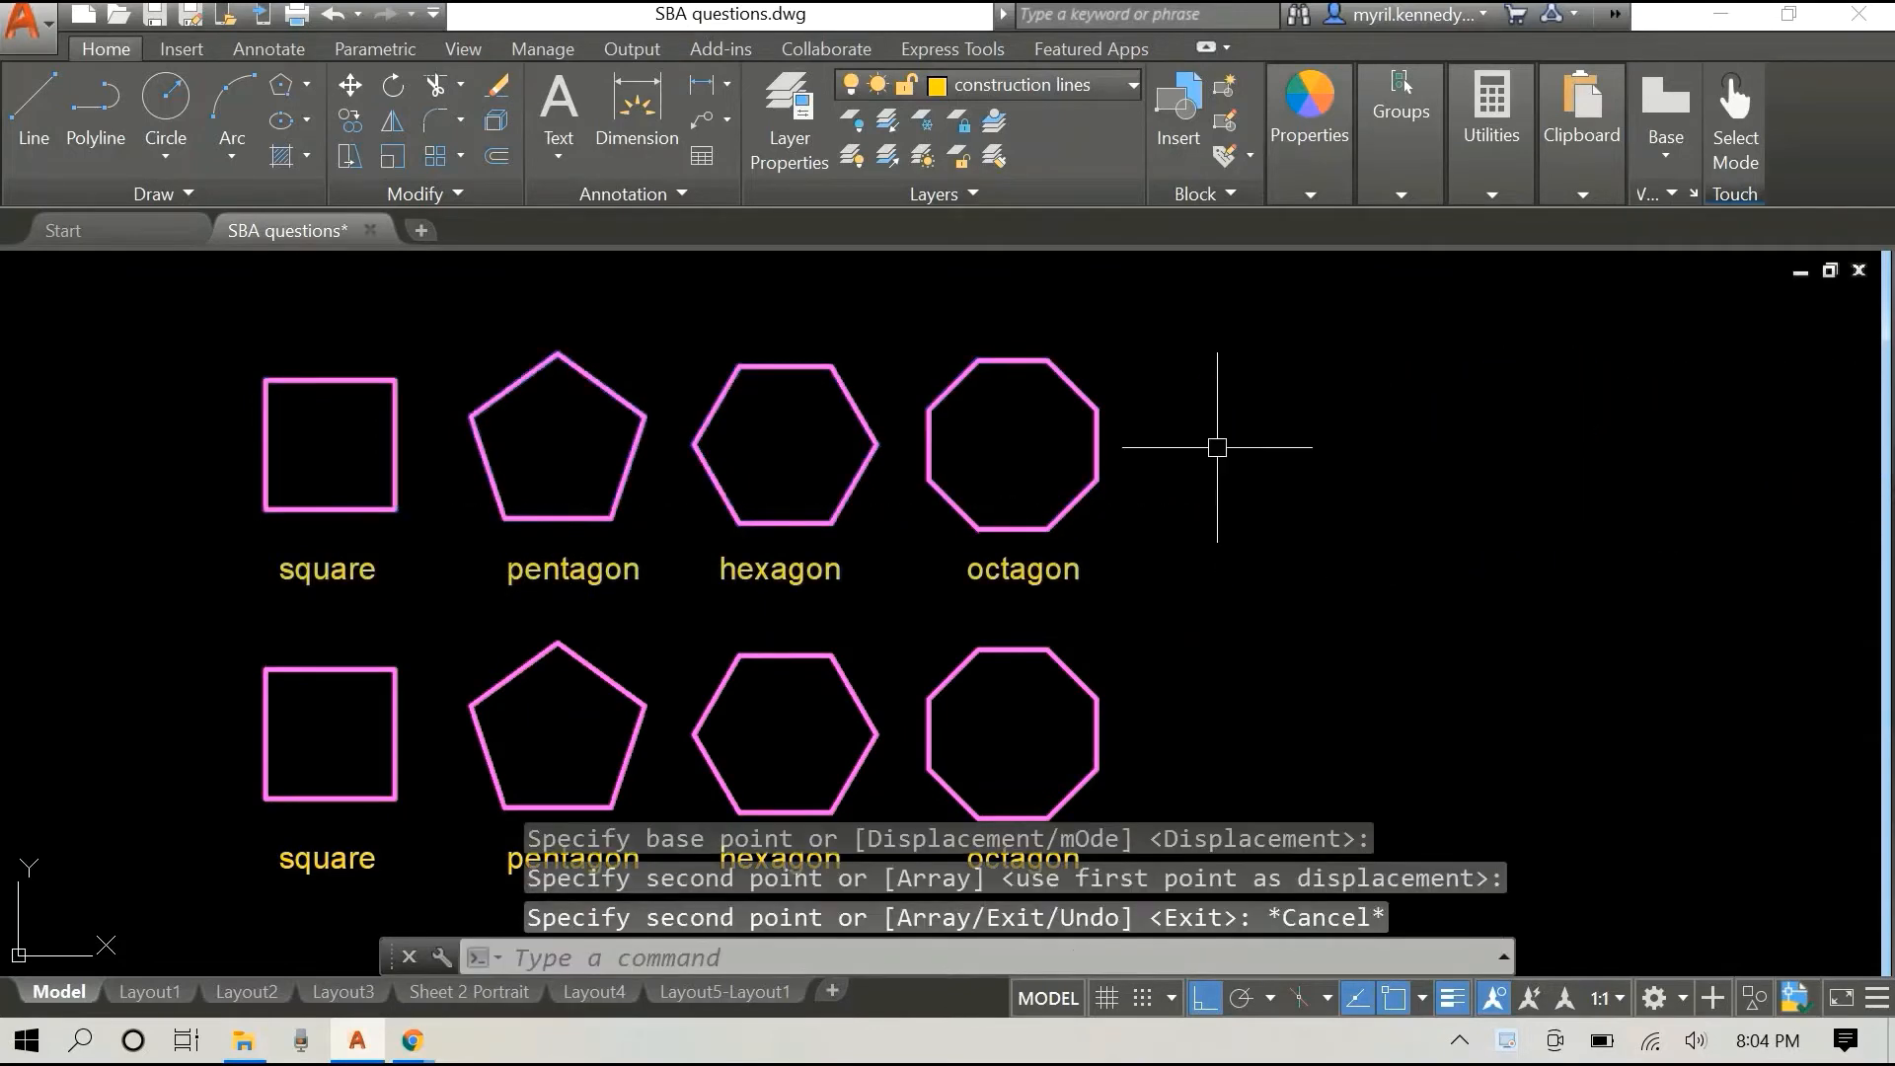
pyautogui.moveTo(214, 352)
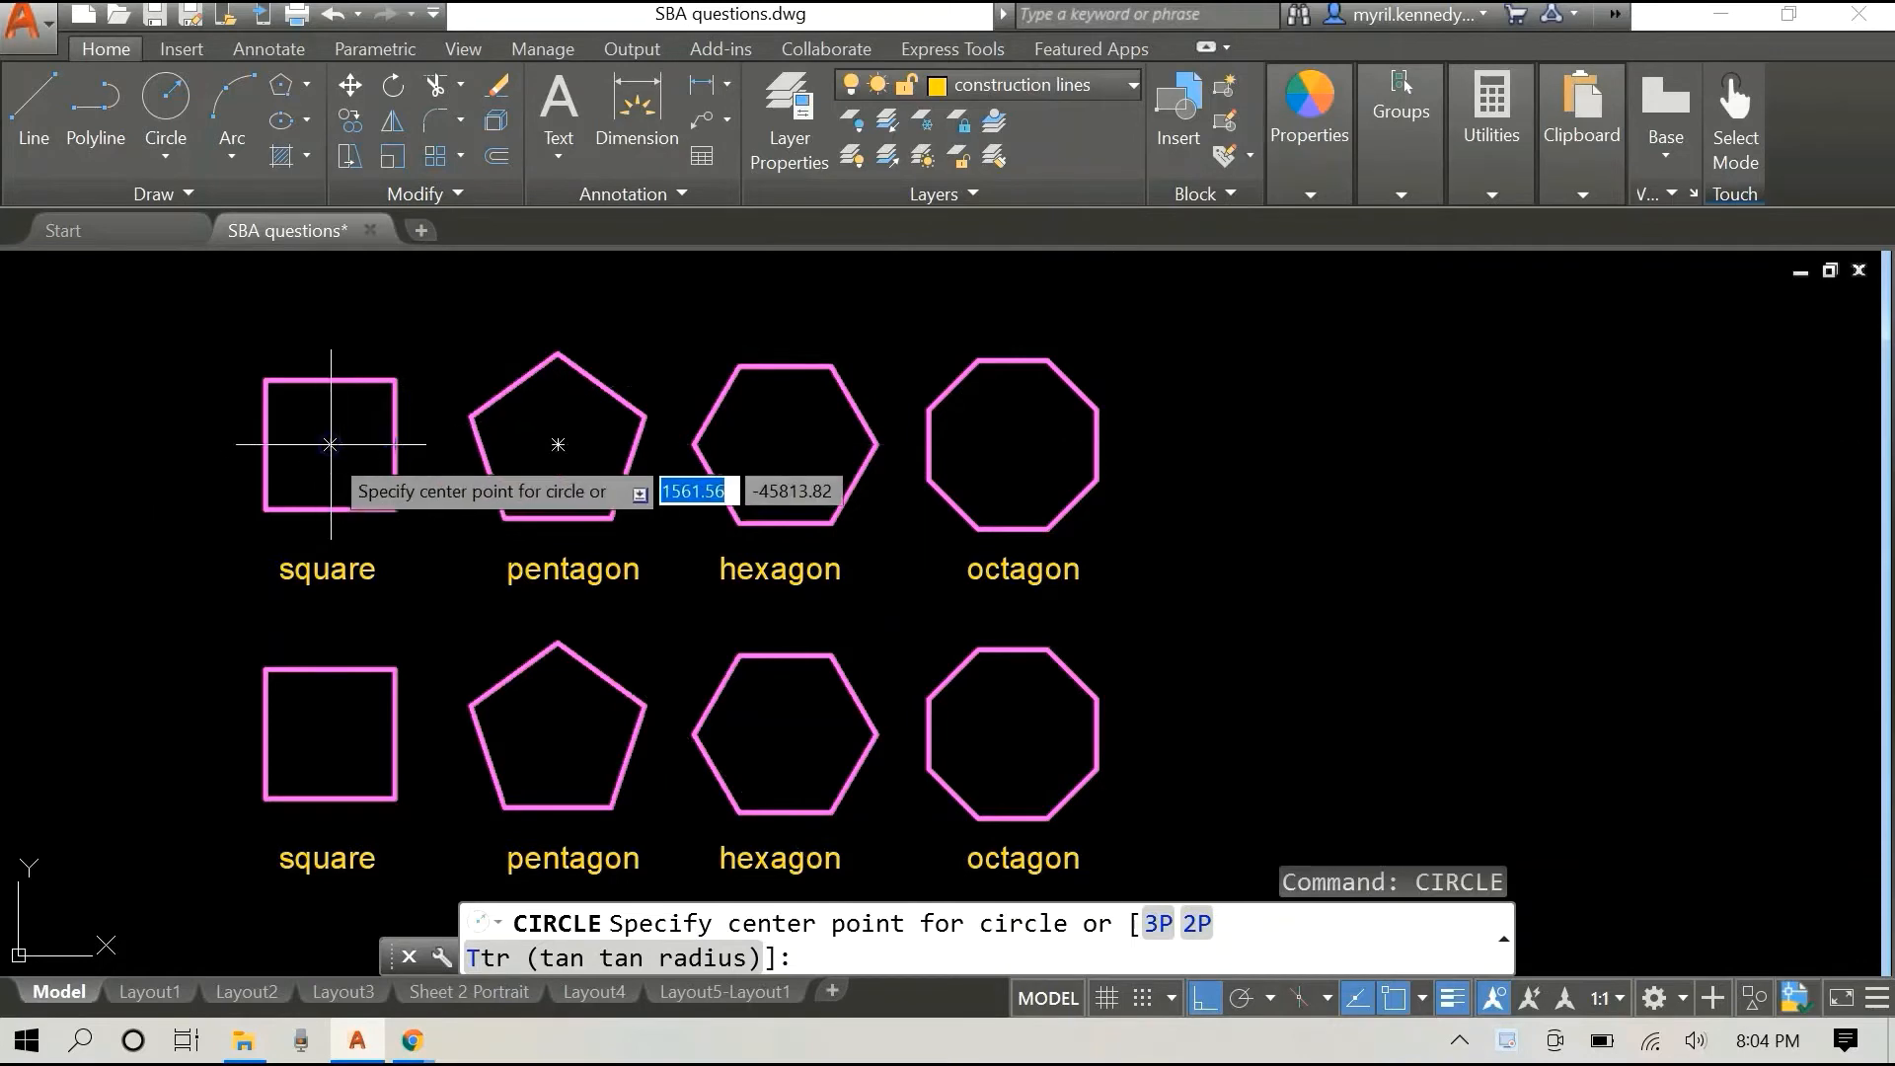
# Step: Draw a radius-100 circle centred in the top-row square, passing through its corners
pyautogui.click(326, 444)
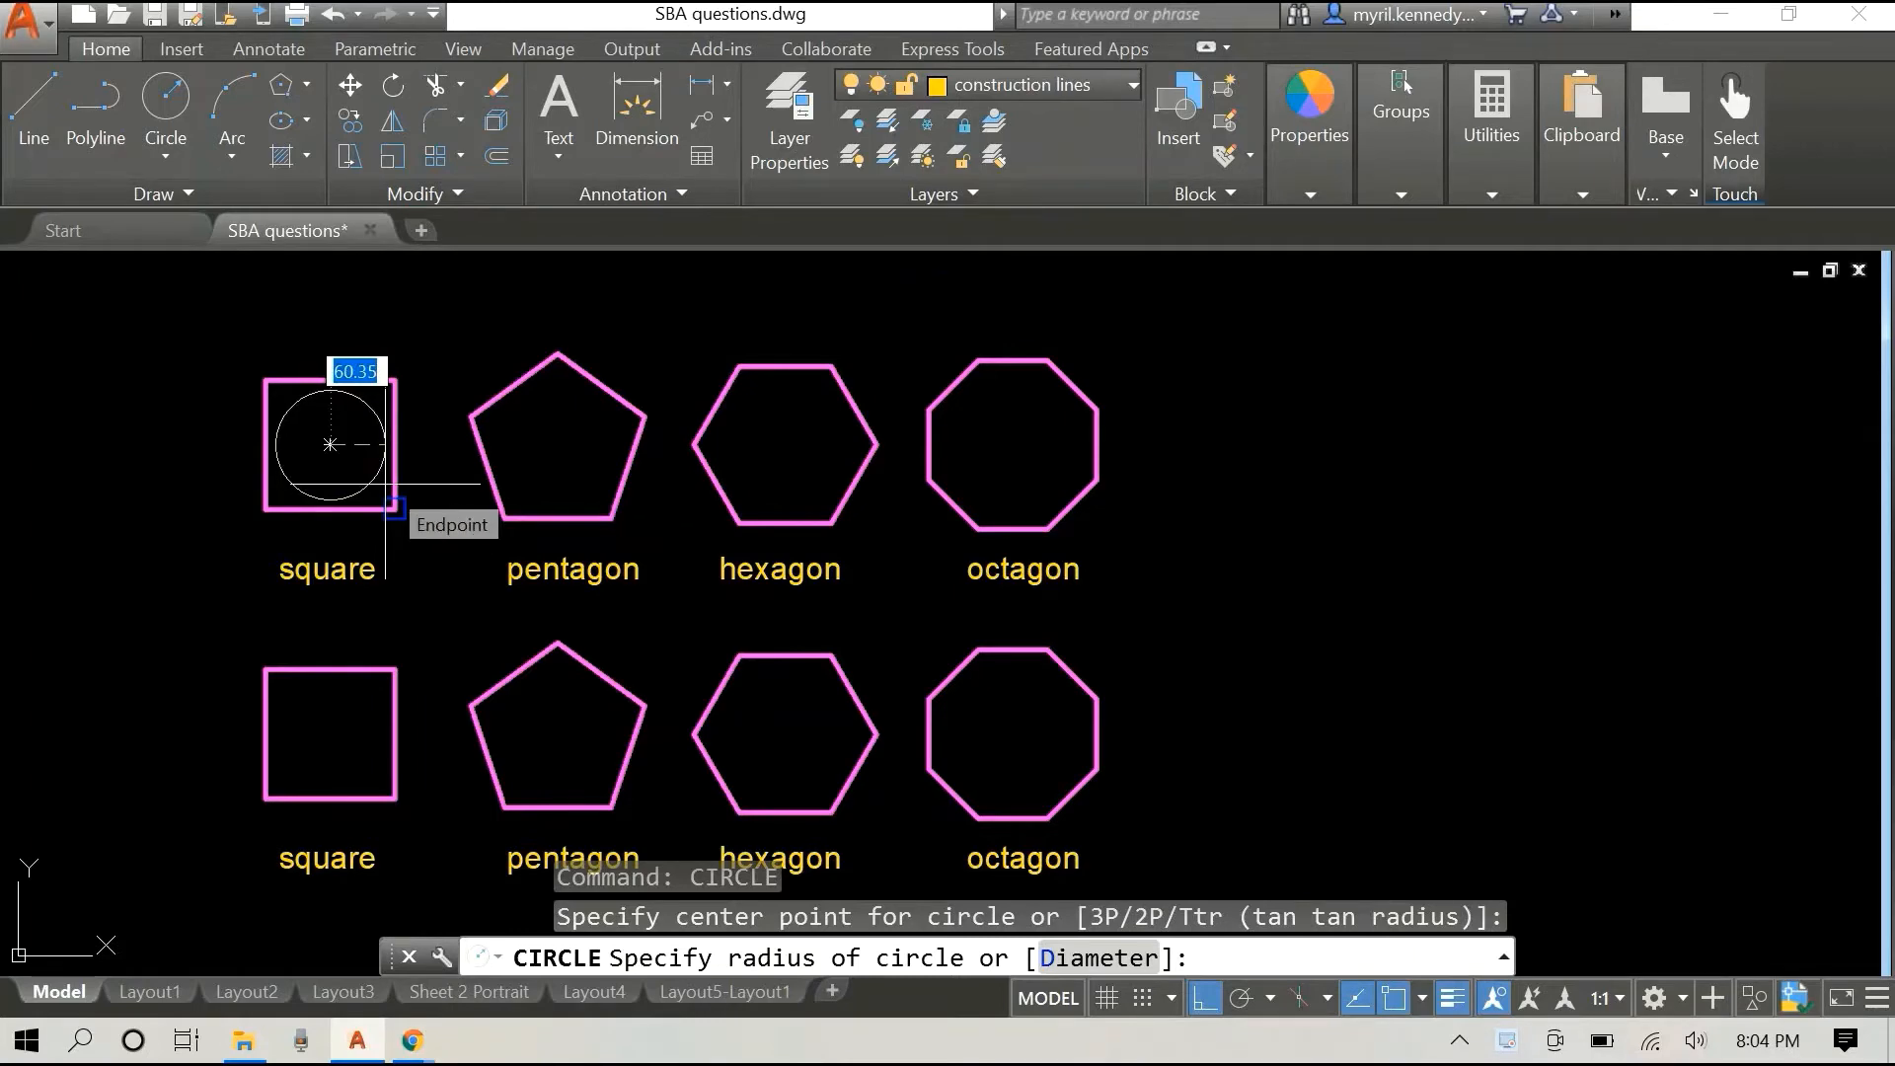
pyautogui.write('100')
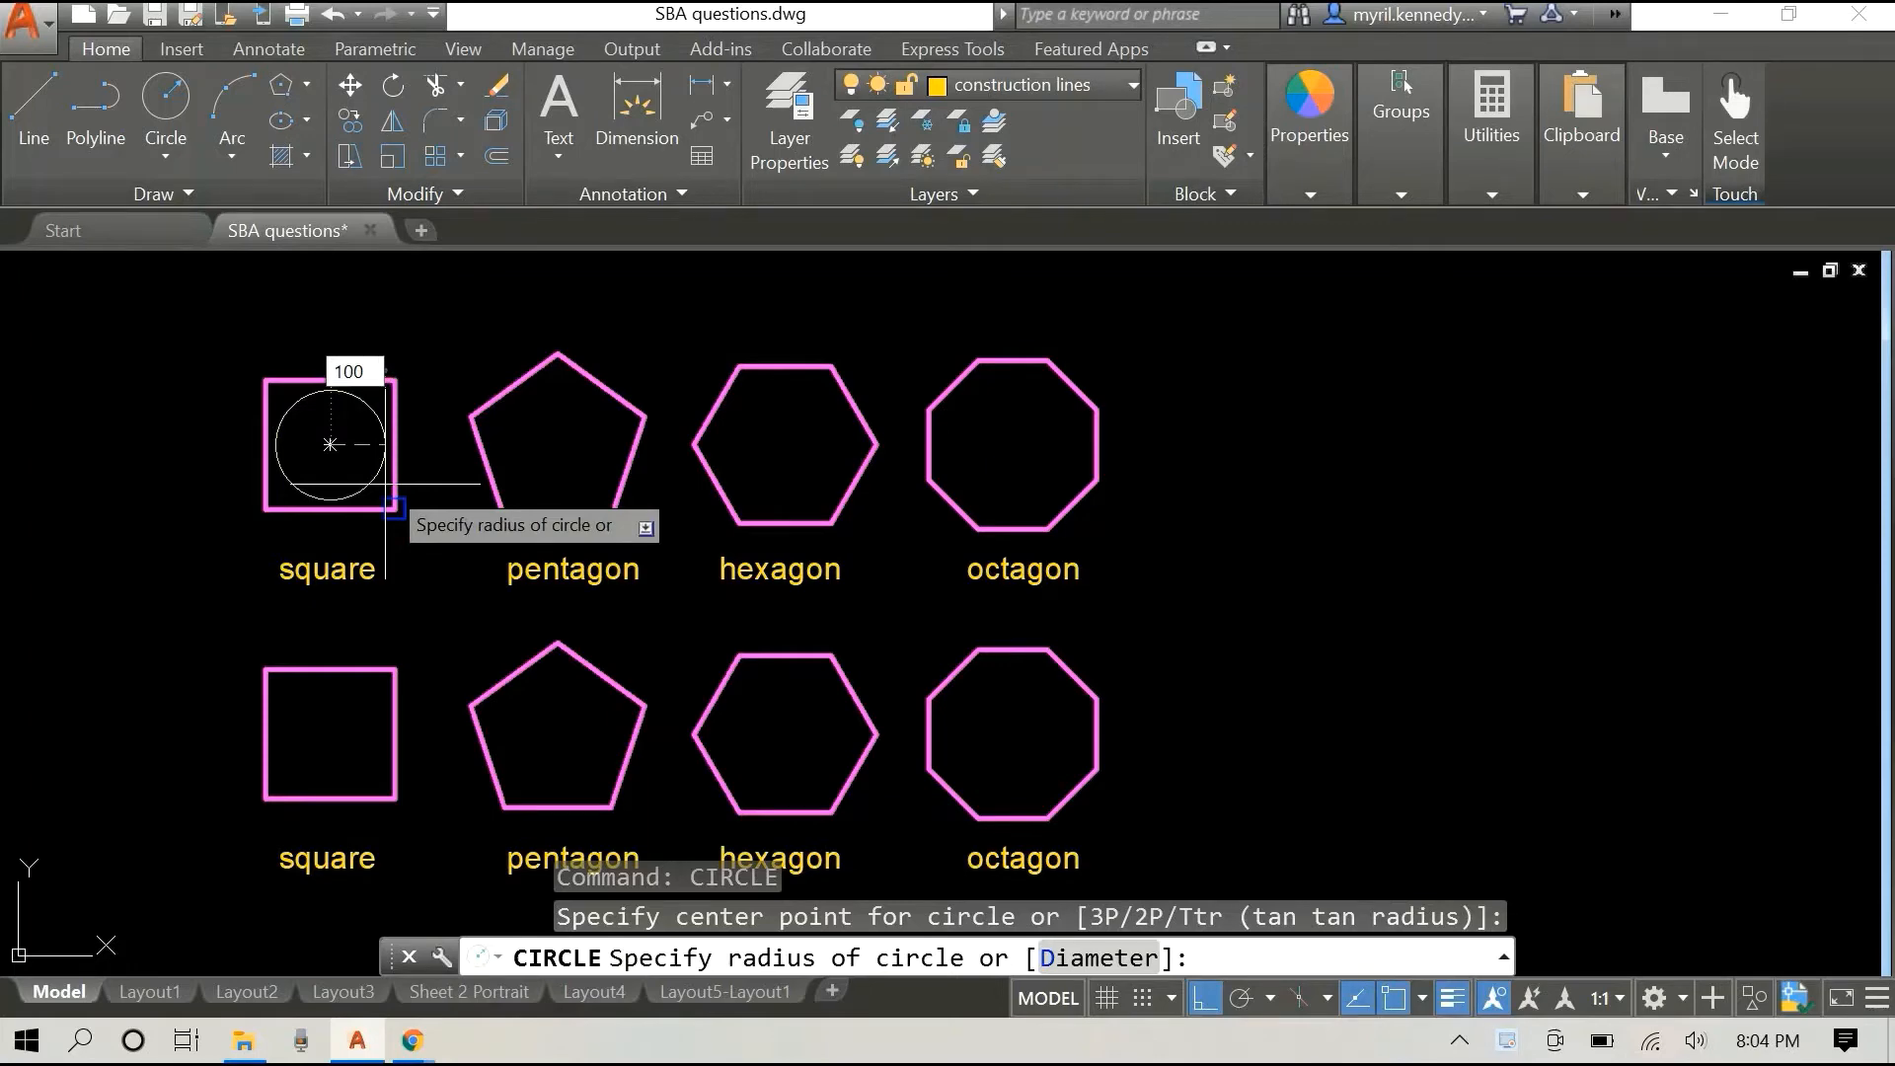
pyautogui.write('100')
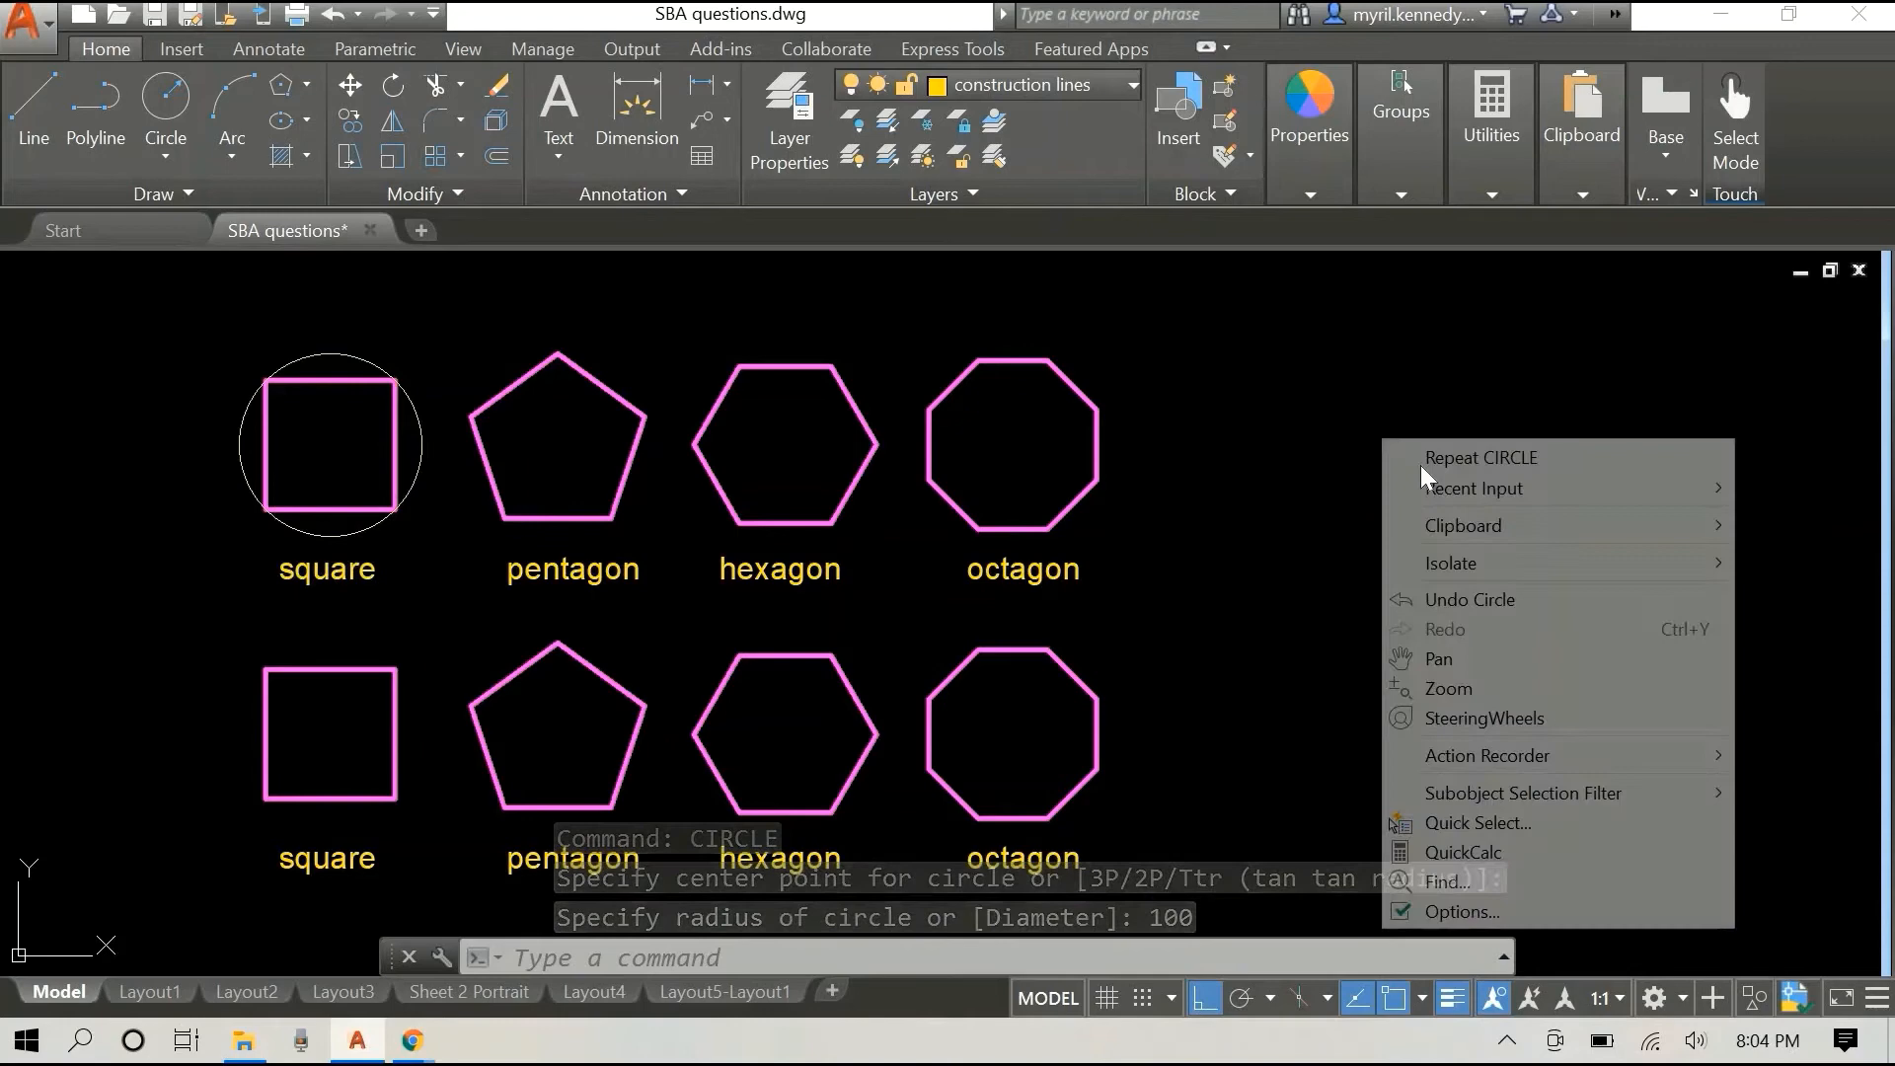
pyautogui.moveTo(1479, 456)
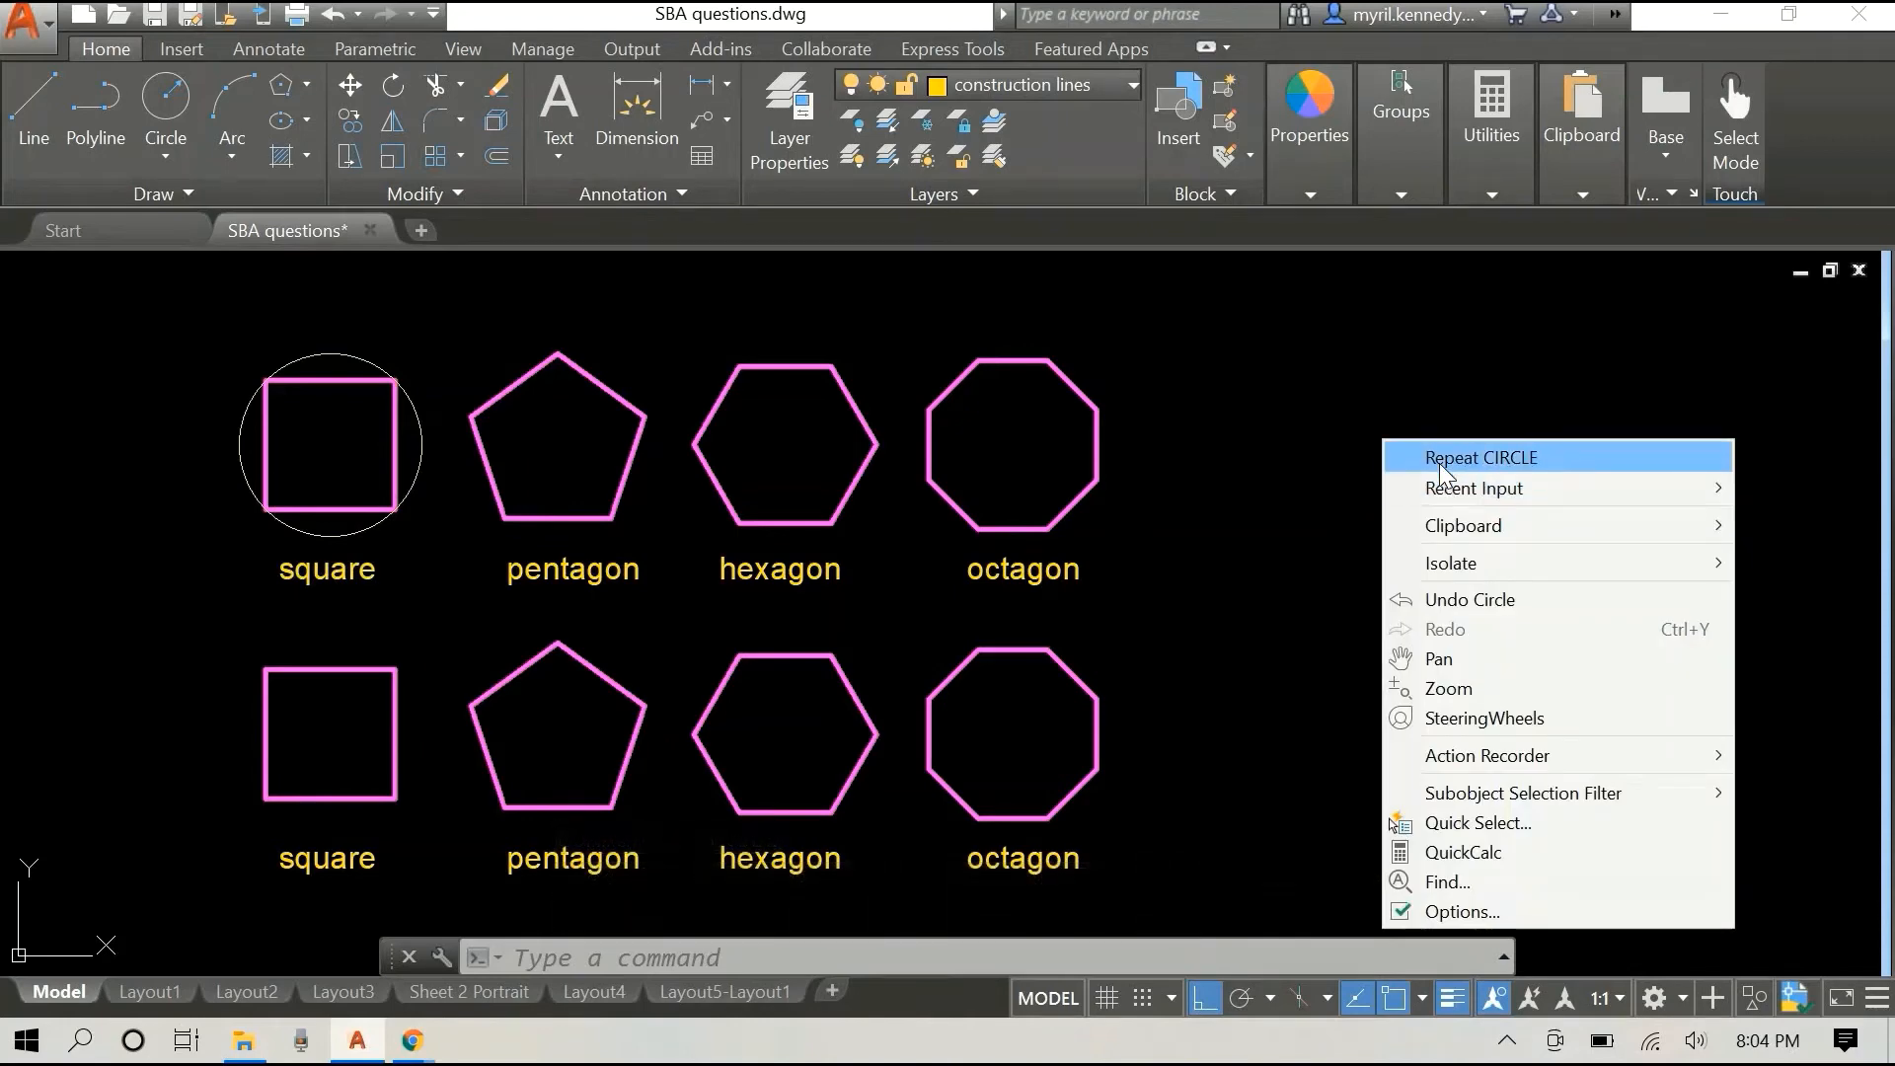
# Step: Repeat CIRCLE for another radius-100 circle, then copy the circle onto the remaining top-row polygons
pyautogui.click(1481, 456)
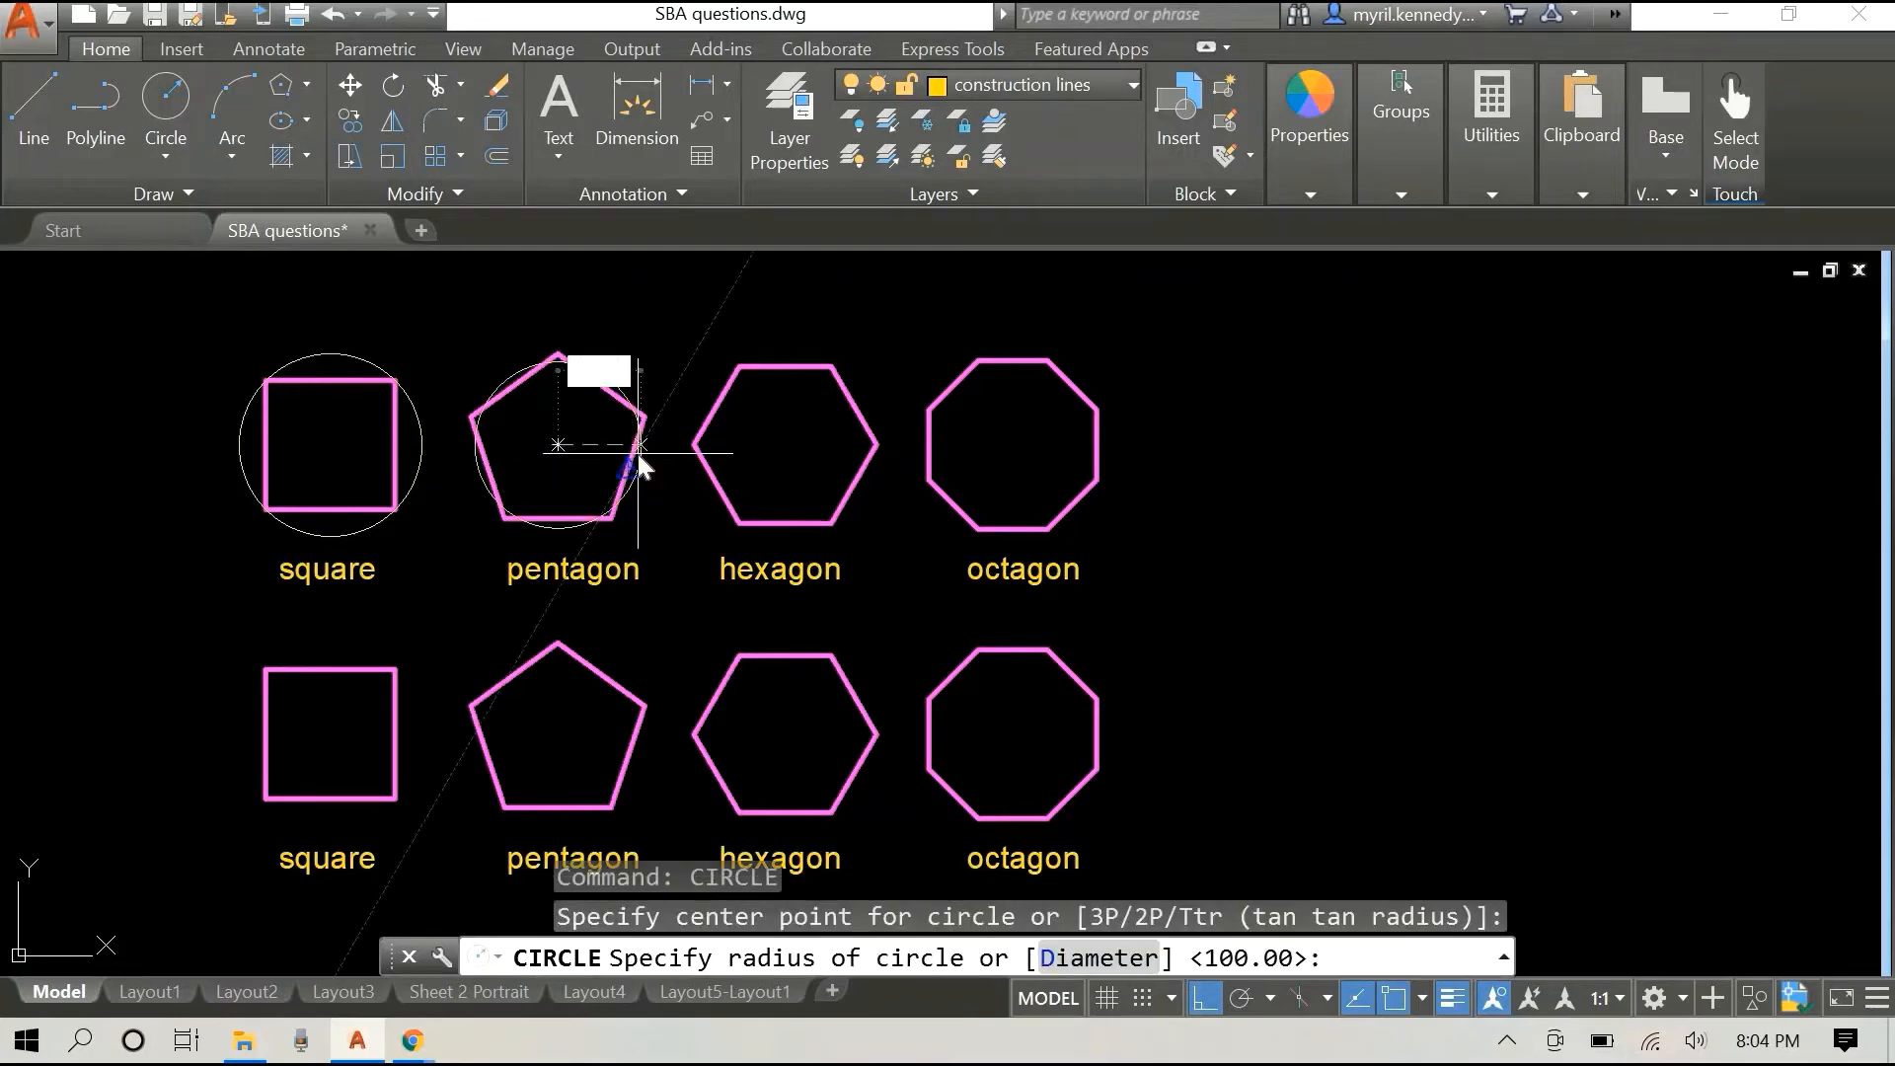
pyautogui.write('100')
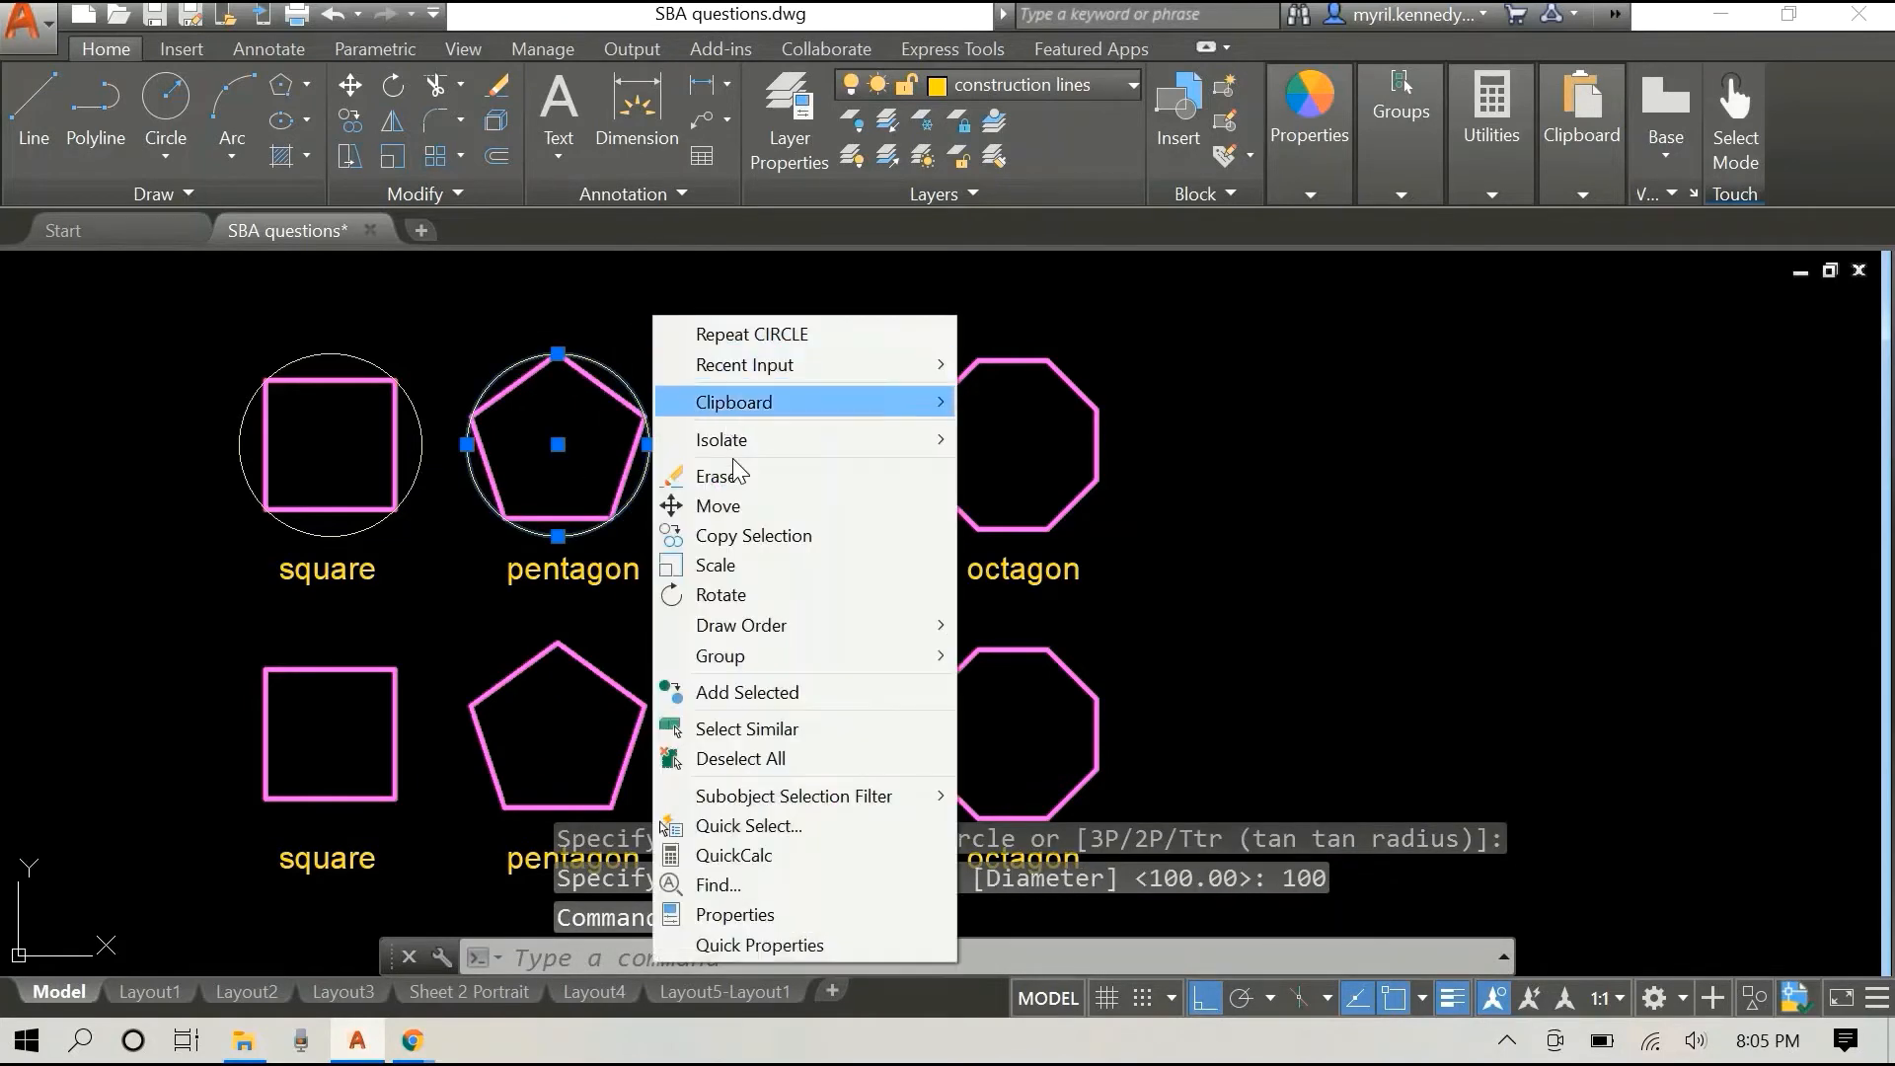
pyautogui.moveTo(753, 535)
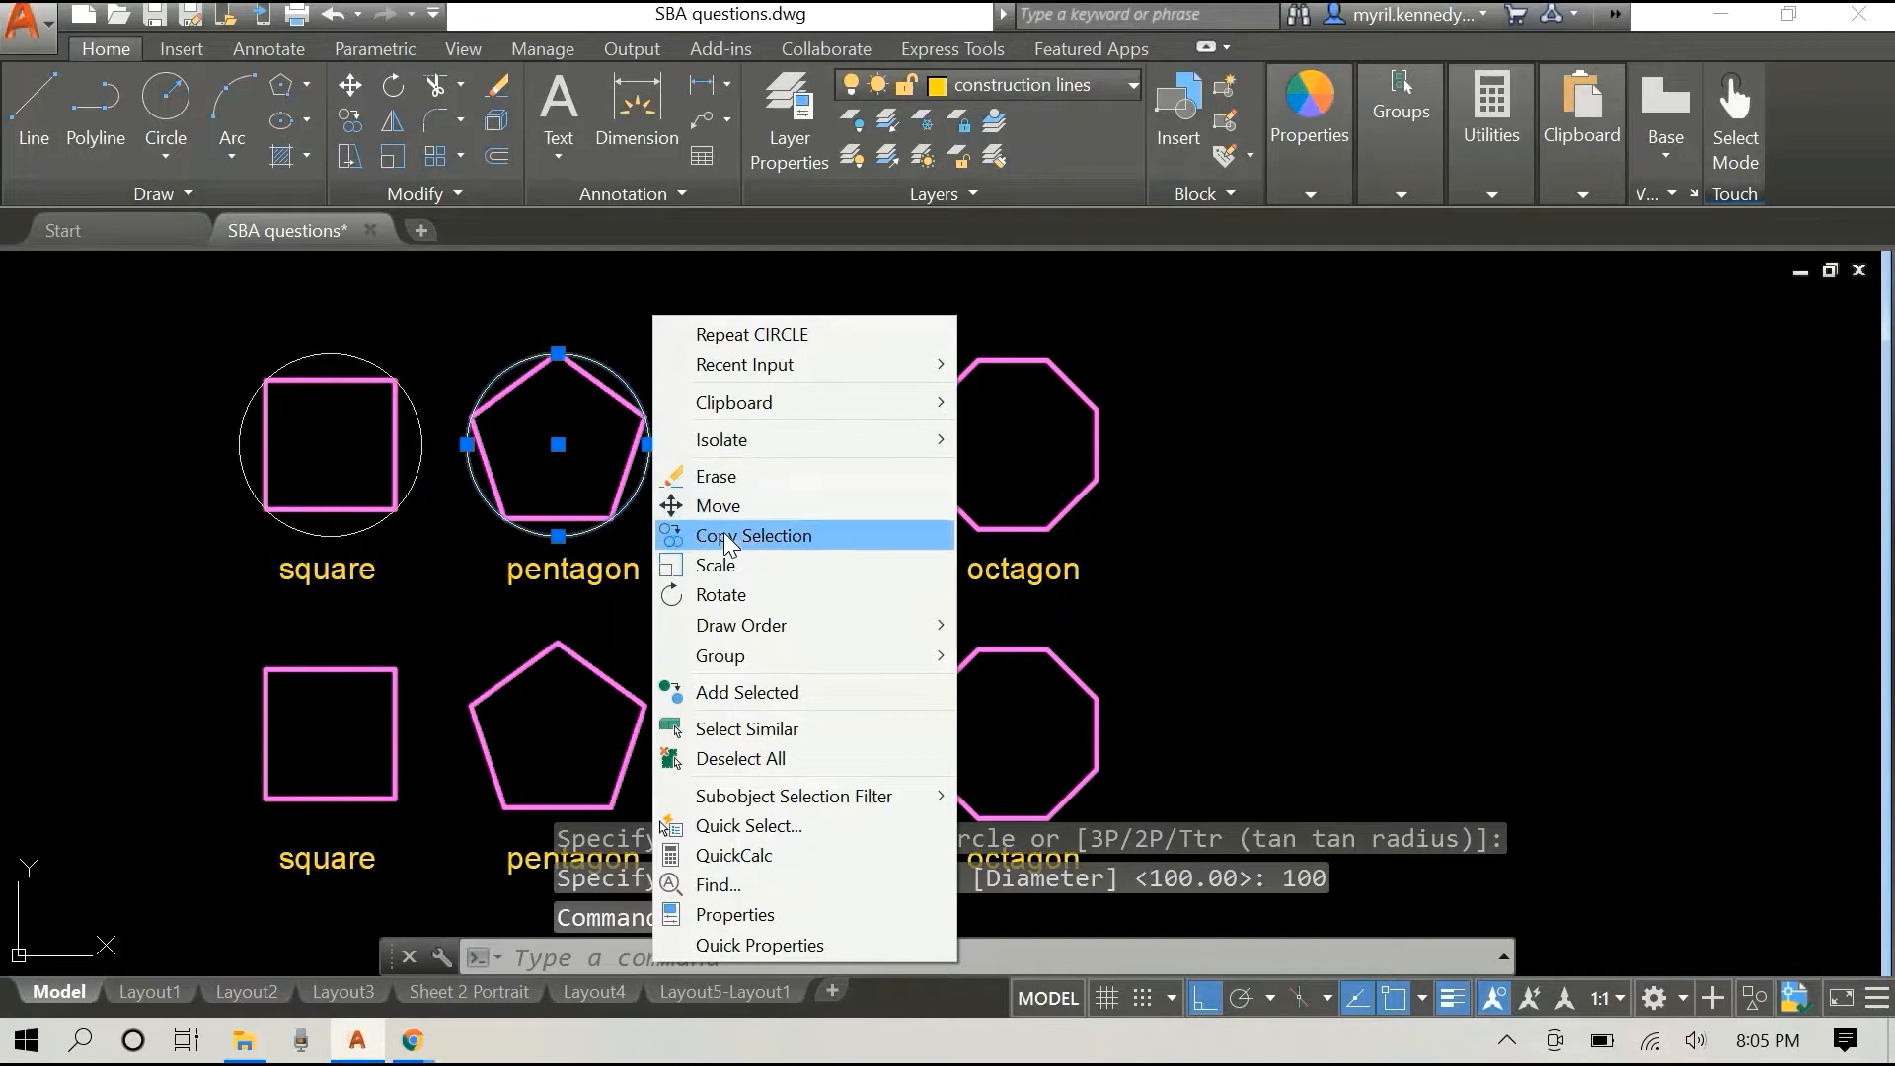
pyautogui.click(752, 536)
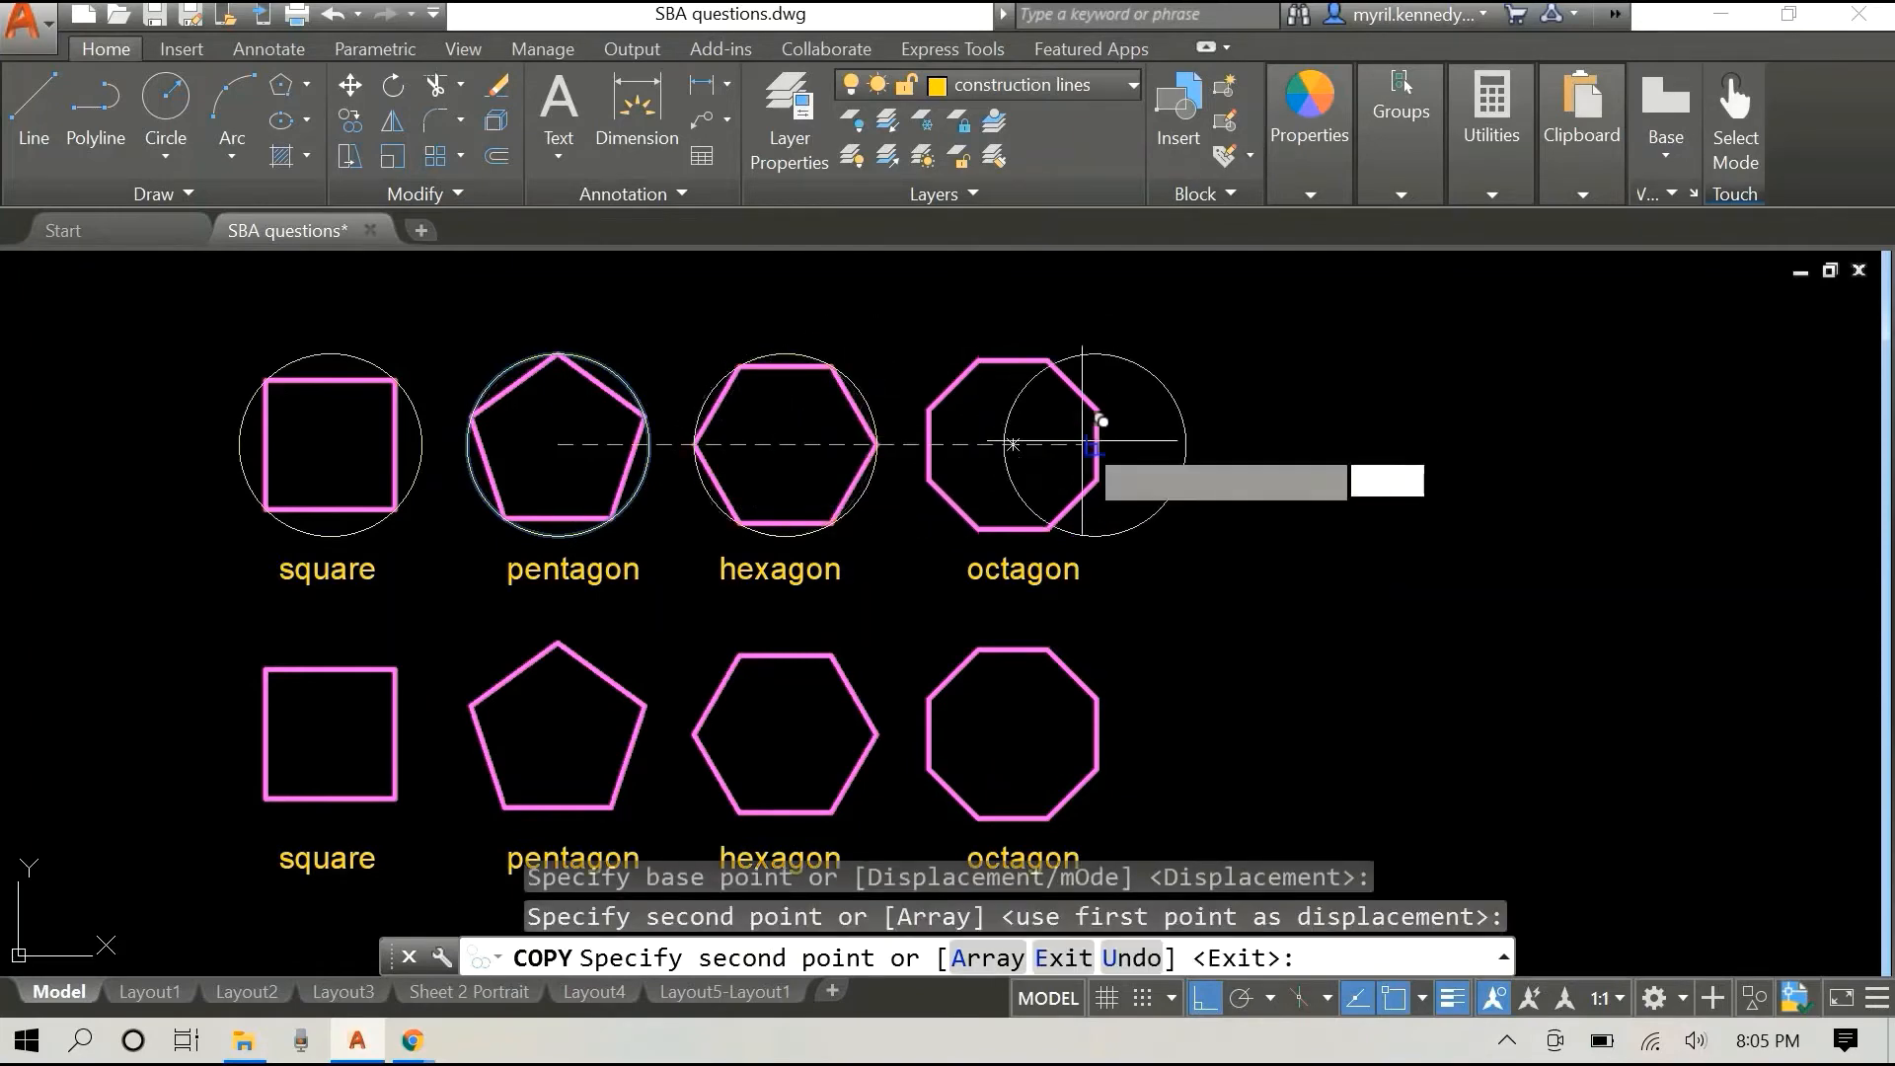
pyautogui.rightClick(1100, 421)
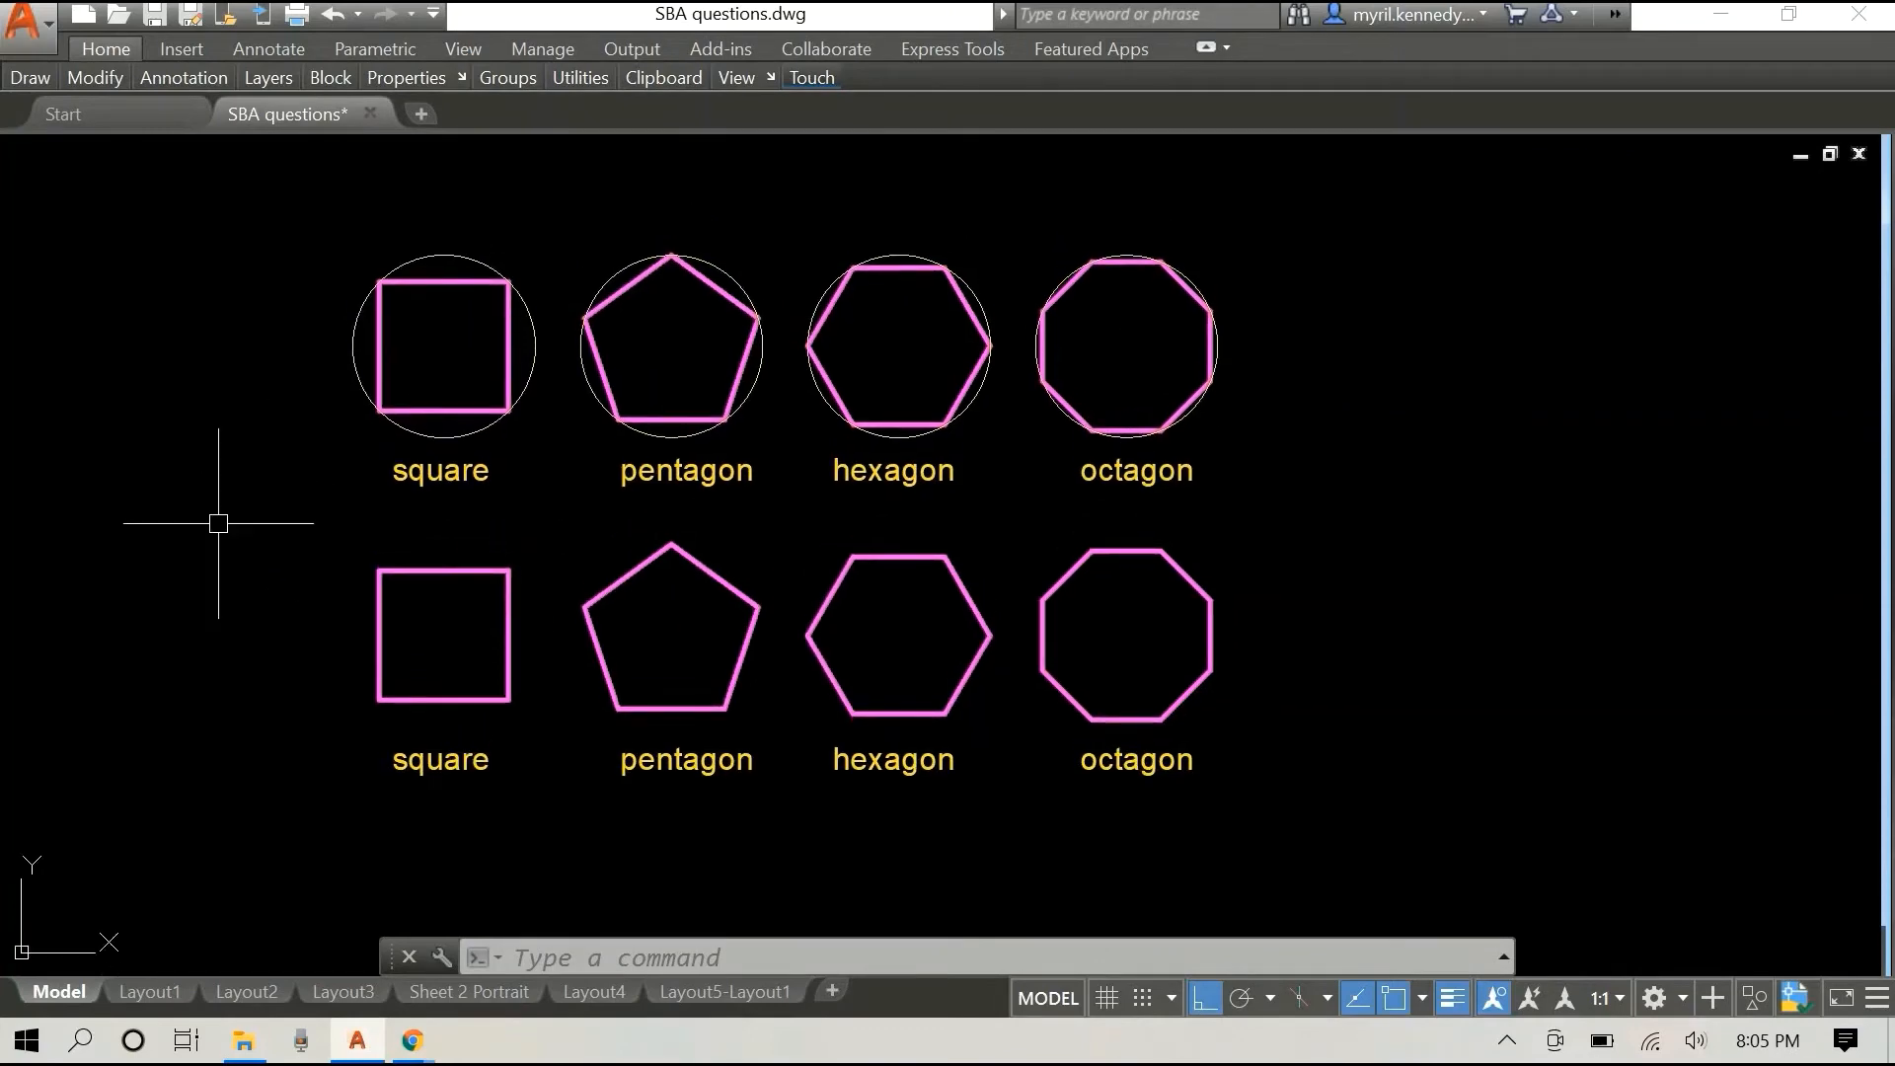
pyautogui.moveTo(220, 494)
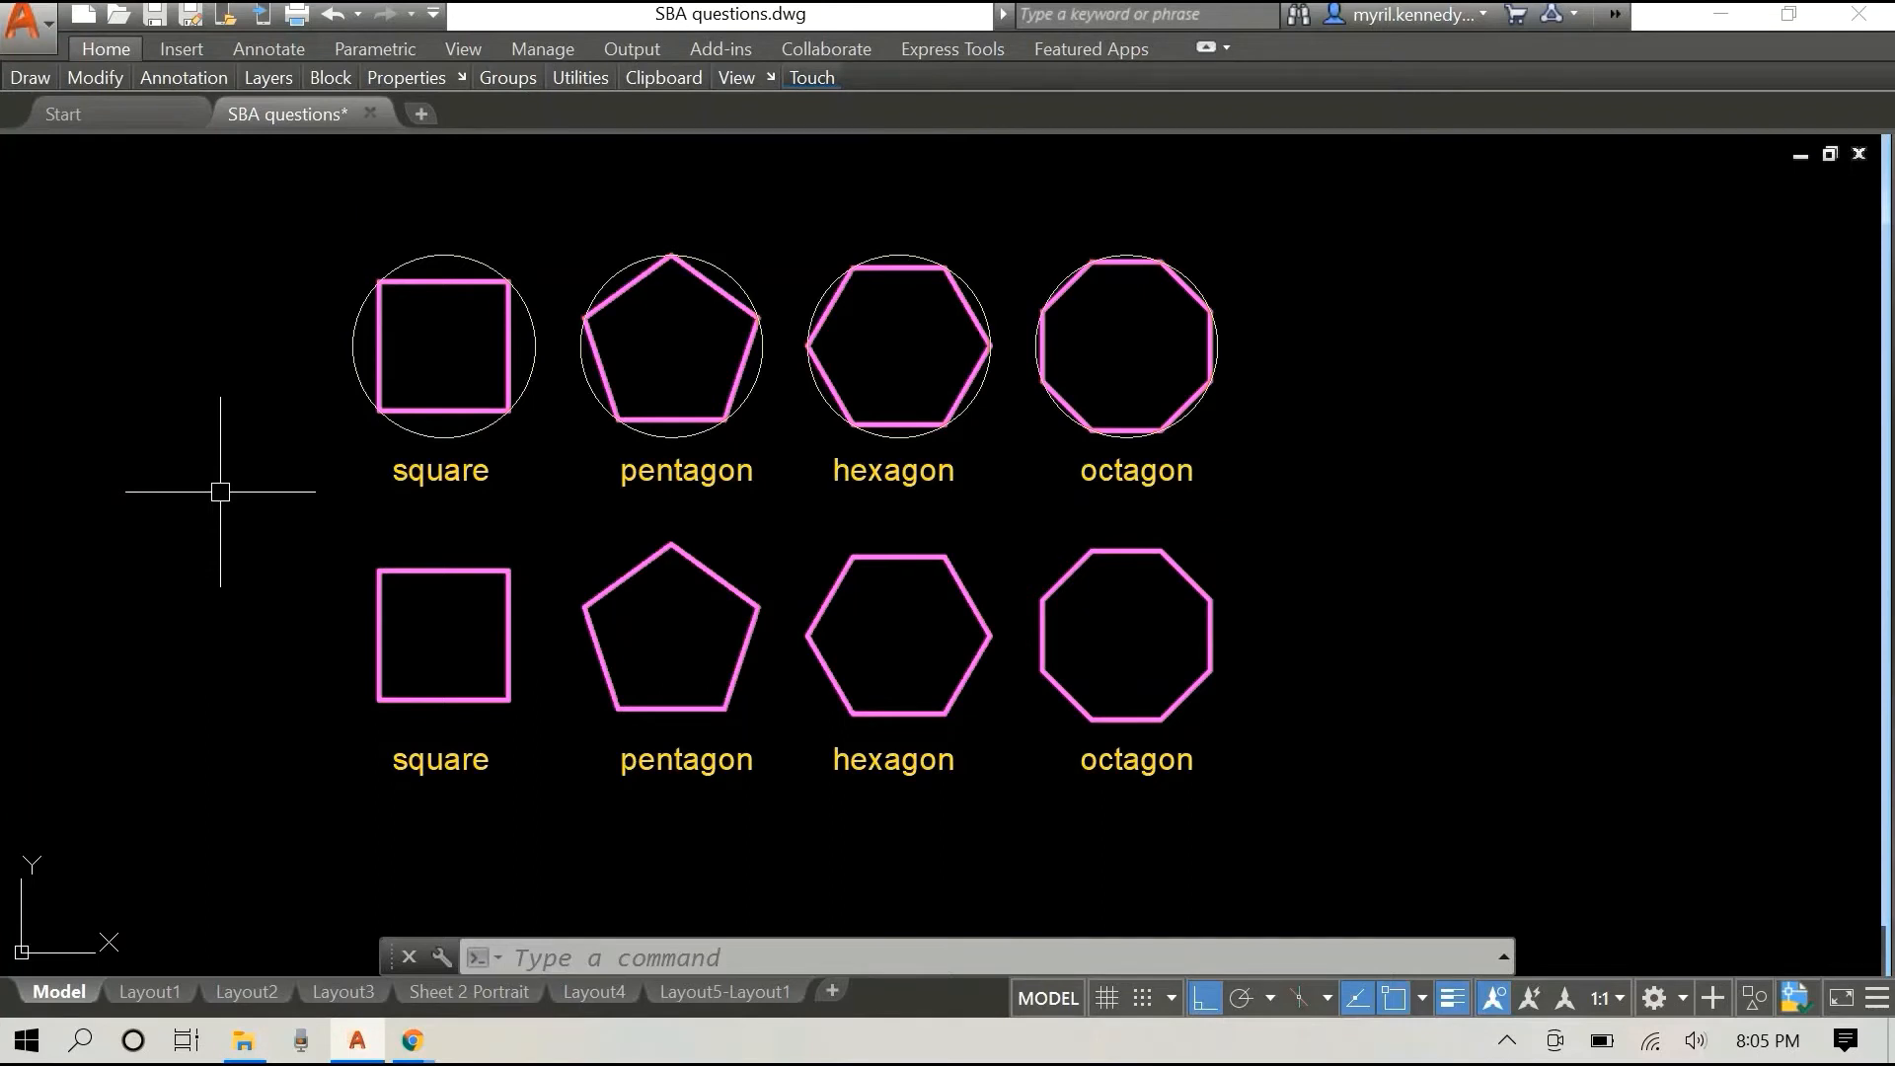
# Step: Draw inscribed circles in the bottom square, pentagon and hexagon, each touching the sides
pyautogui.write('c')
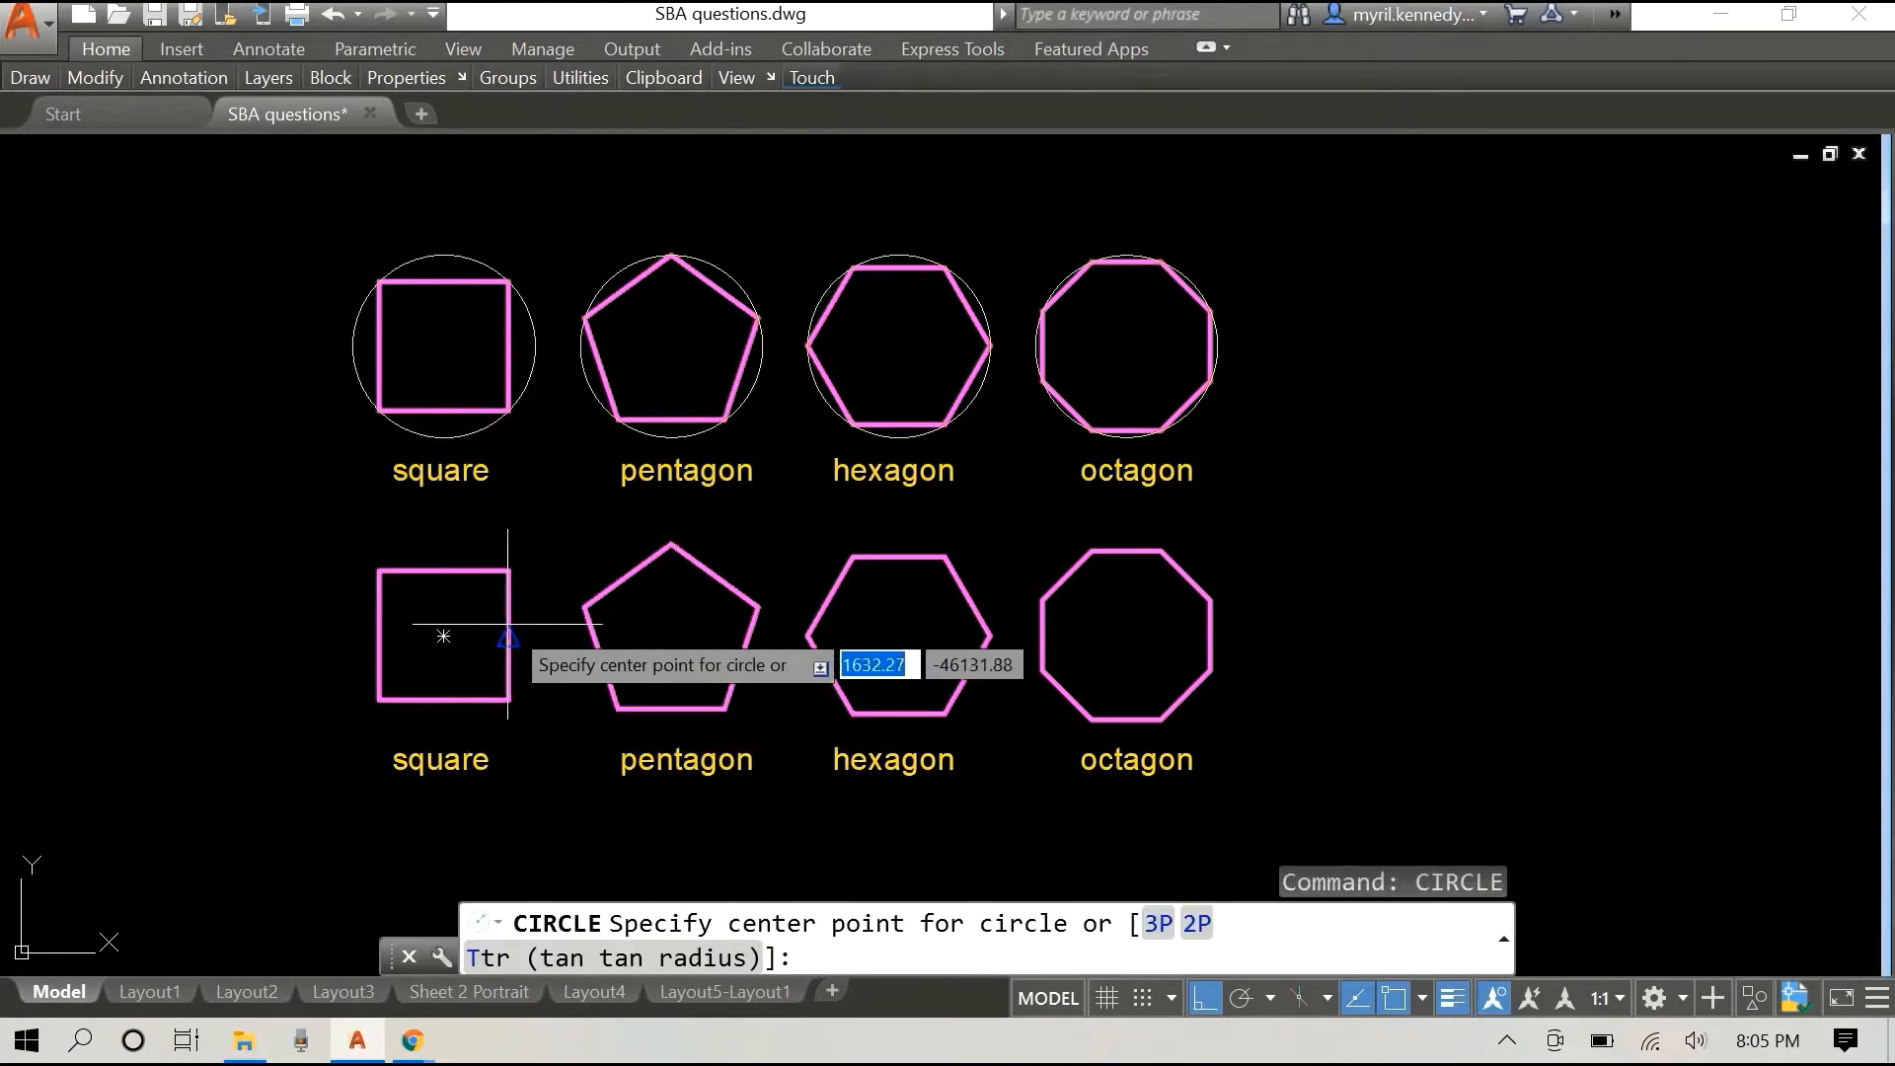
pyautogui.click(442, 636)
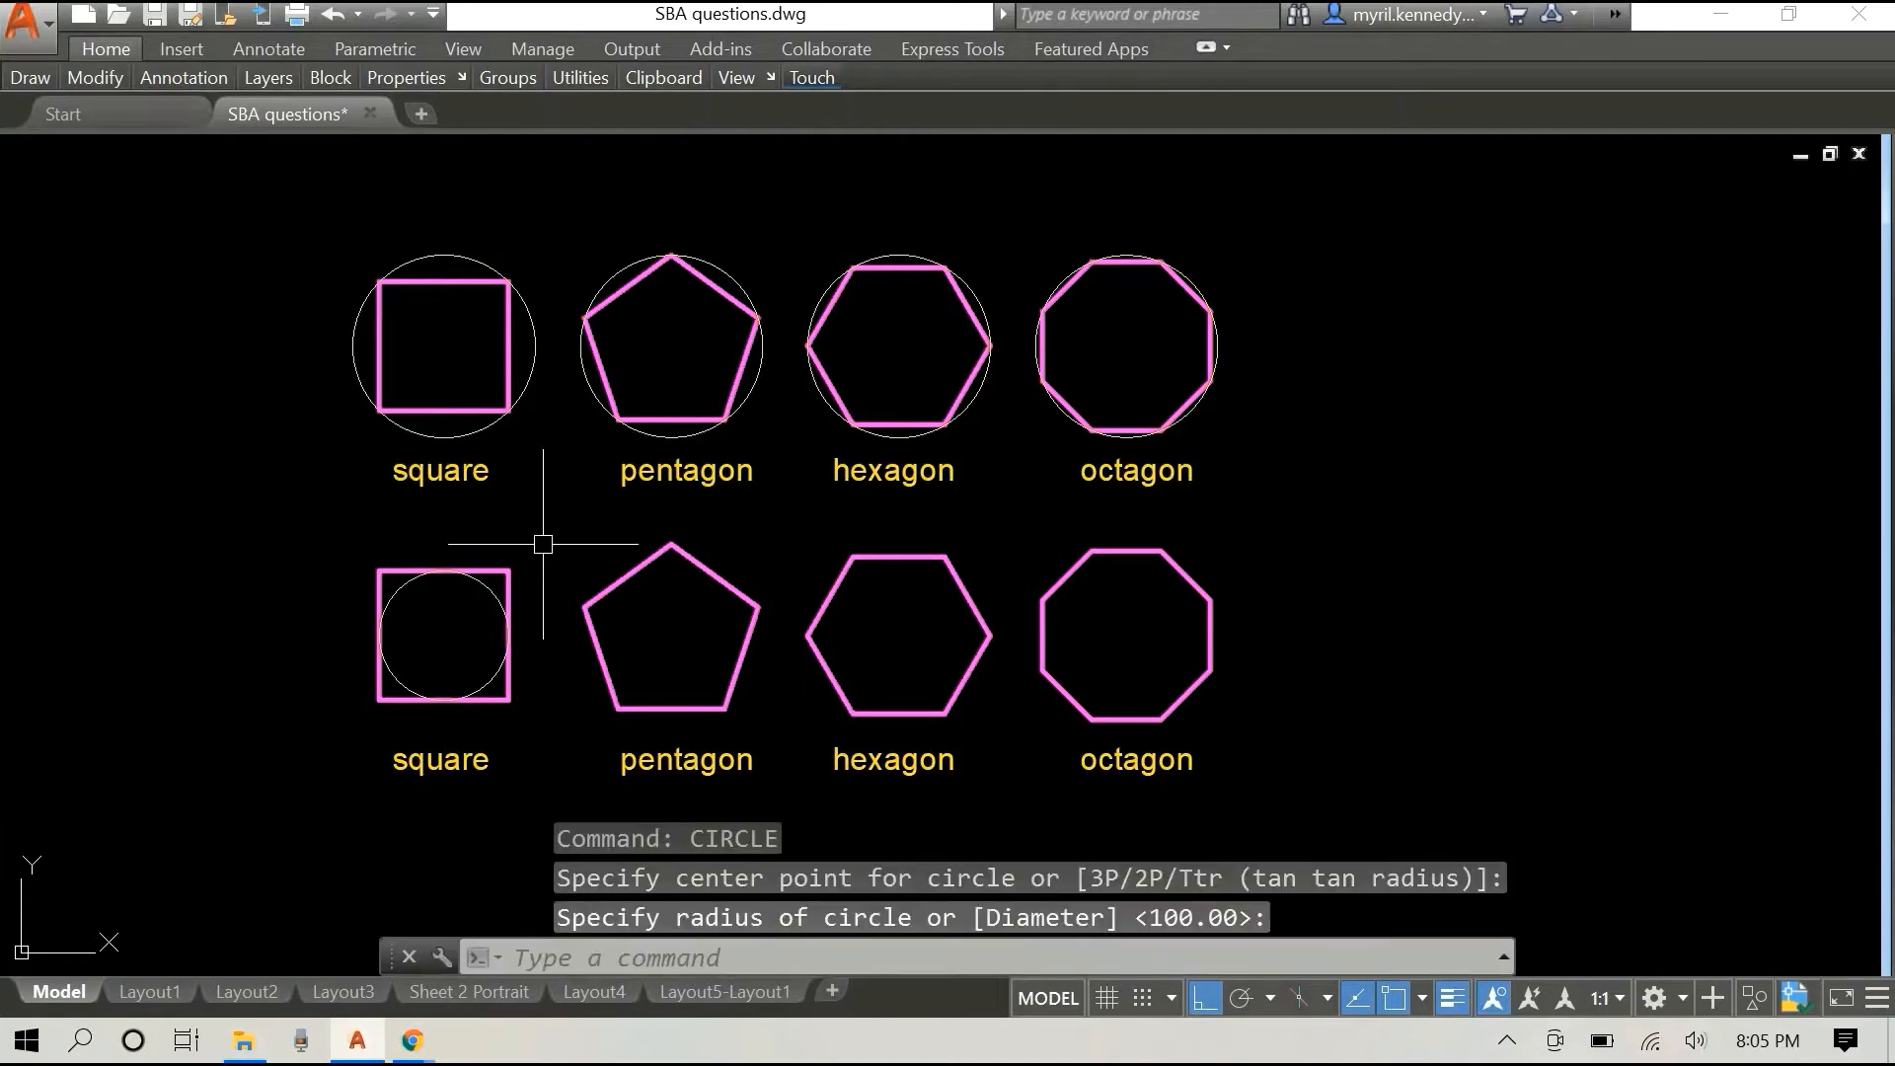
pyautogui.moveTo(555, 541)
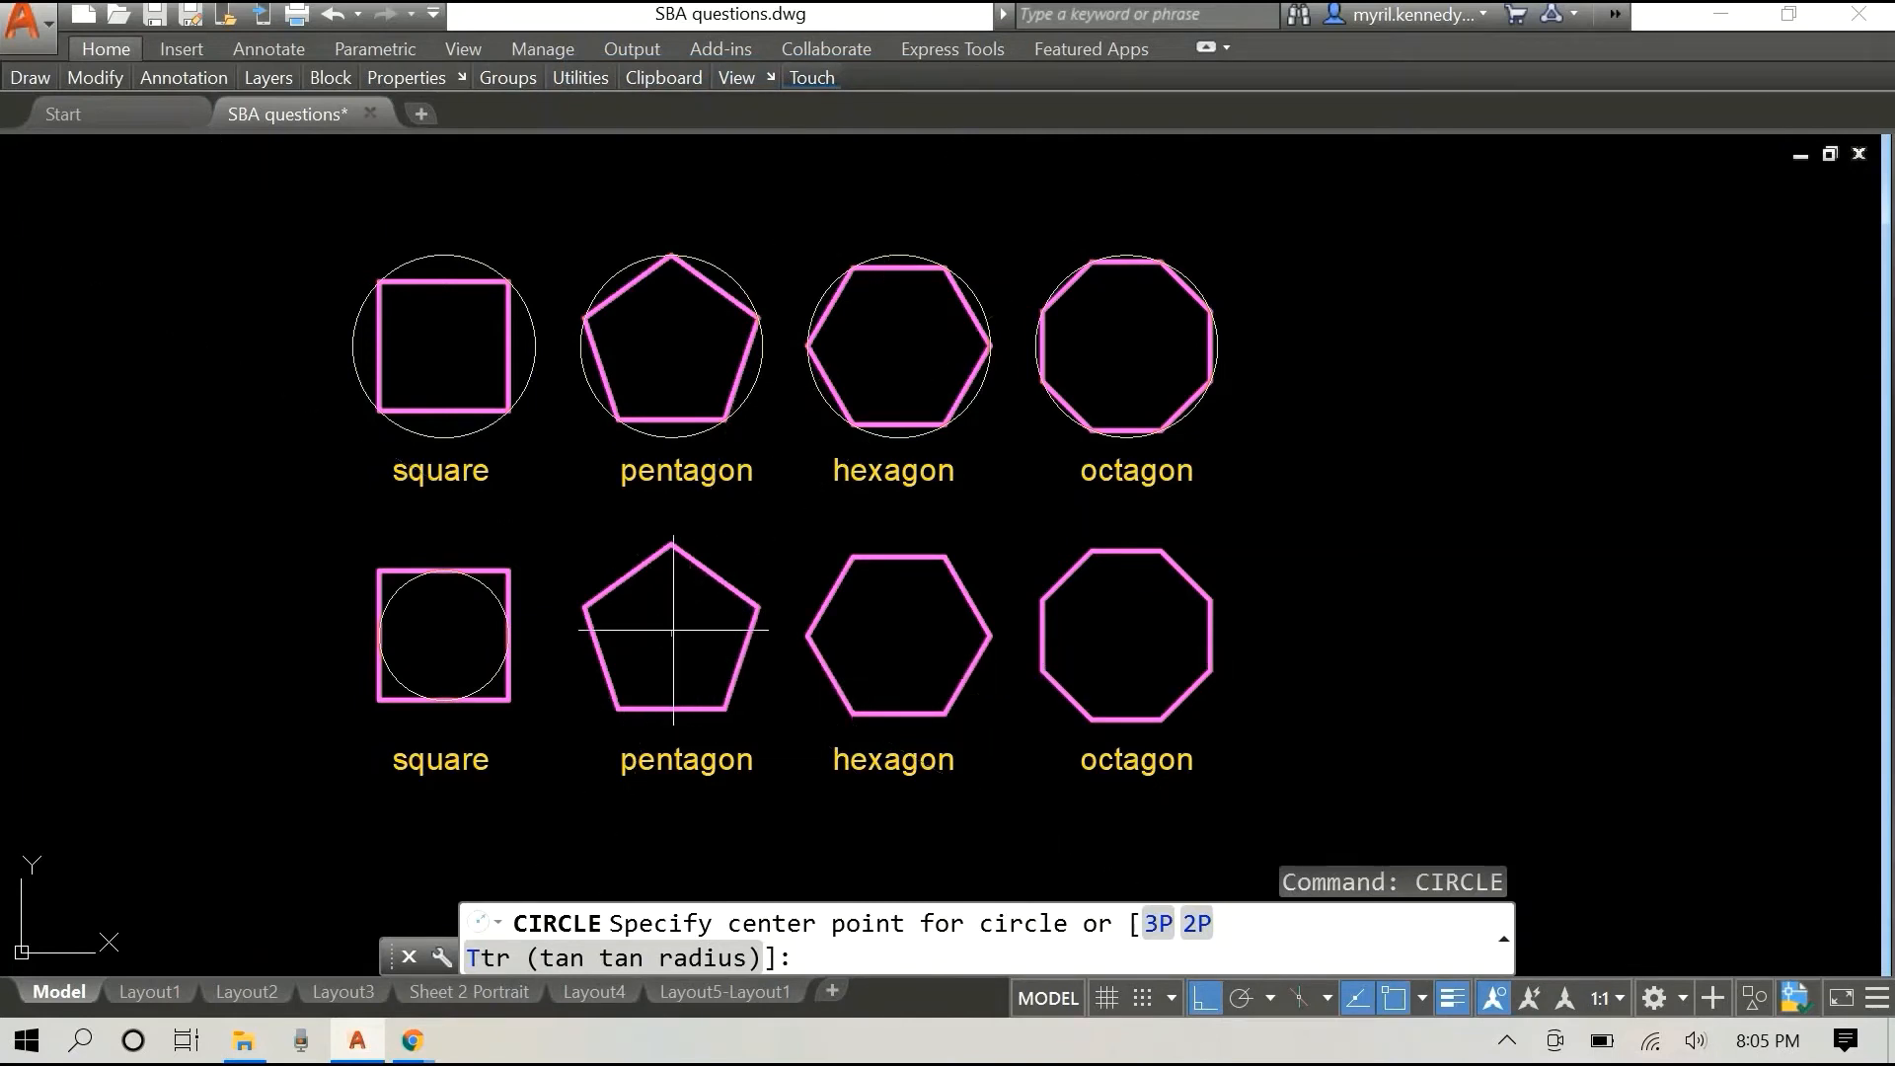
pyautogui.click(672, 630)
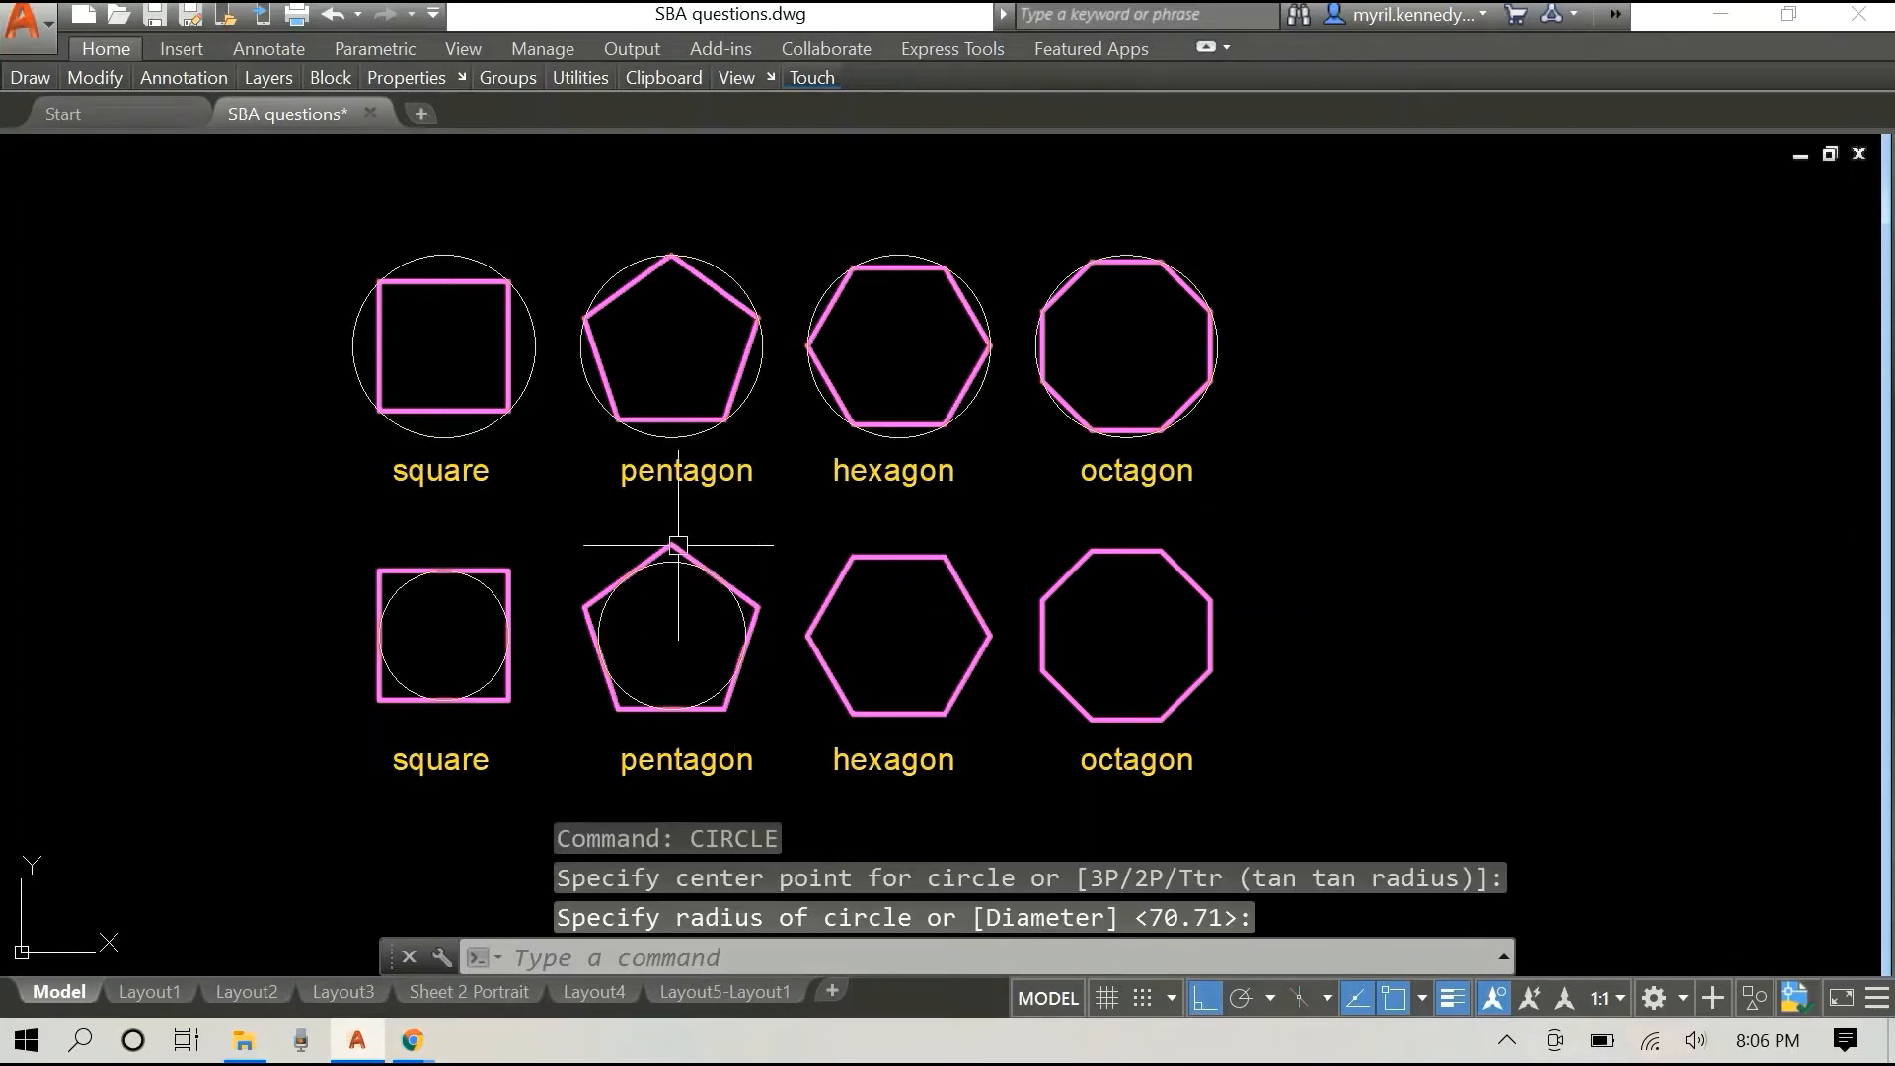
pyautogui.moveTo(807, 579)
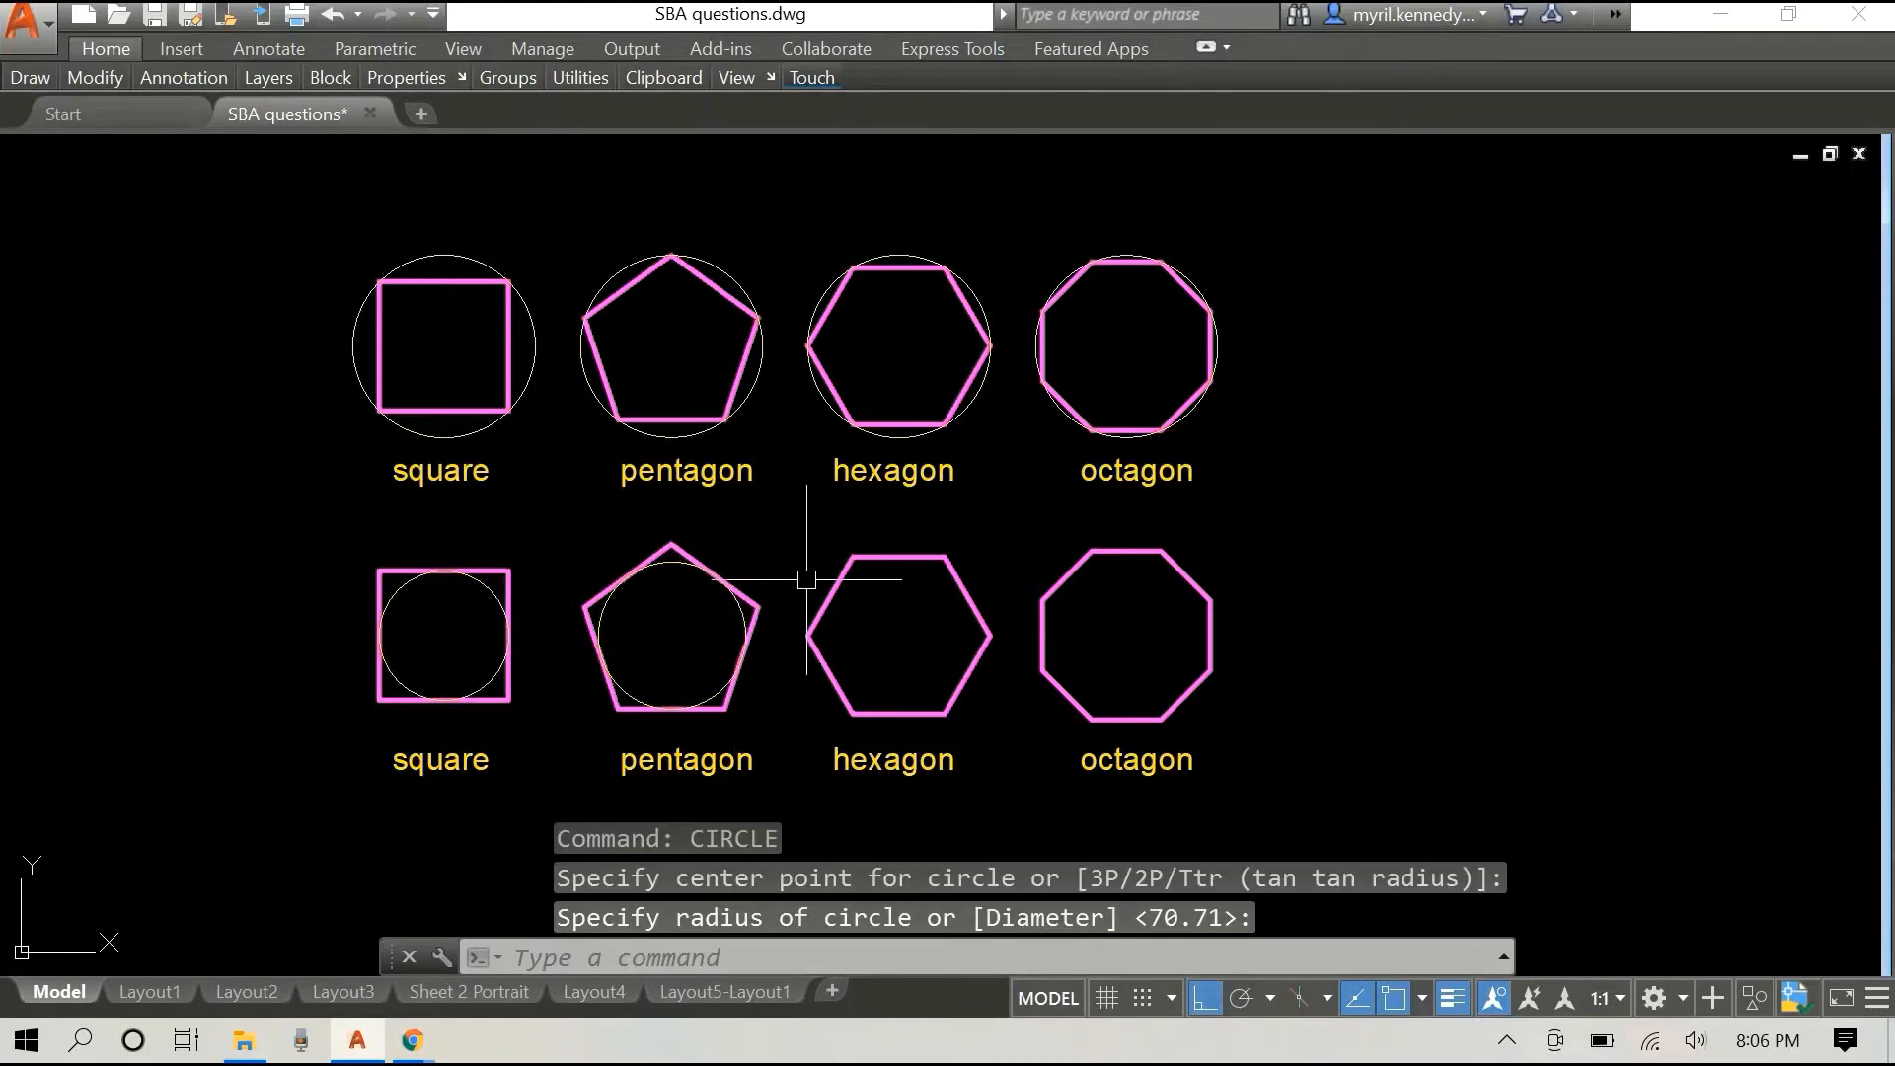
pyautogui.rightClick(806, 579)
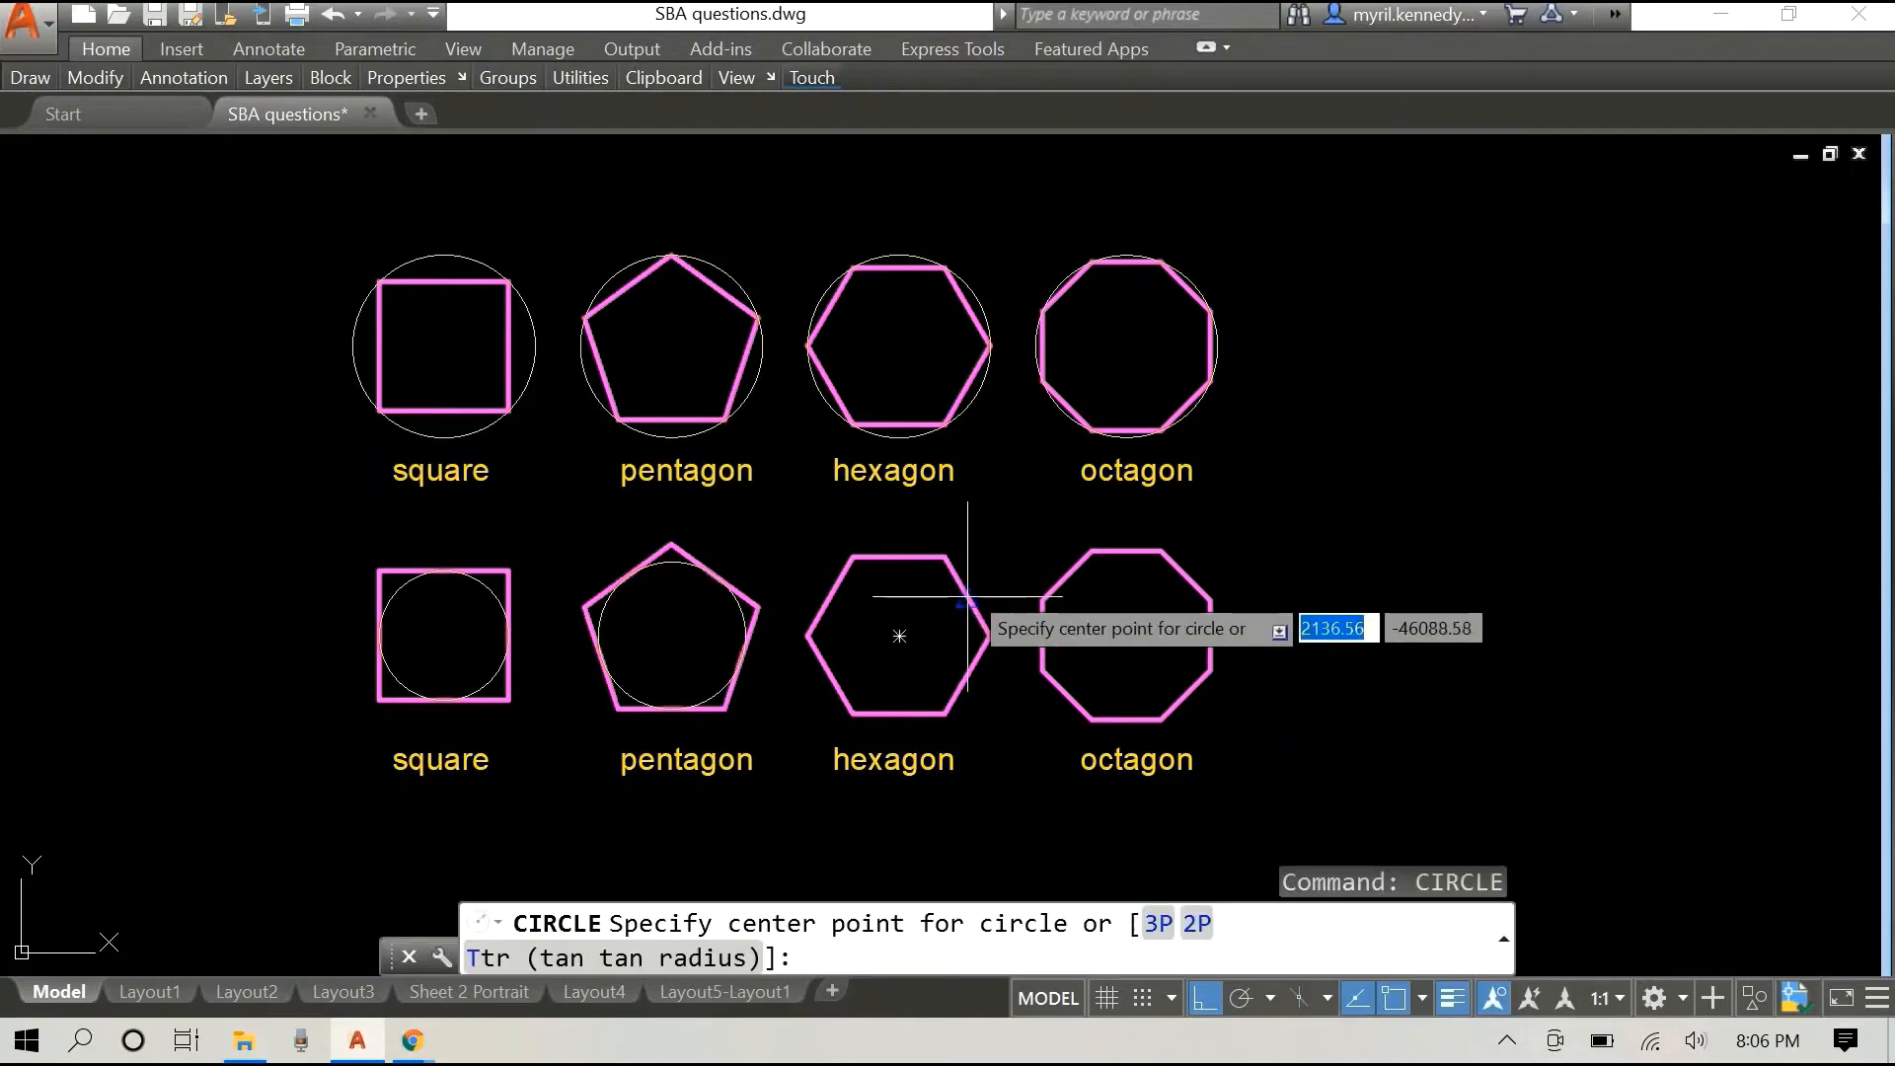
pyautogui.click(898, 634)
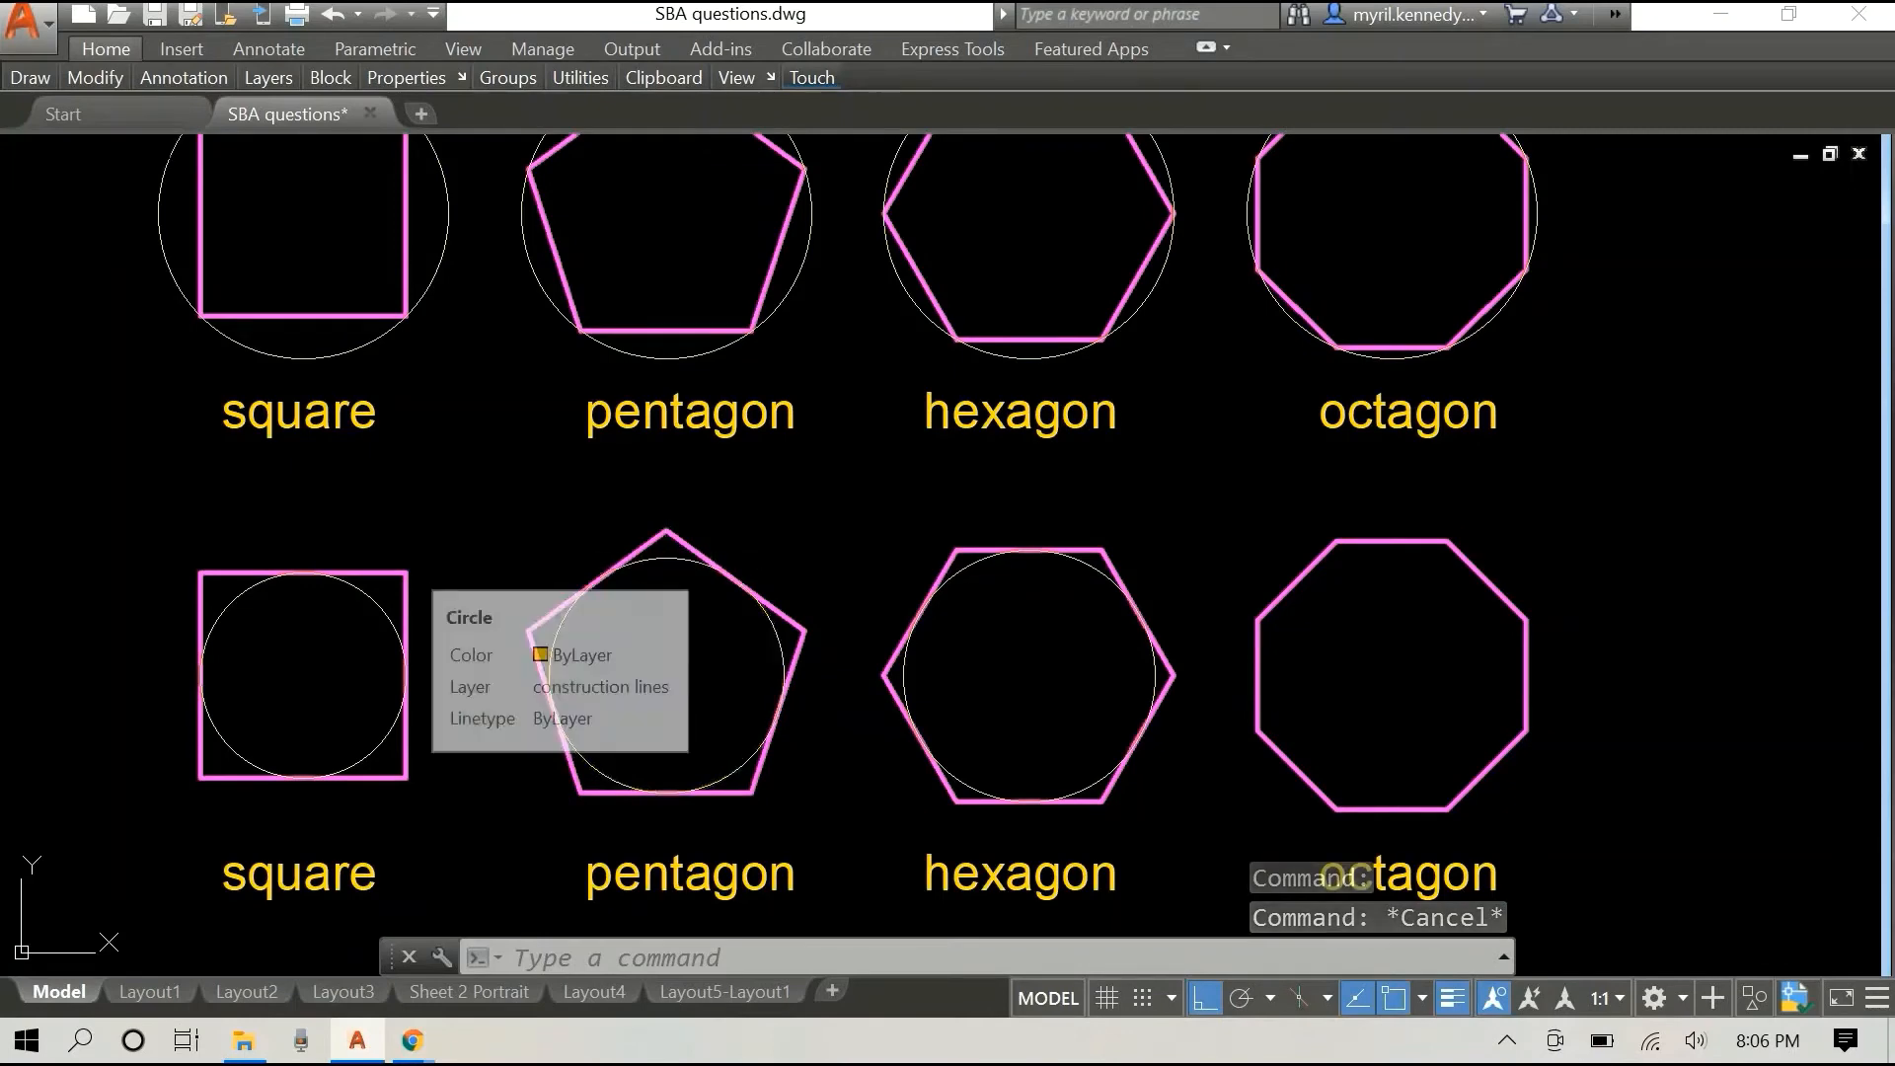
# Step: Check the pentagon's inner circle radius in Quick Properties and dismiss it
pyautogui.click(667, 675)
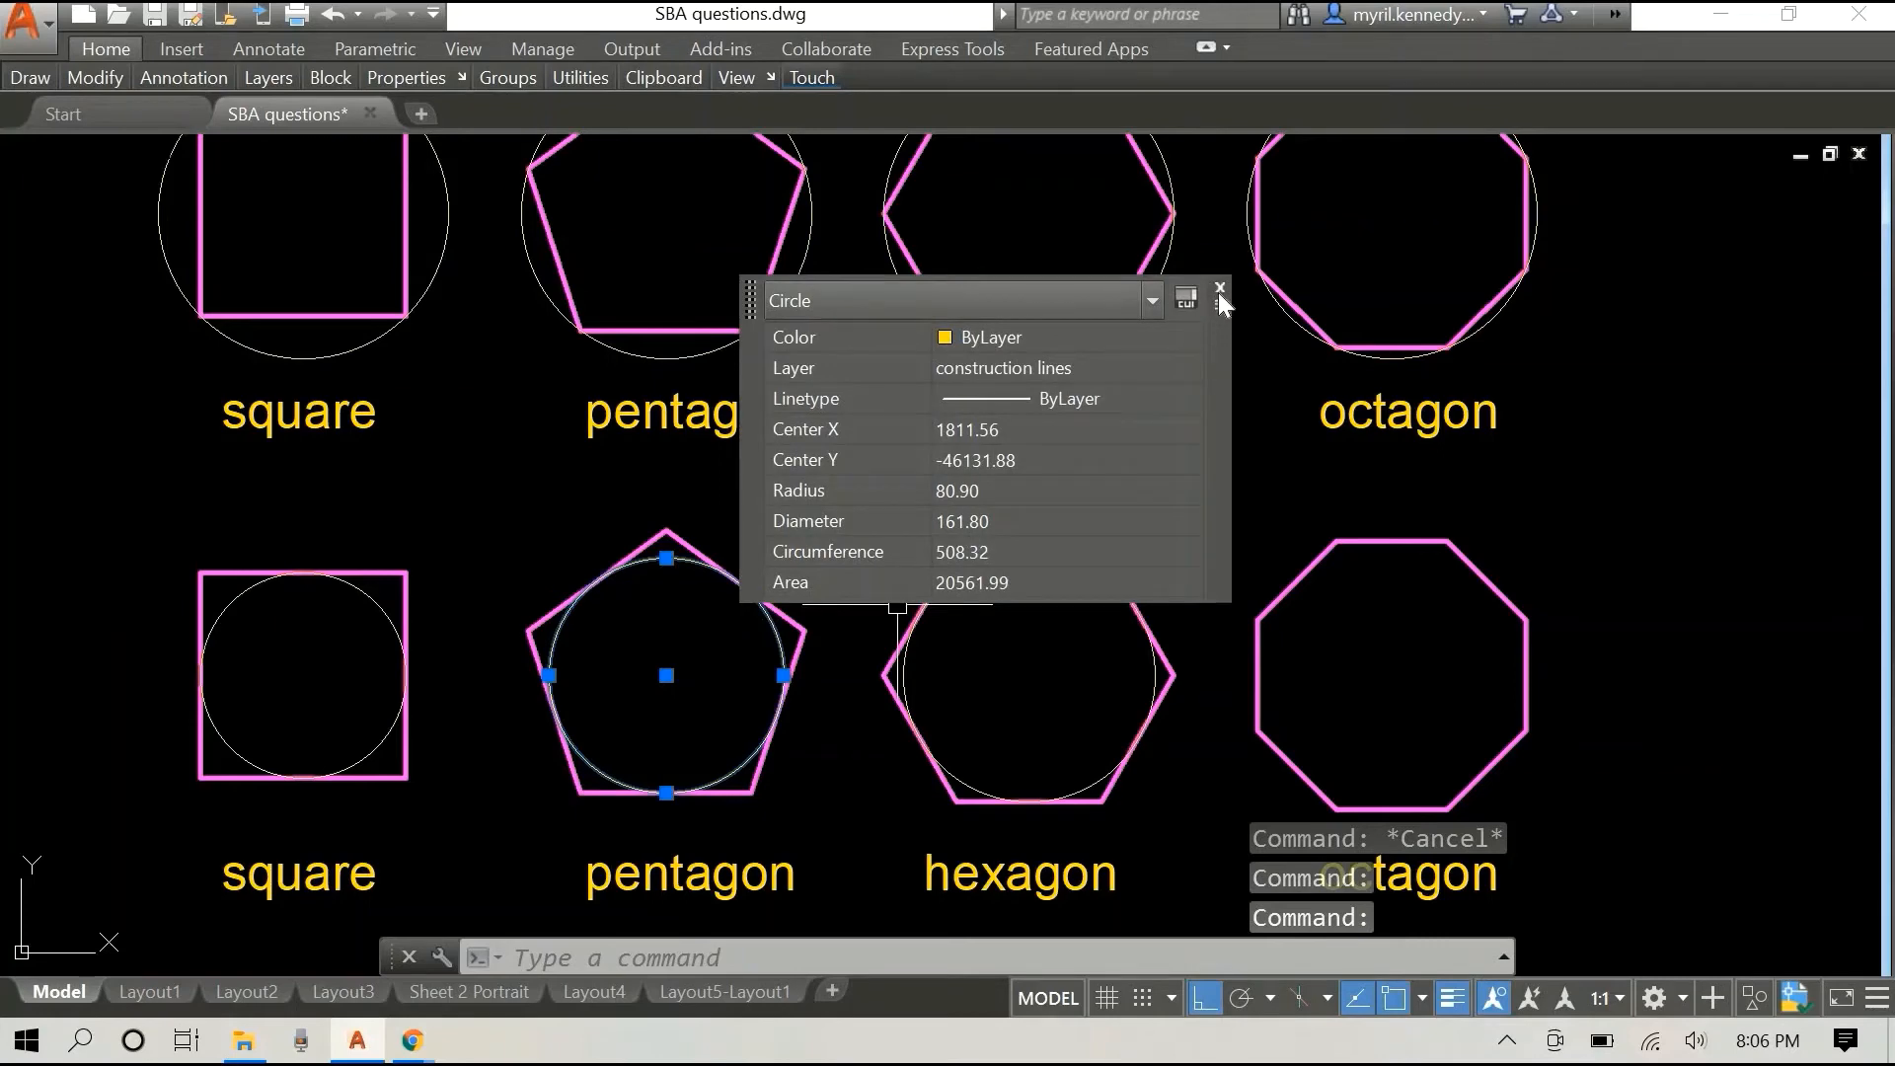
pyautogui.click(1220, 290)
pyautogui.write('CIRCLE')
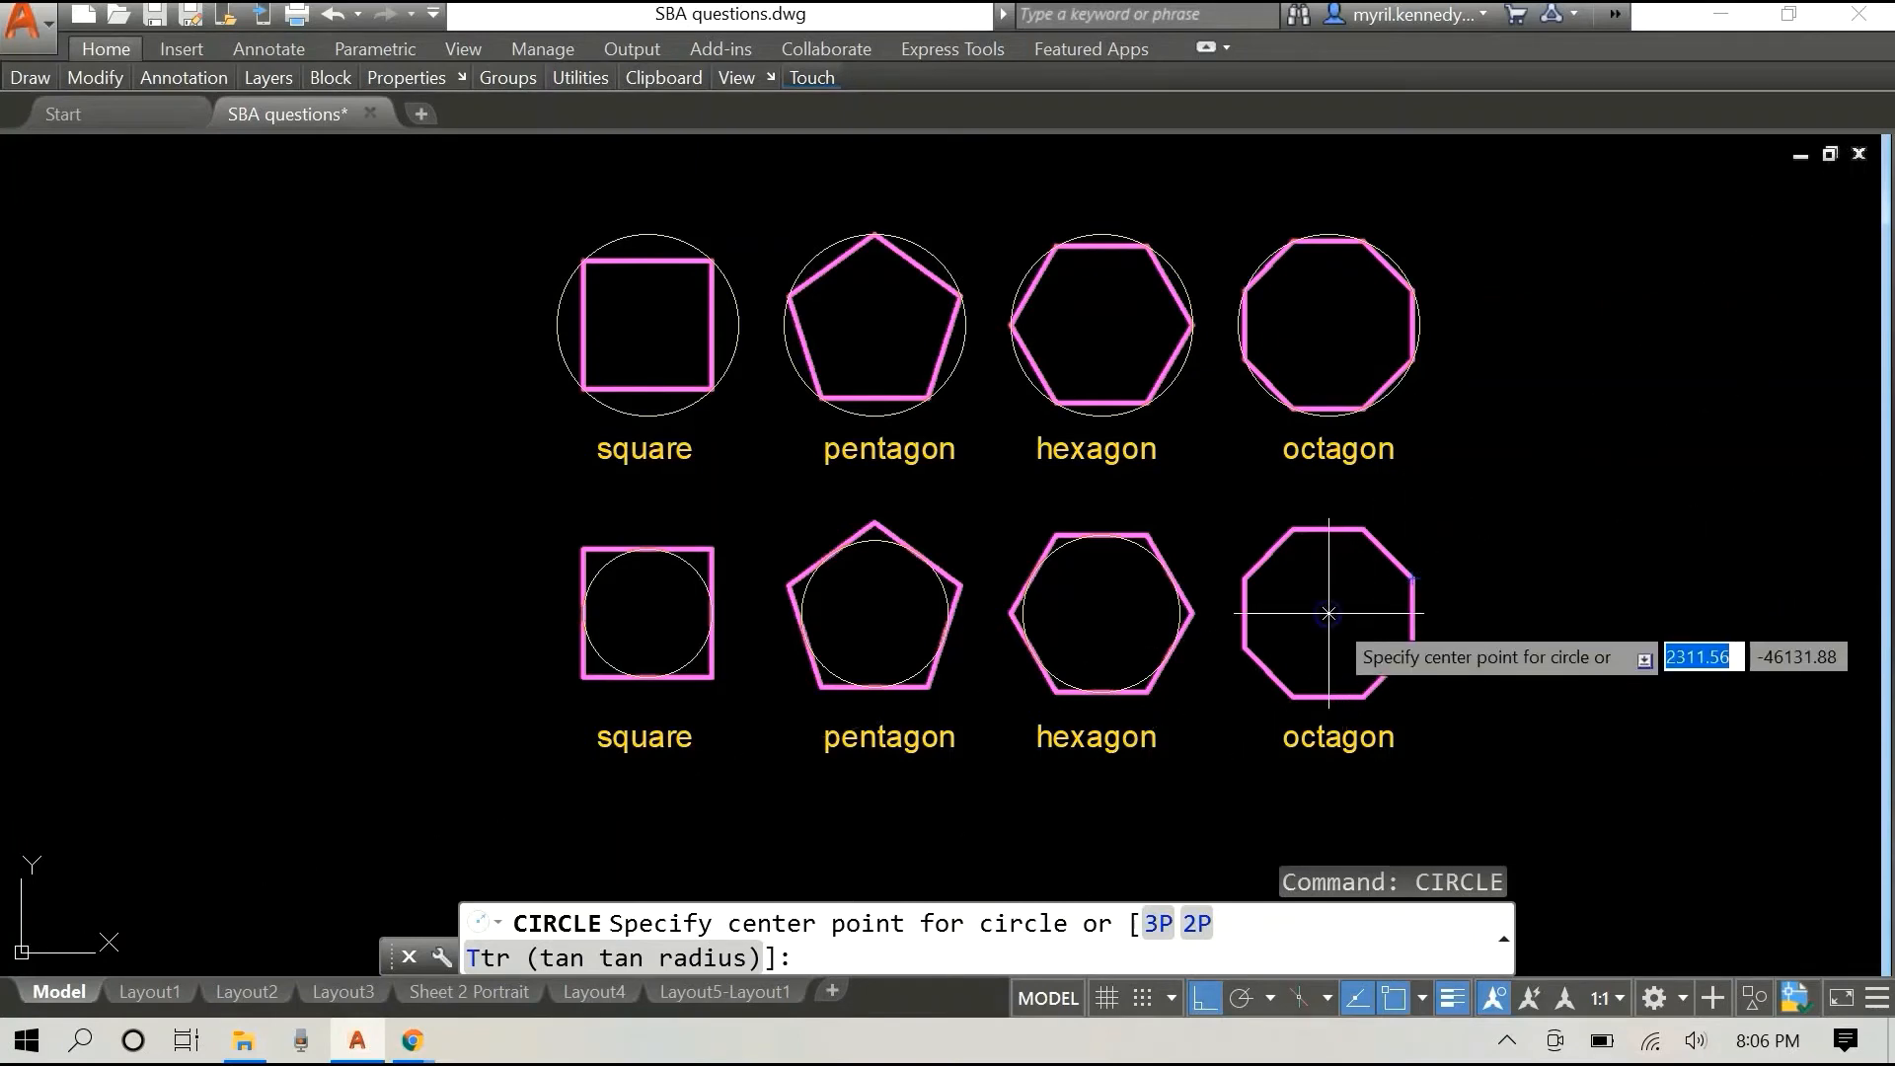
pyautogui.click(1326, 612)
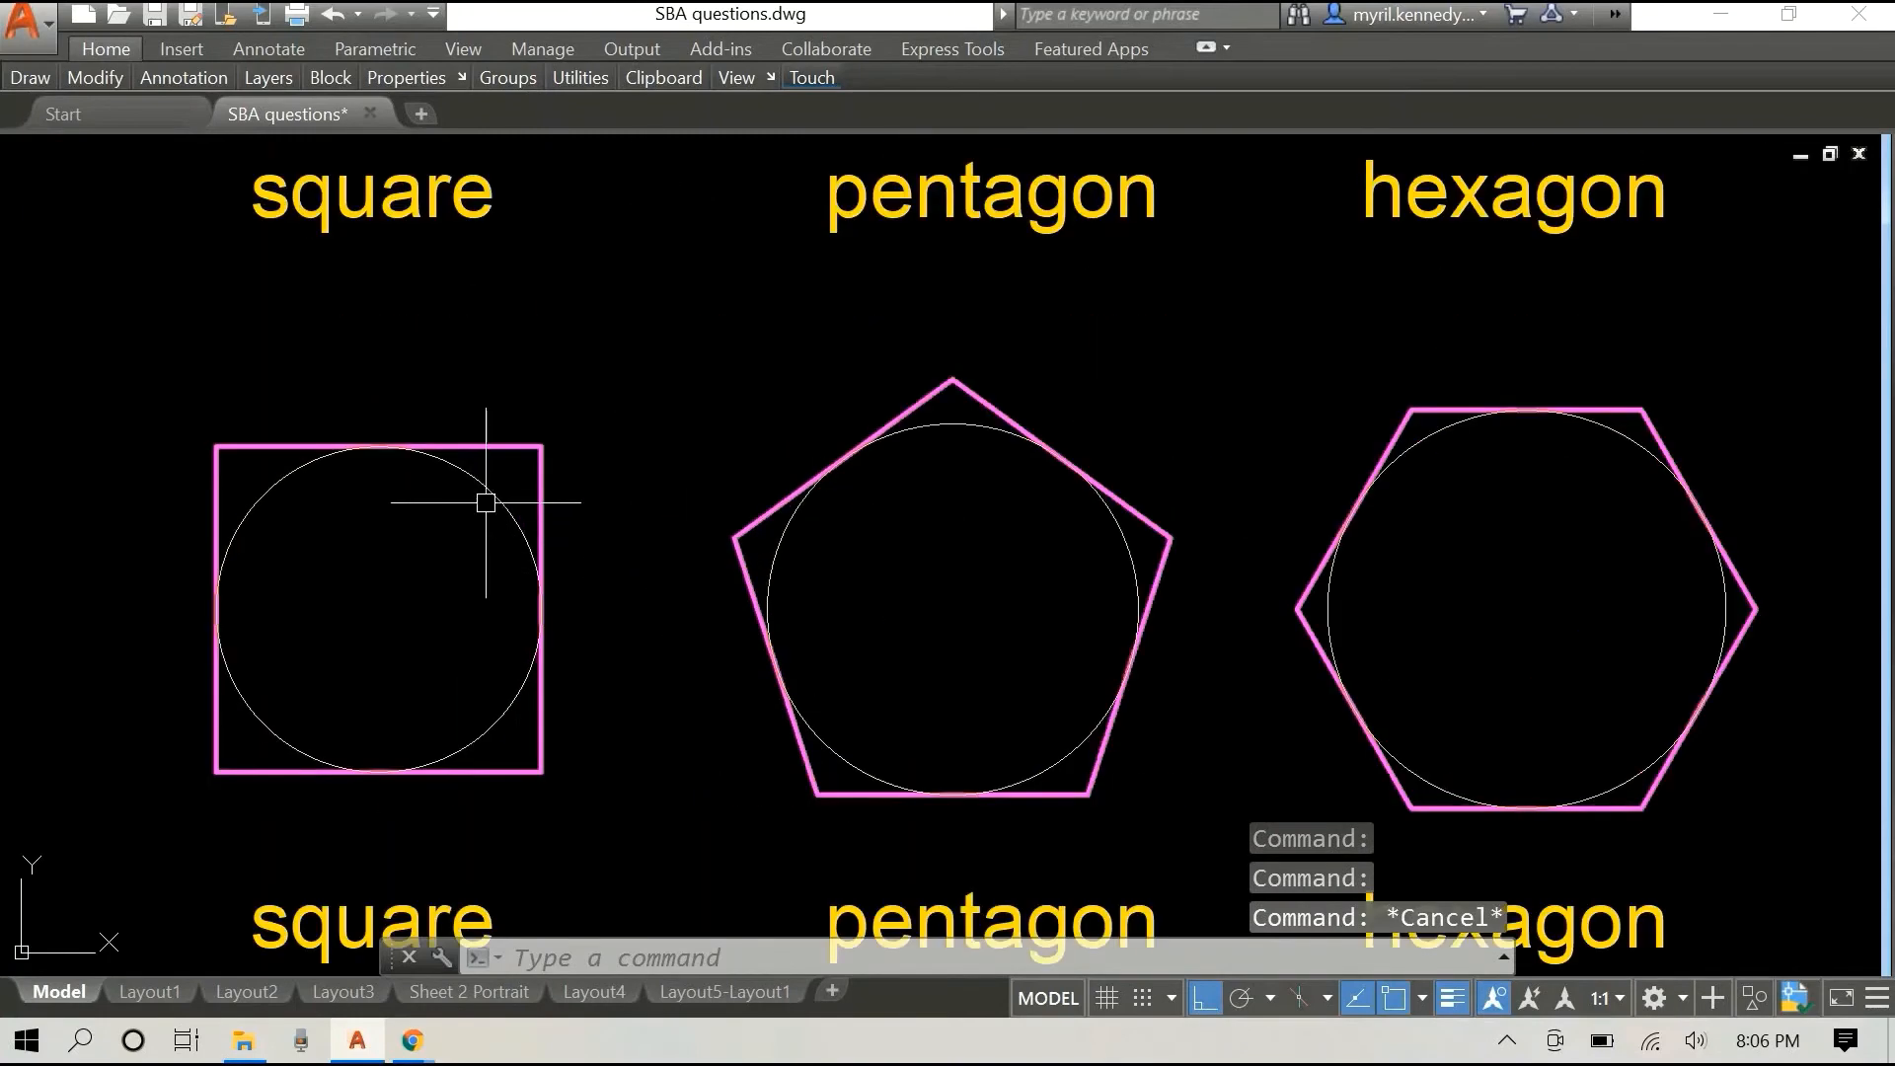
pyautogui.click(379, 610)
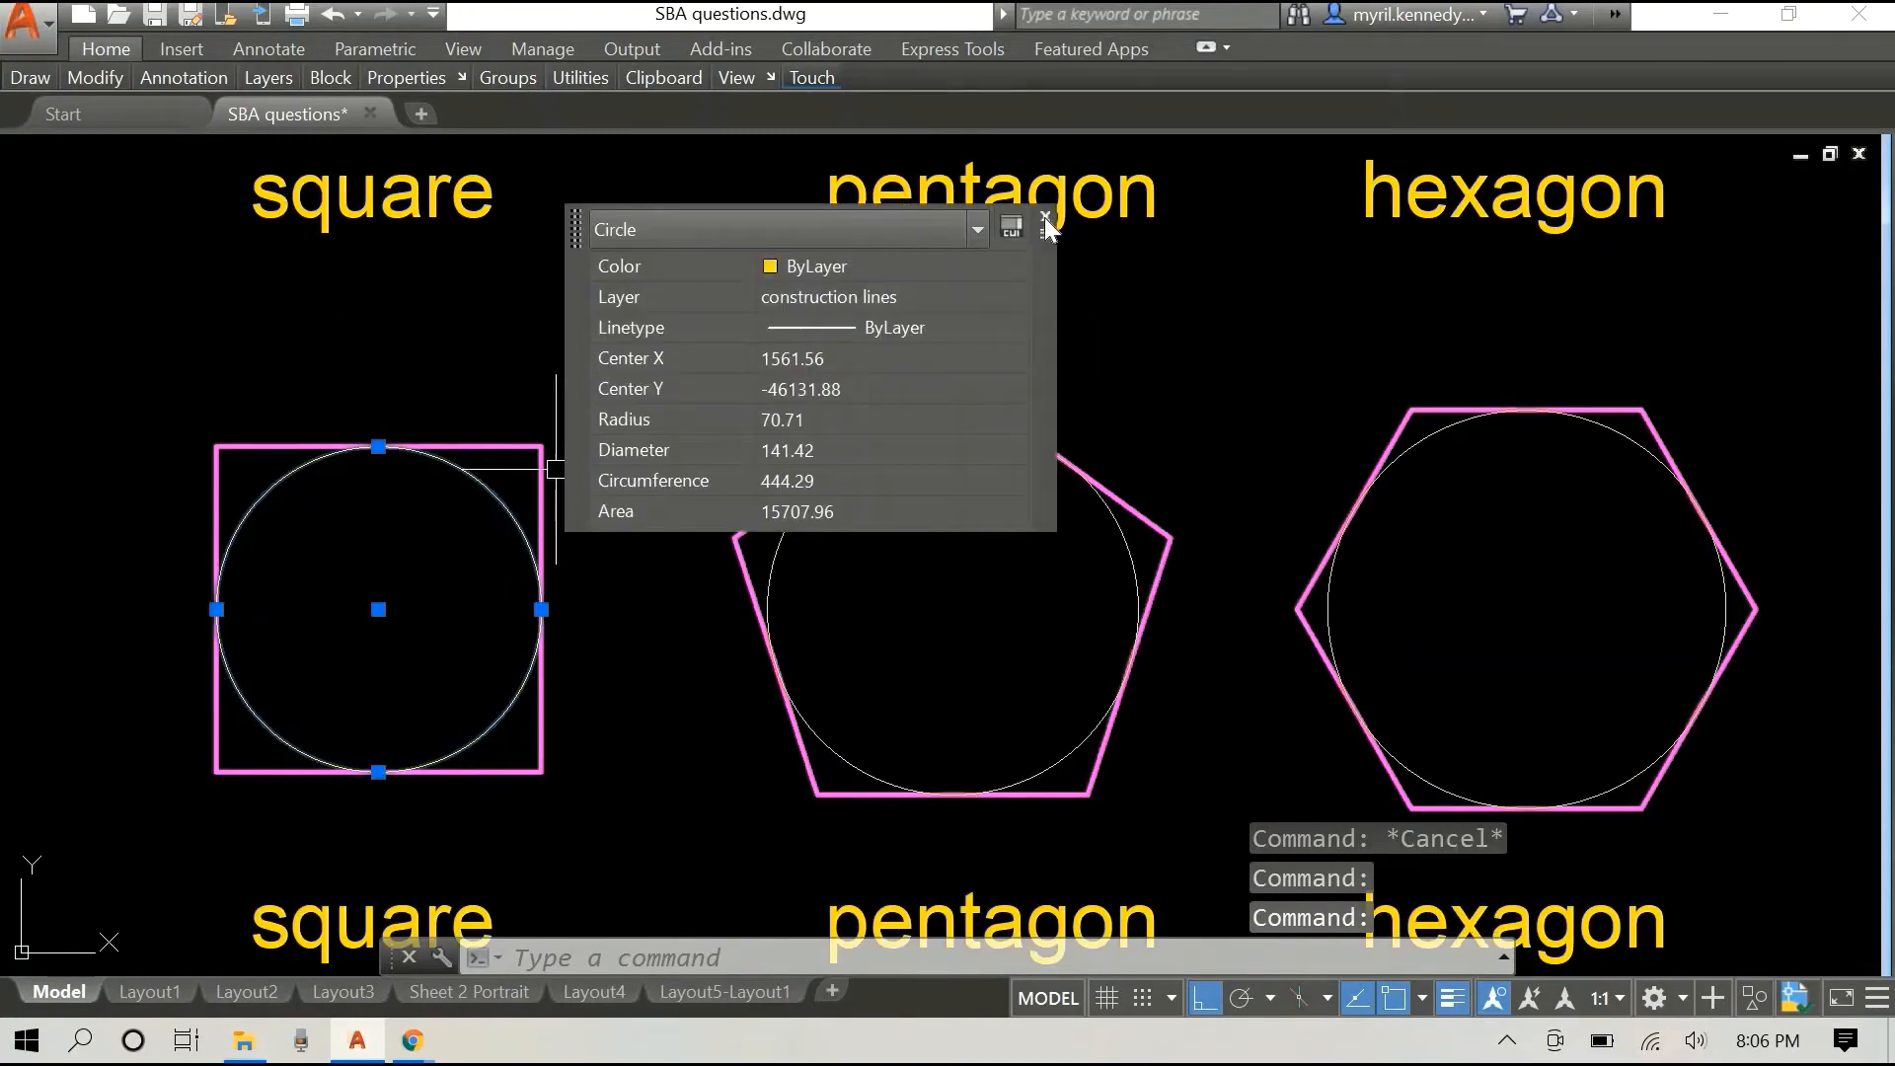
pyautogui.click(1042, 229)
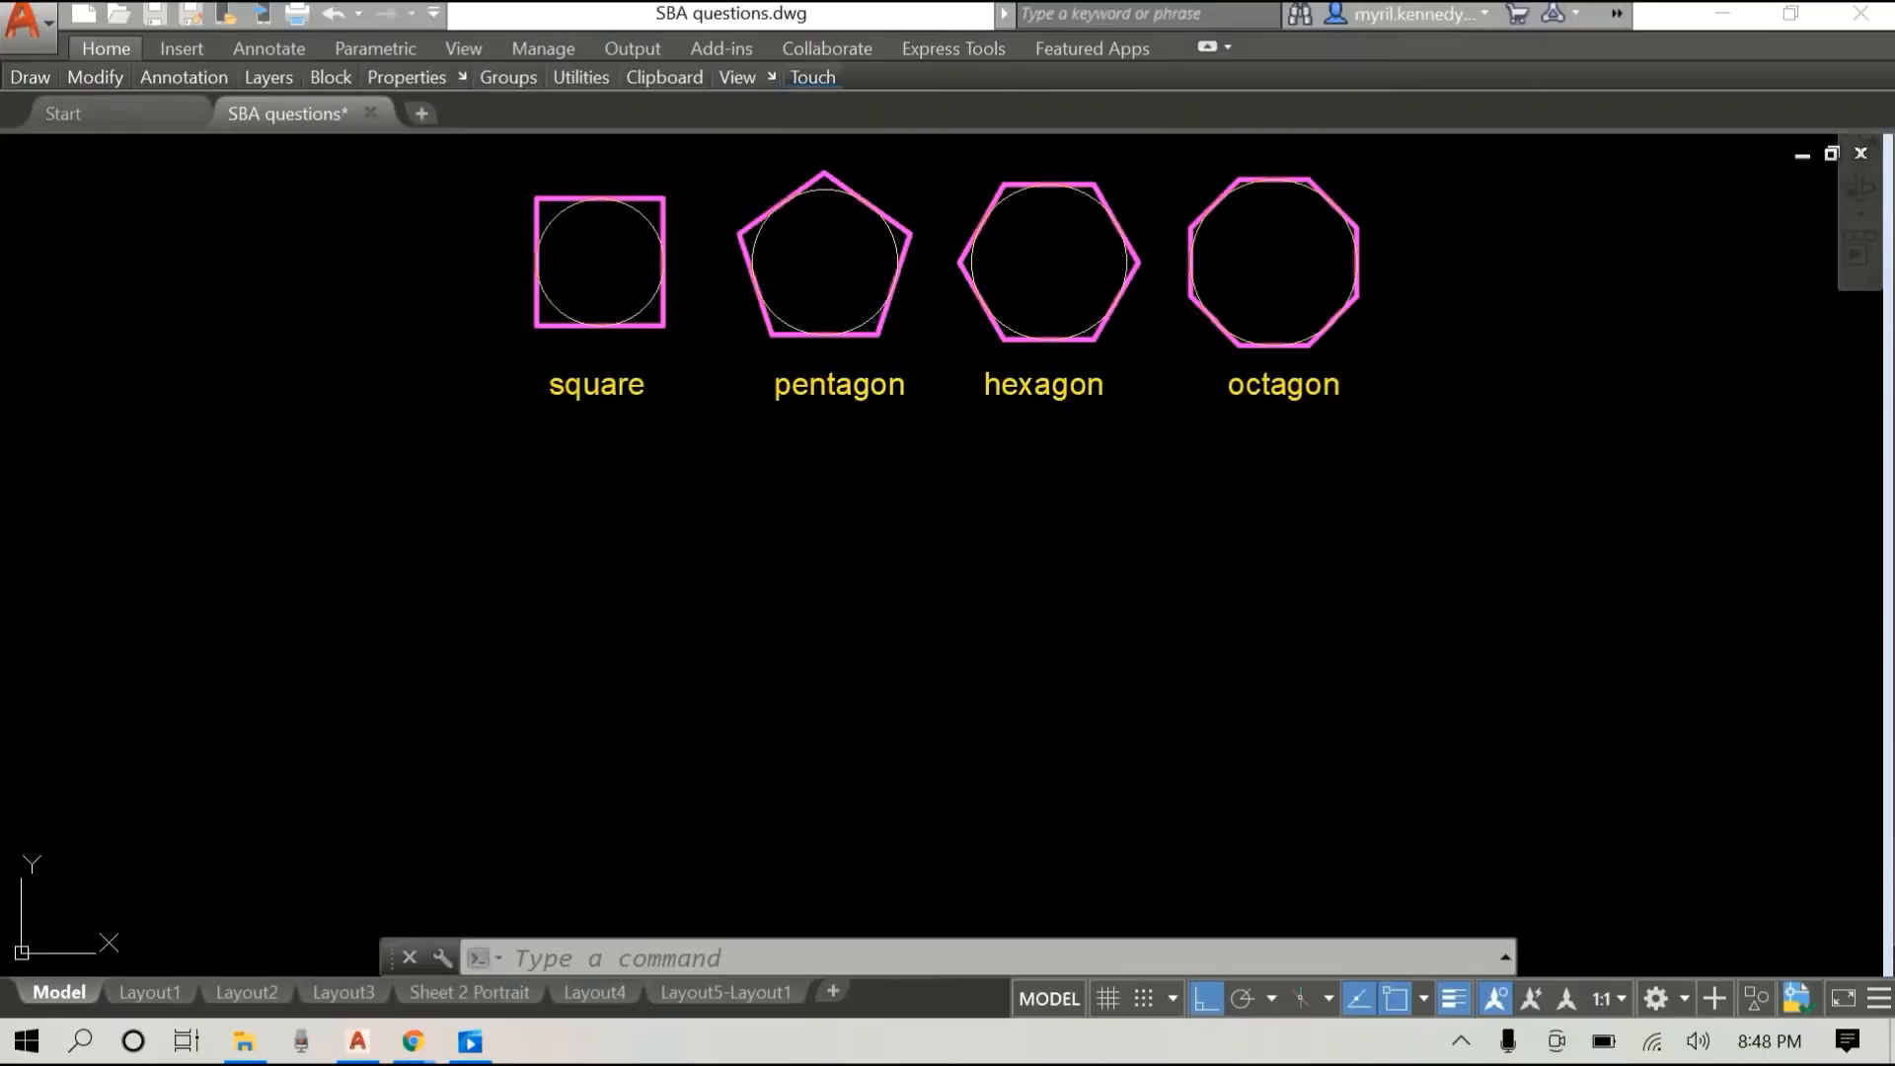
pyautogui.moveTo(614, 638)
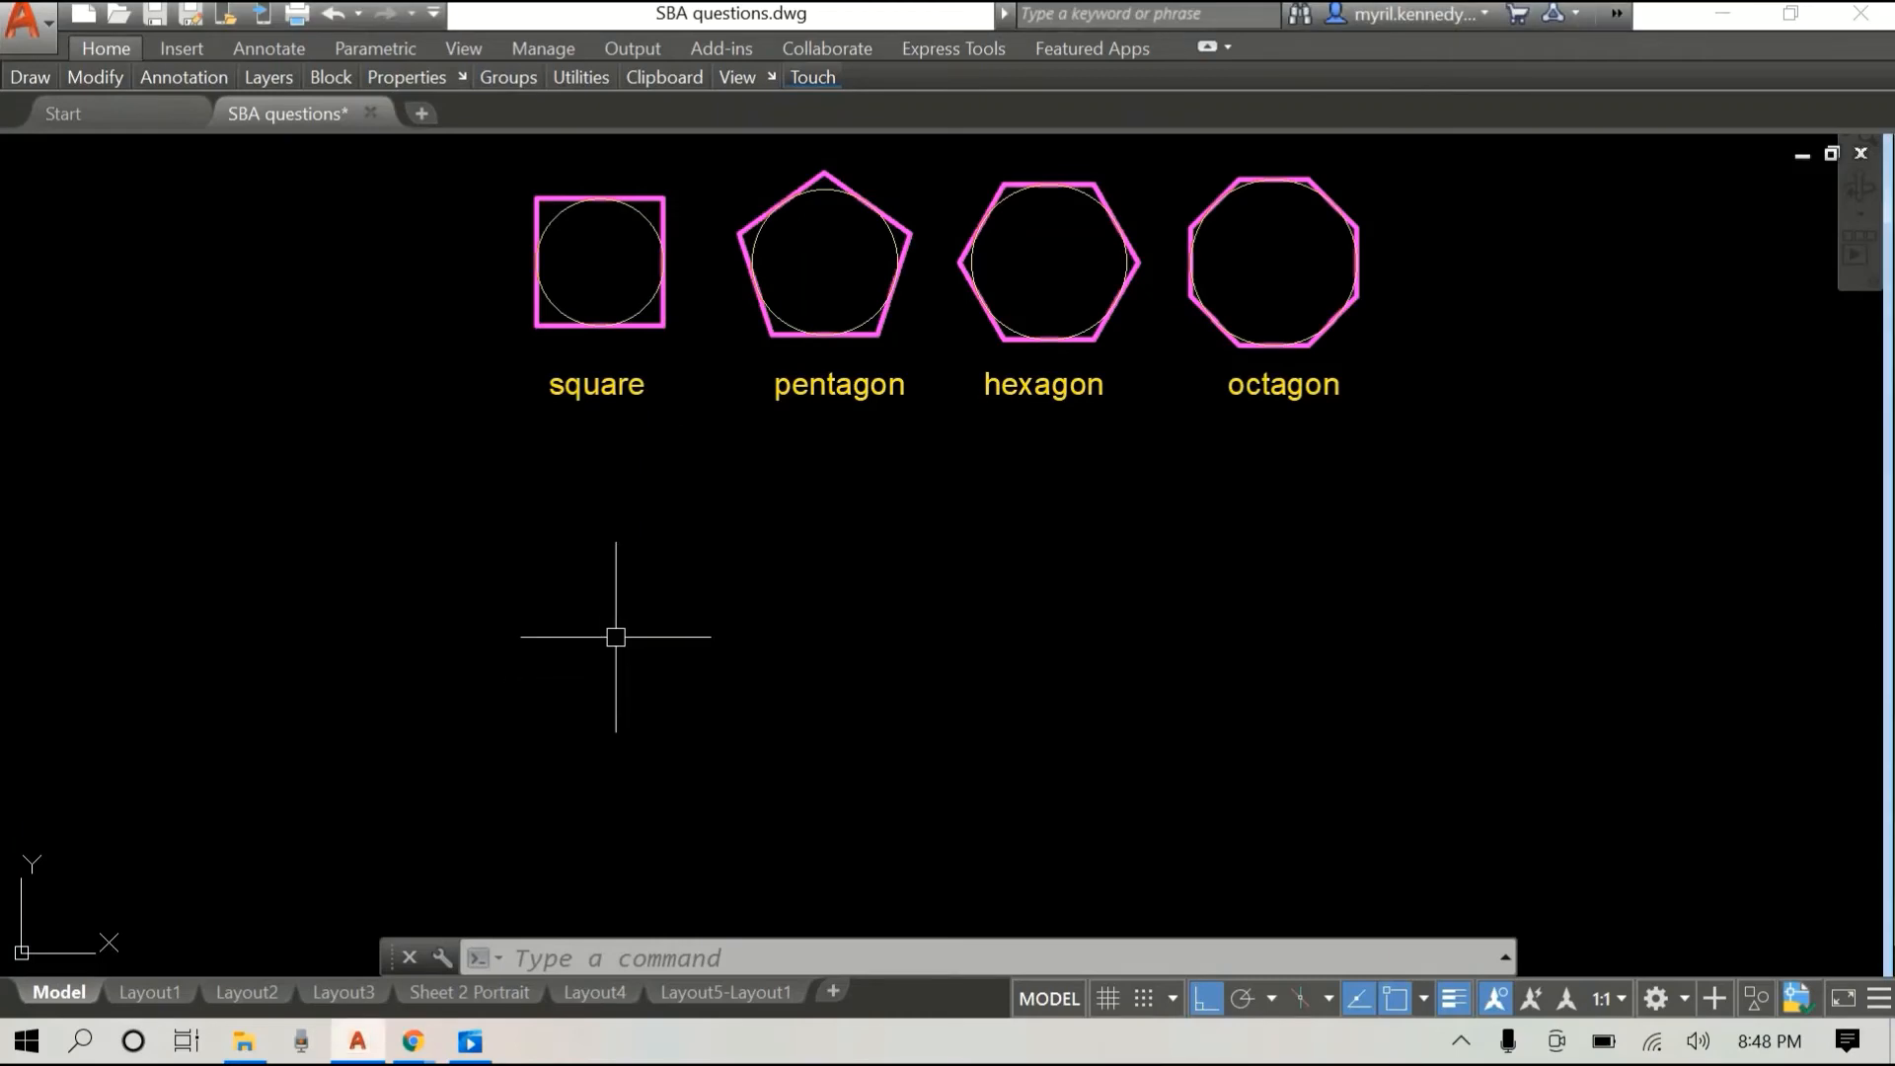
# Step: Draw a 5-sided POLYGON circumscribed about a radius-100 circle below the top row
pyautogui.write('polyg')
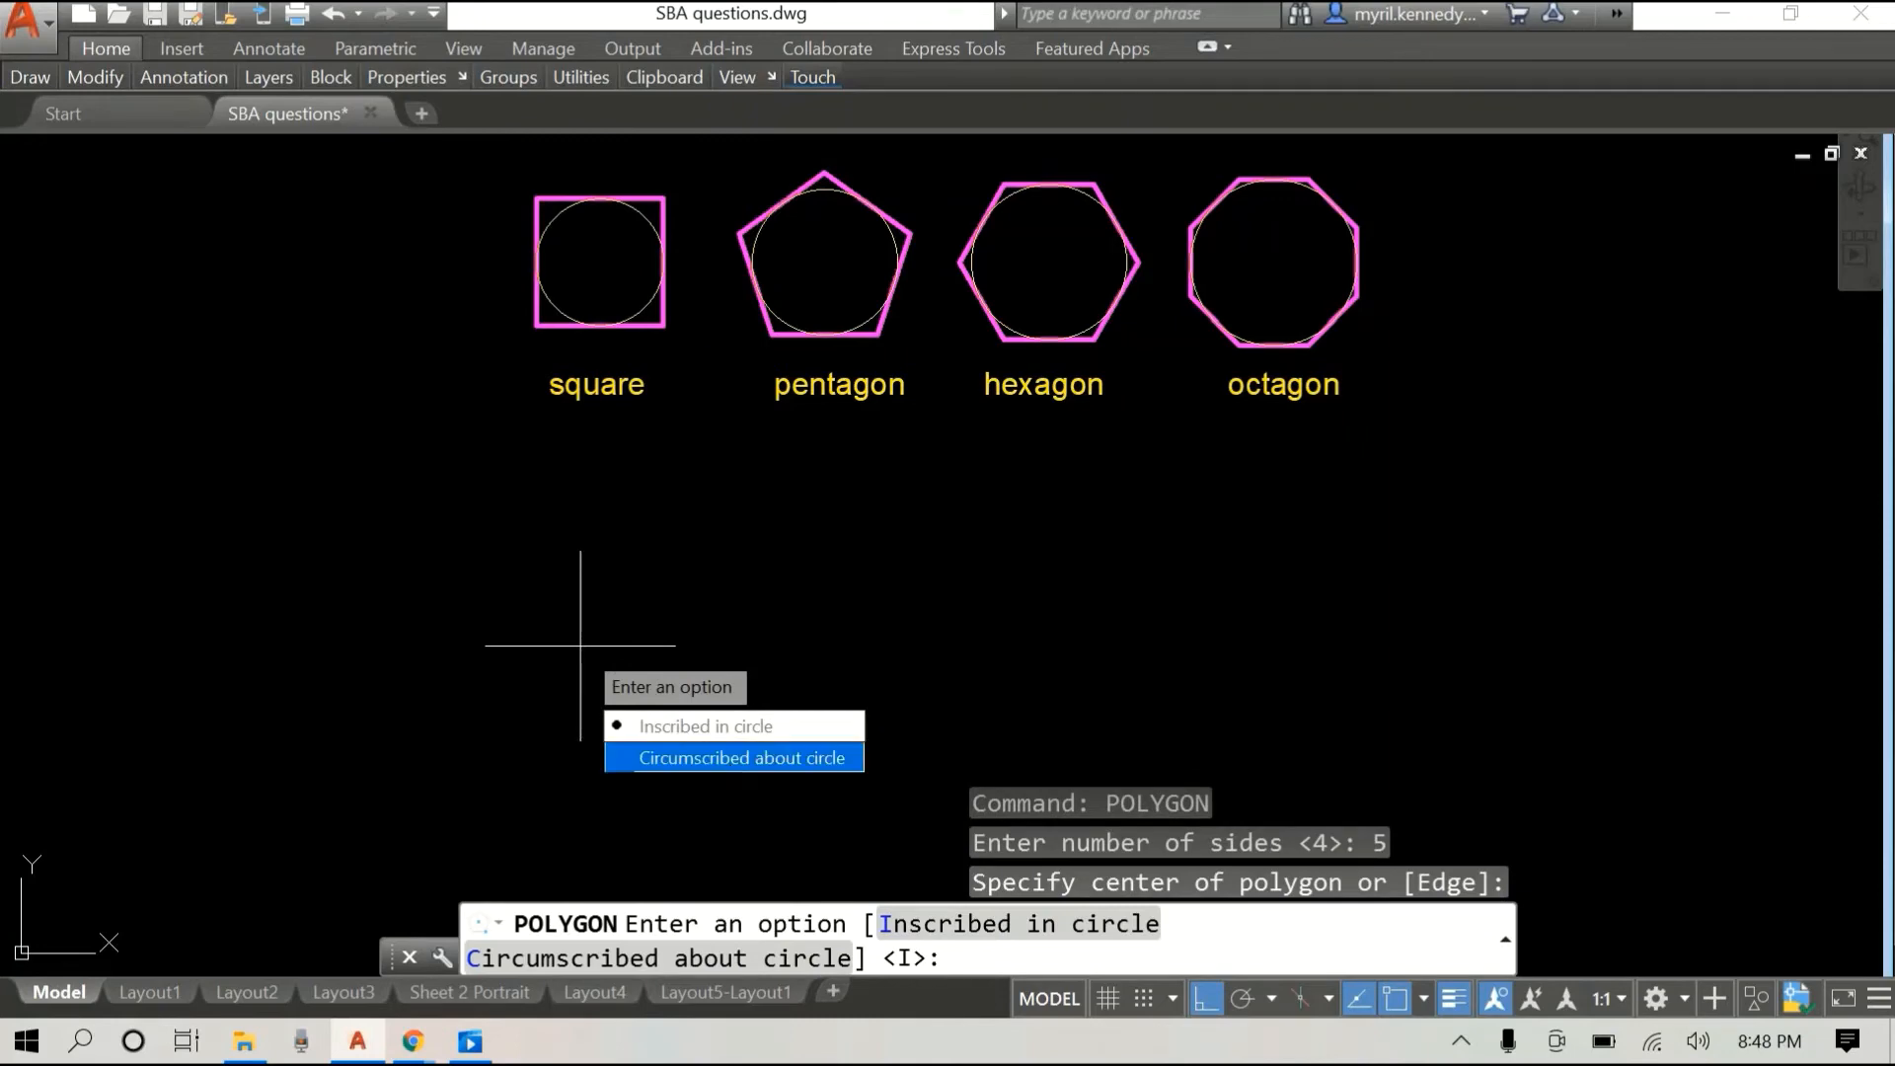
pyautogui.click(741, 758)
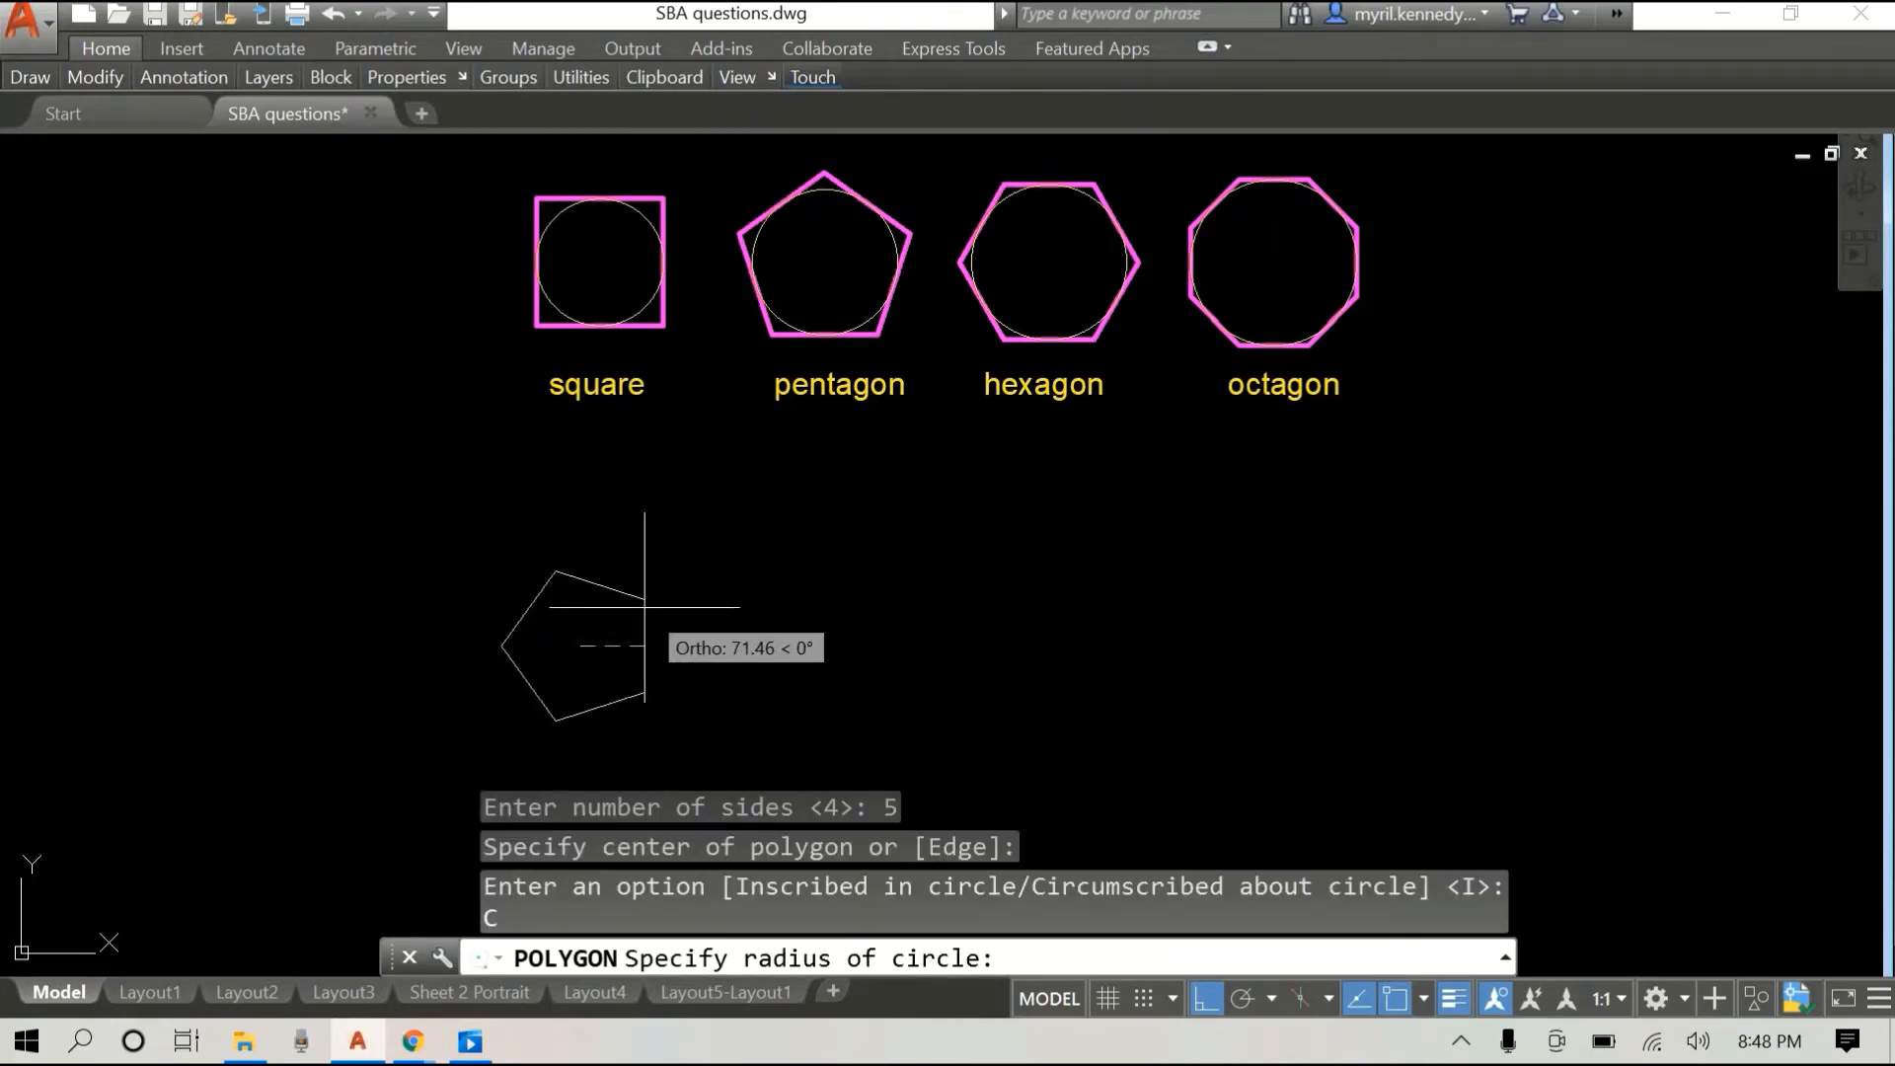
pyautogui.write('100')
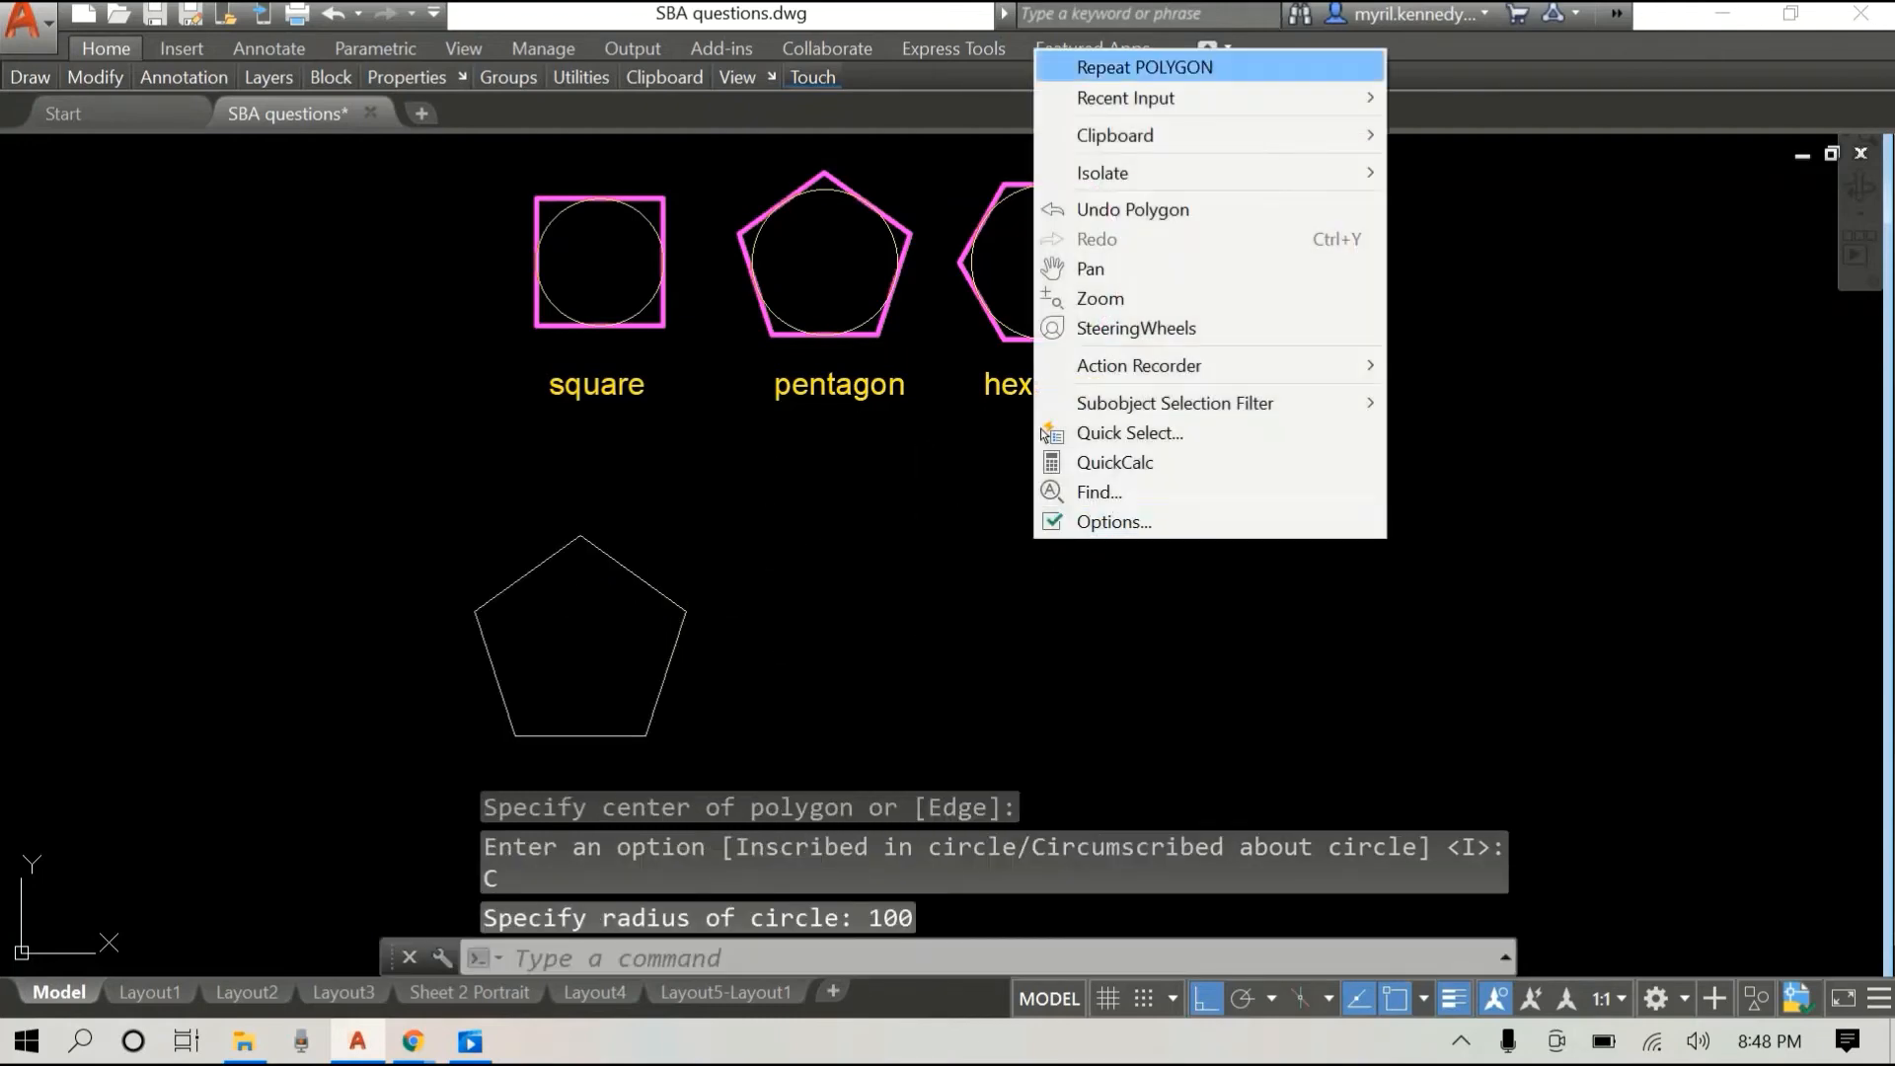
pyautogui.click(1143, 67)
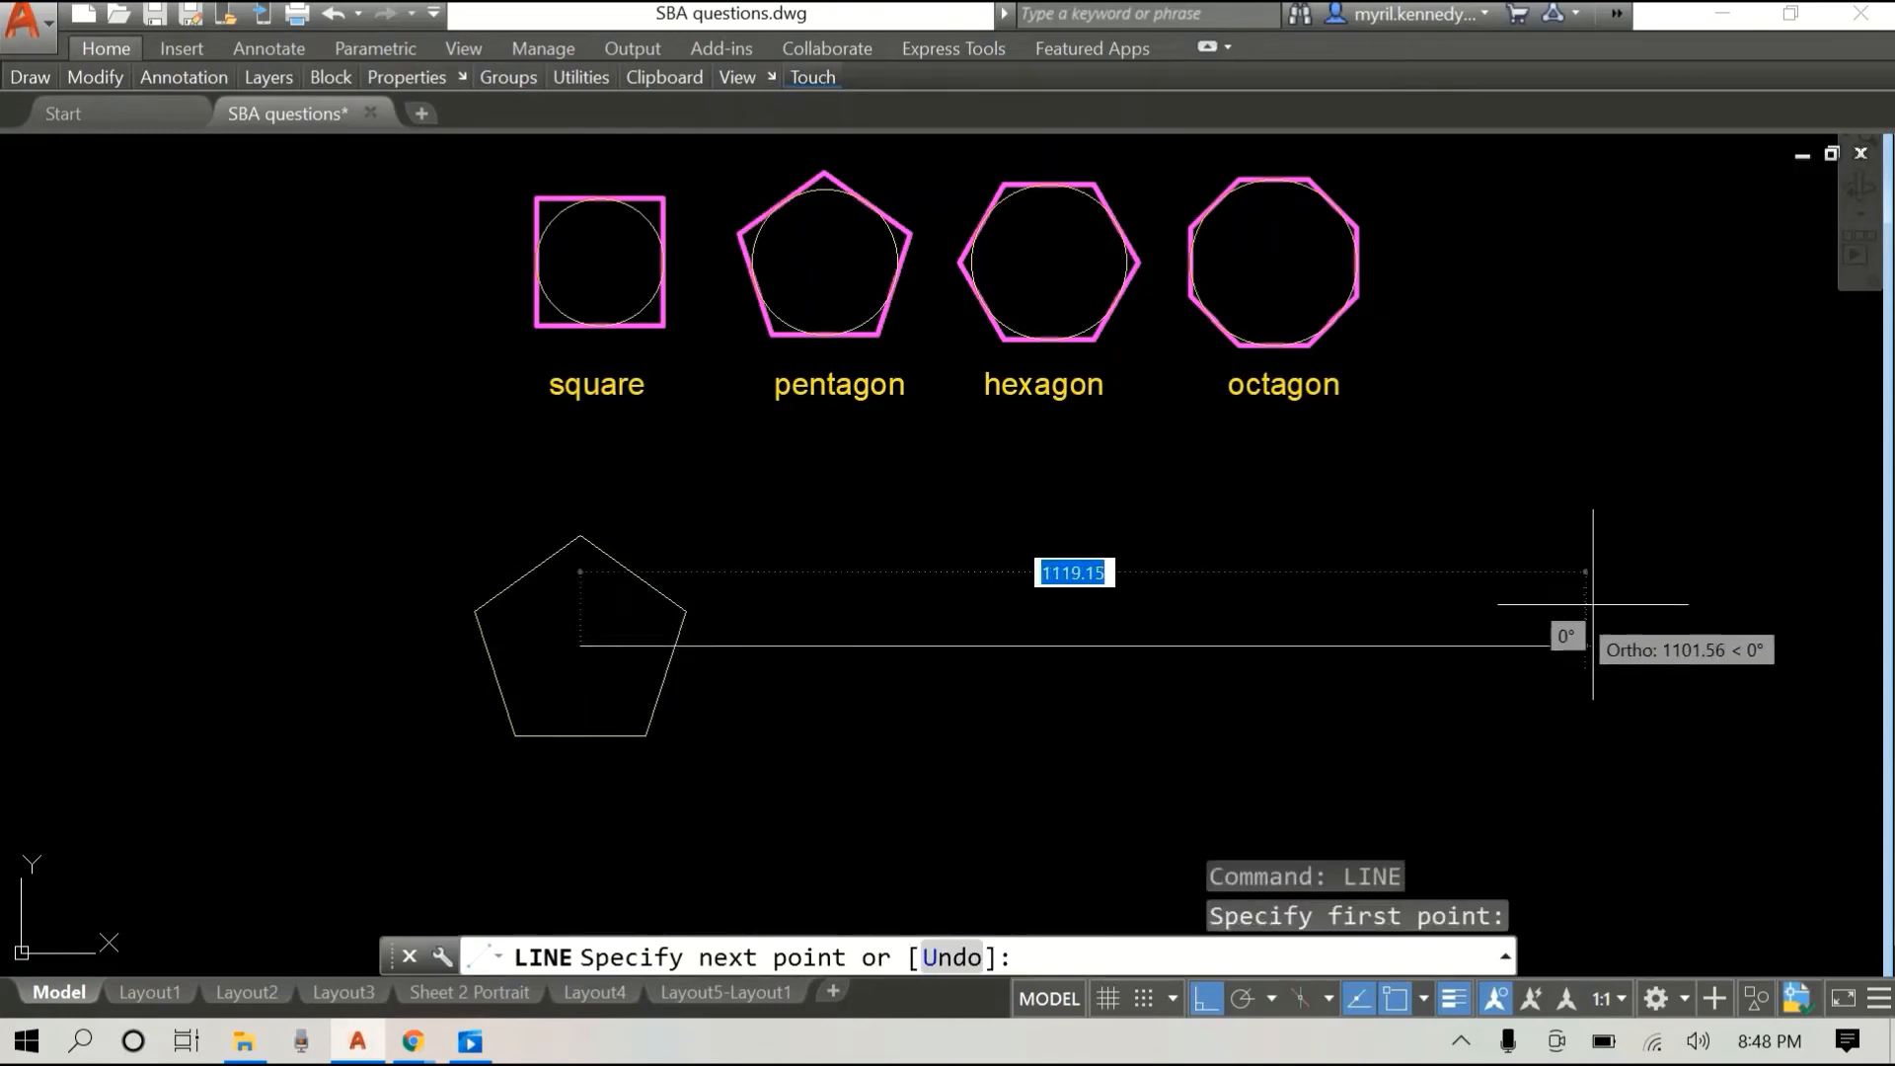
# Step: Finish the horizontal guide line from the pentagon centre with its tick marks and end LINE
pyautogui.press('Escape')
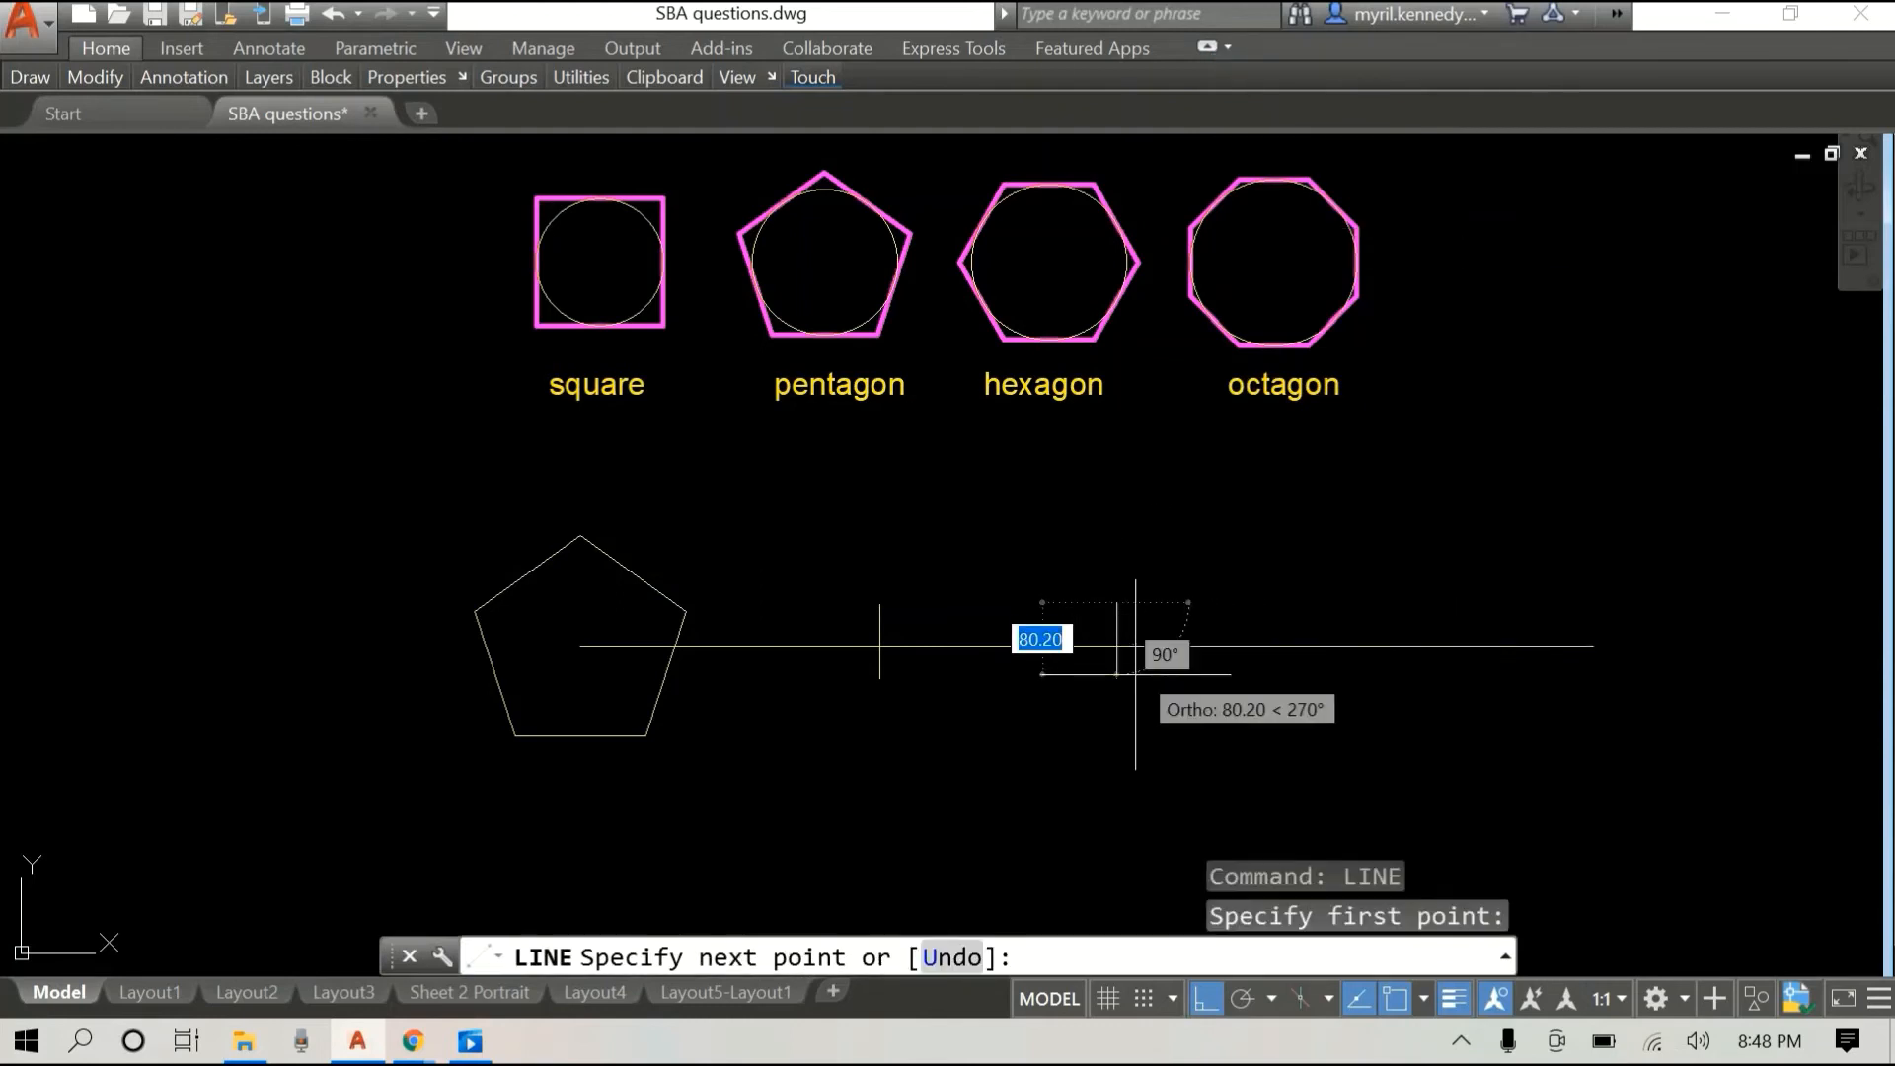
pyautogui.rightClick(1112, 653)
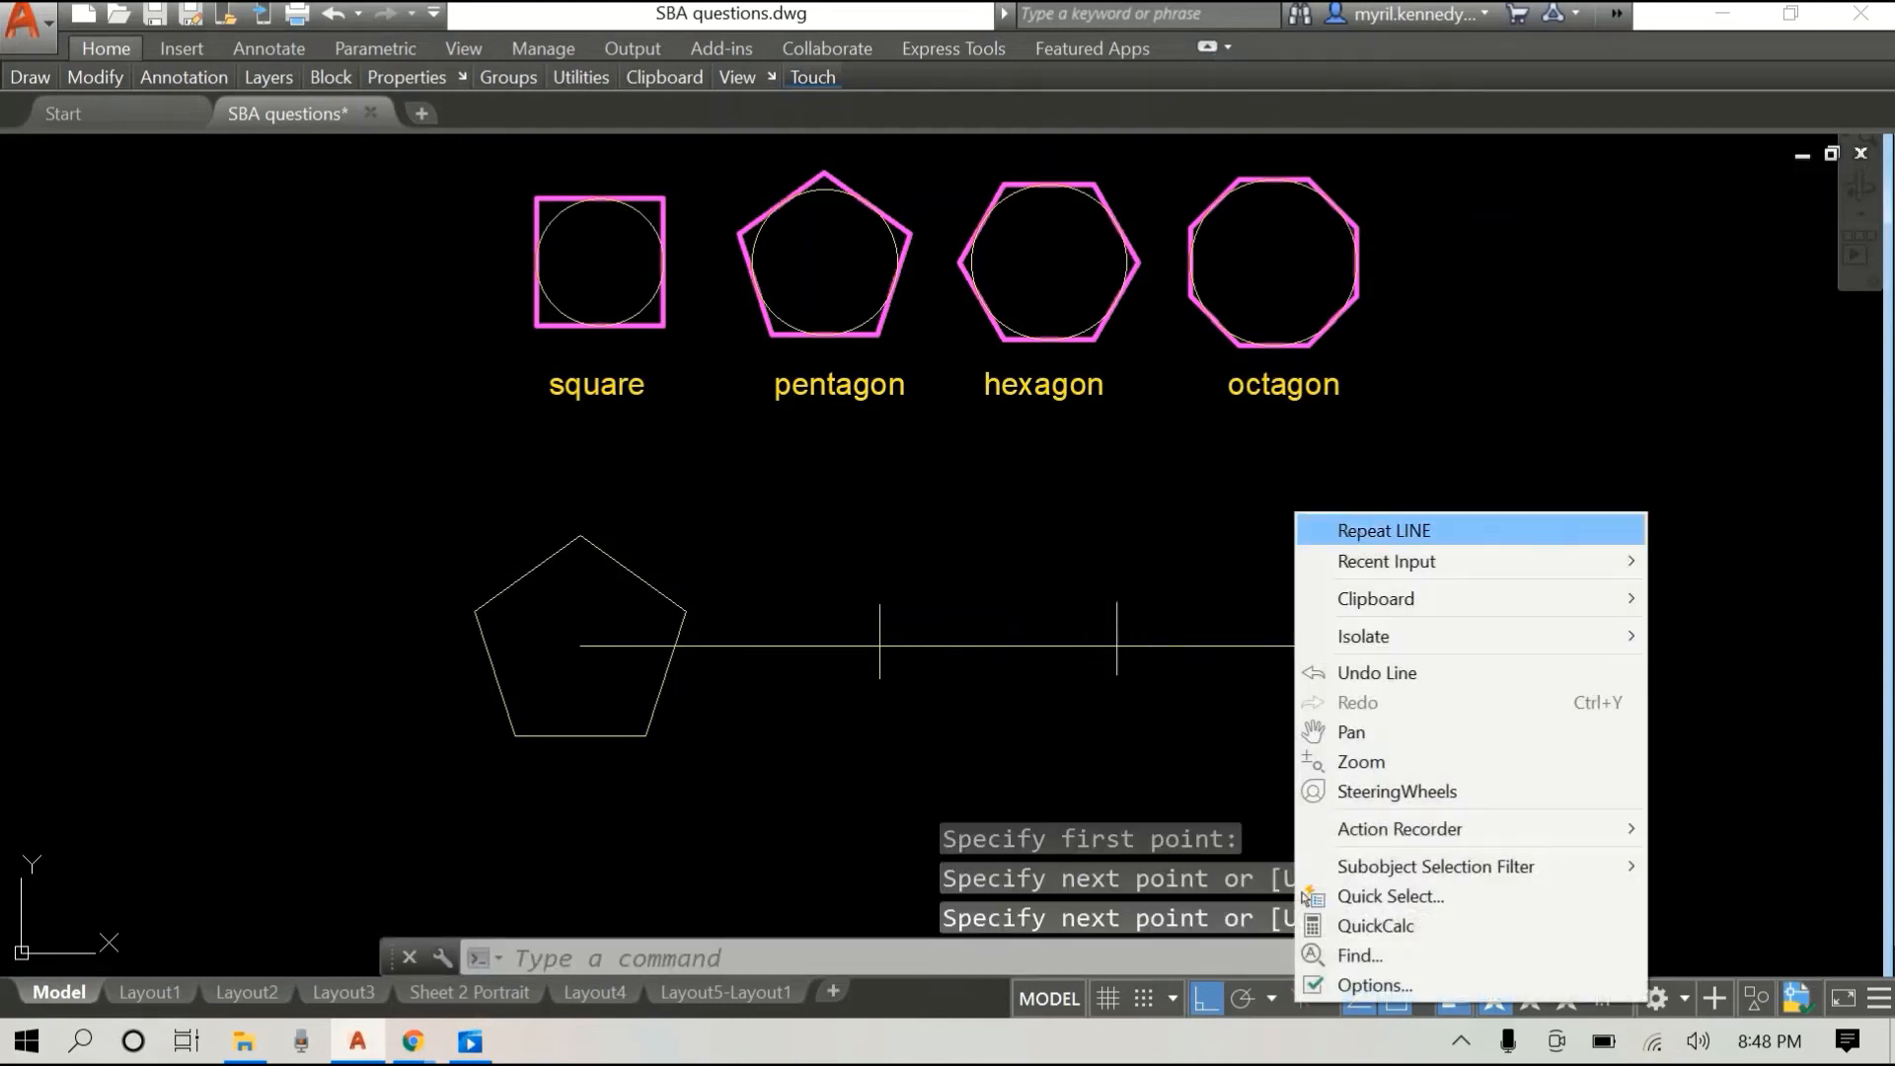
pyautogui.click(1382, 529)
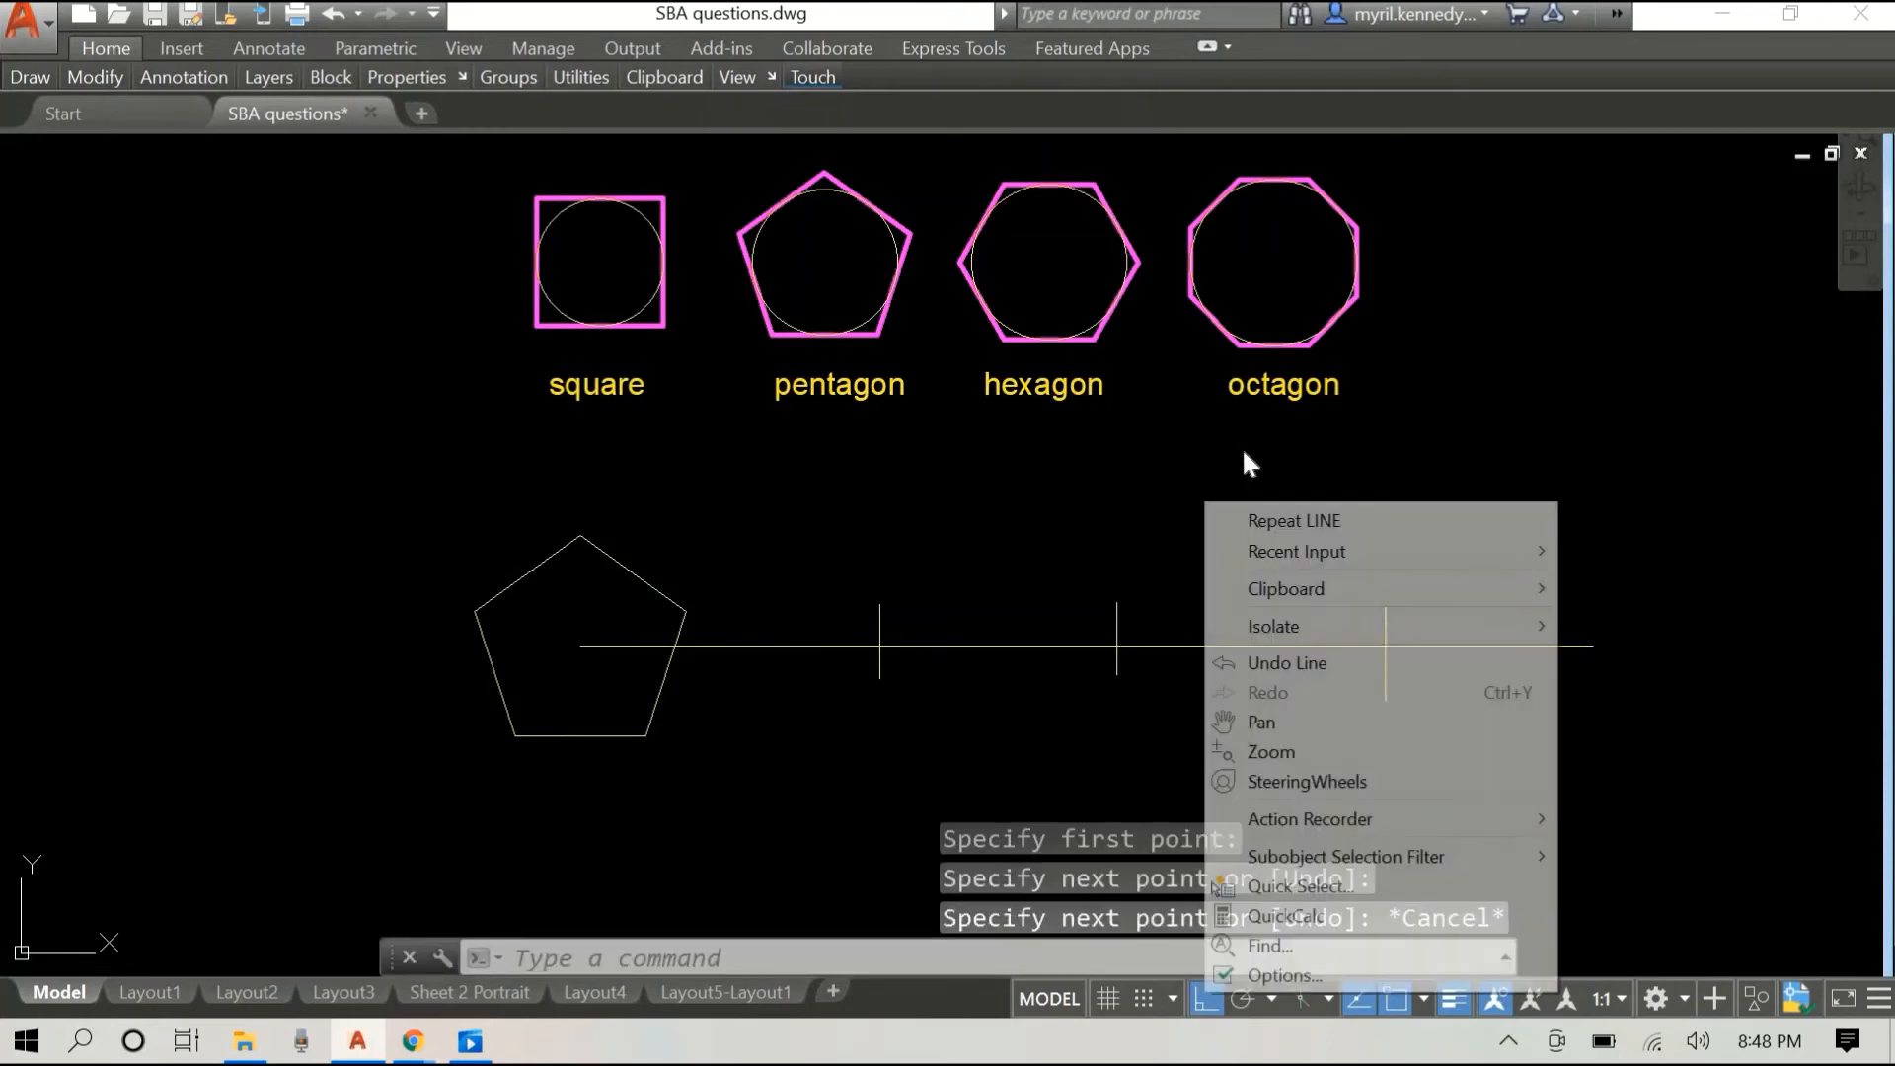
pyautogui.moveTo(1295, 551)
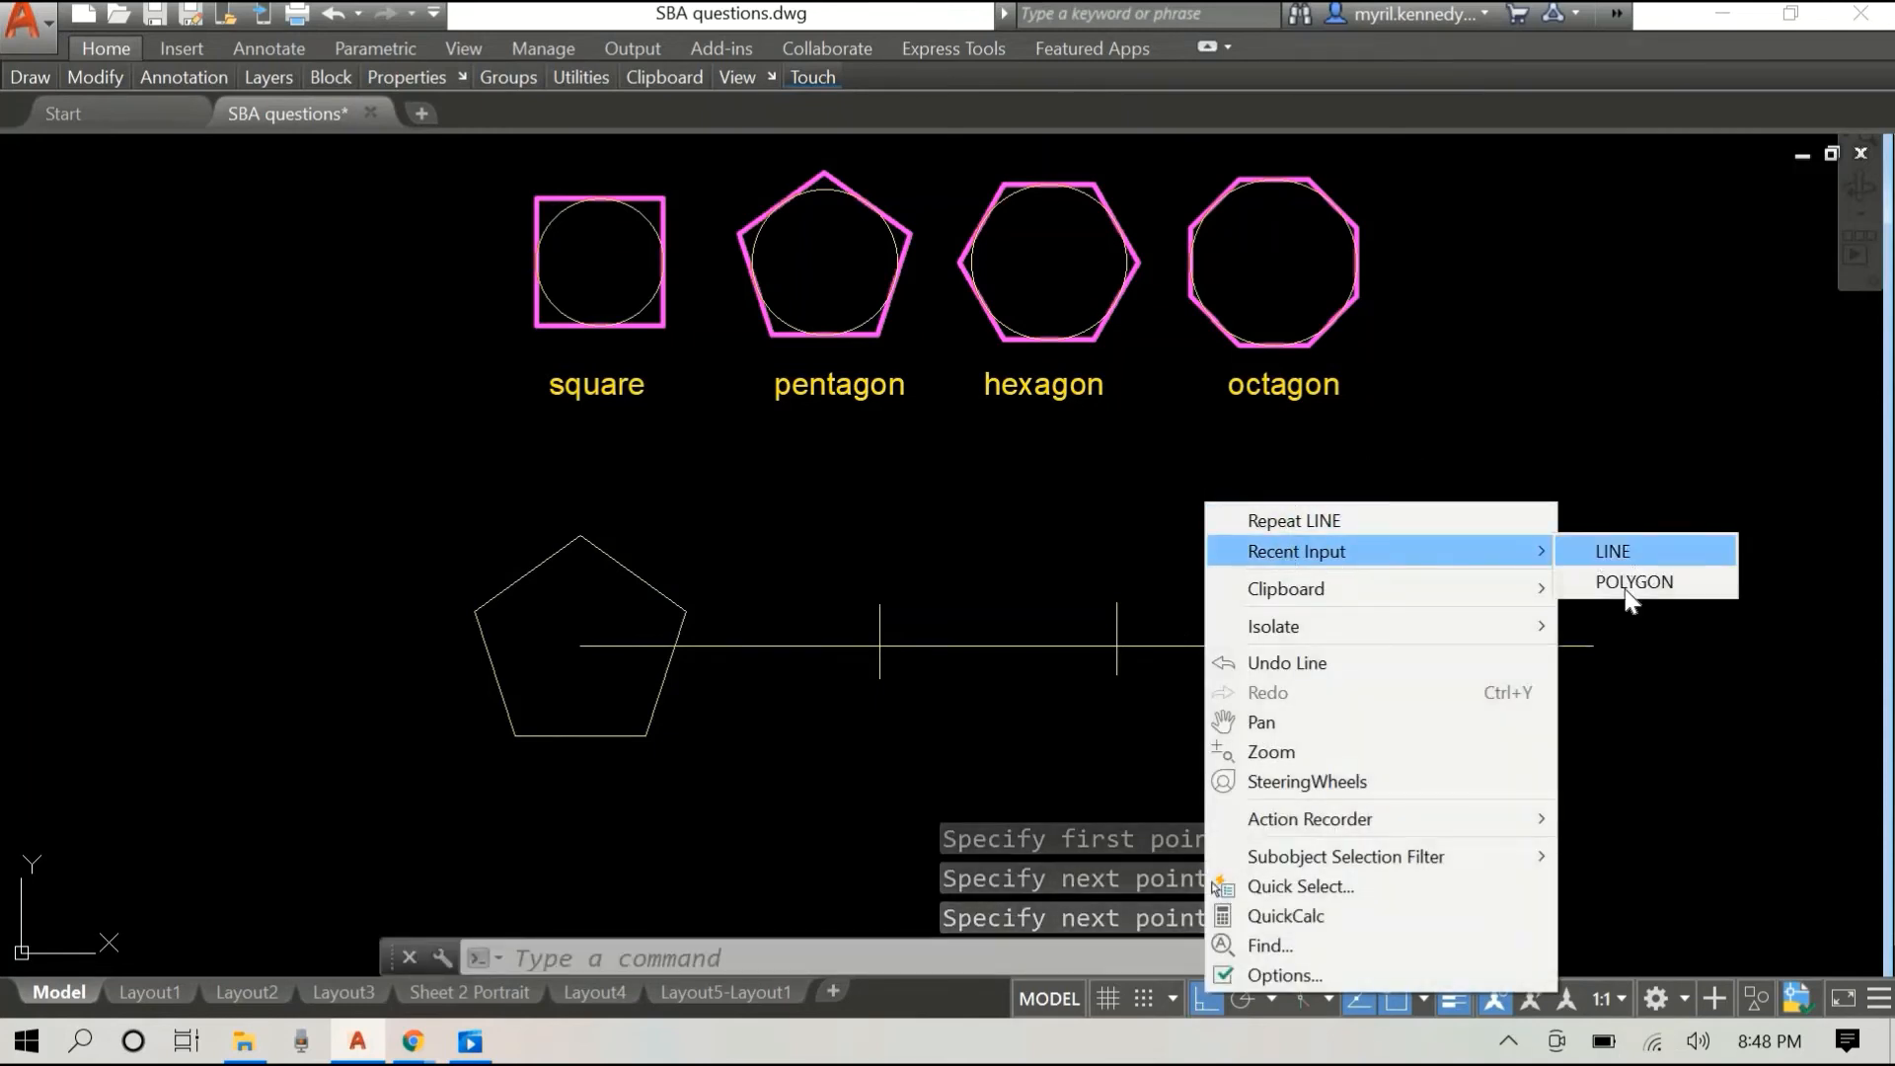
# Step: Draw a hexagon circumscribed about a radius-100 circle on the first tick mark
pyautogui.click(1633, 580)
pyautogui.write('6')
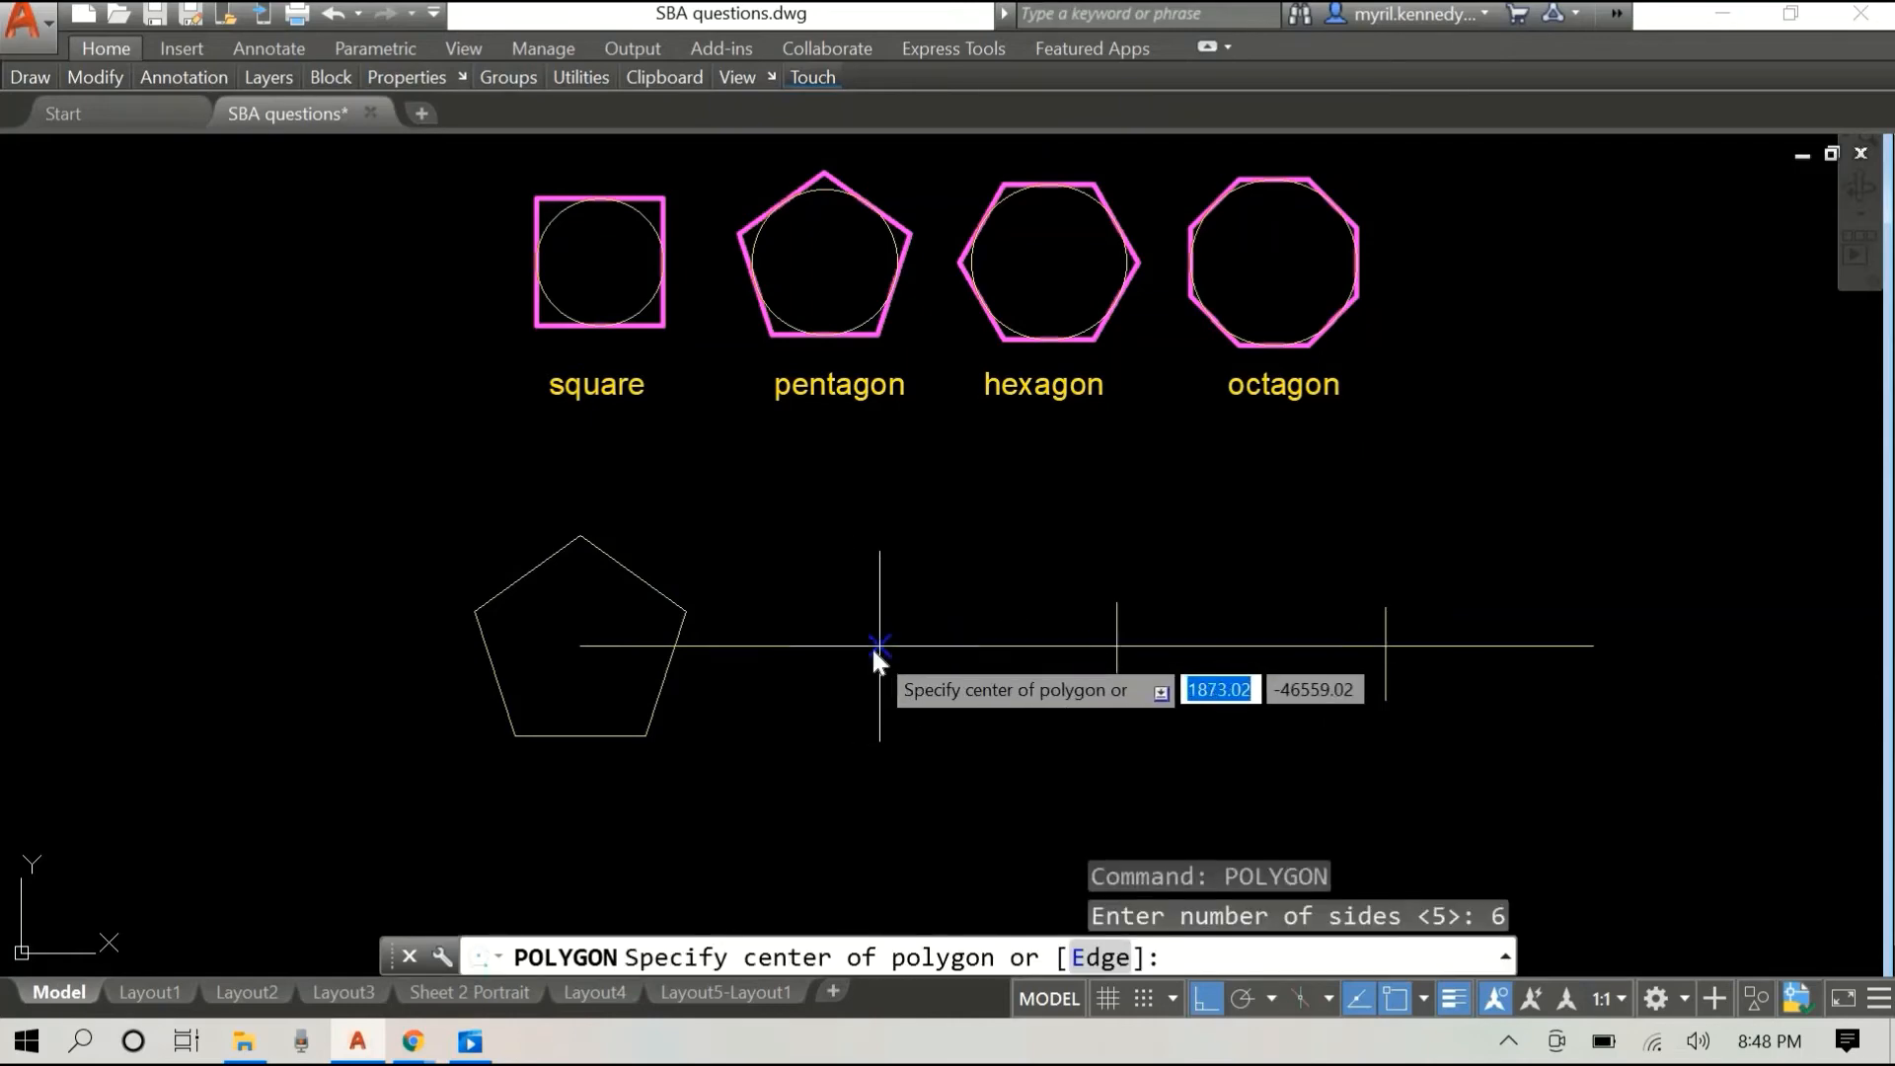
pyautogui.click(878, 643)
pyautogui.write('100')
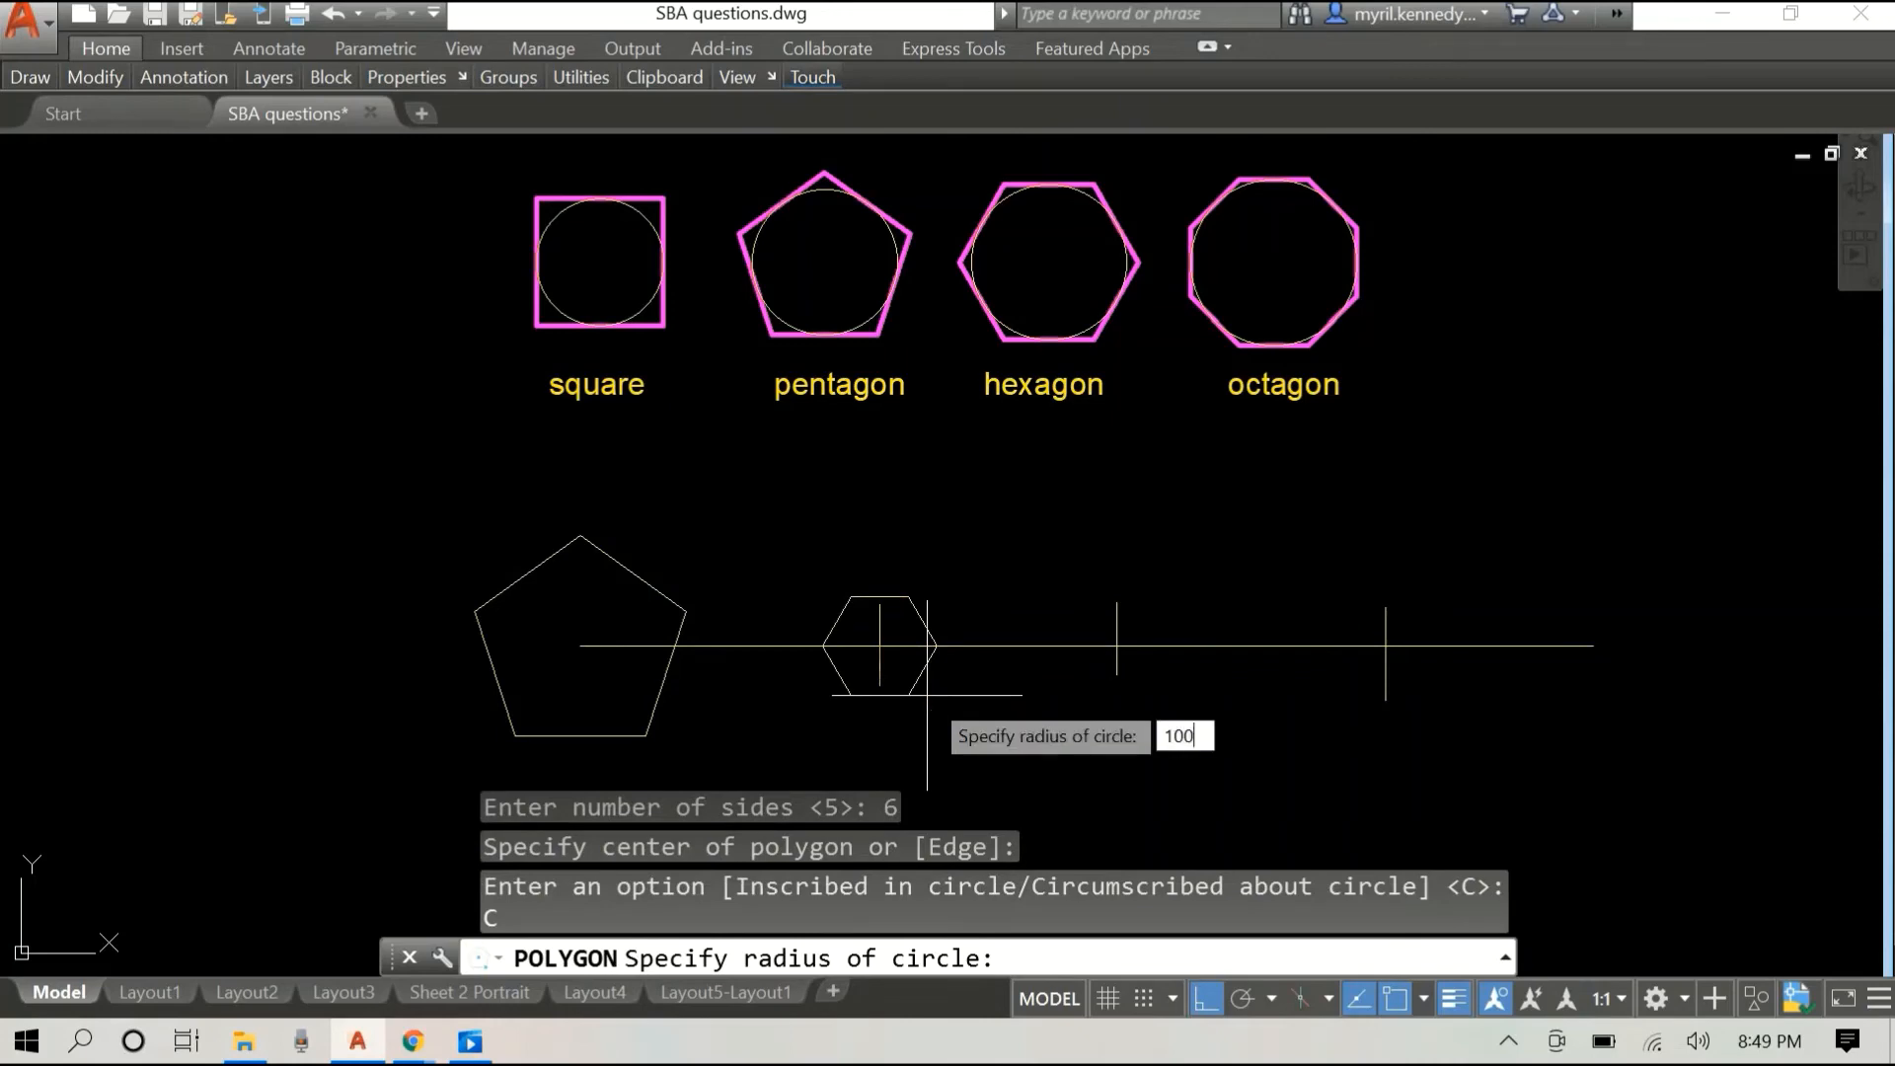
pyautogui.press('enter')
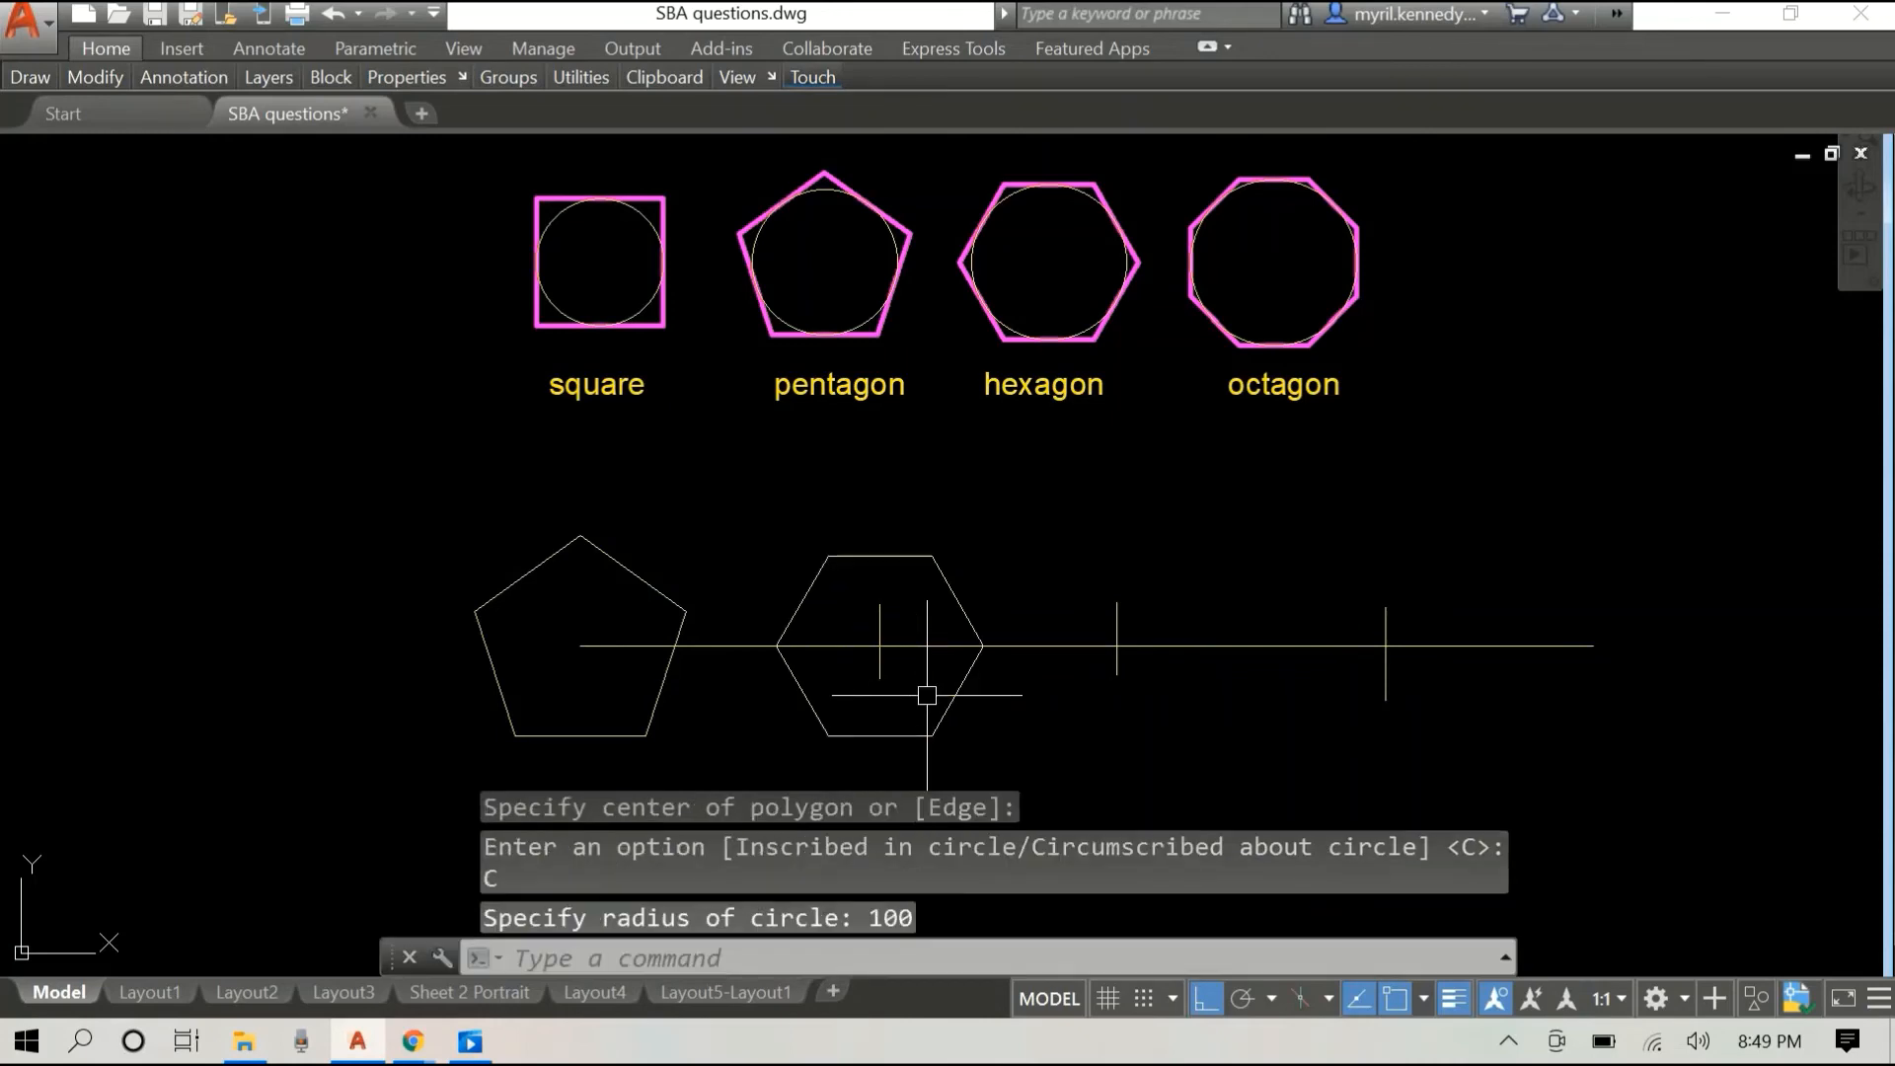
pyautogui.rightClick(1281, 260)
pyautogui.write('7')
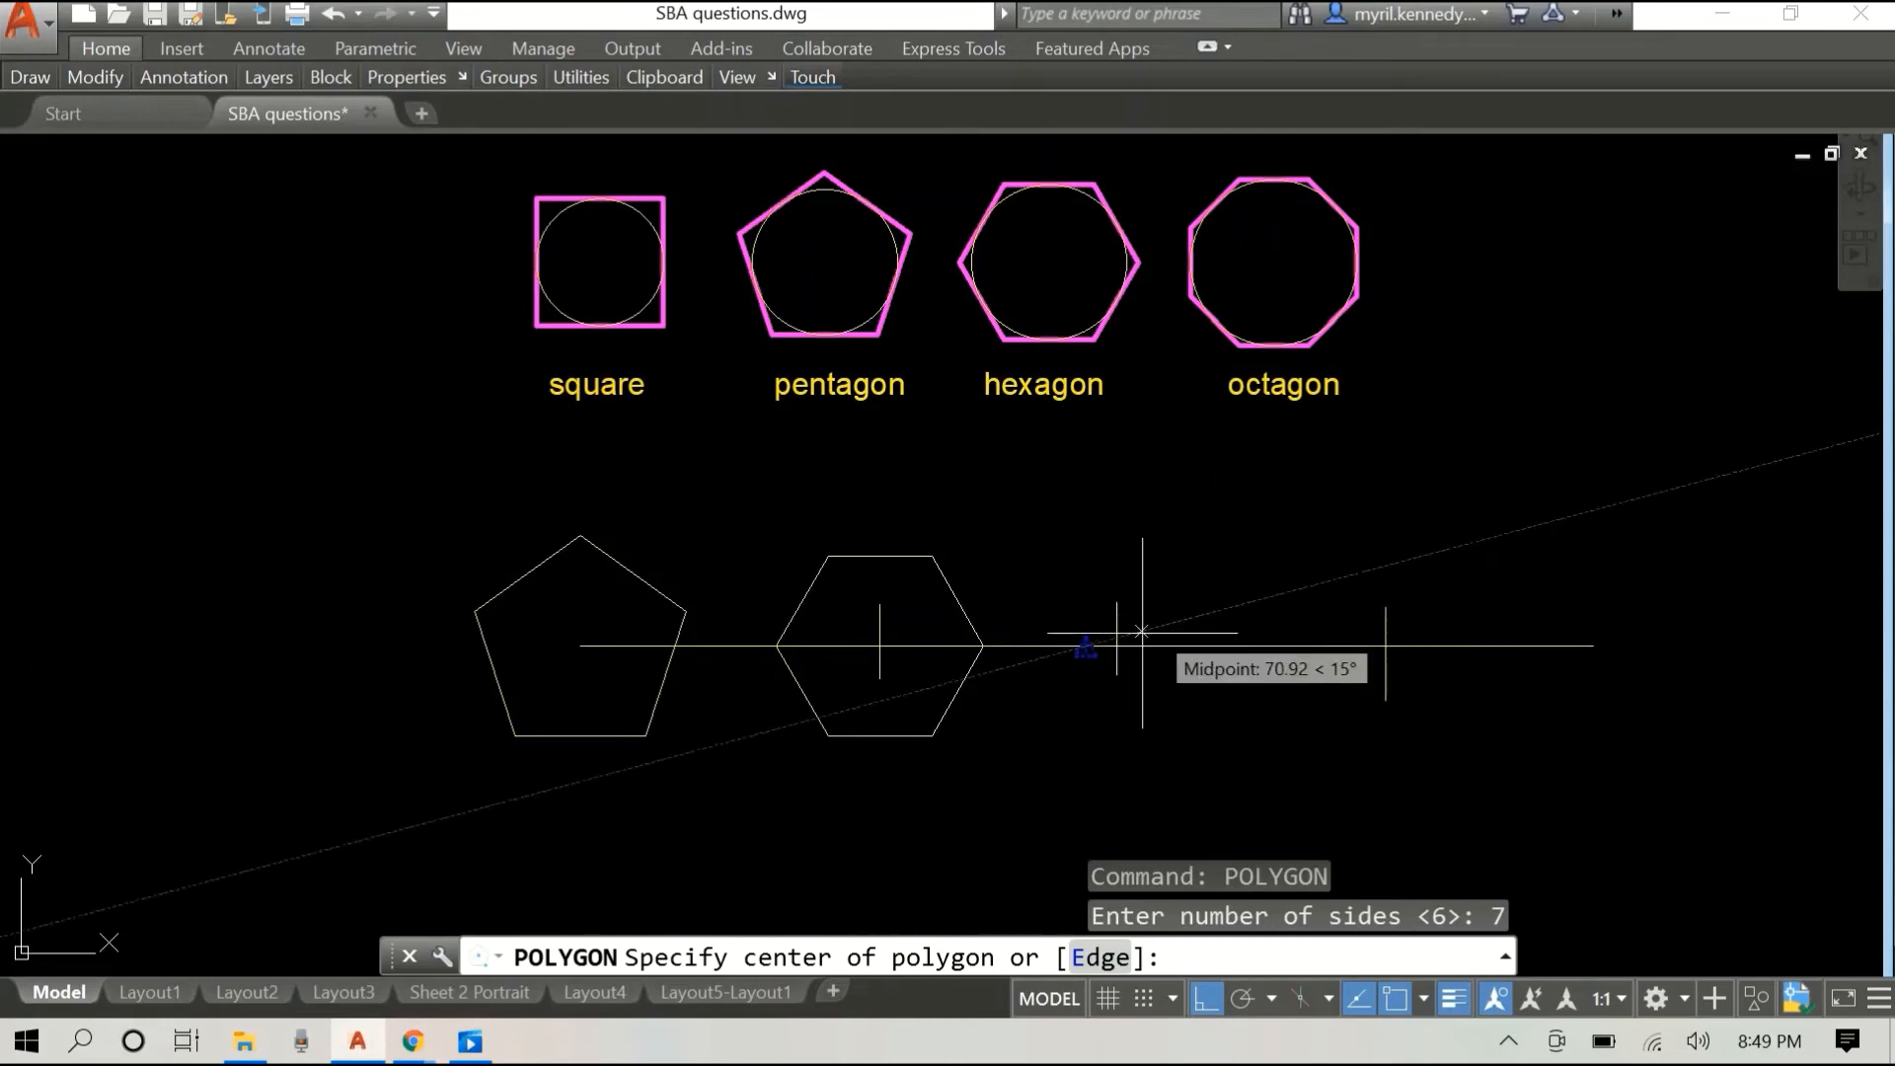
# Step: Draw a heptagon circumscribed about a radius-100 circle on the second tick mark
pyautogui.click(1117, 633)
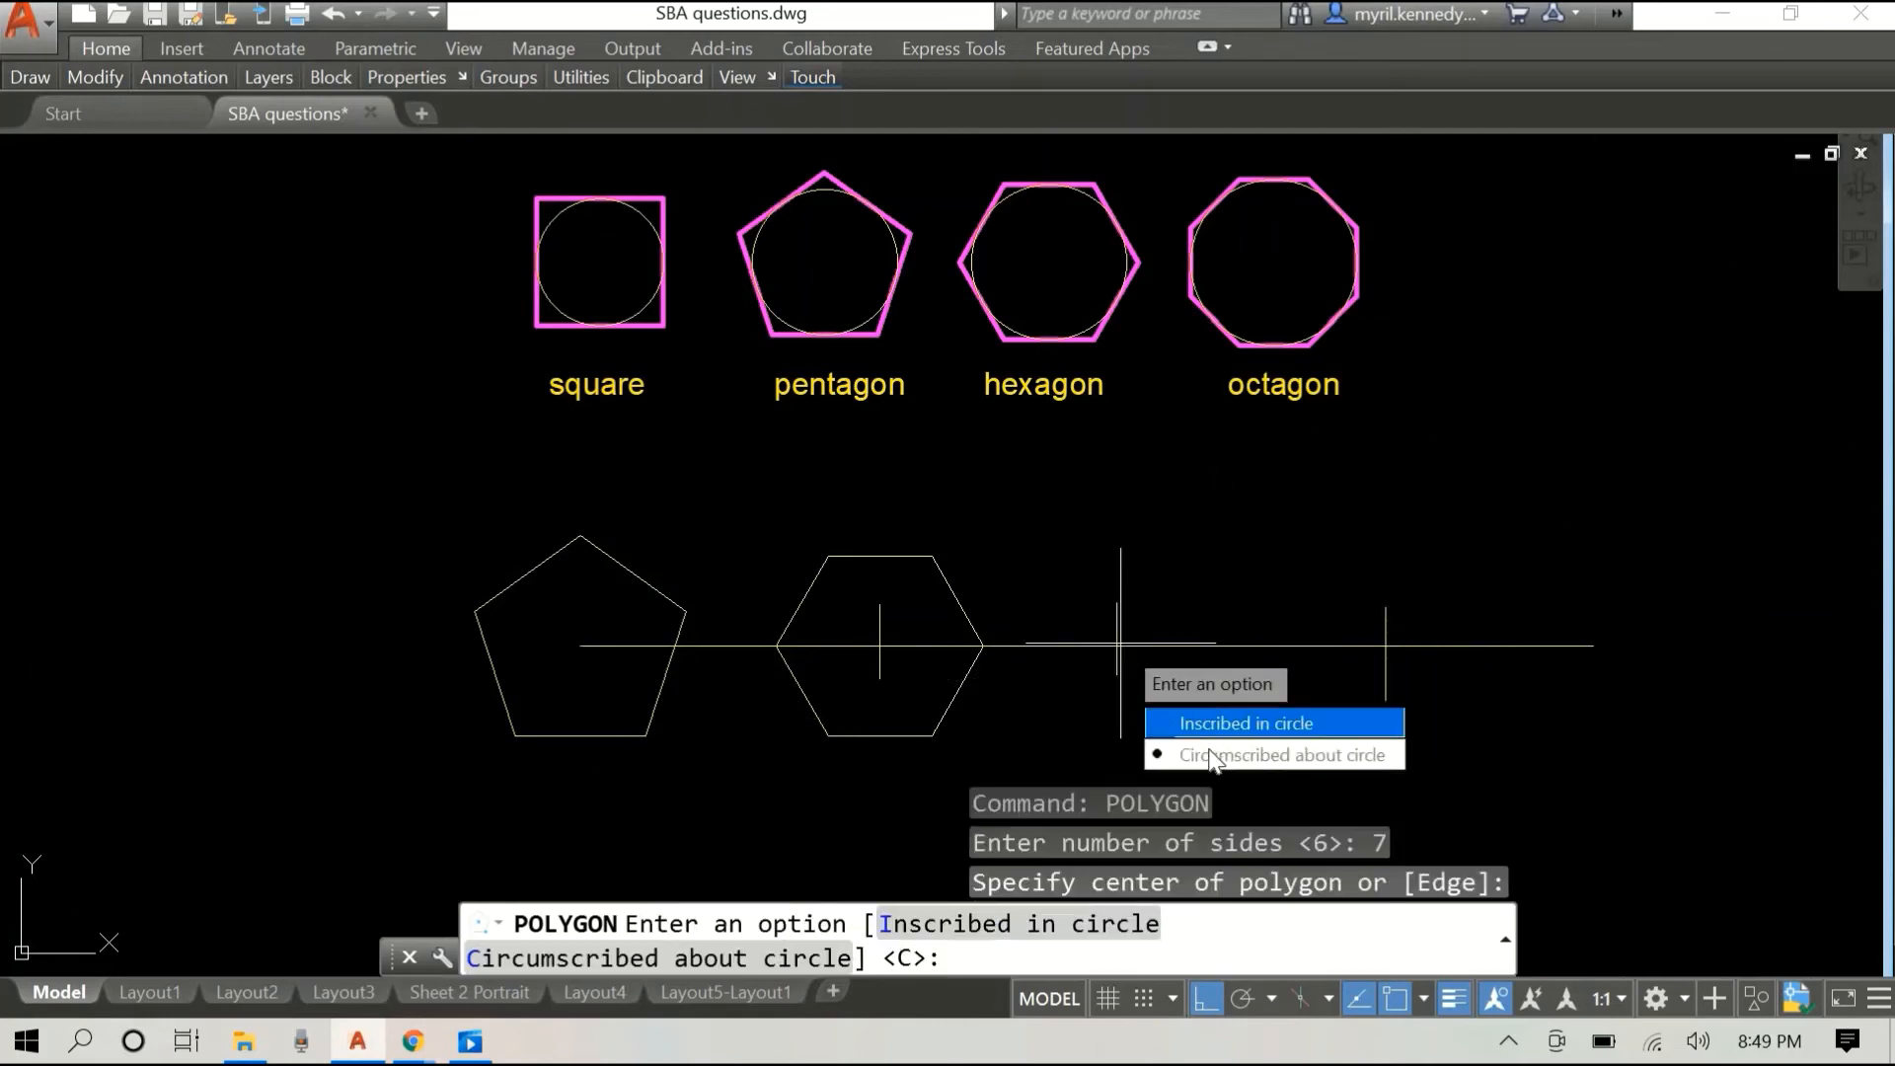
pyautogui.click(1283, 755)
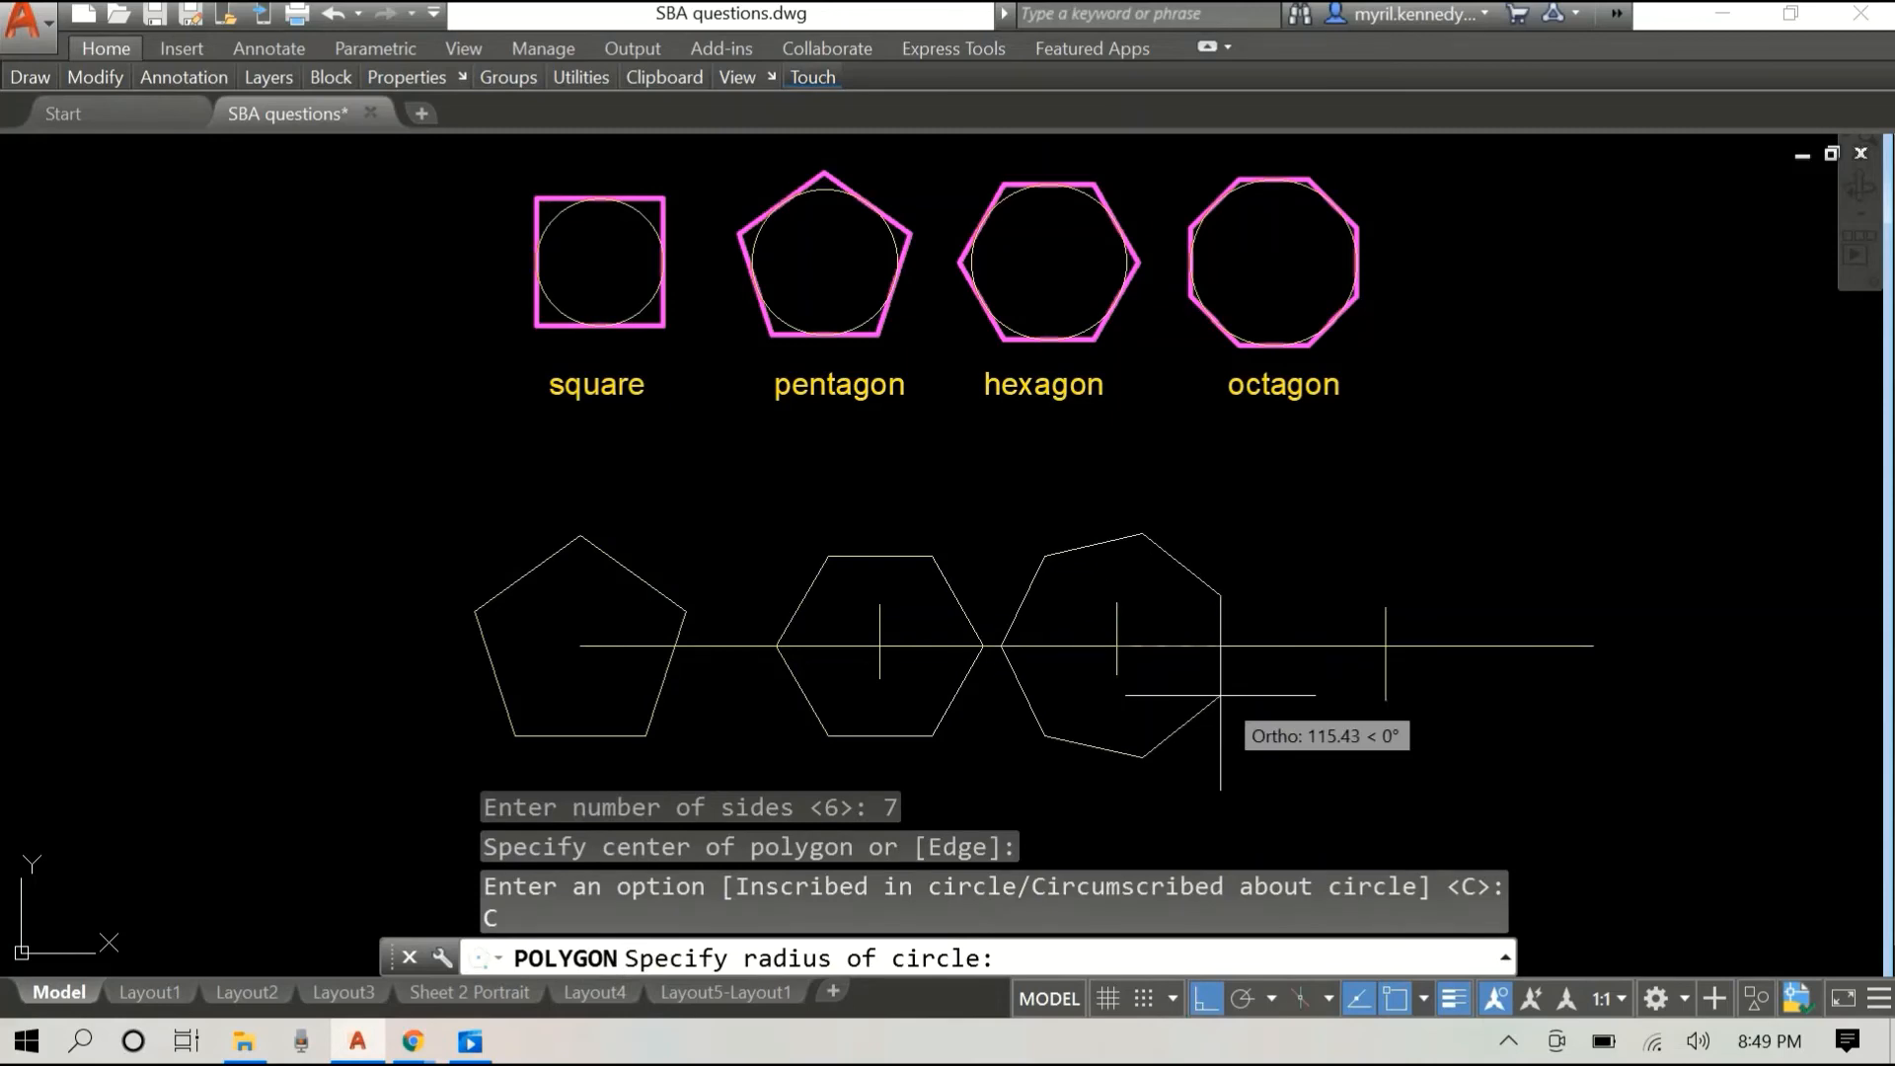
pyautogui.write('100')
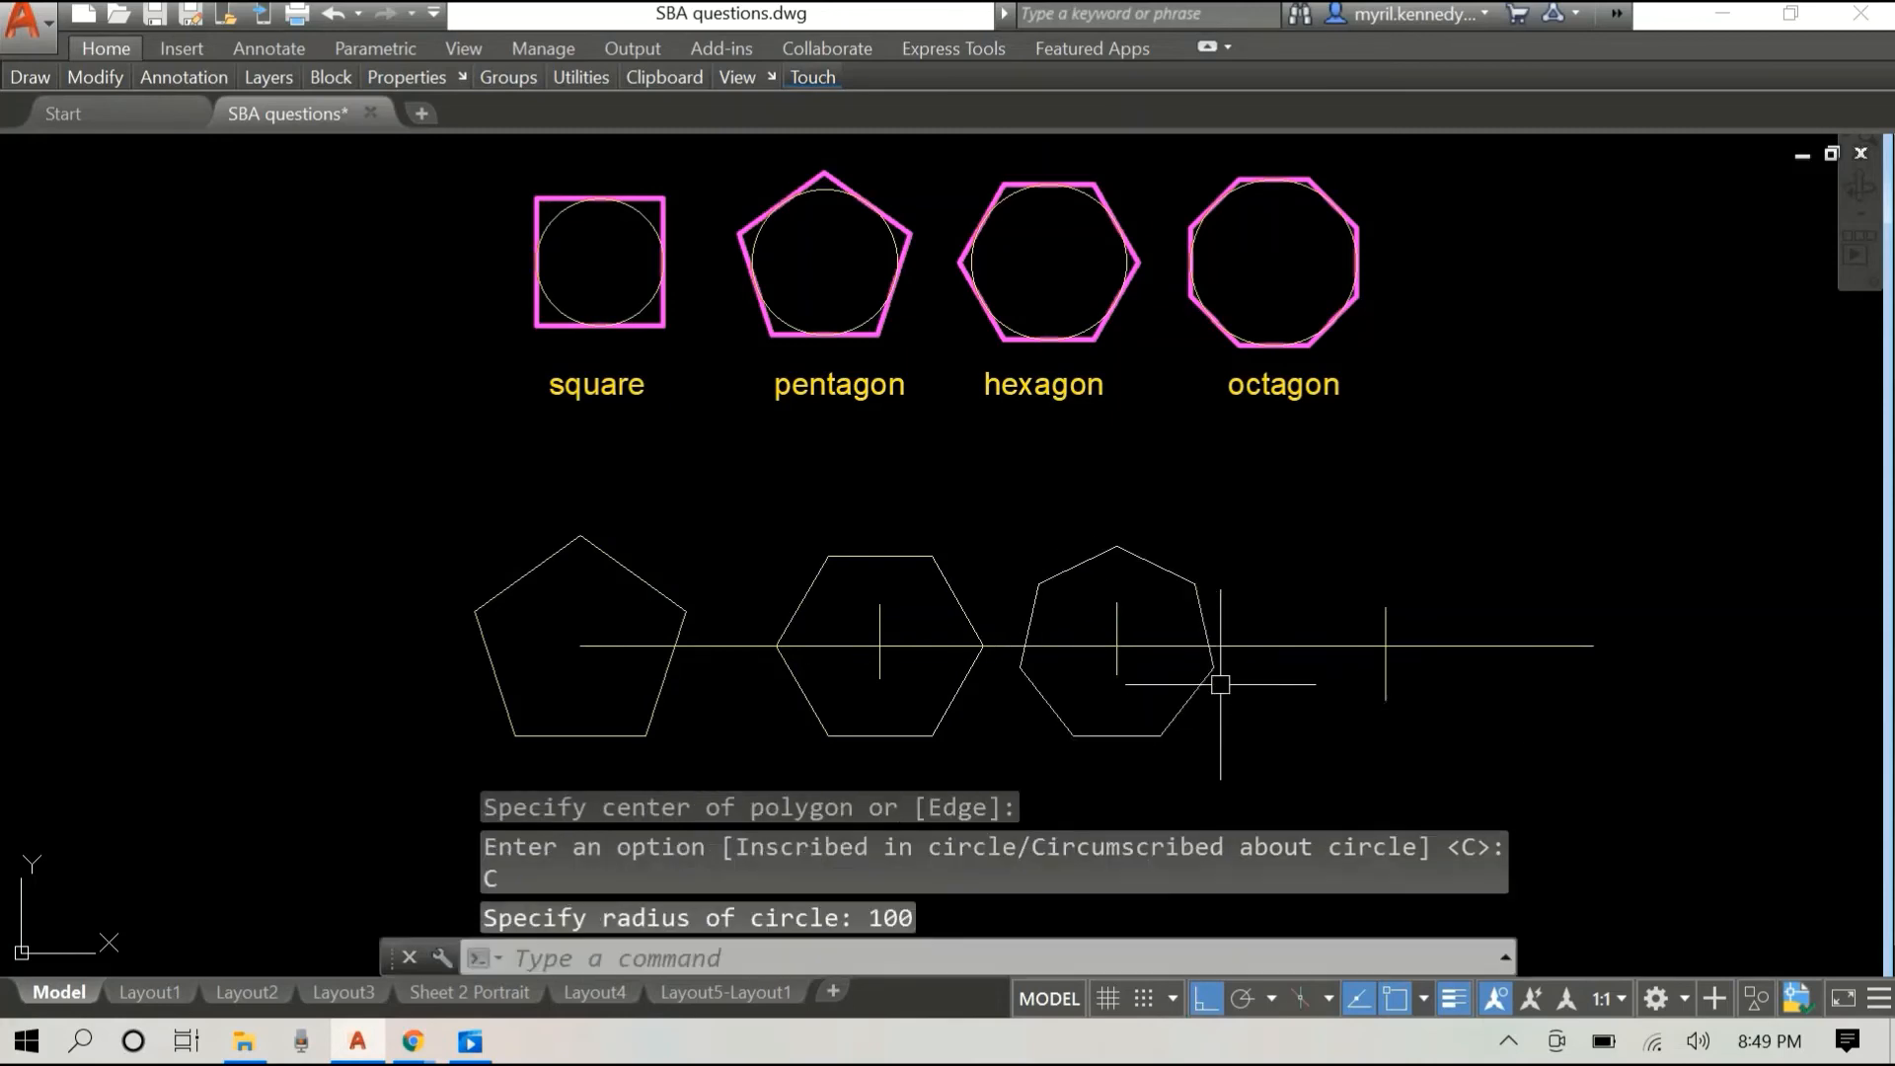
pyautogui.rightClick(1218, 685)
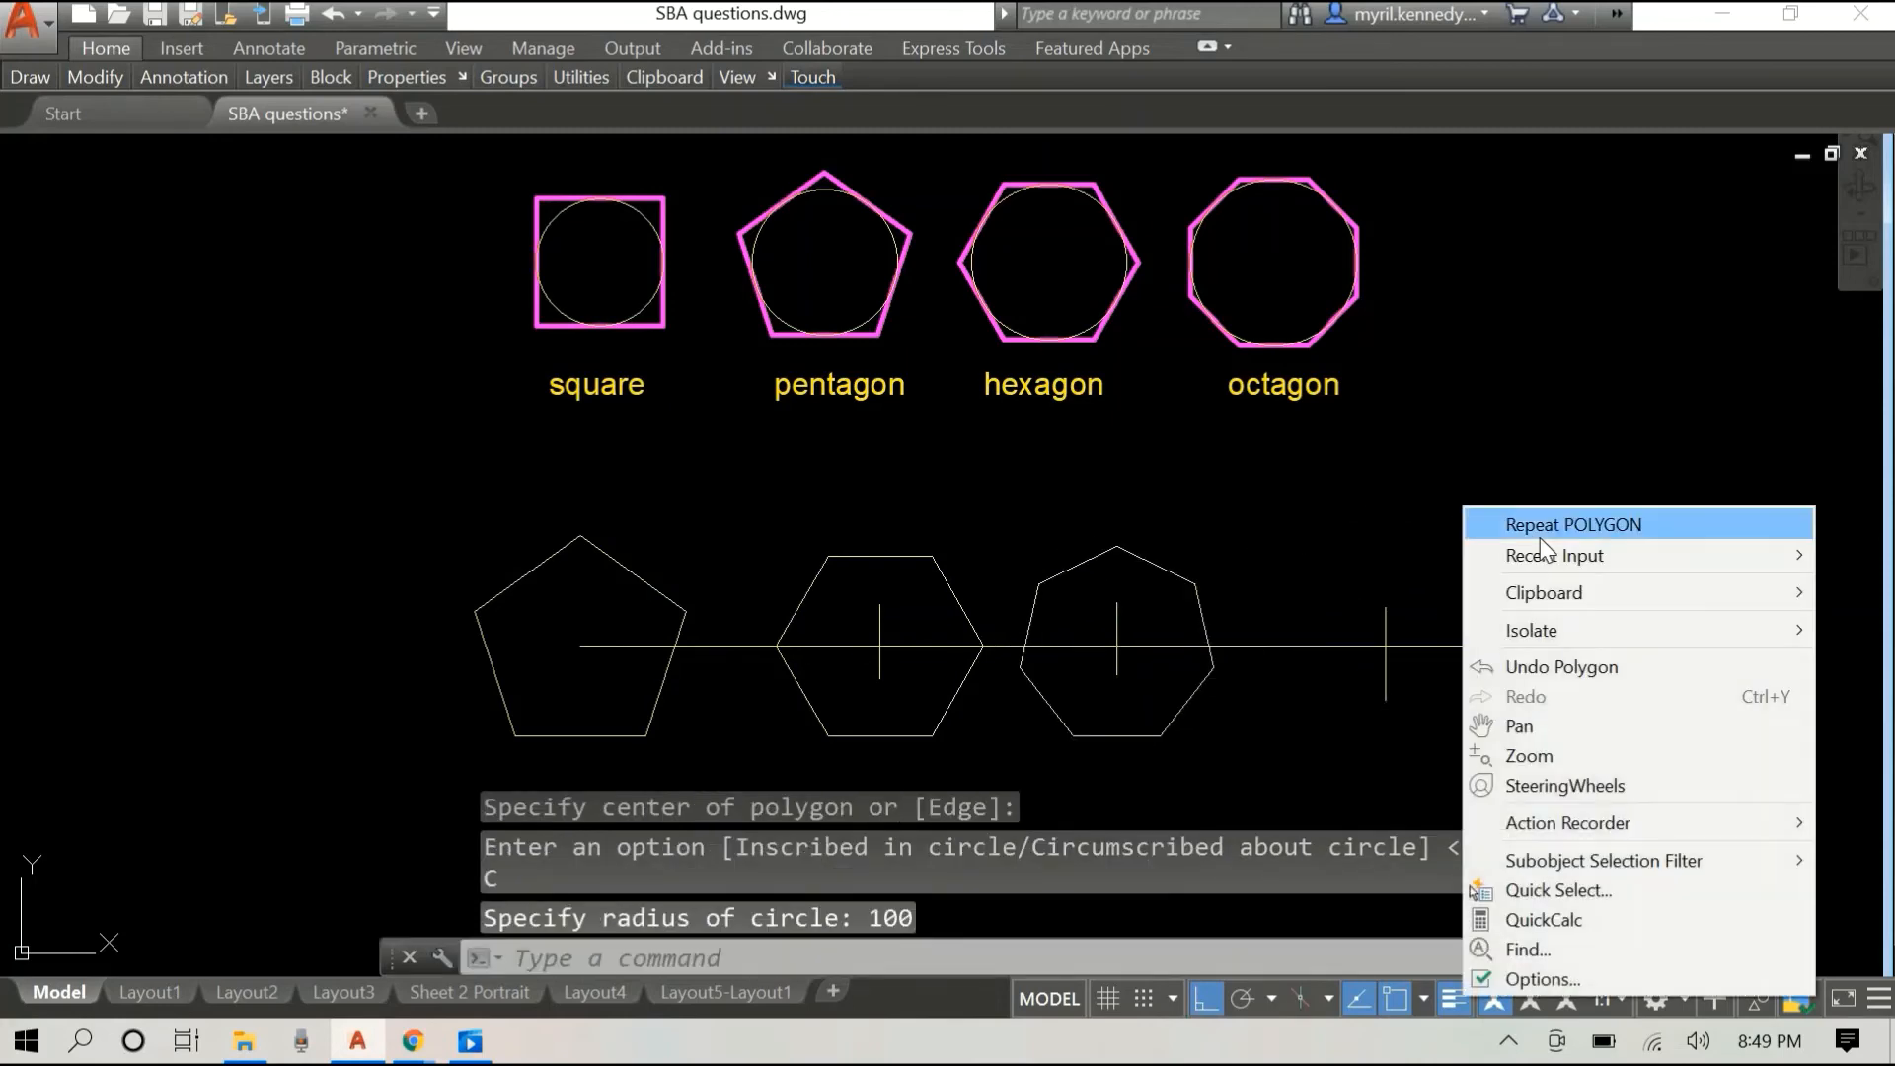
# Step: Draw an 8-sided polygon circumscribed about a radius-100 circle on the third tick mark
pyautogui.click(1574, 523)
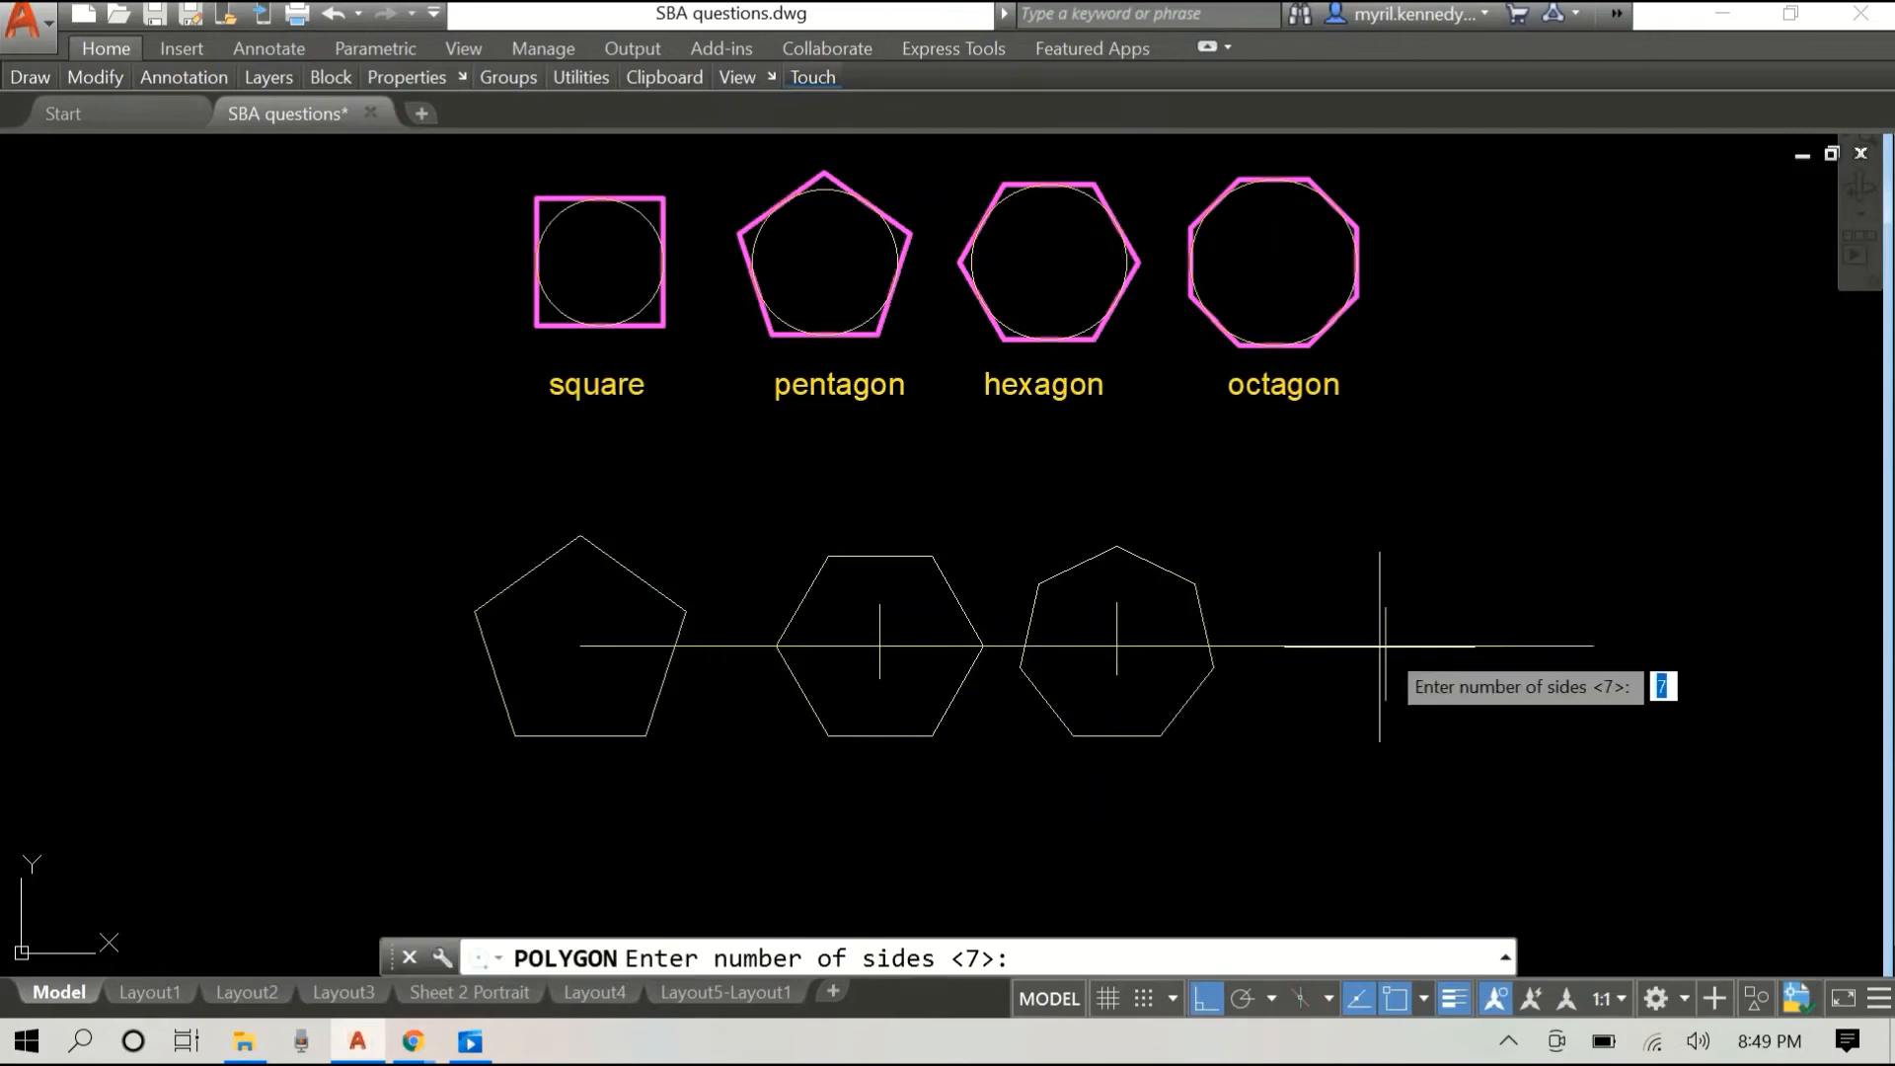
pyautogui.write('8')
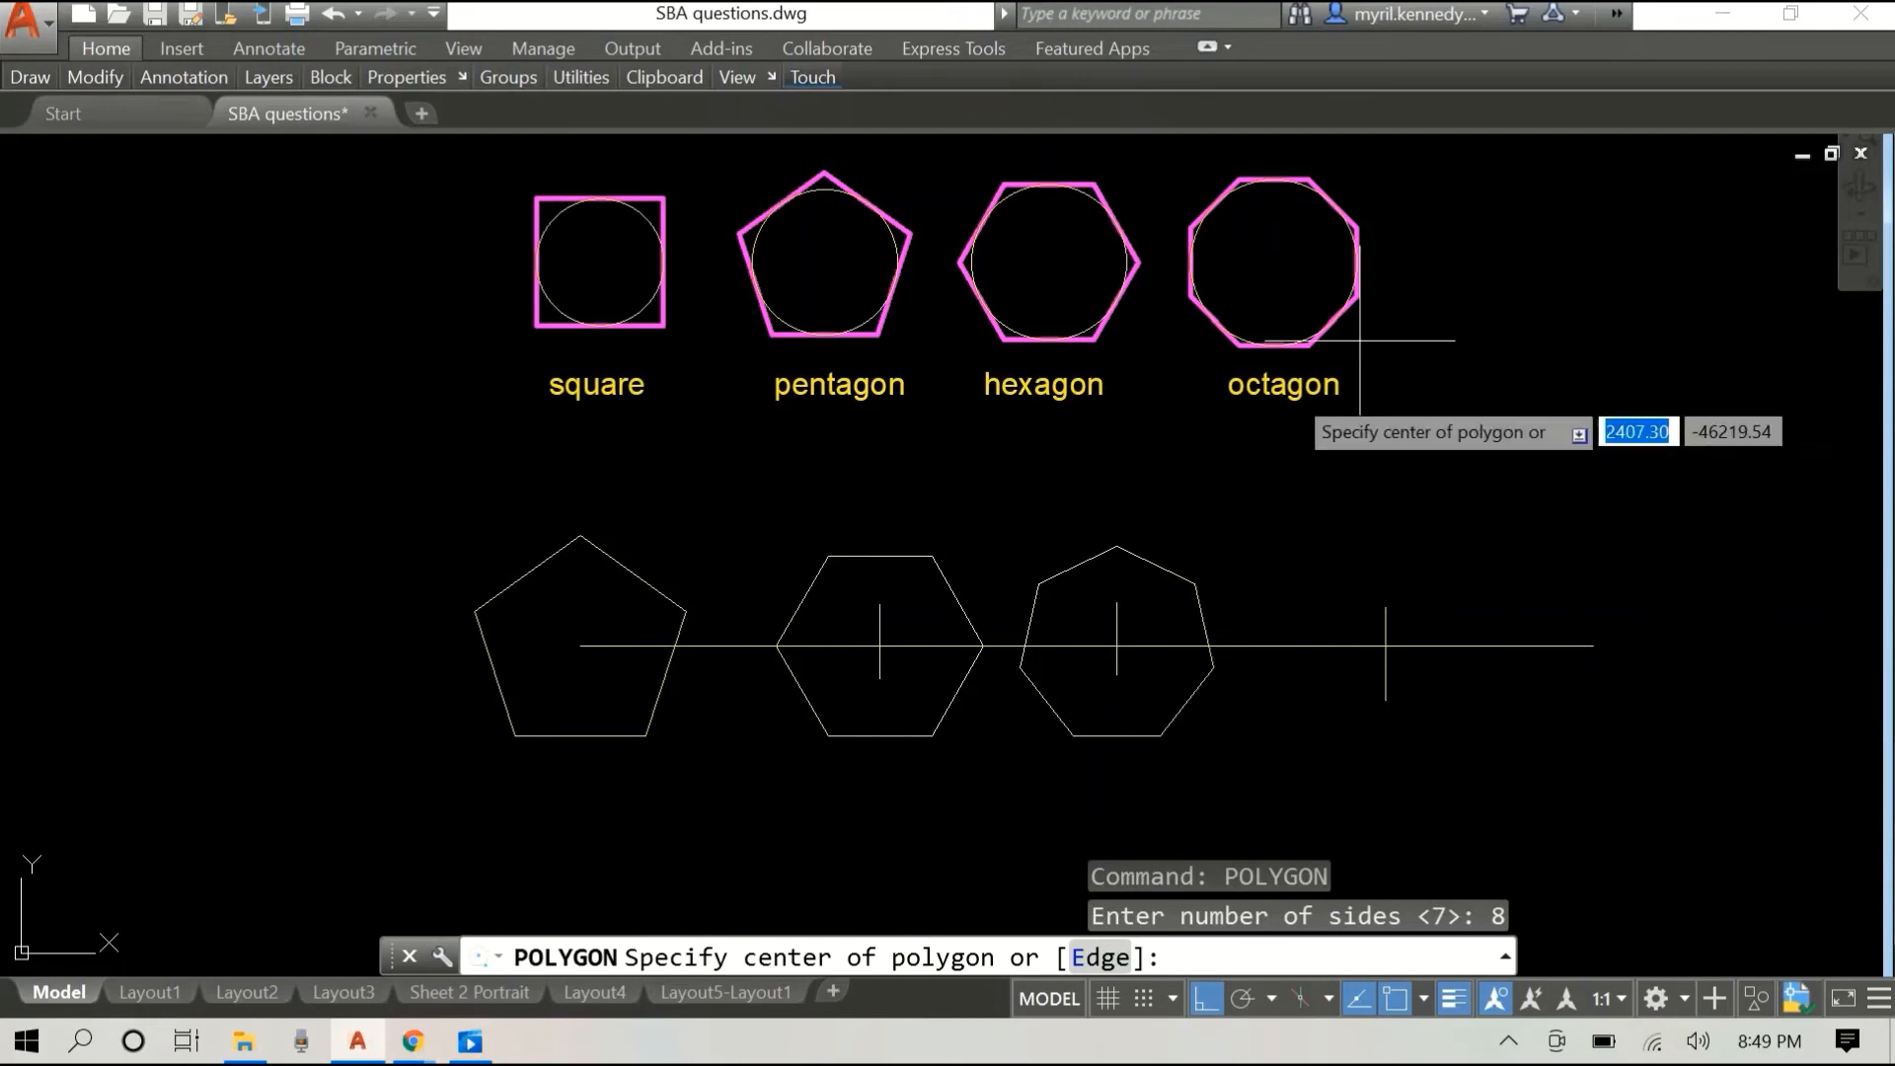
pyautogui.moveTo(1386, 625)
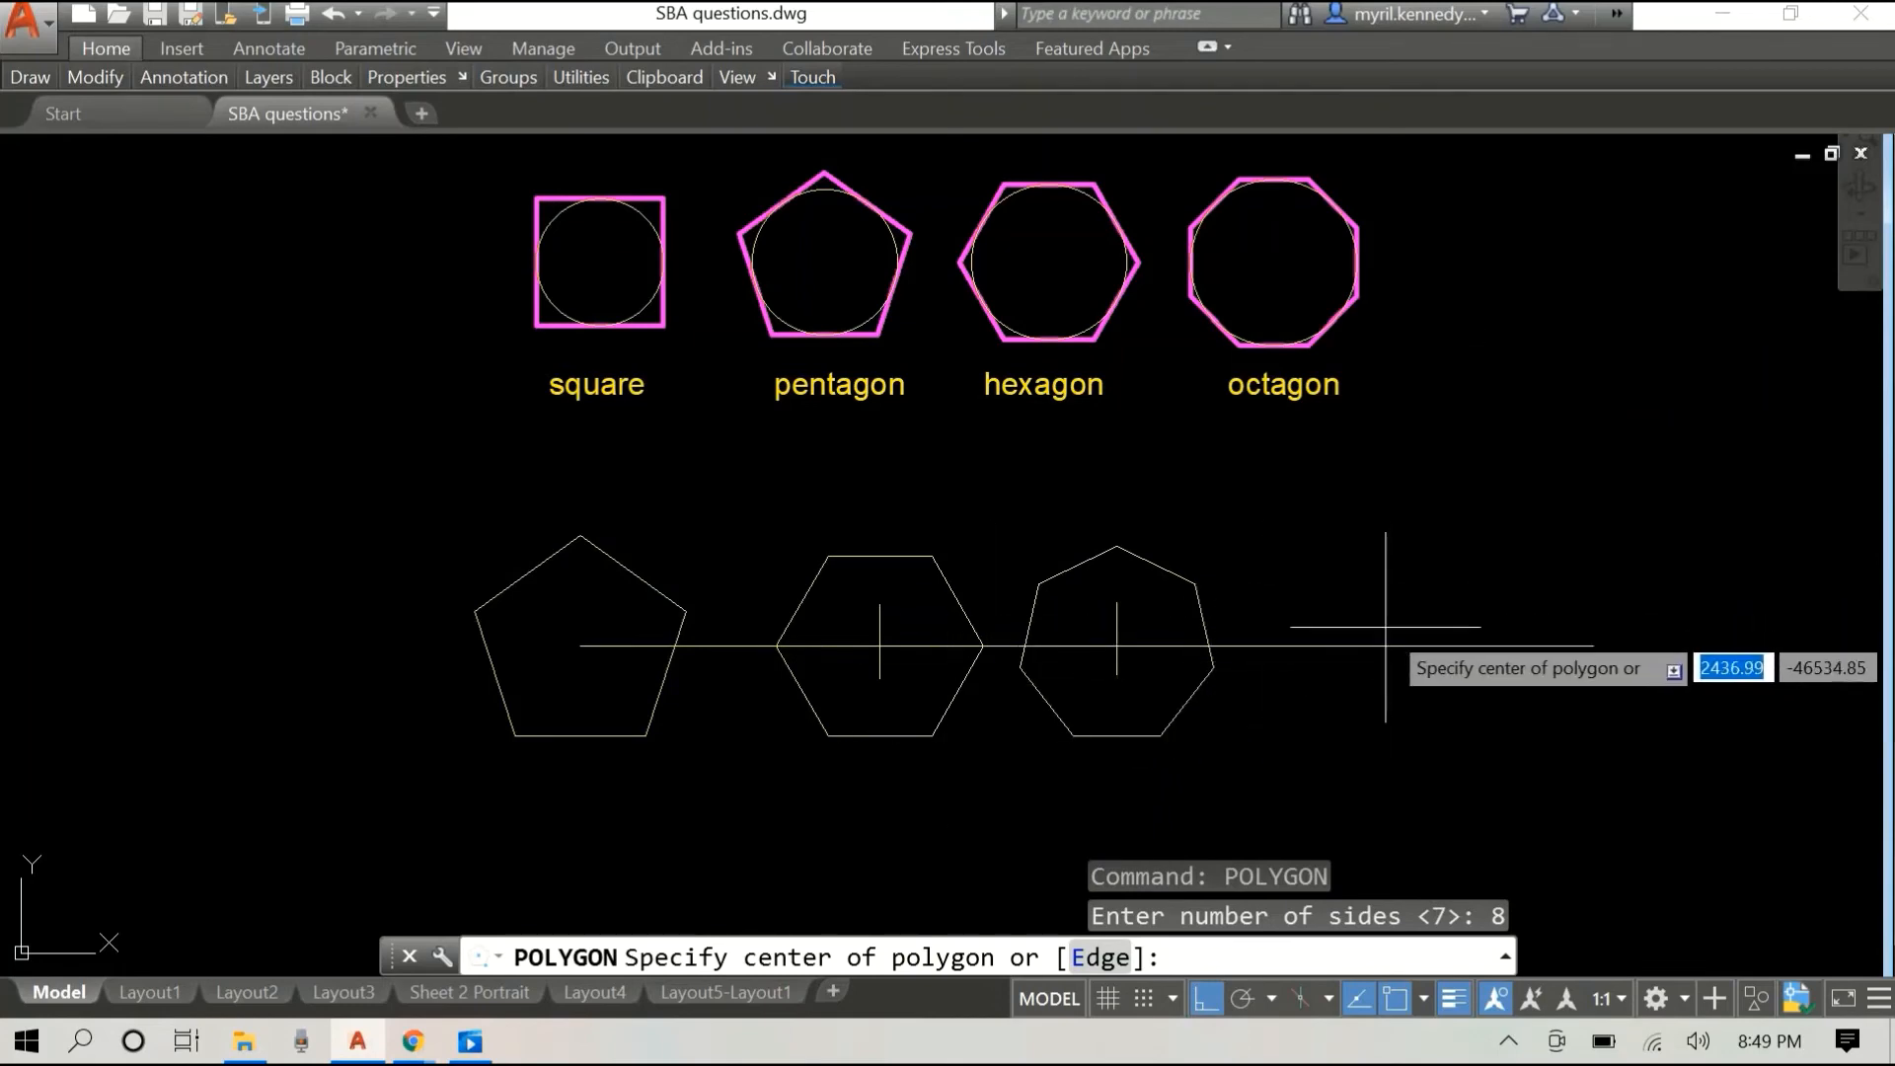
pyautogui.click(1386, 639)
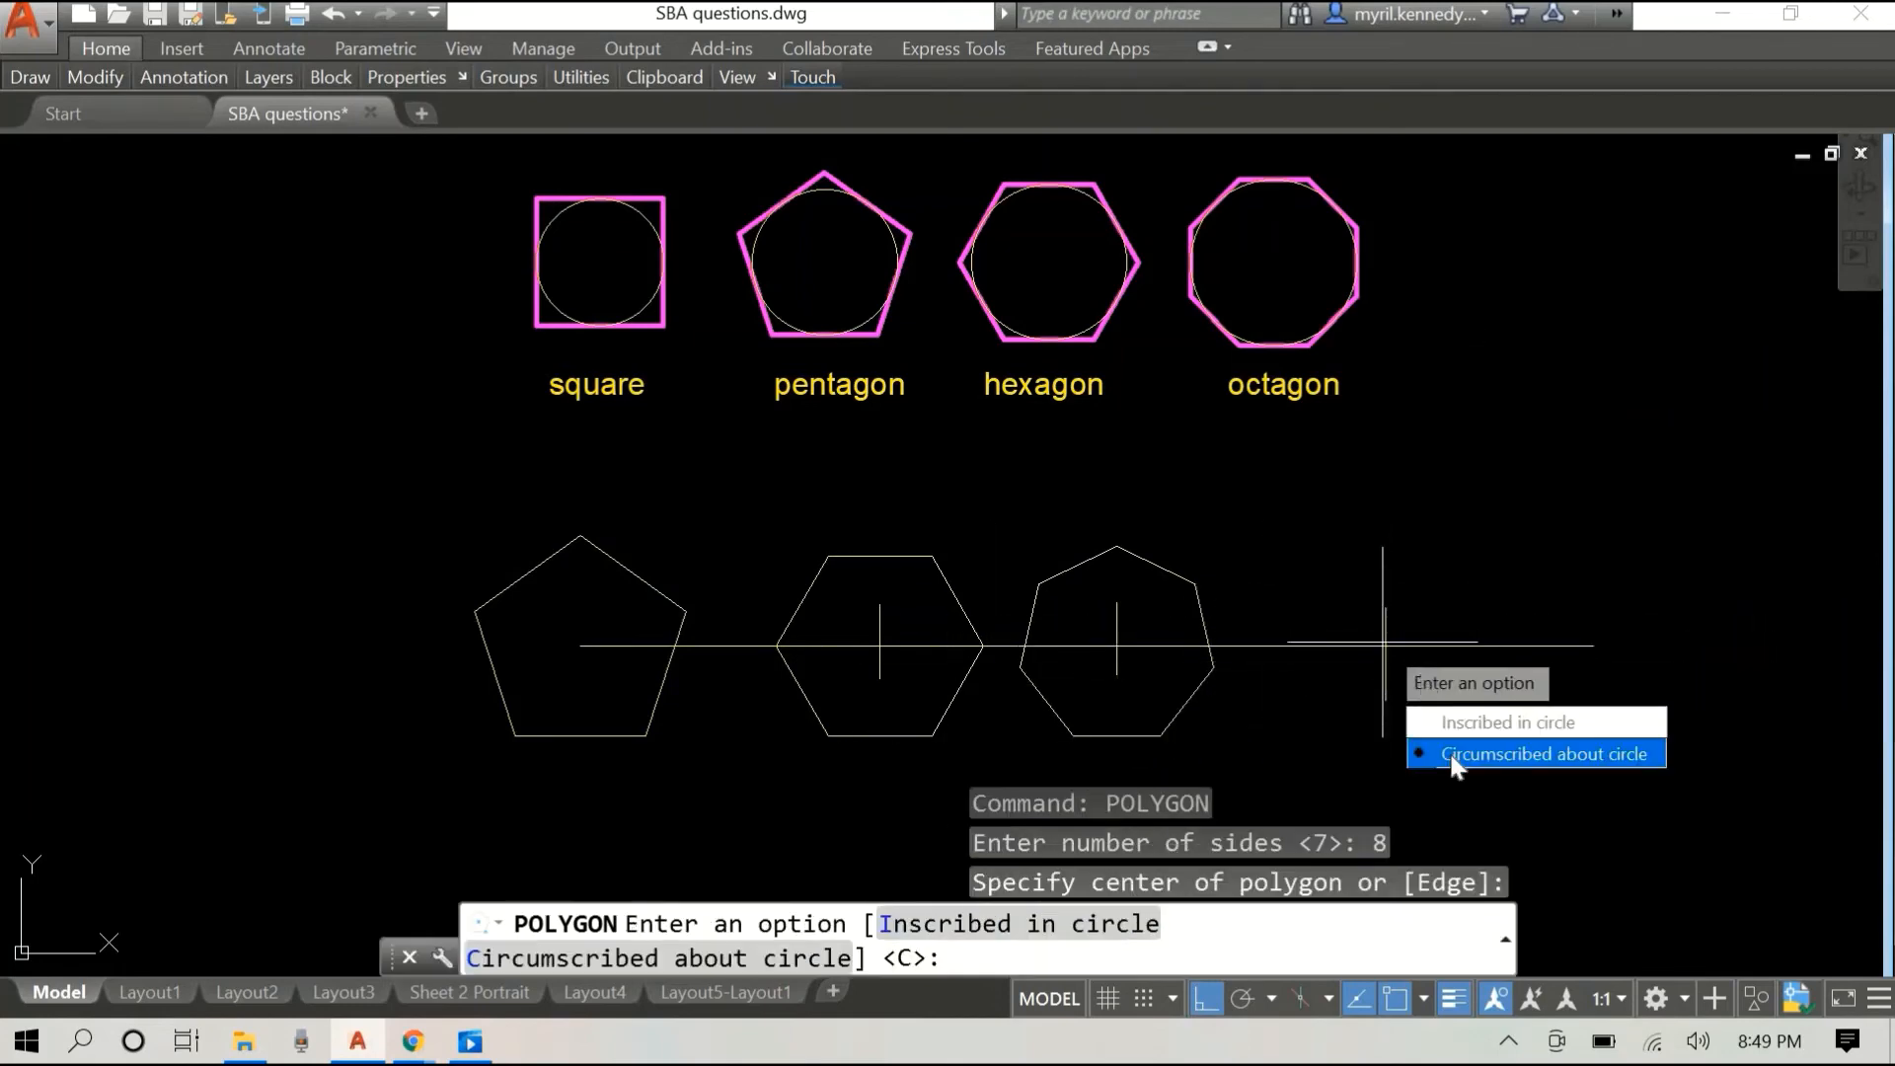
pyautogui.click(1544, 752)
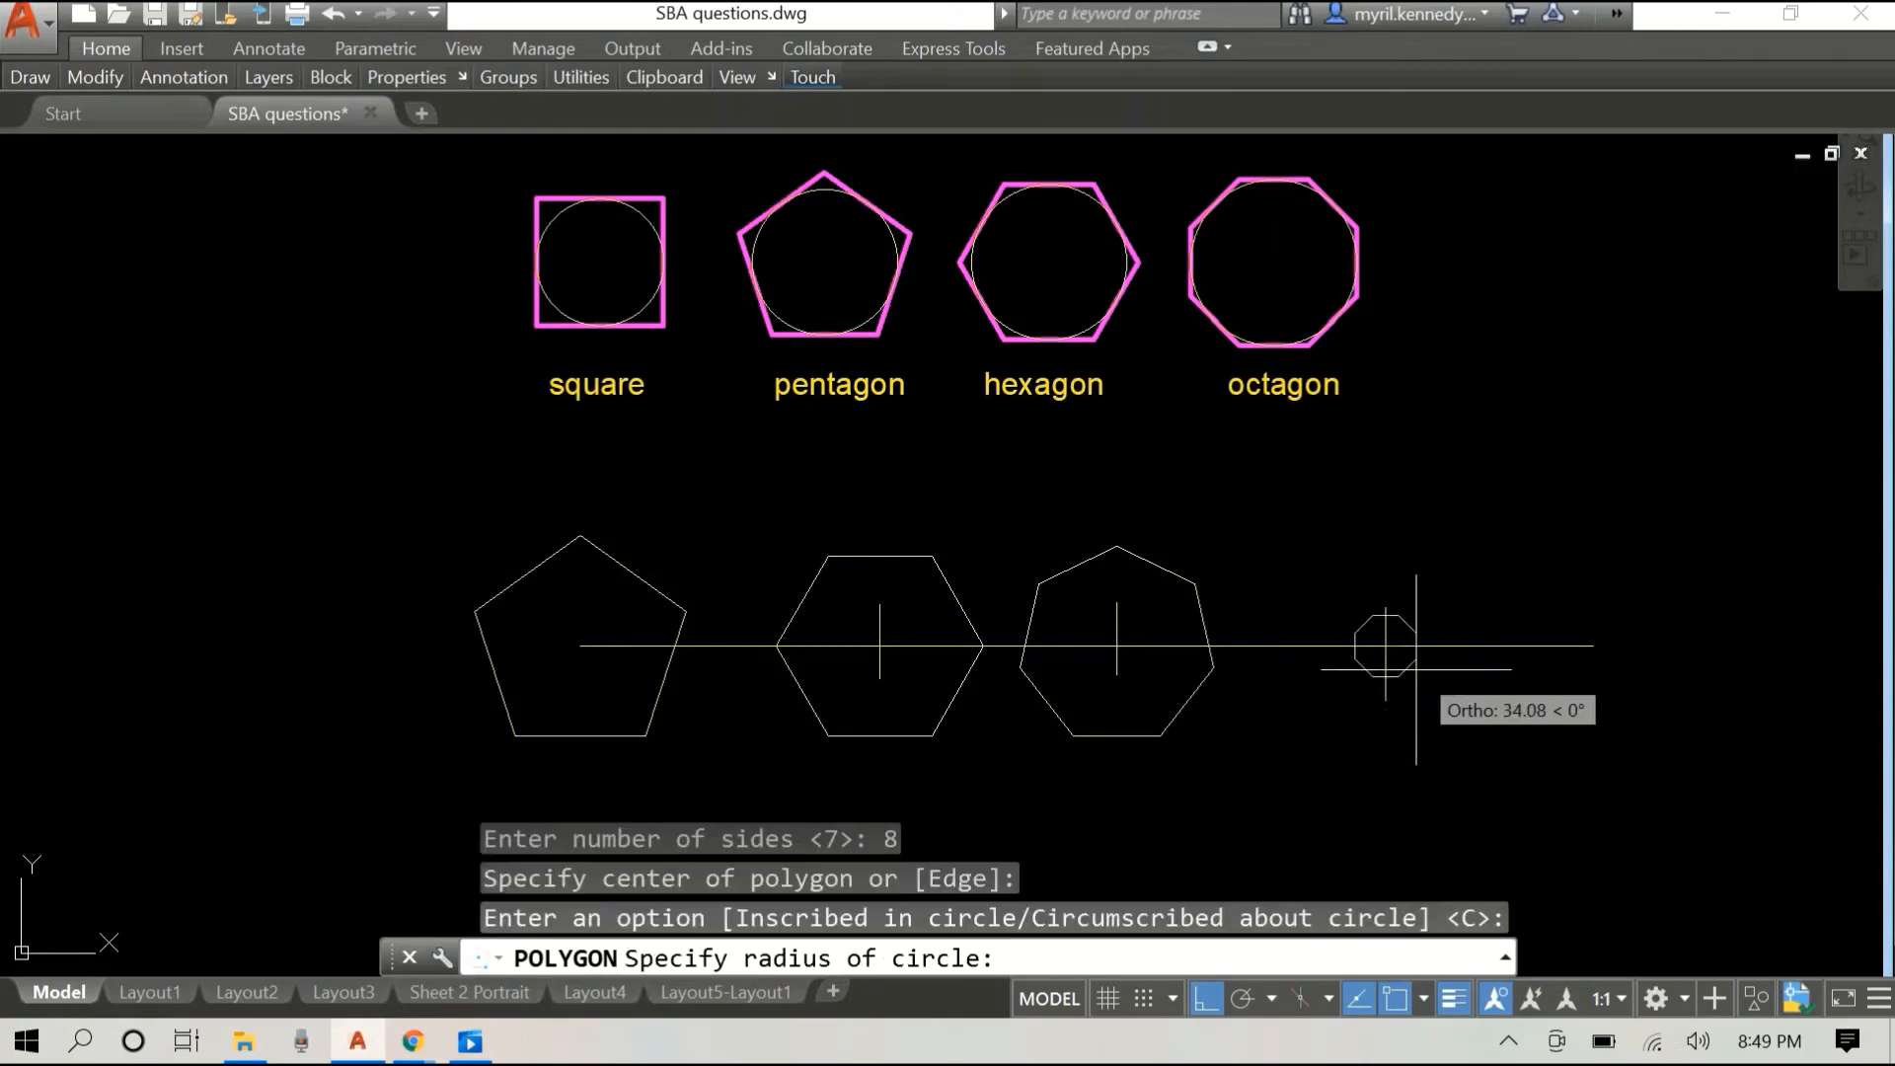
pyautogui.write('100')
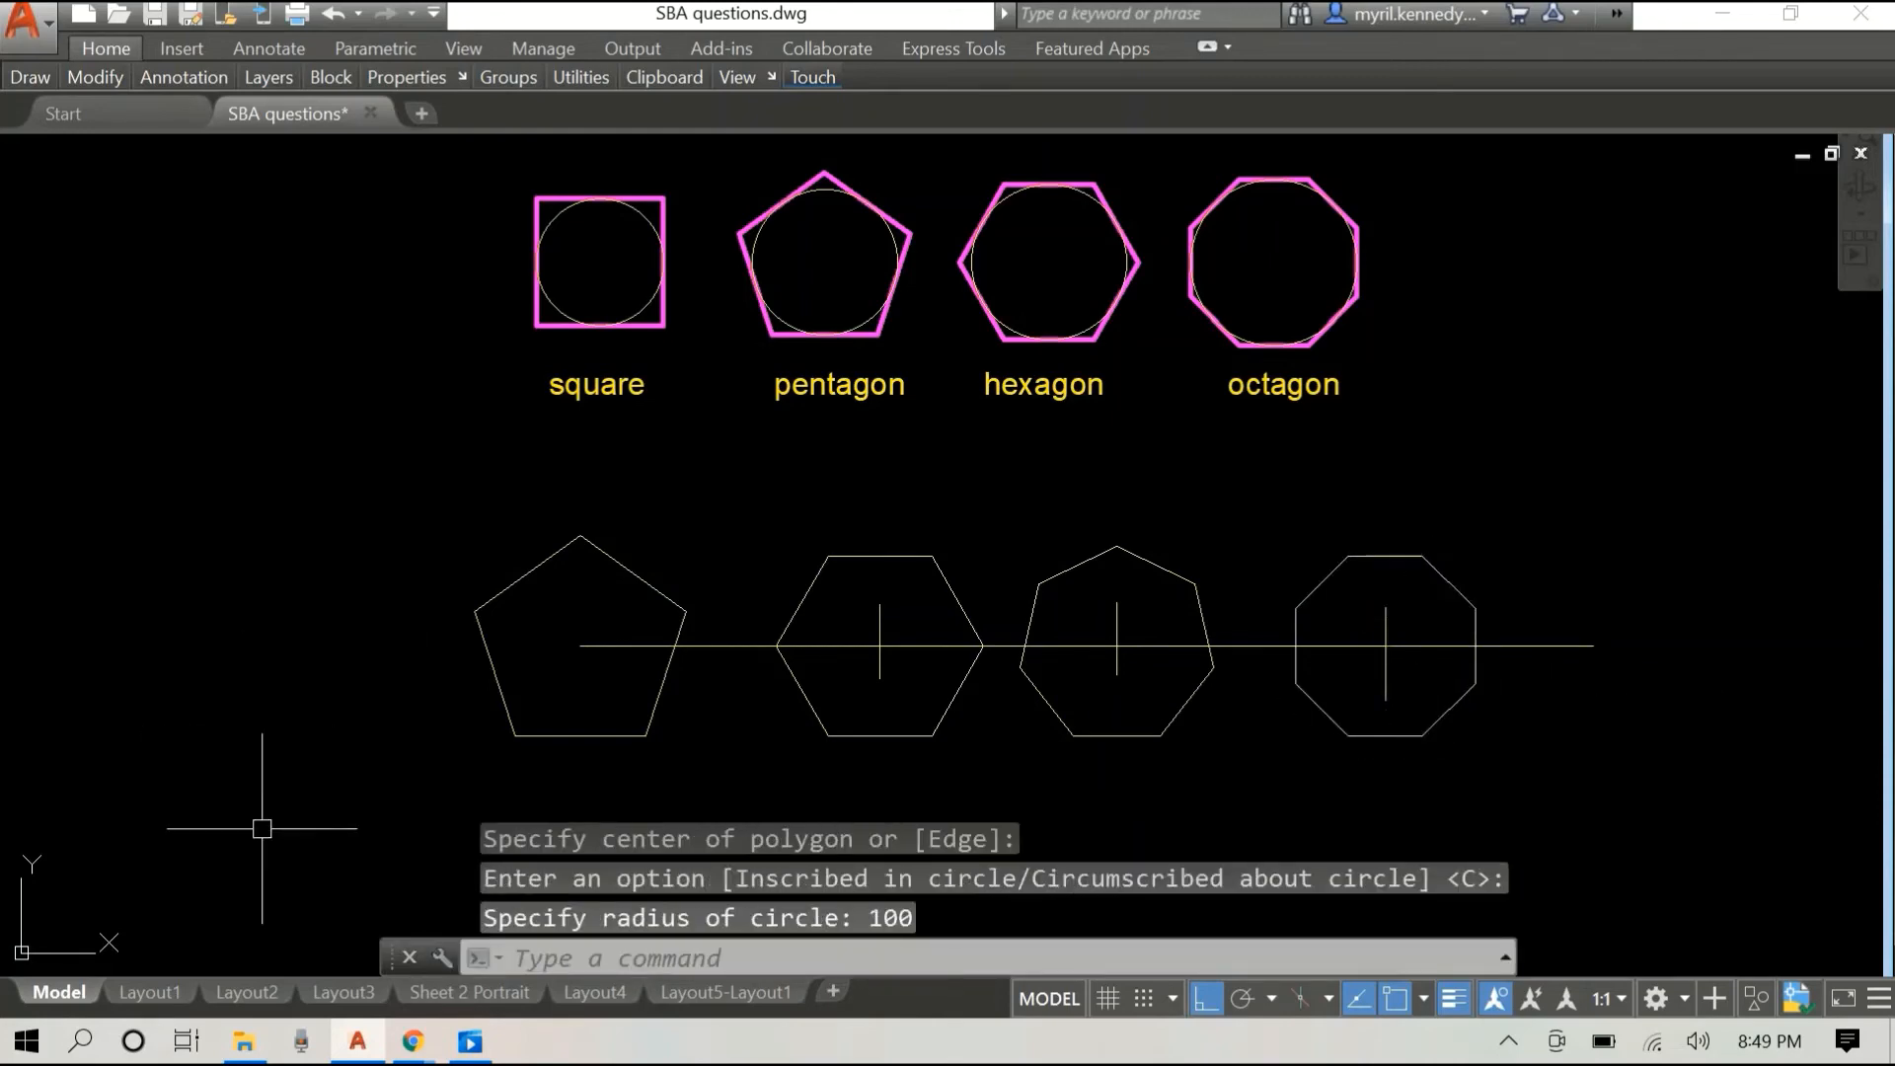
pyautogui.click(1246, 484)
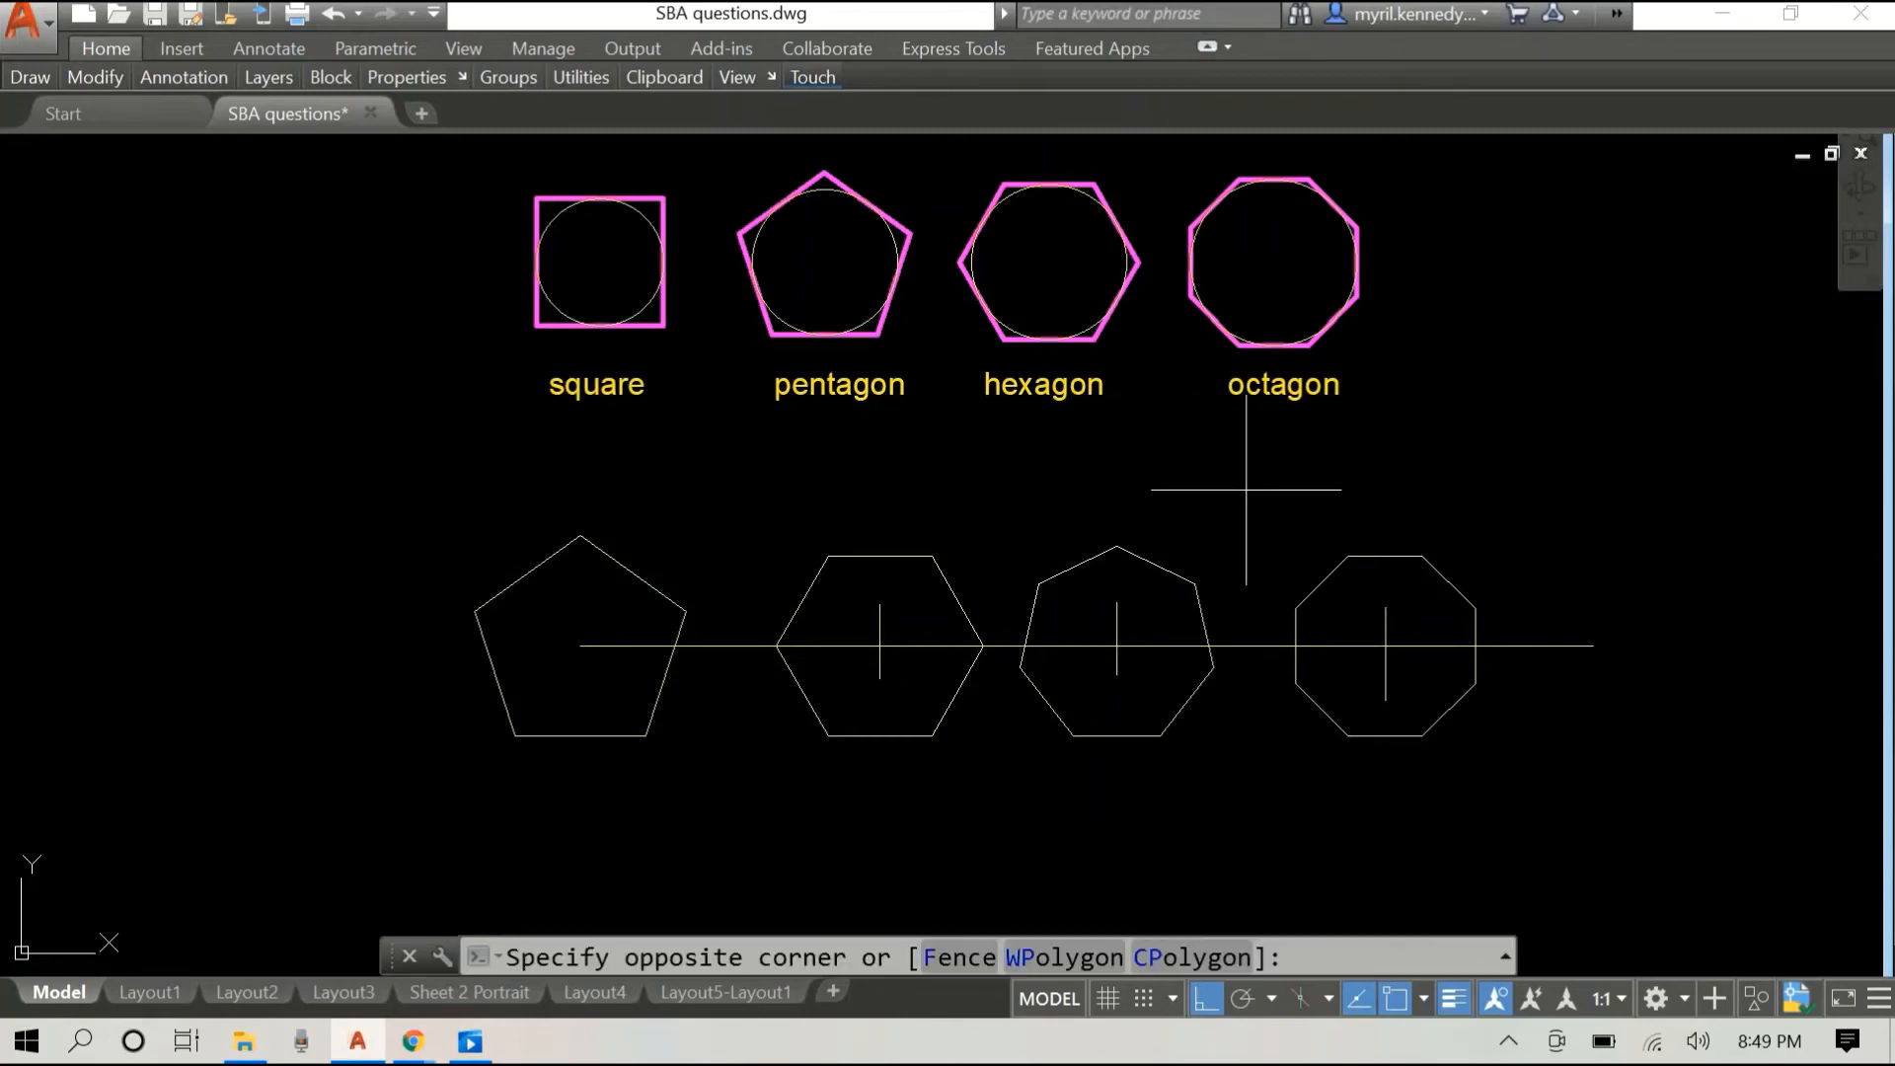
# Step: Copy the selected lower octagon onto its matching magenta top-row shape
pyautogui.rightClick(1386, 640)
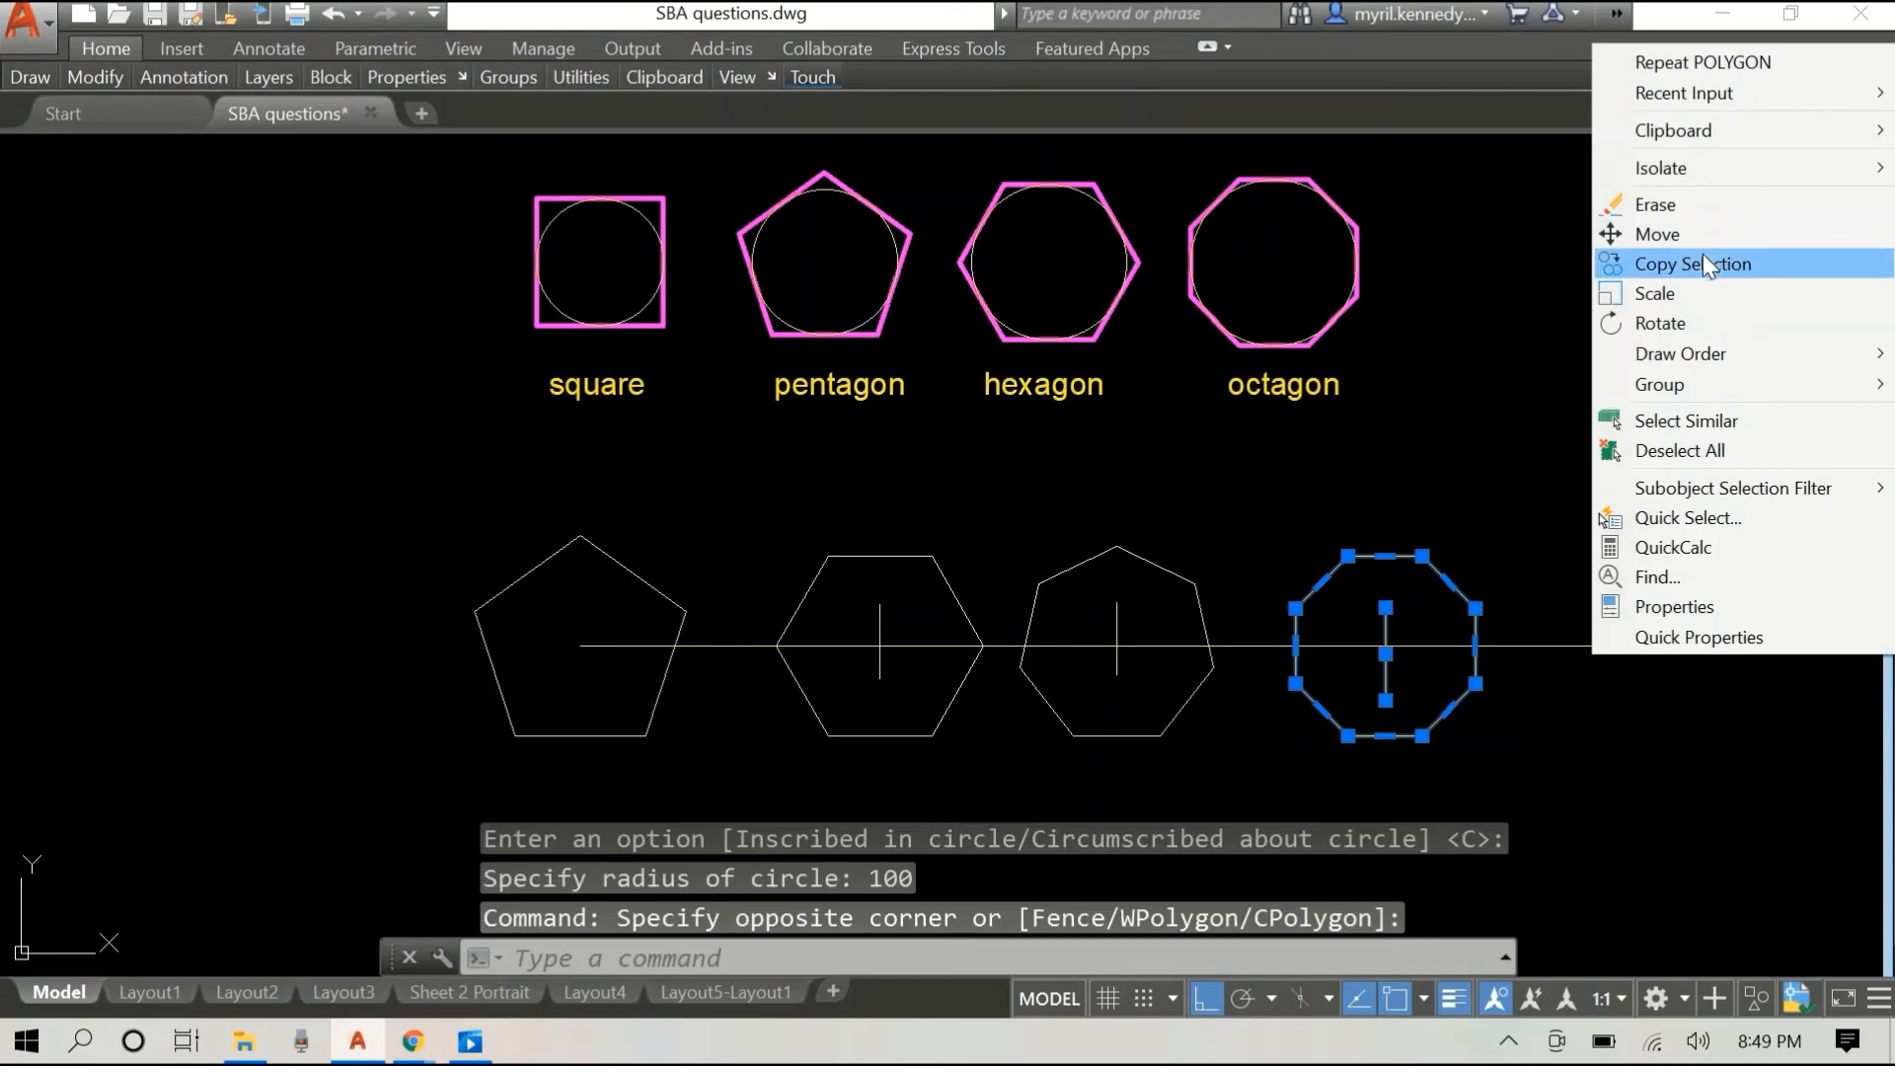
pyautogui.click(1694, 262)
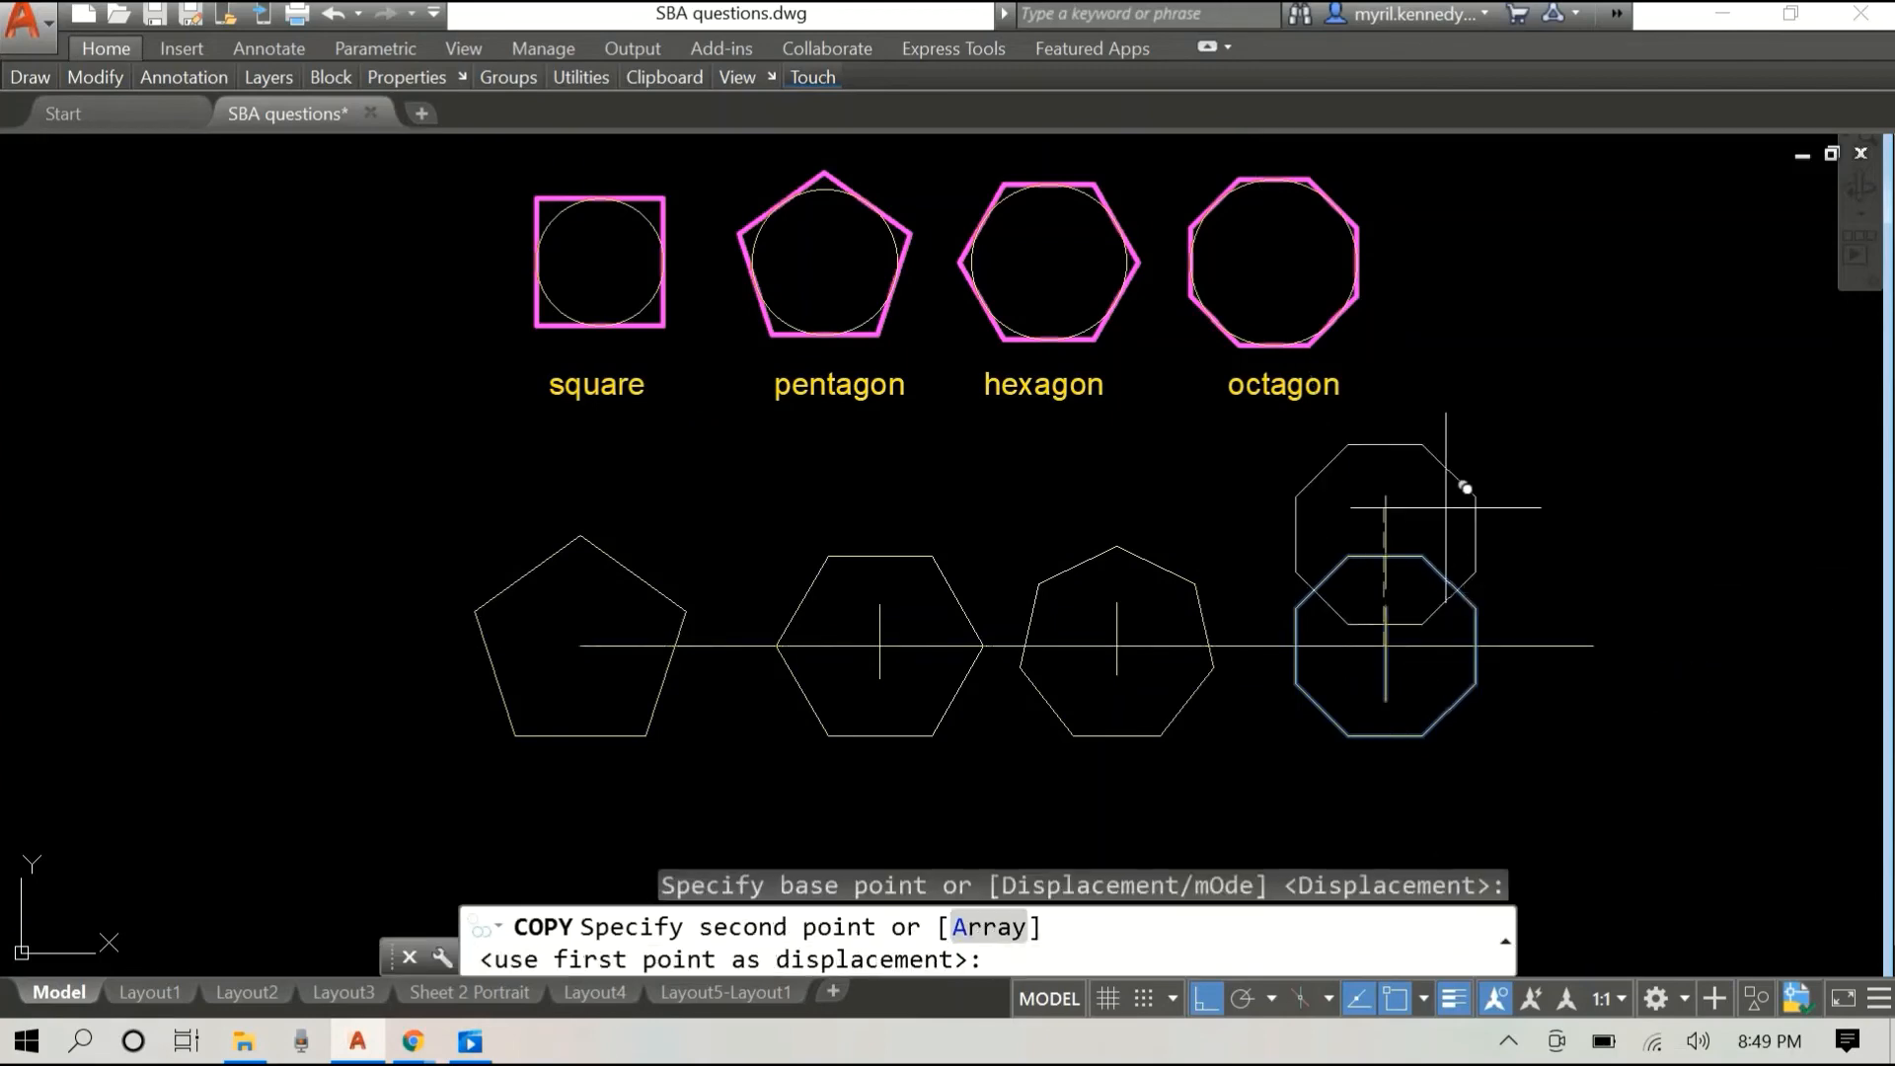
pyautogui.moveTo(1276, 262)
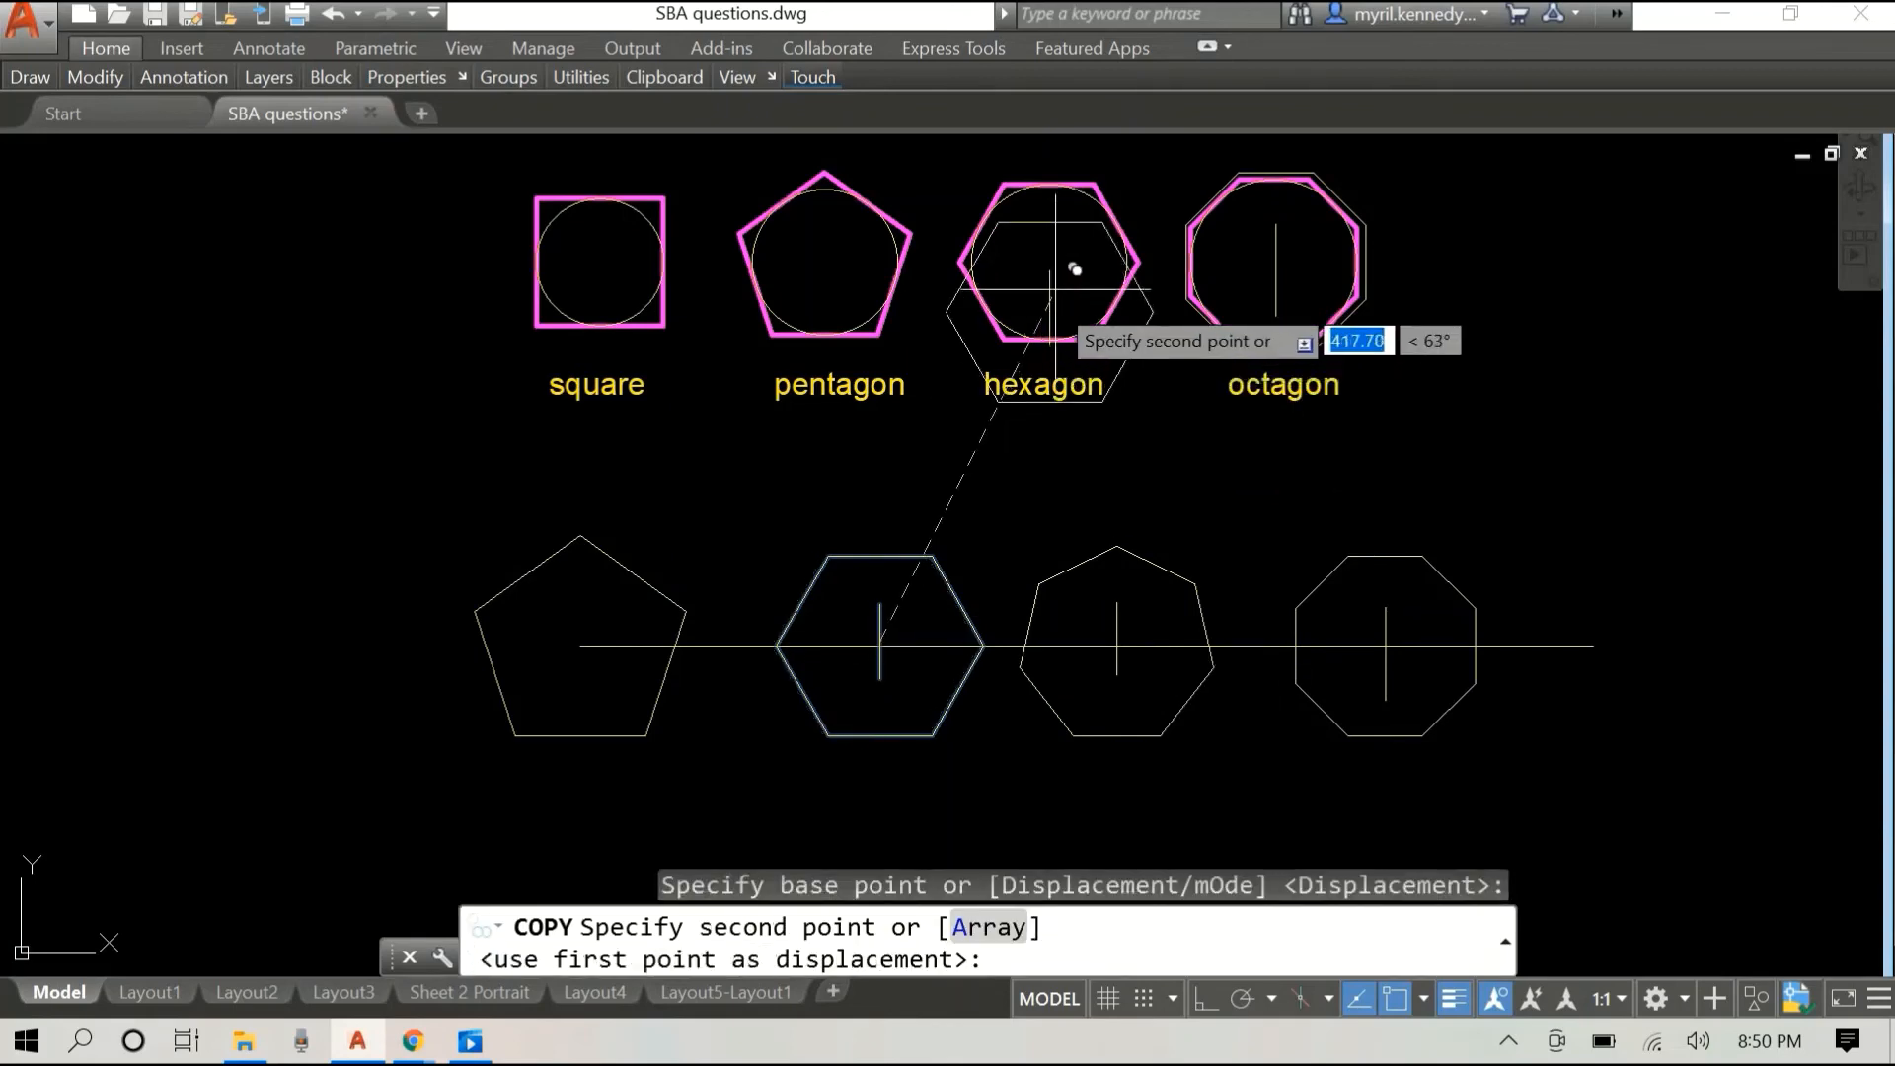
pyautogui.moveTo(1048, 229)
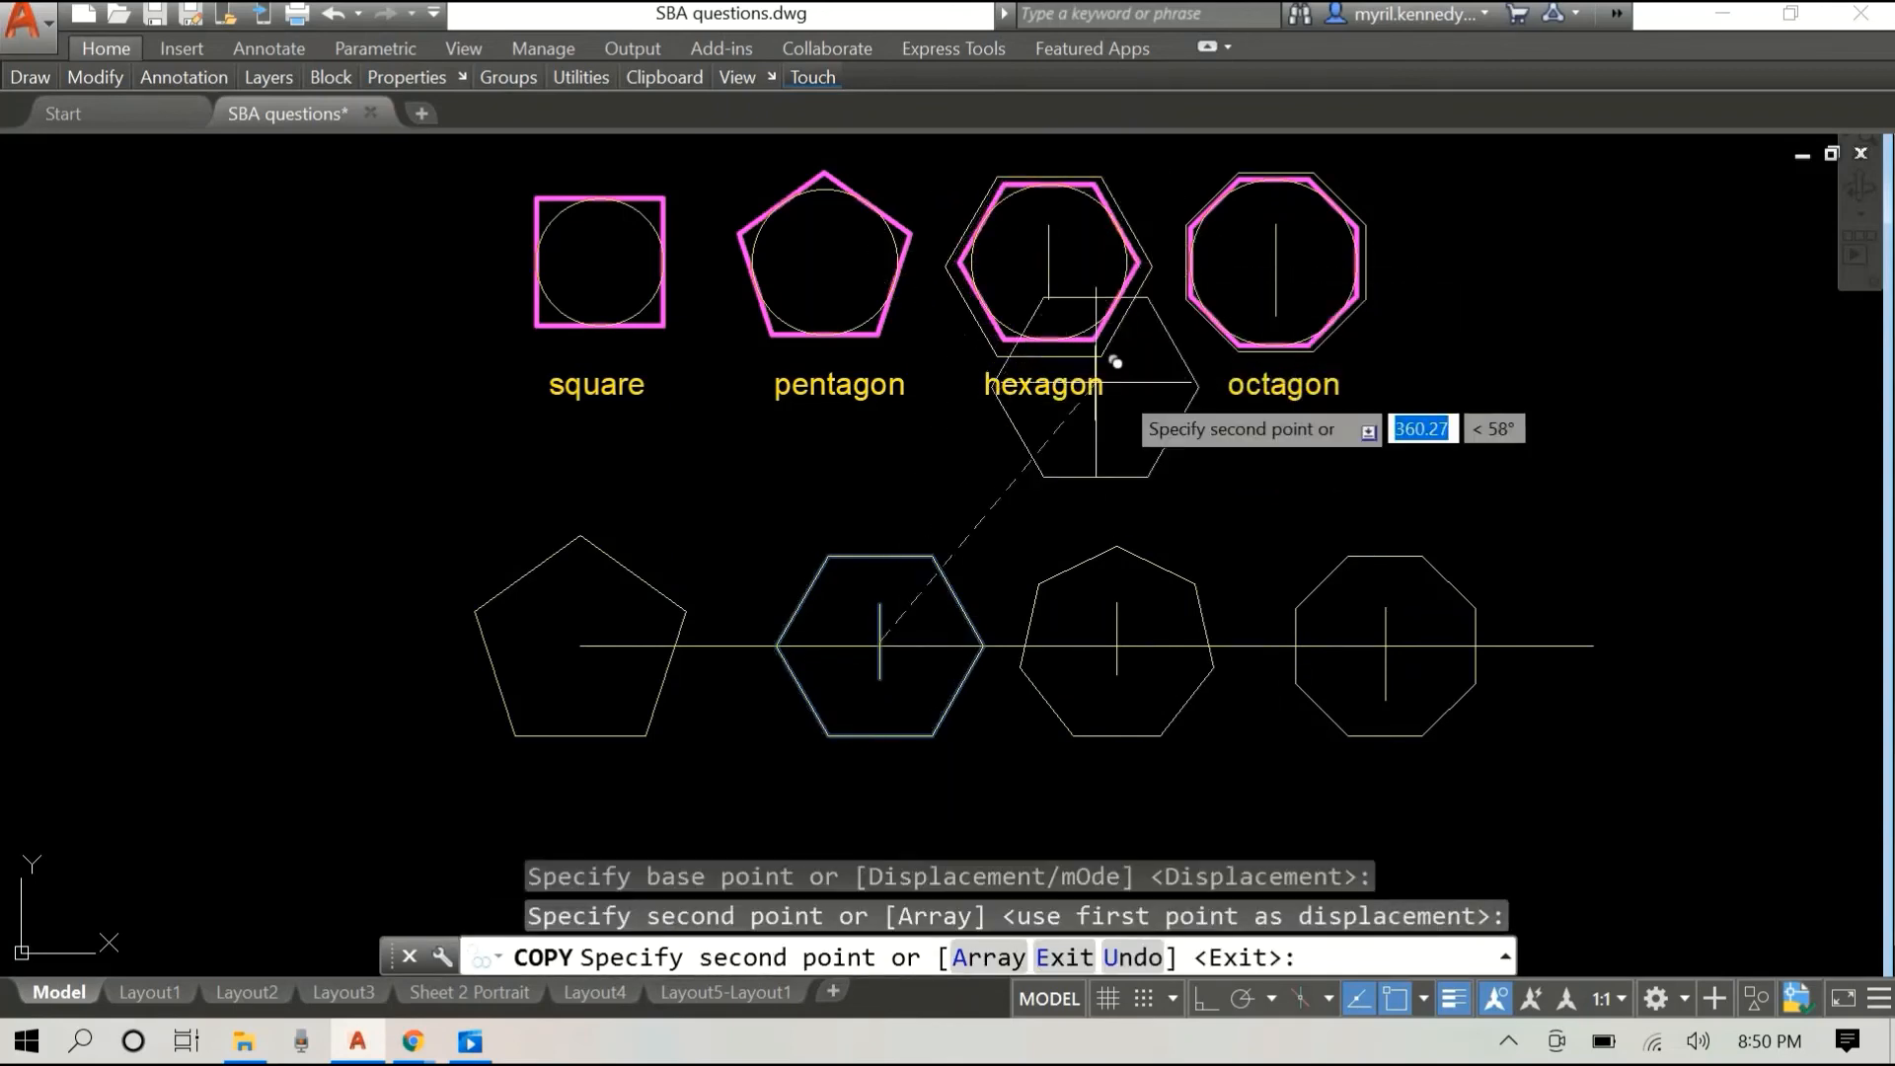
# Step: Repeat Copy Selection to overlay the lower pentagon on the top-row pentagon from its centre
pyautogui.rightClick(1112, 363)
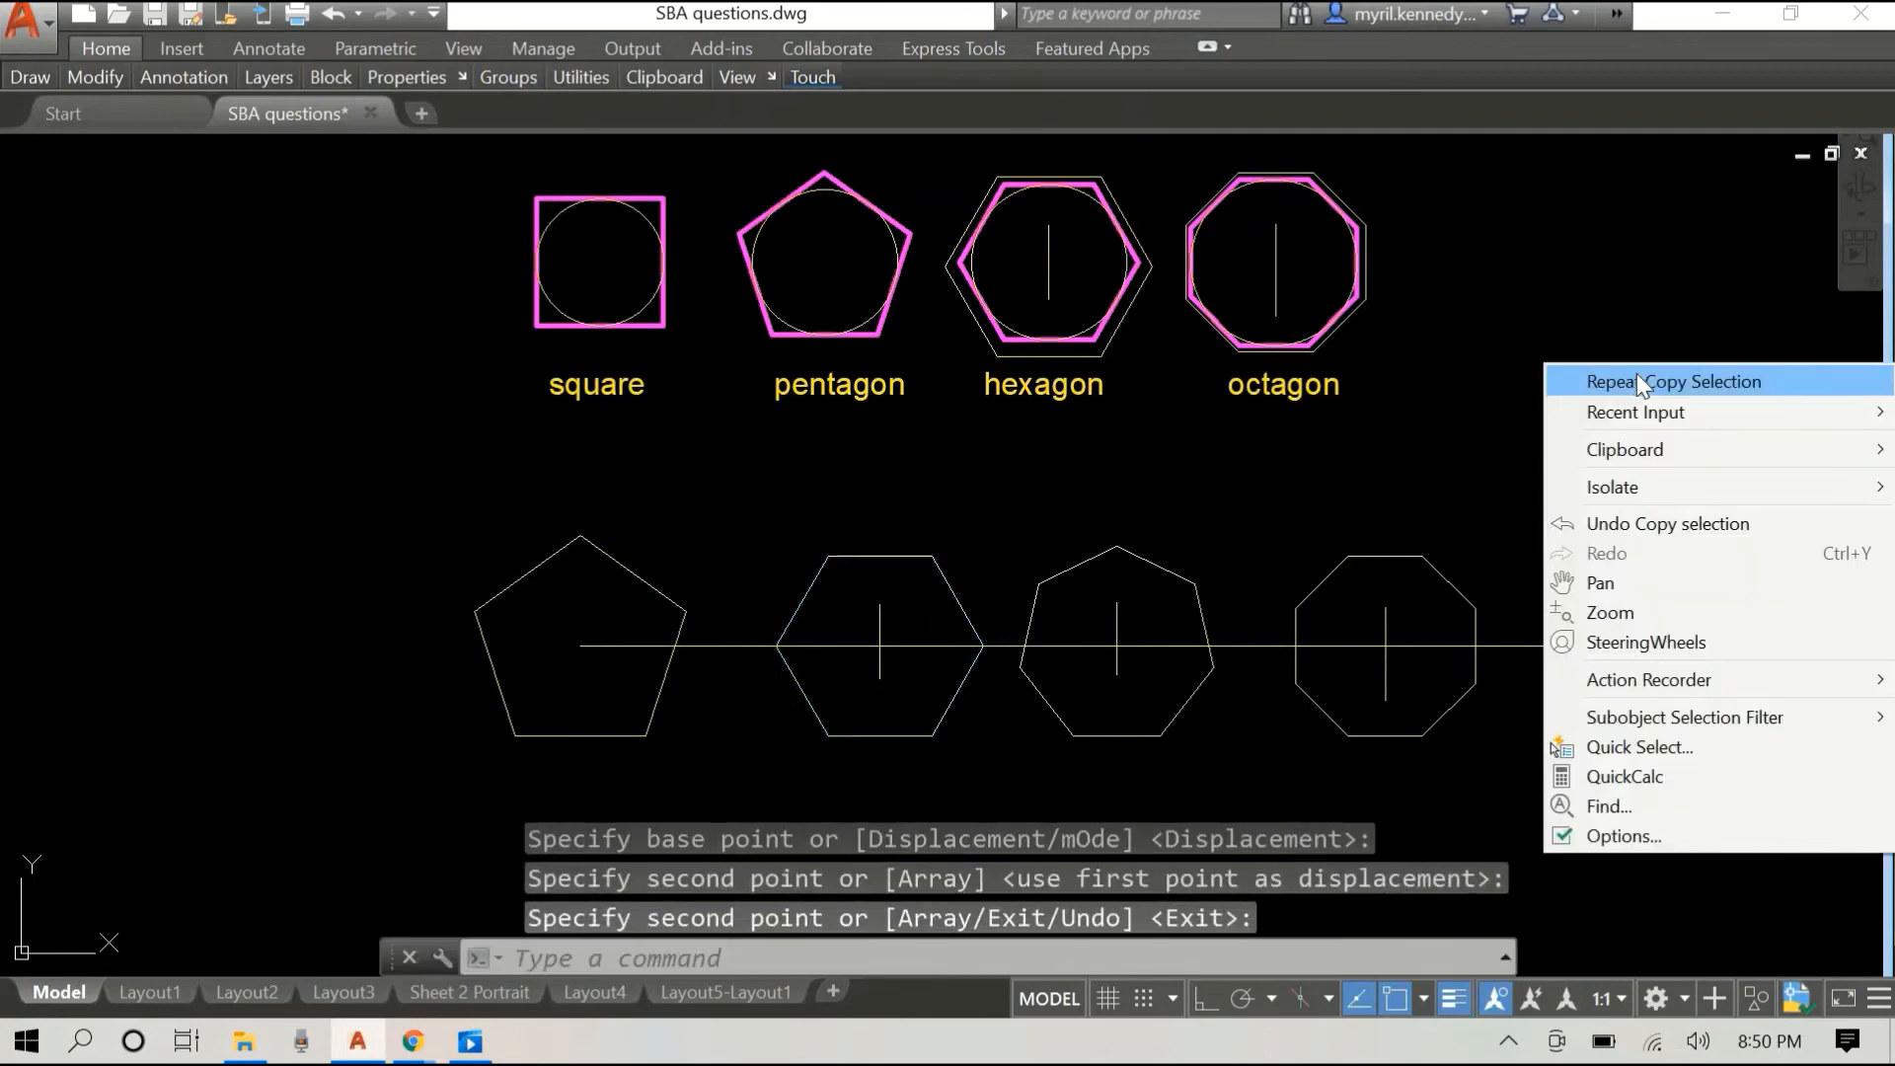
pyautogui.click(1672, 381)
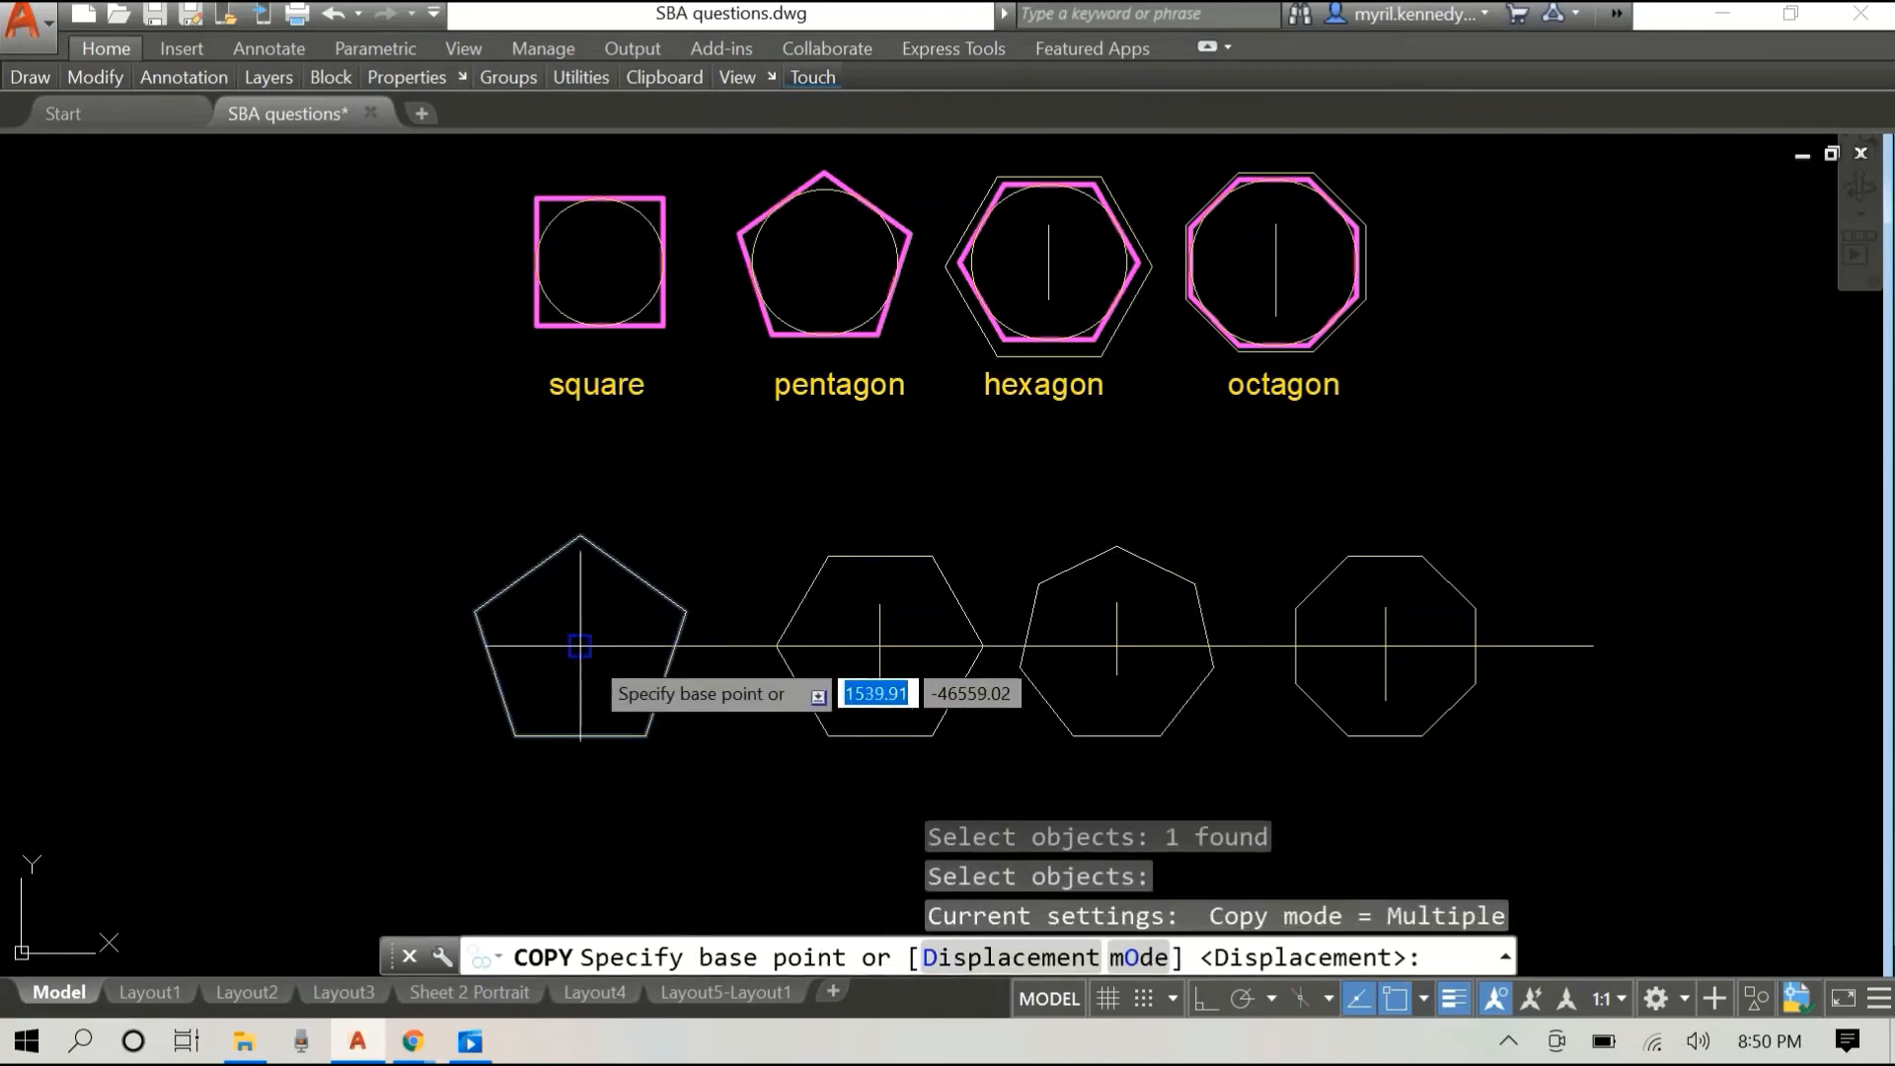
pyautogui.click(581, 644)
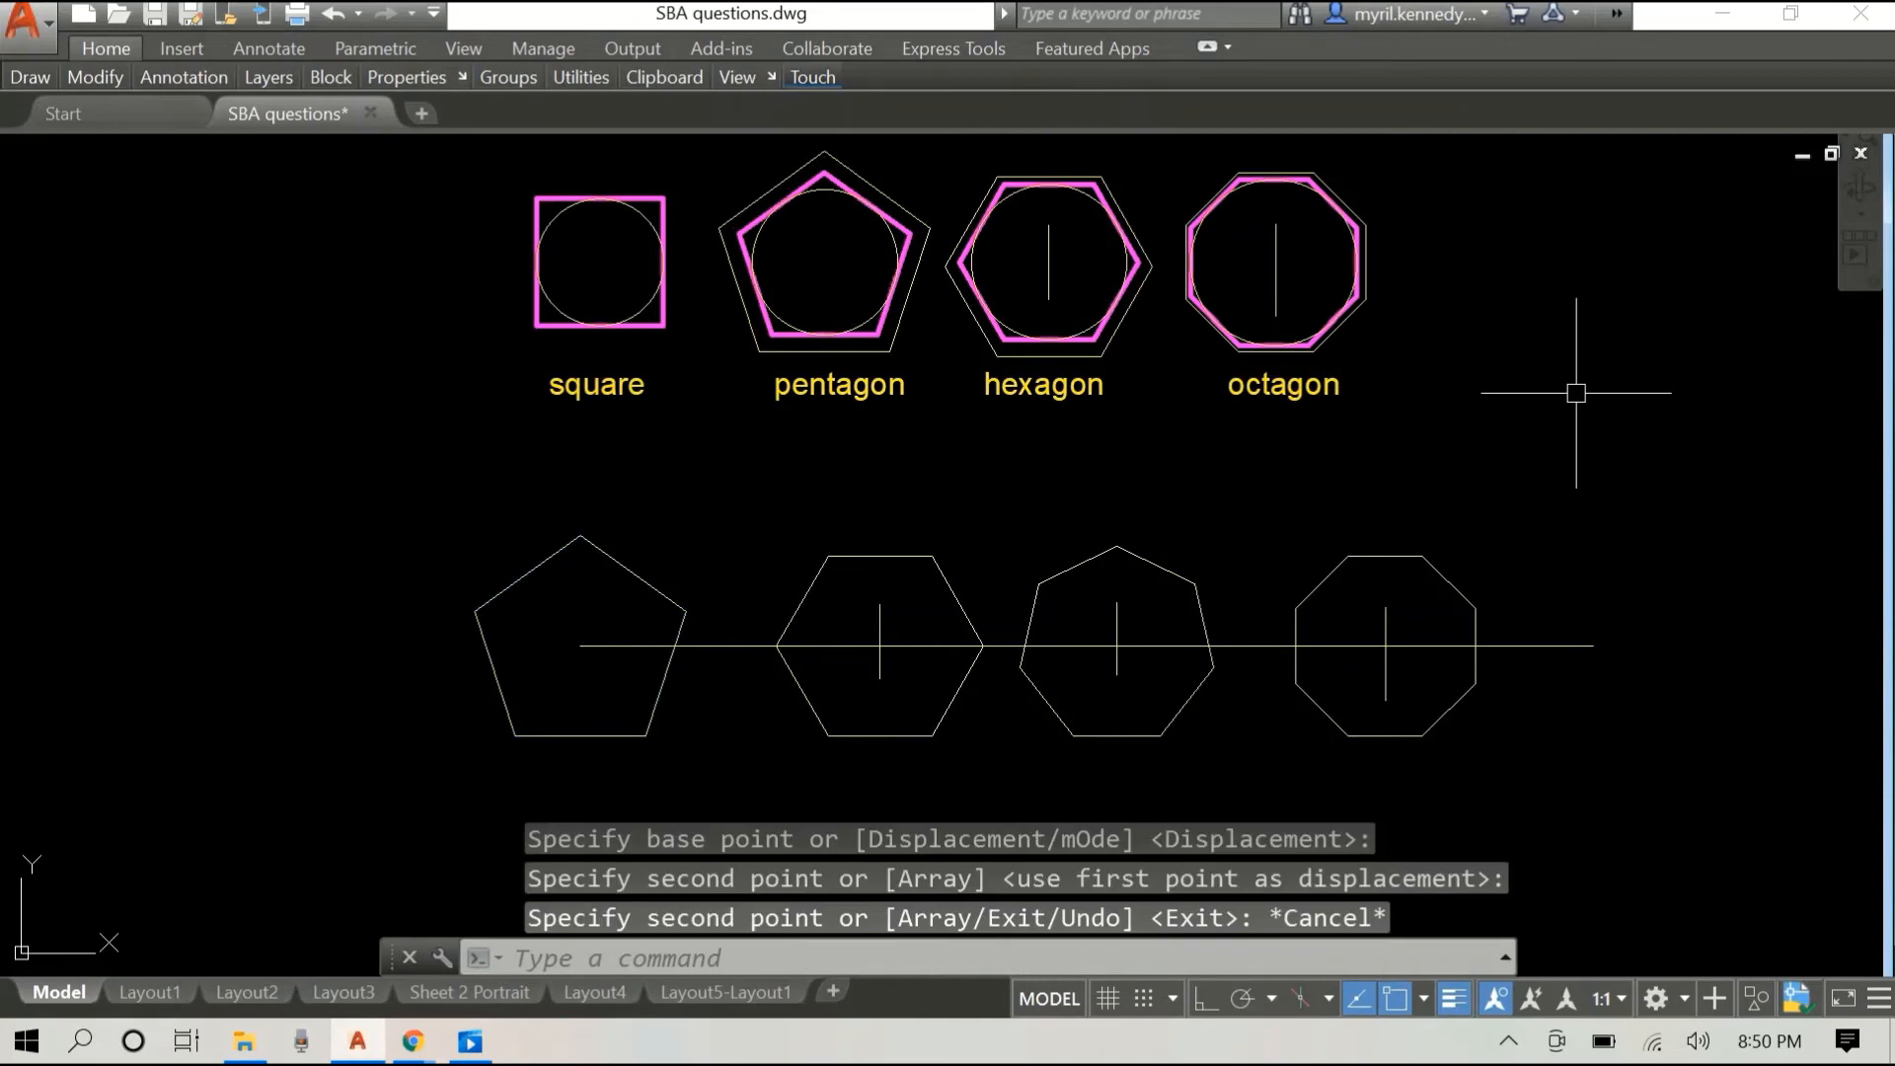
# Step: Draw a radius-100 circle at the lower pentagon's centre
pyautogui.write('cir')
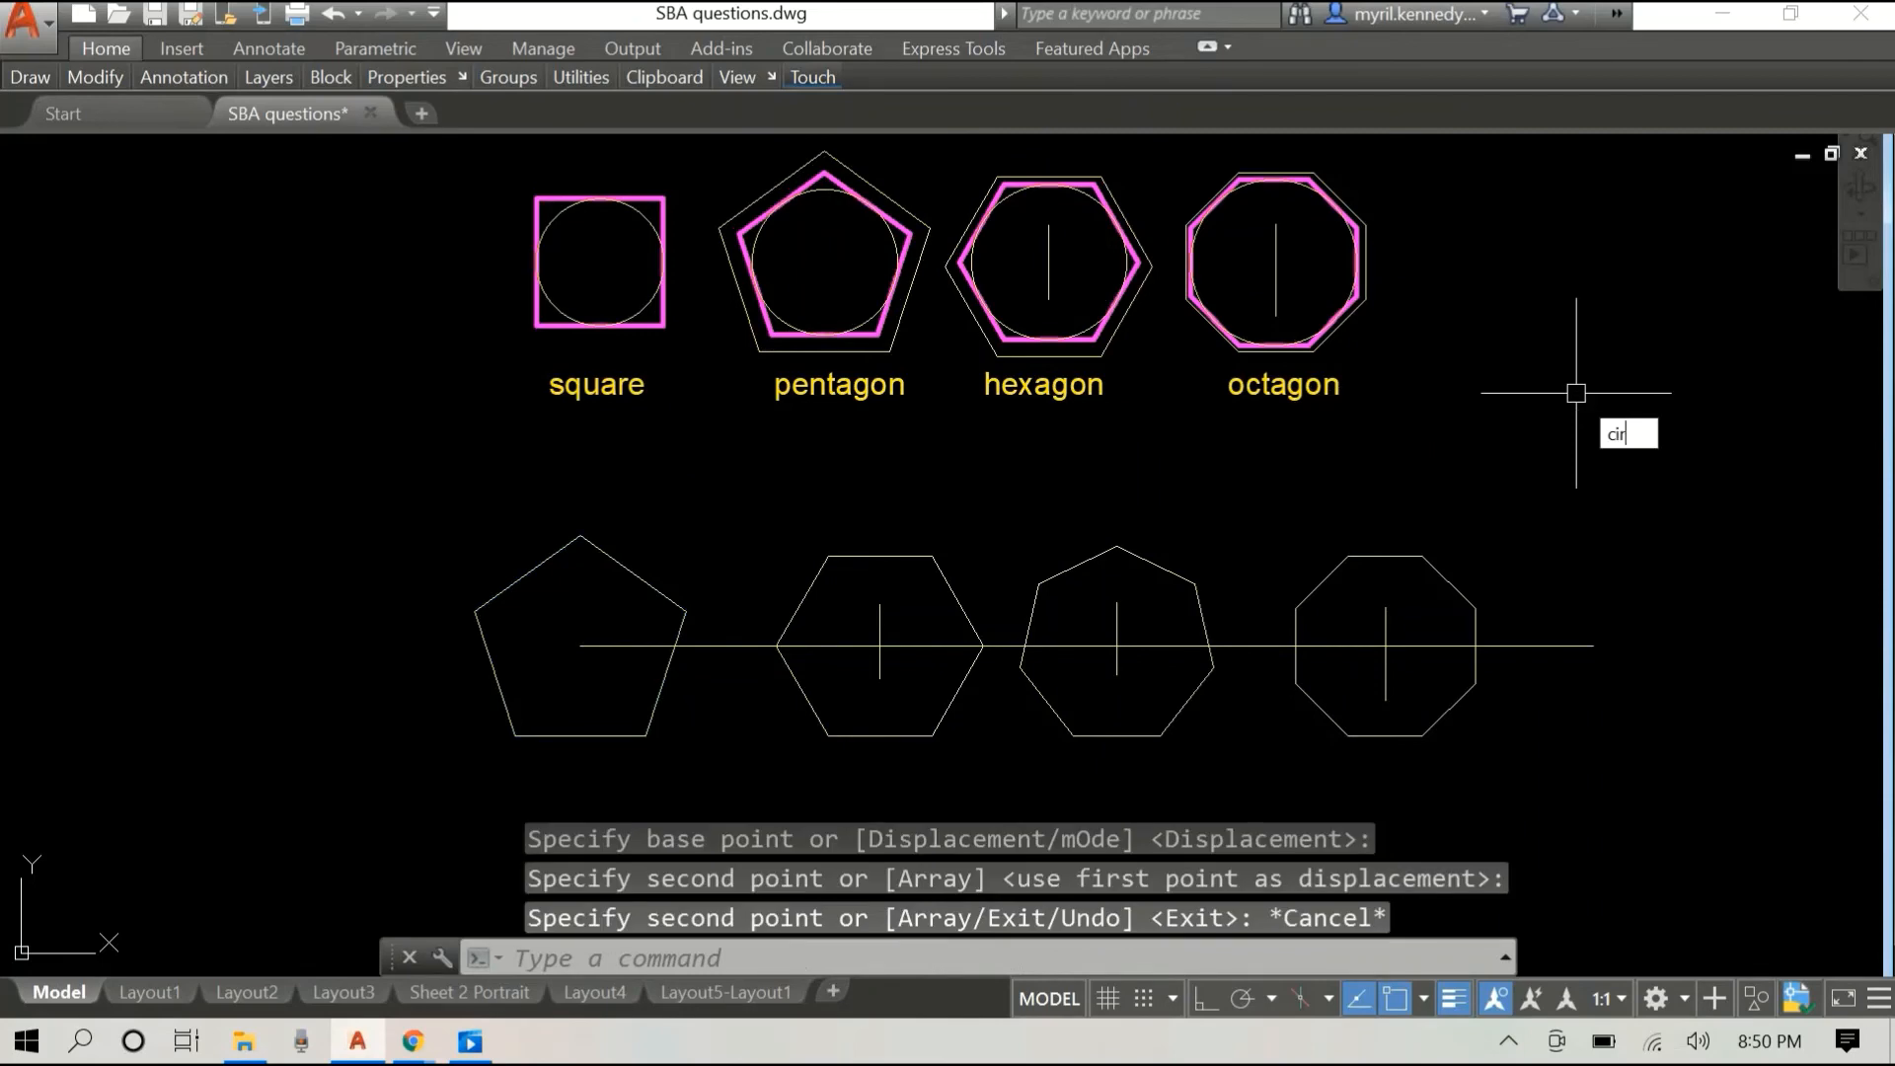
pyautogui.write('cle')
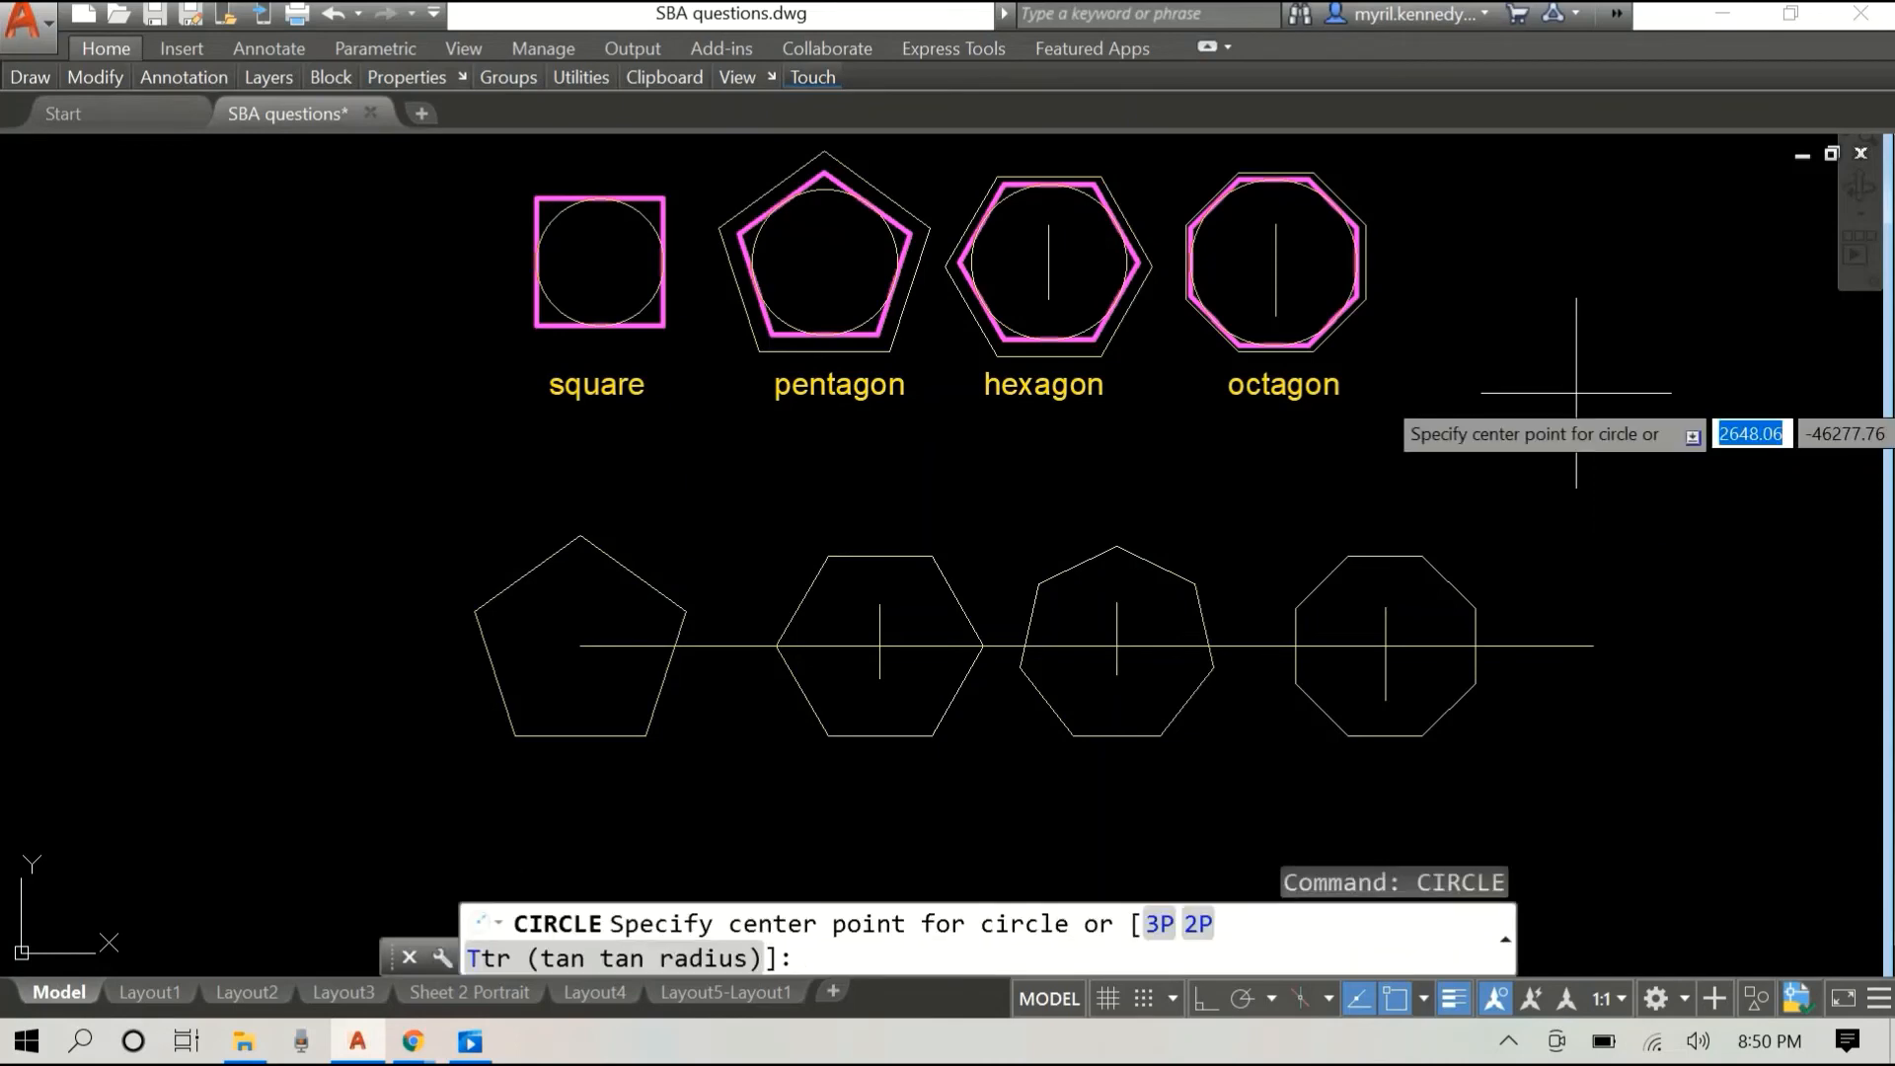
pyautogui.moveTo(581, 641)
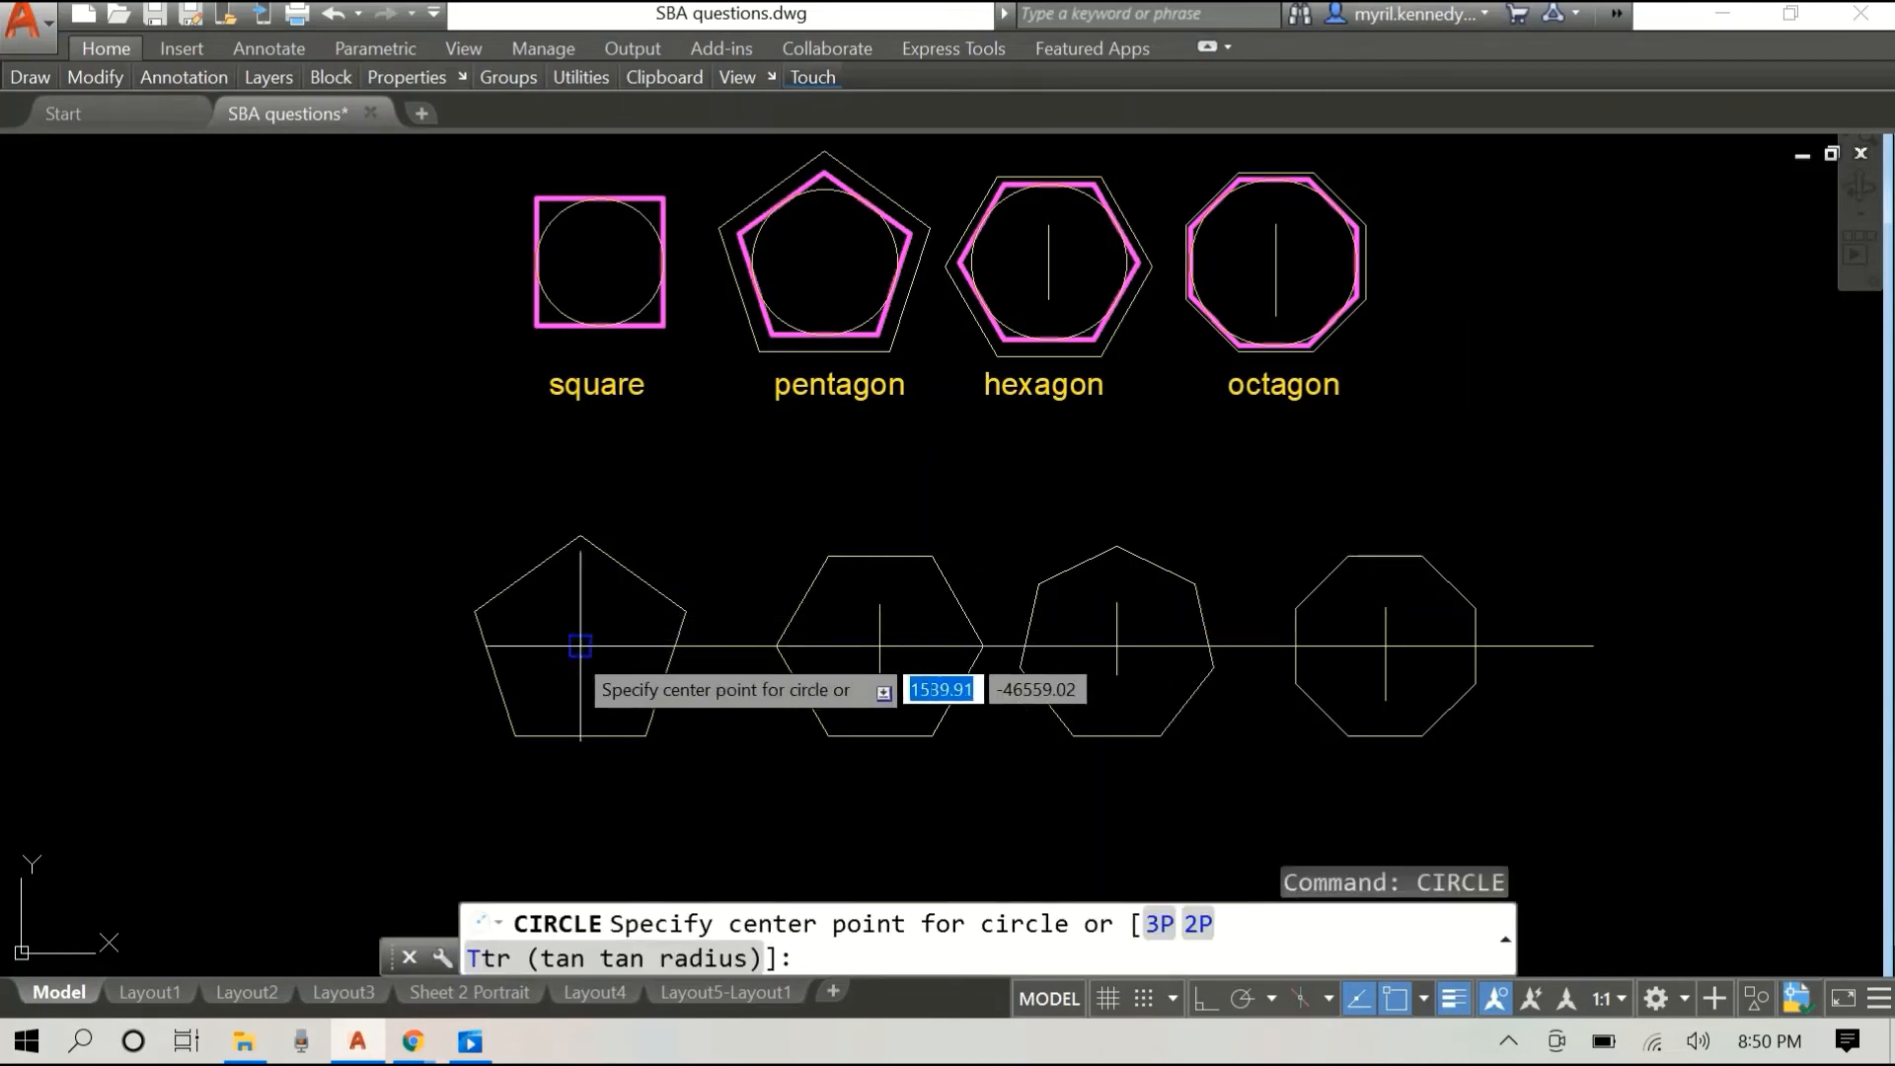
pyautogui.click(579, 647)
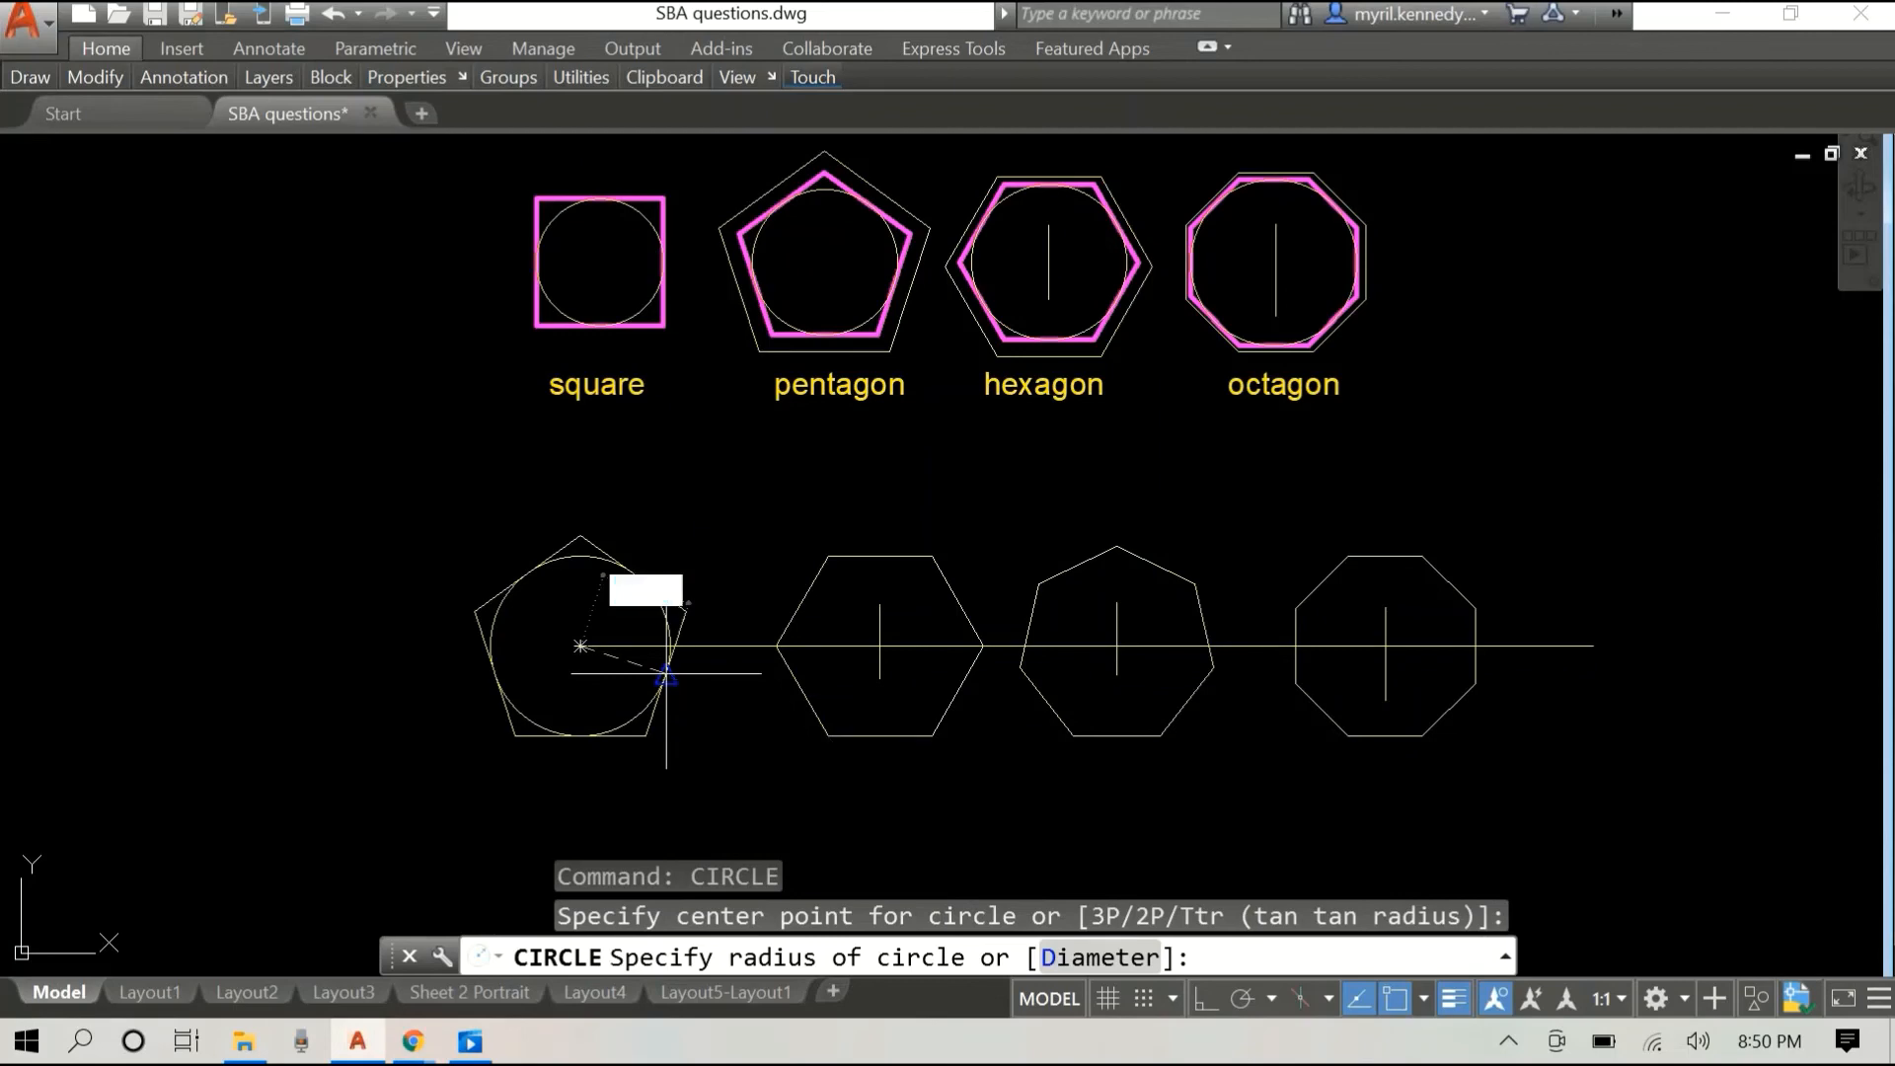
pyautogui.write('100')
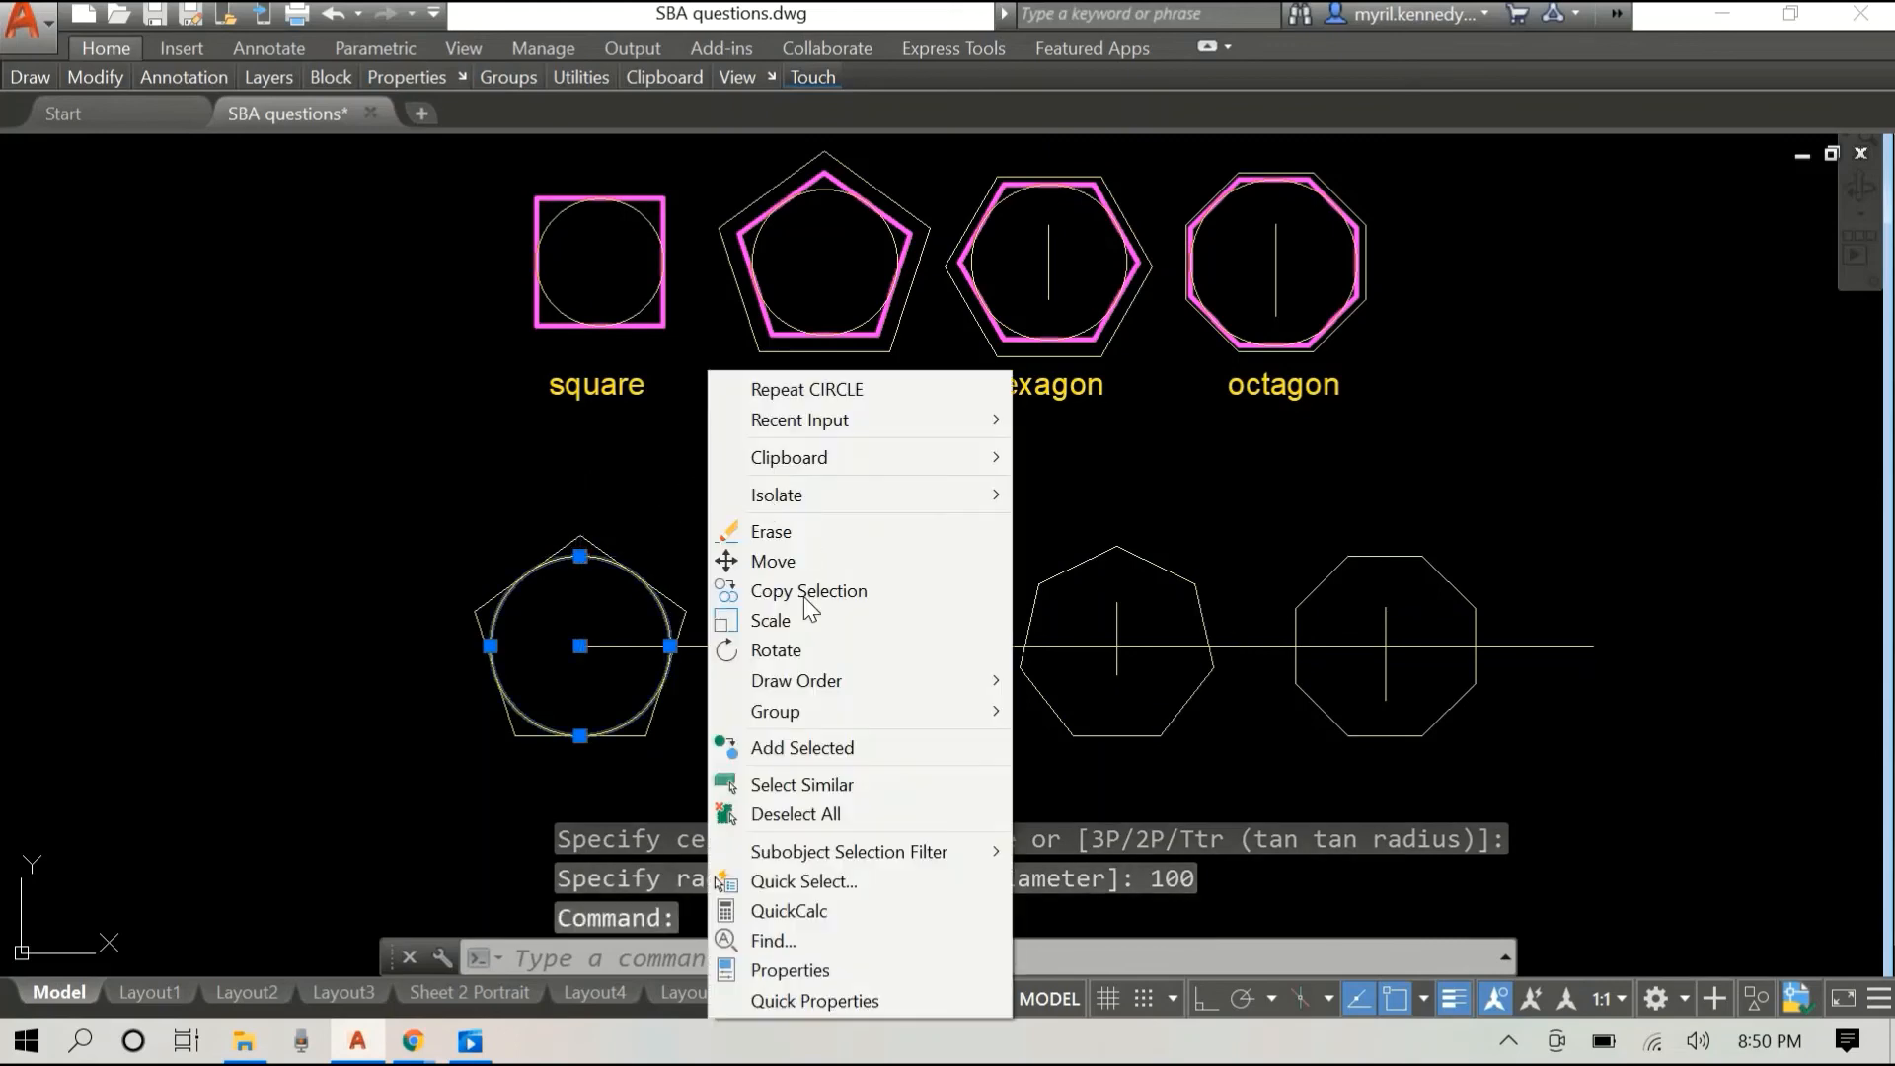
pyautogui.moveTo(809, 590)
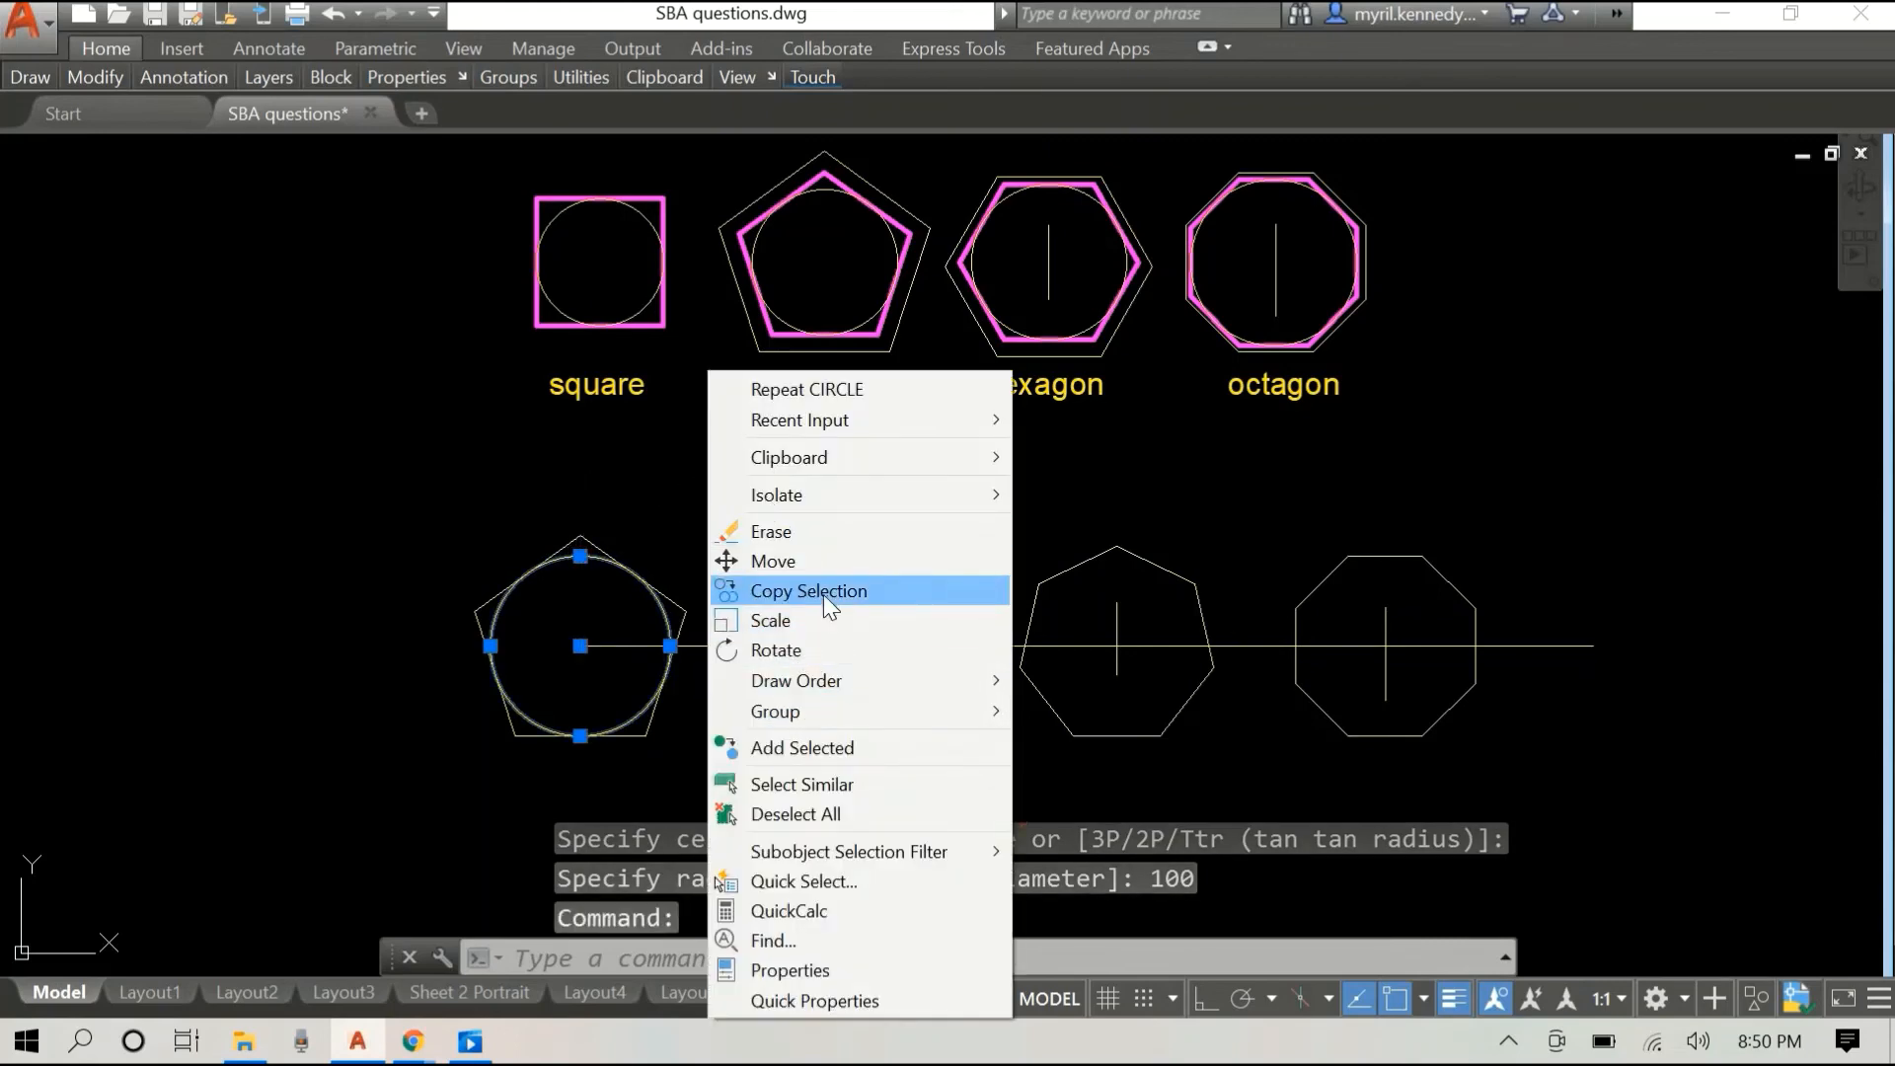
# Step: Copy the circle into the hexagon, heptagon and octagon centres and end the copy
pyautogui.click(810, 590)
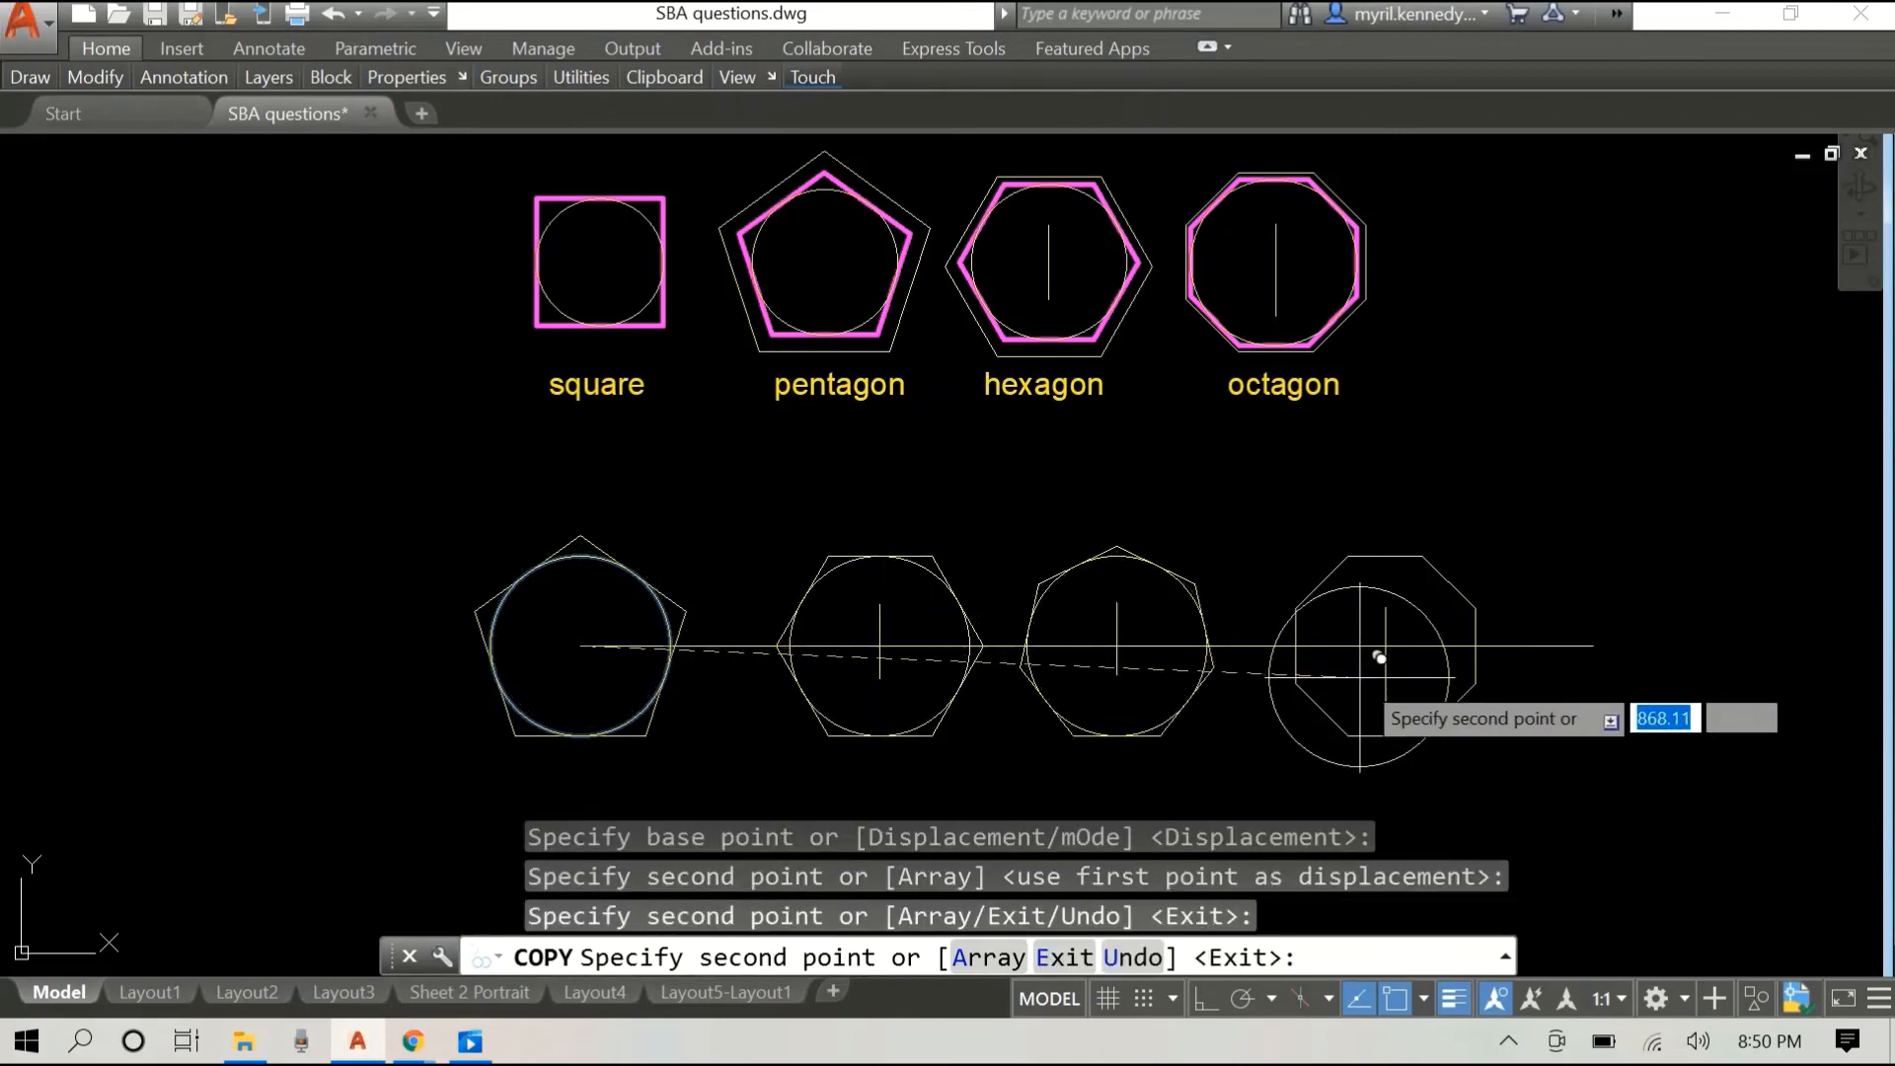
pyautogui.moveTo(1587, 475)
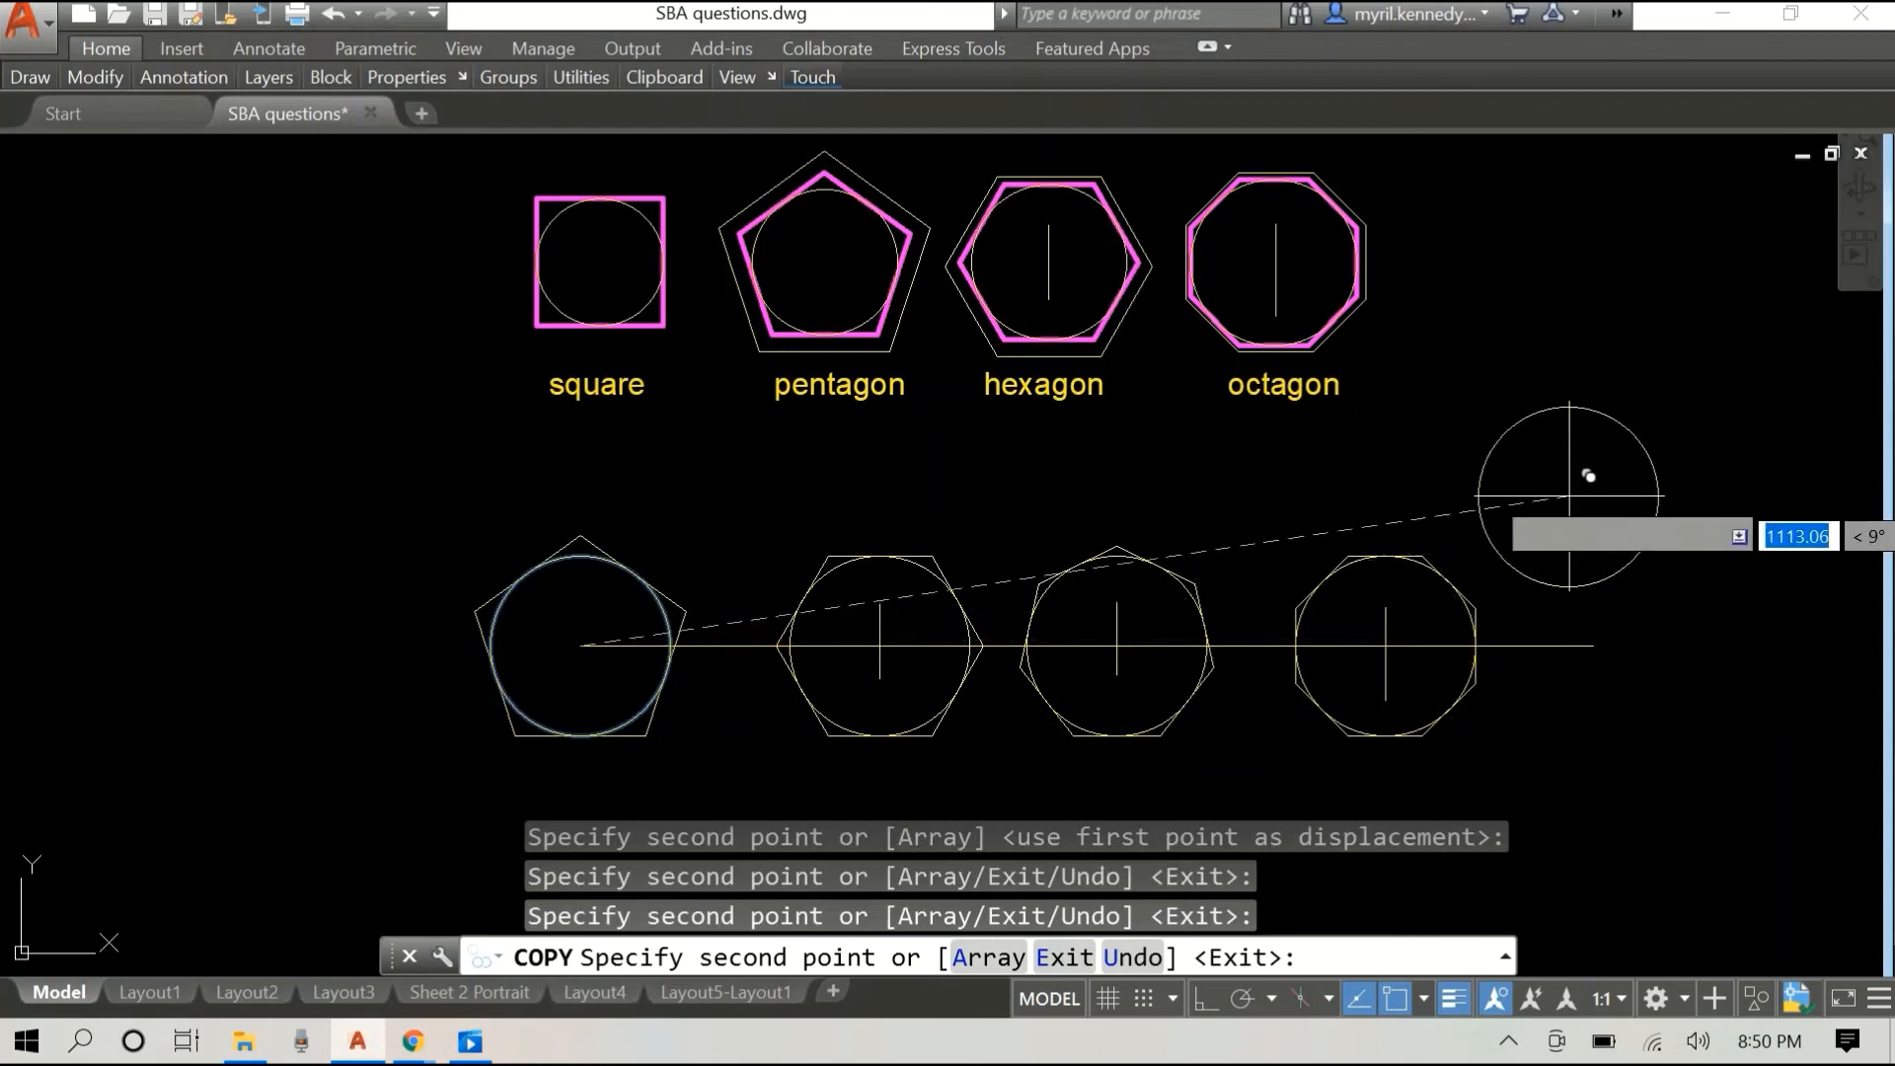
pyautogui.rightClick(1571, 472)
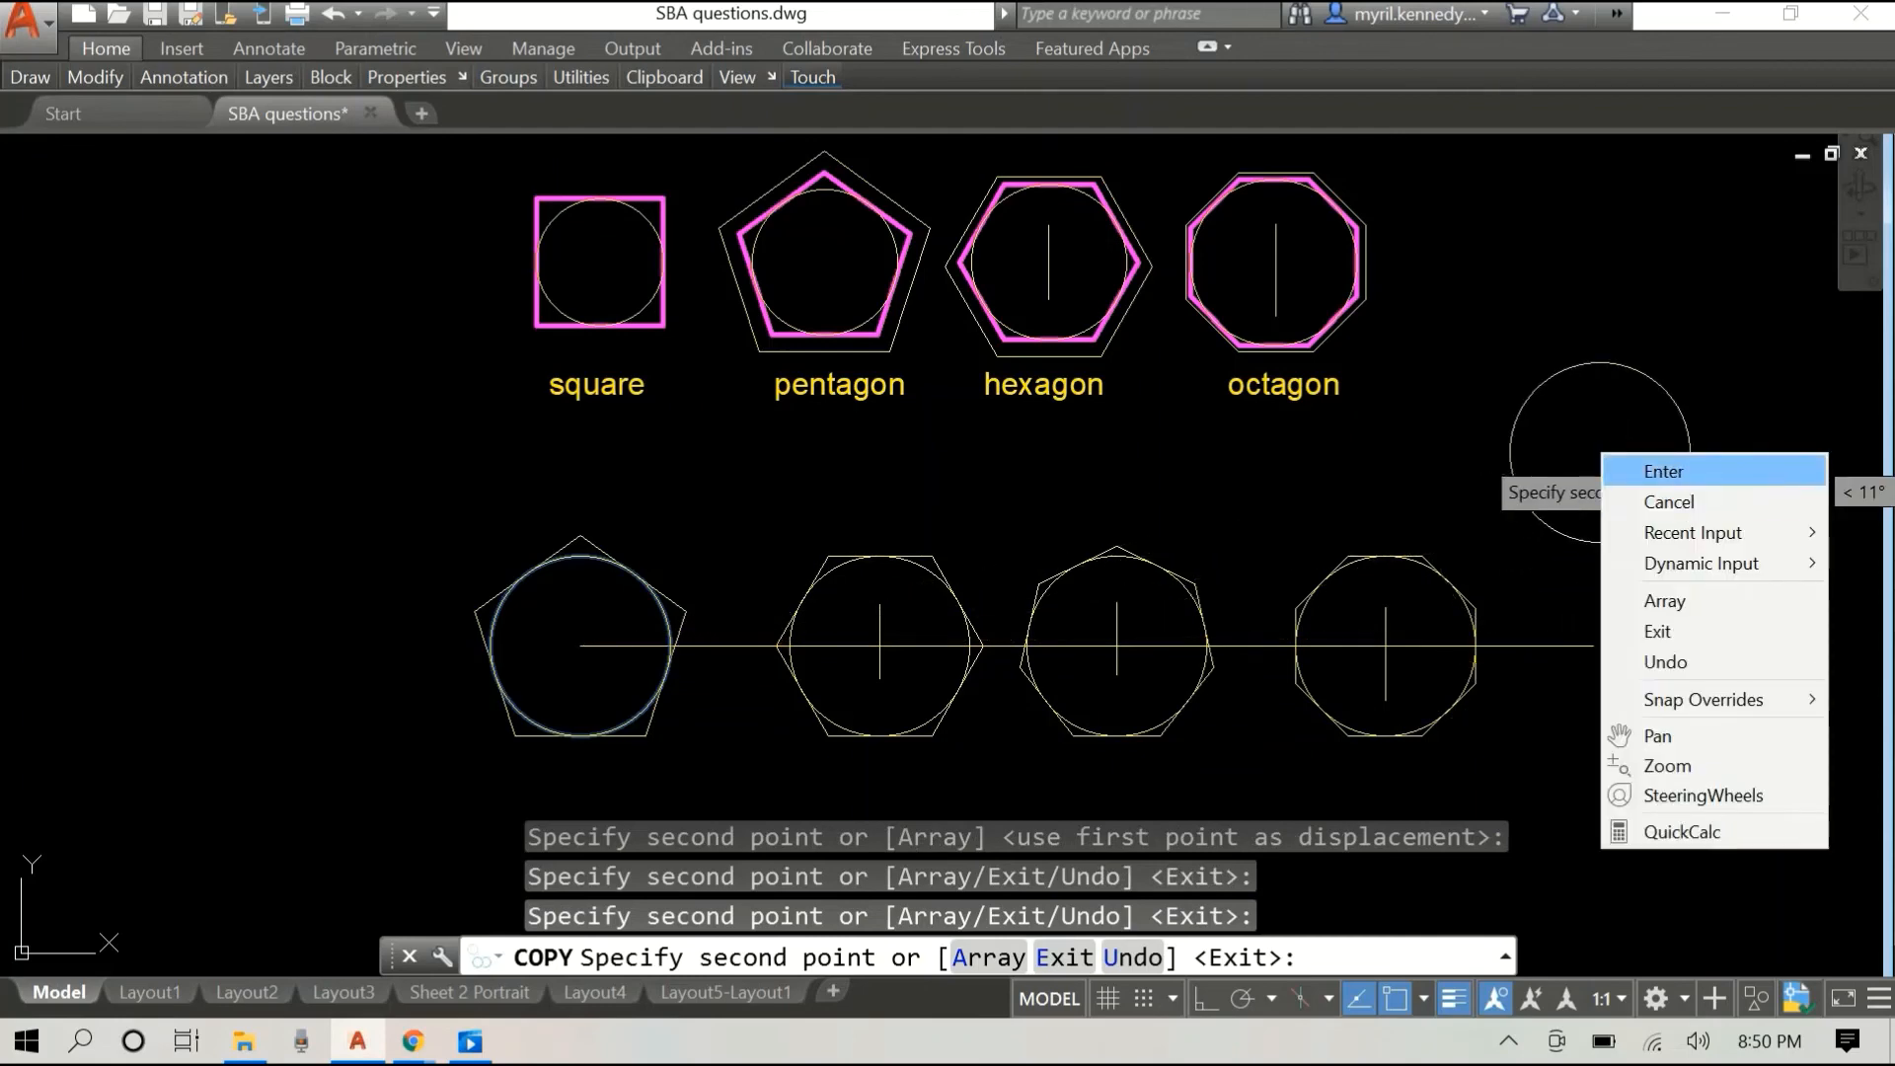
pyautogui.click(1665, 470)
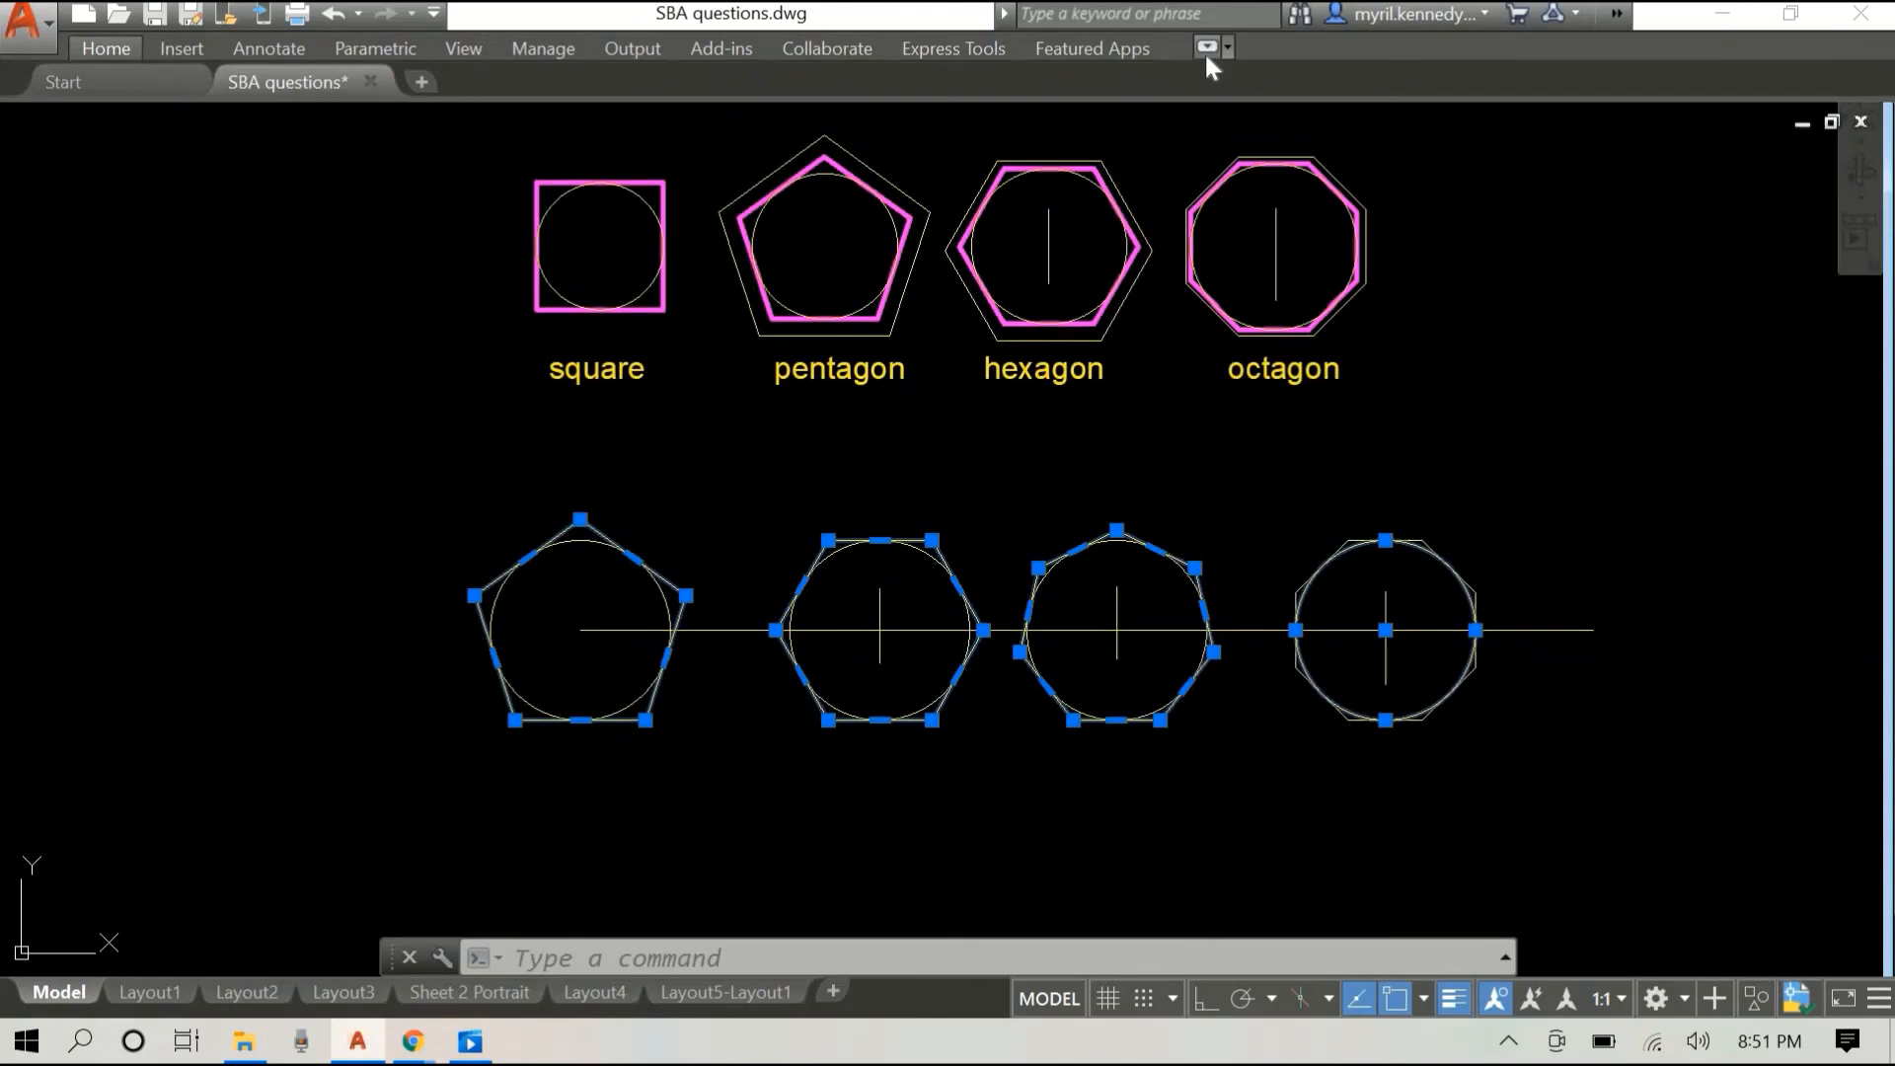
pyautogui.moveTo(188, 387)
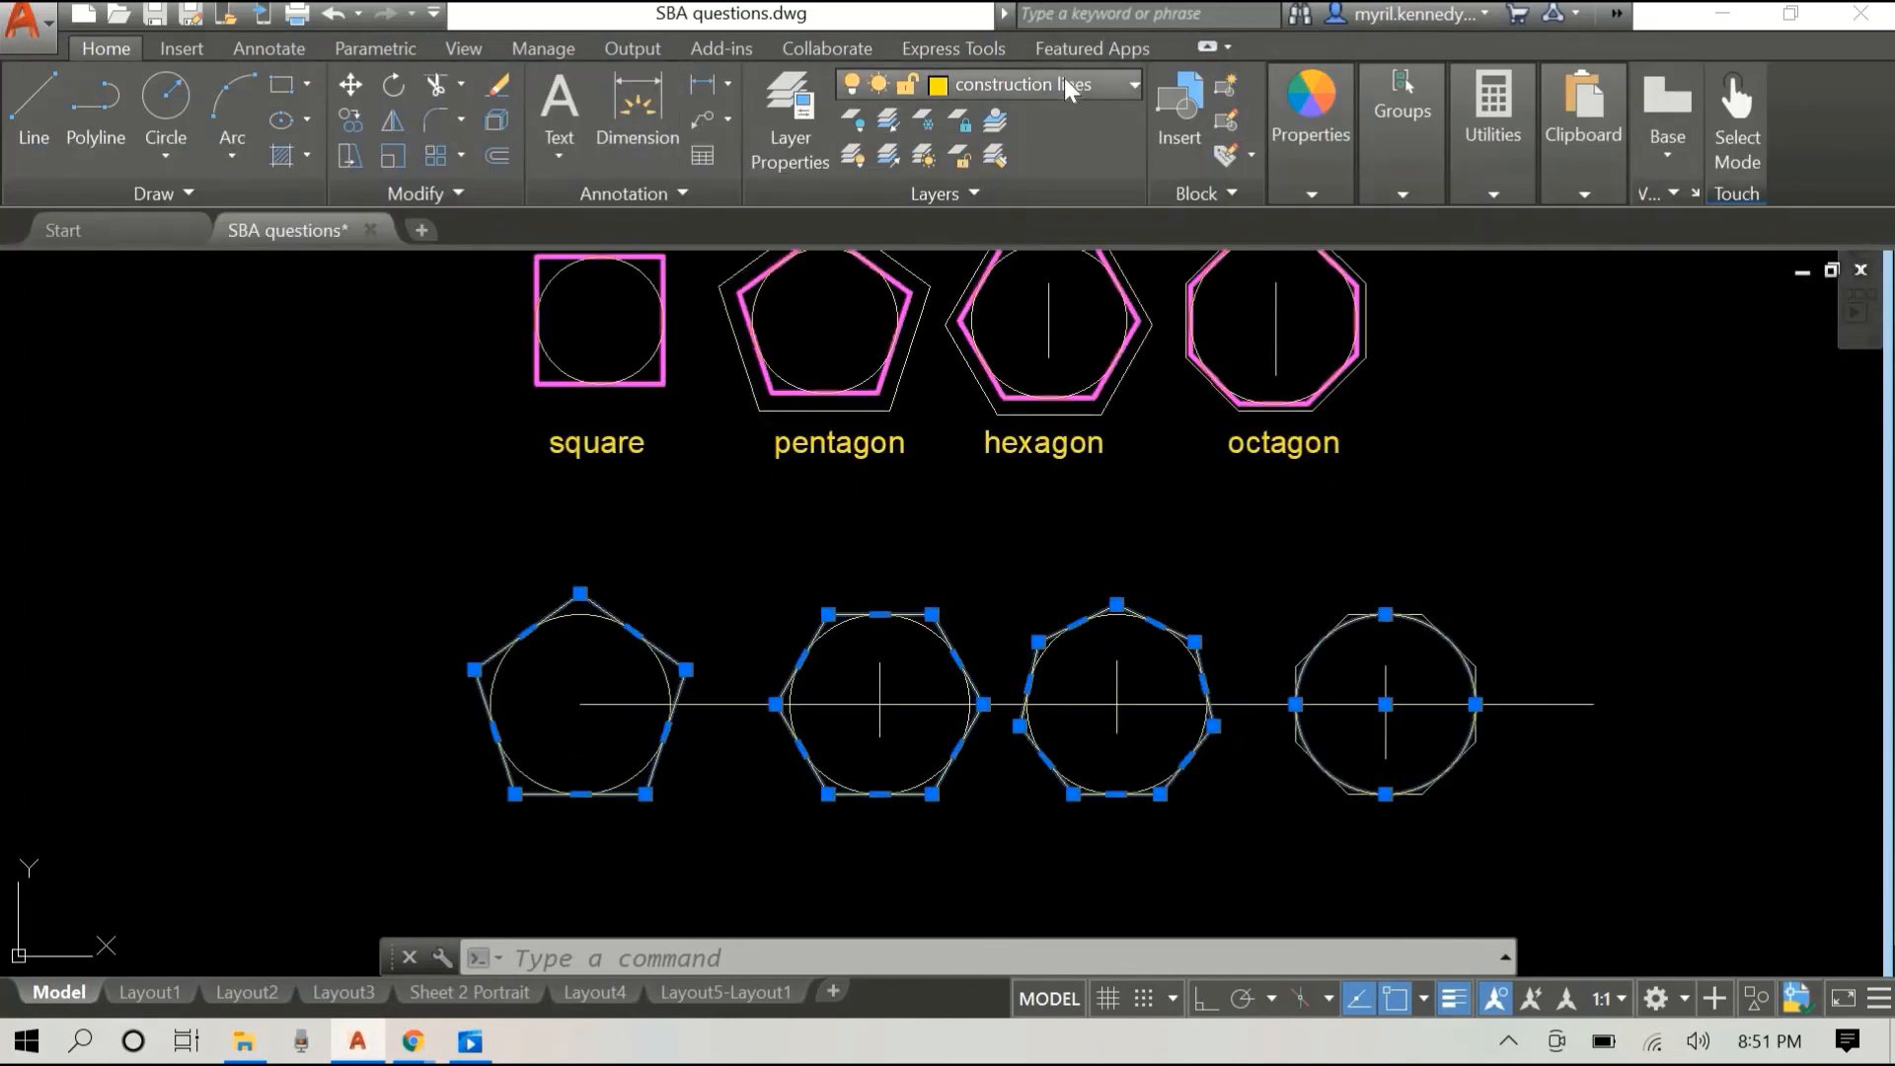
# Step: Assign the selected lower polygons to the magenta outline layer from the Layer dropdown
pyautogui.click(1131, 85)
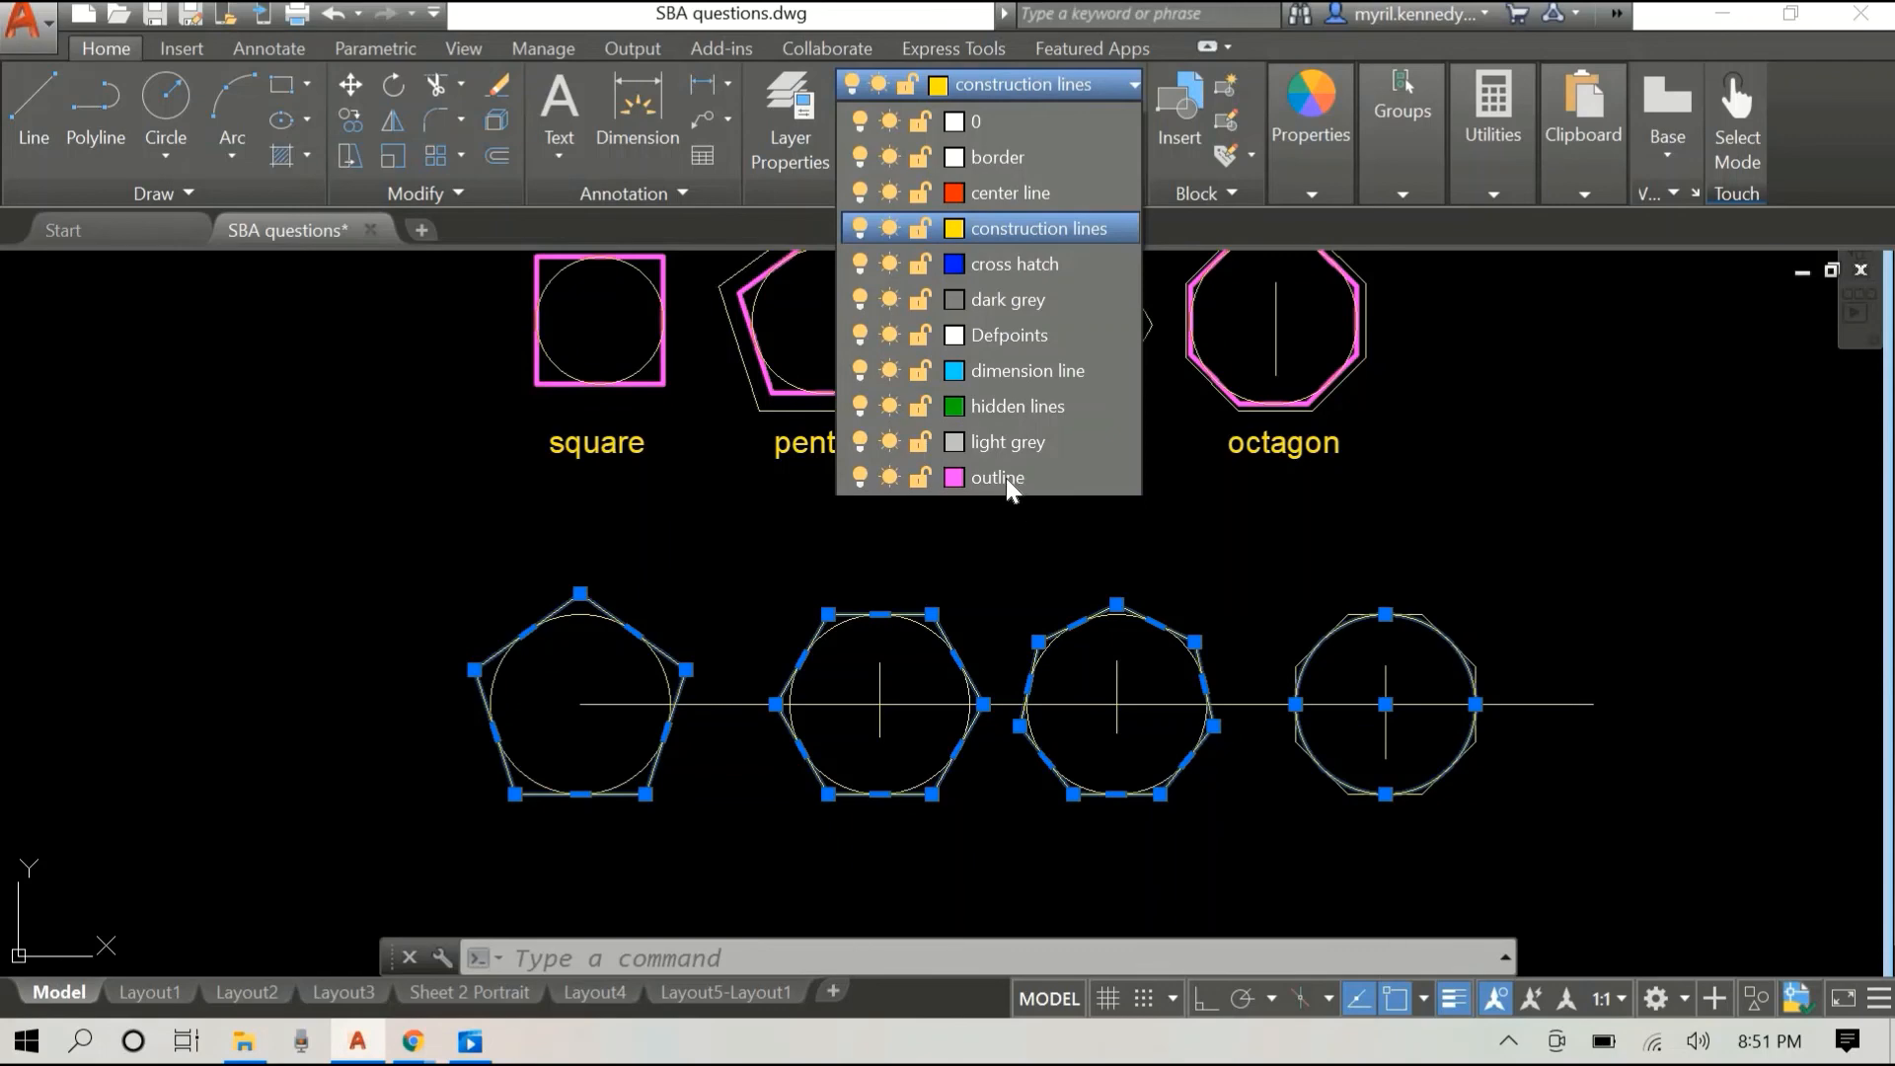
pyautogui.click(995, 478)
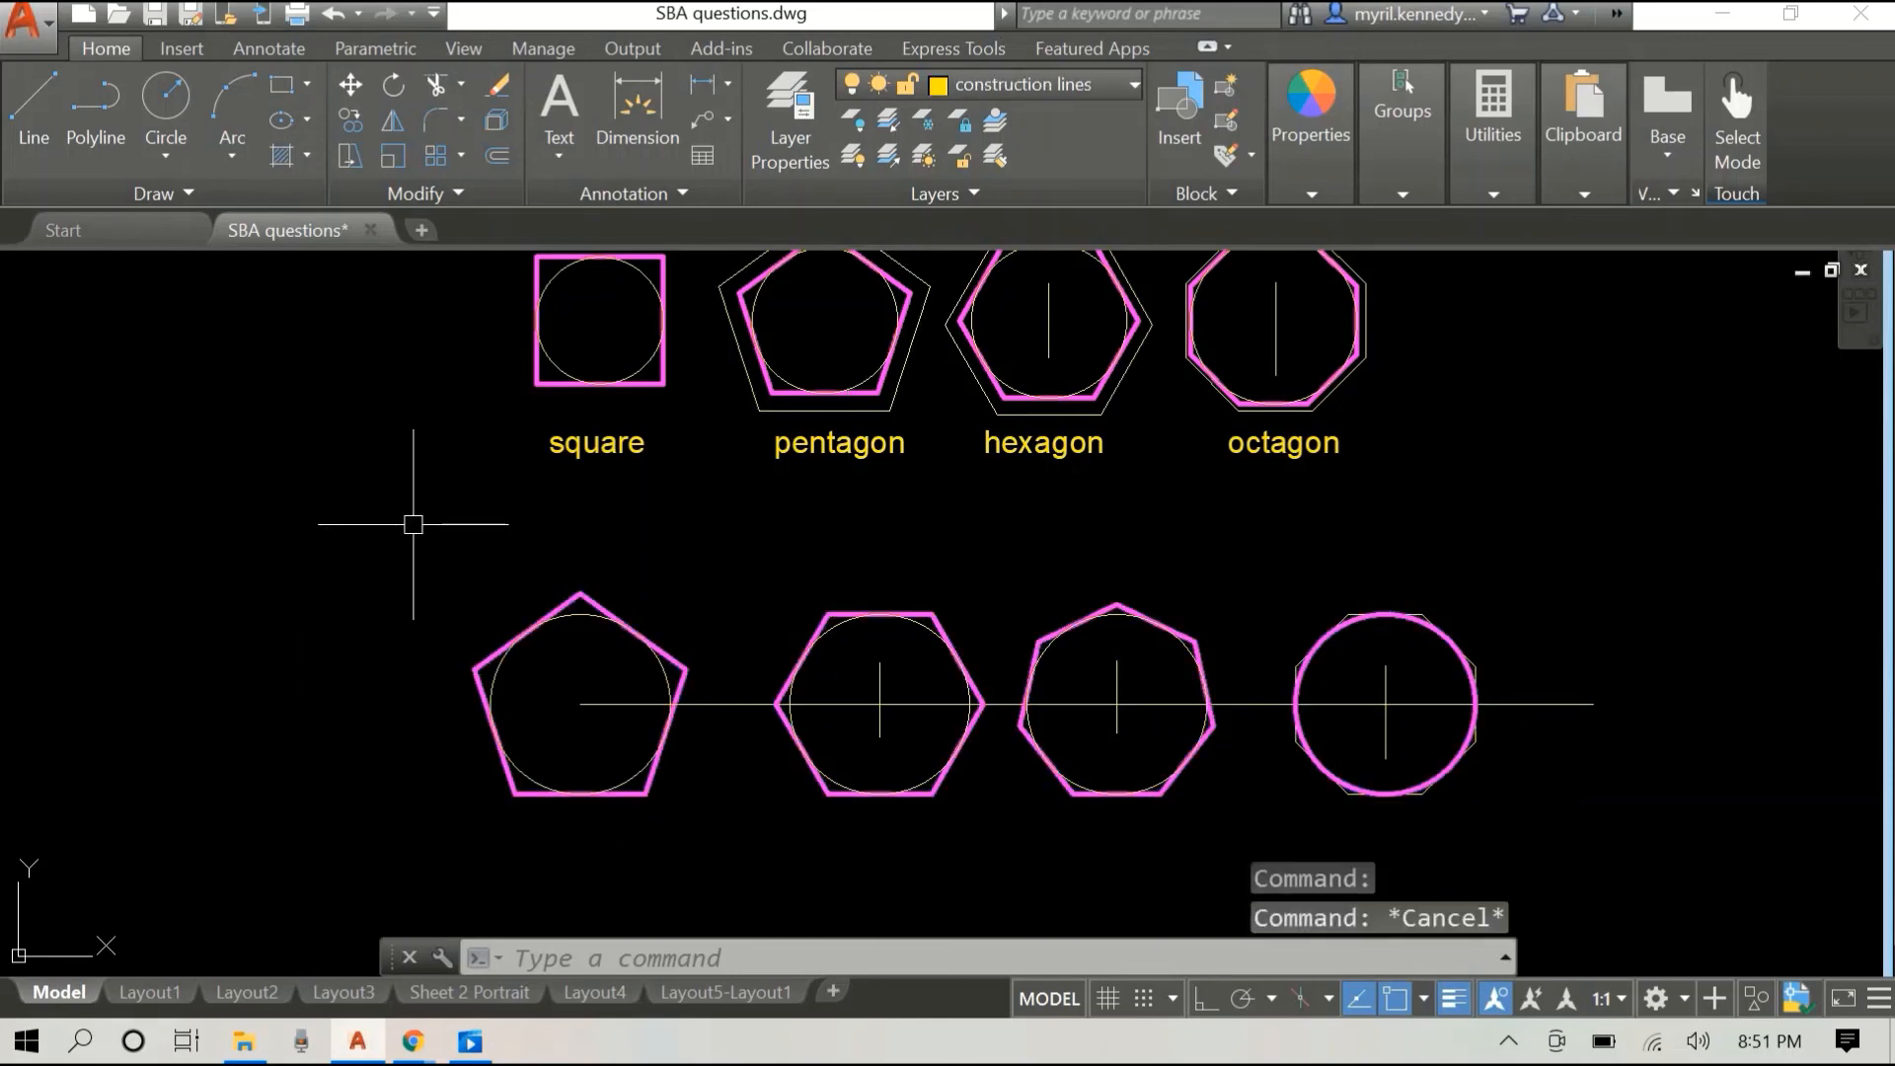
pyautogui.moveTo(1483, 660)
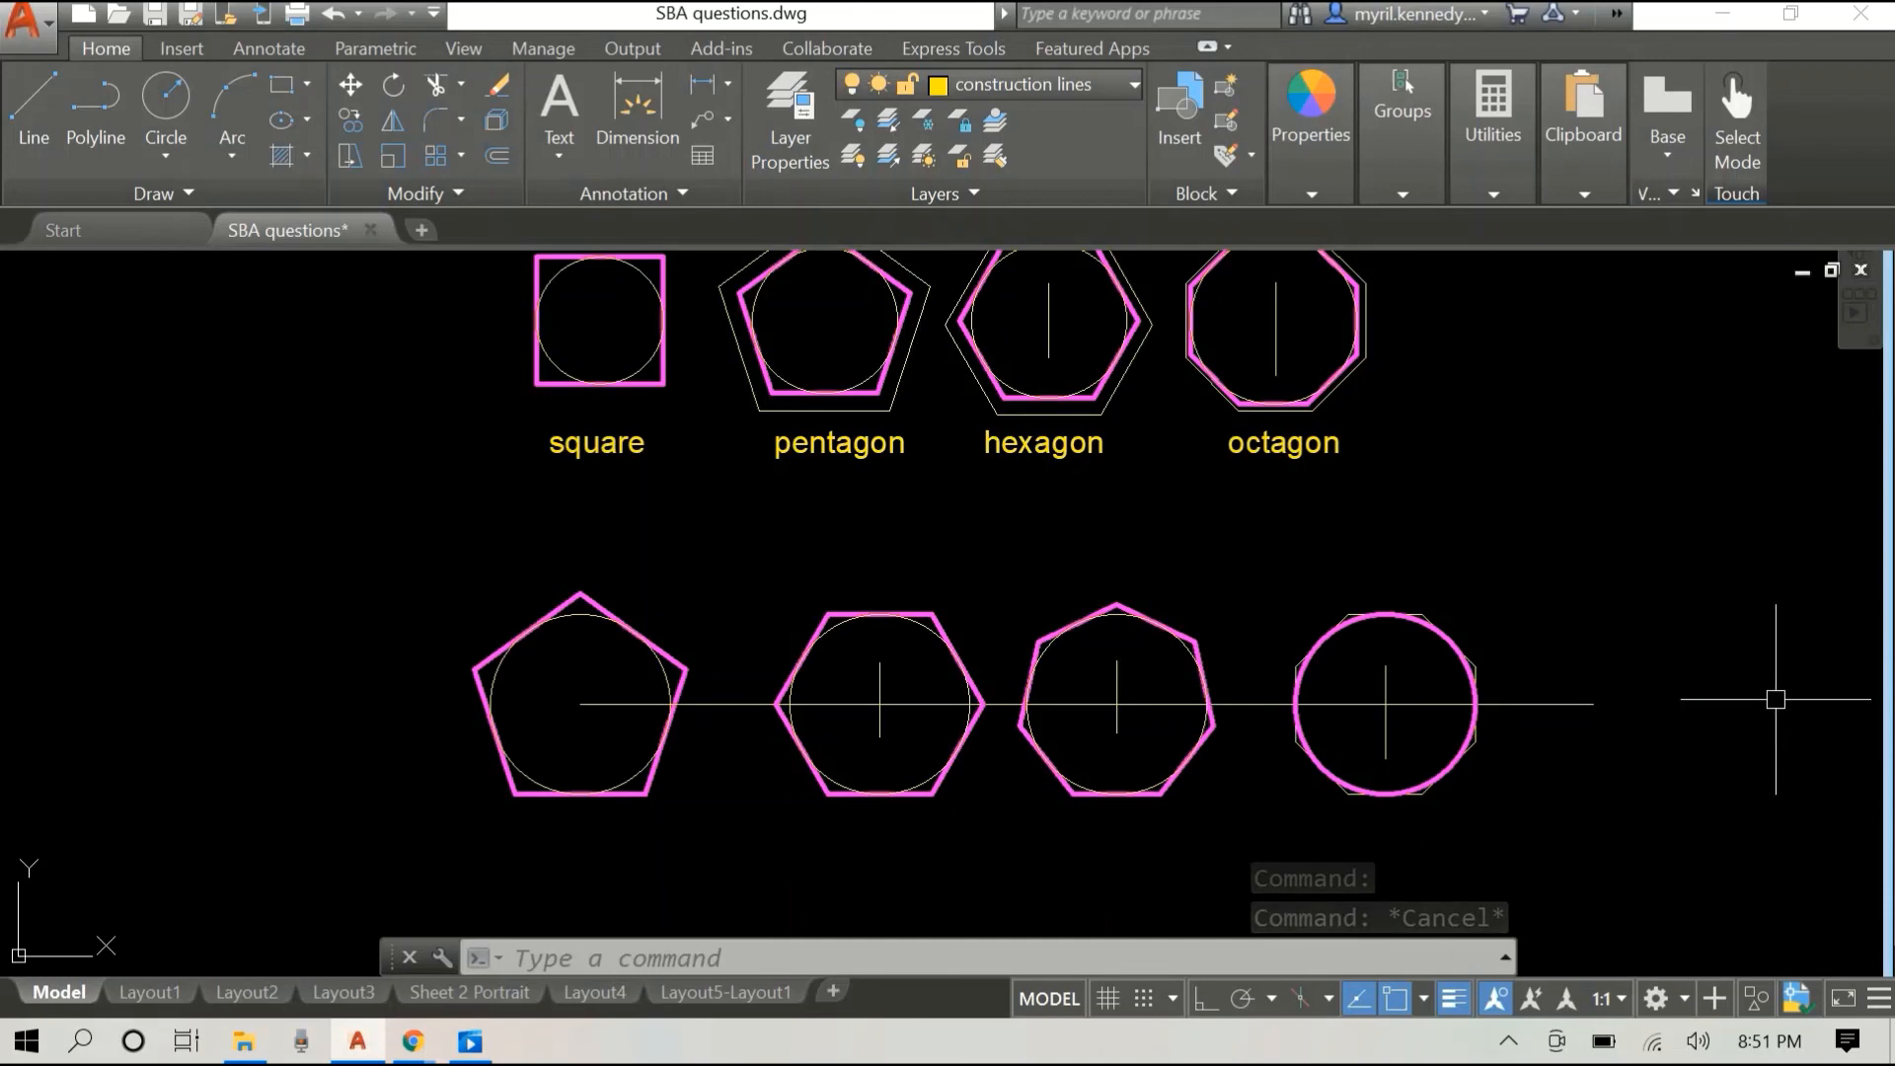
pyautogui.moveTo(1544, 689)
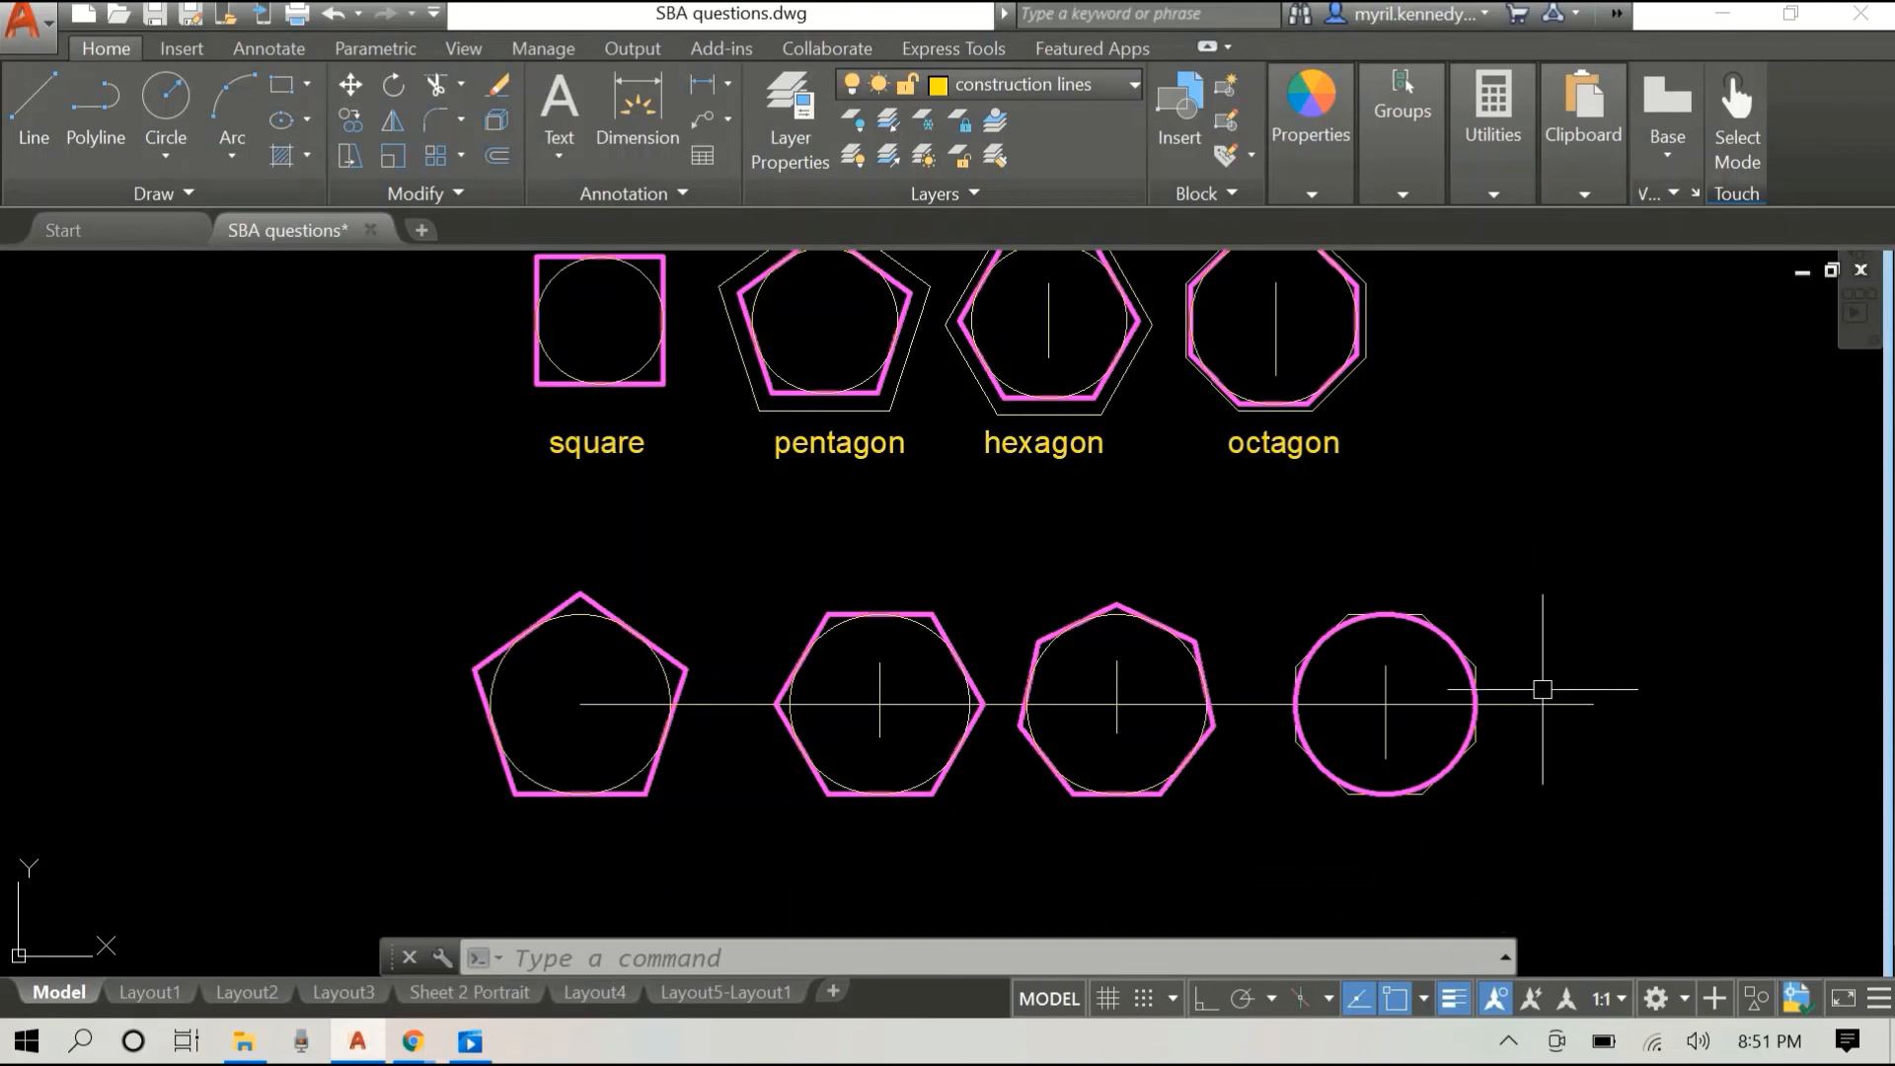
pyautogui.moveTo(1790, 598)
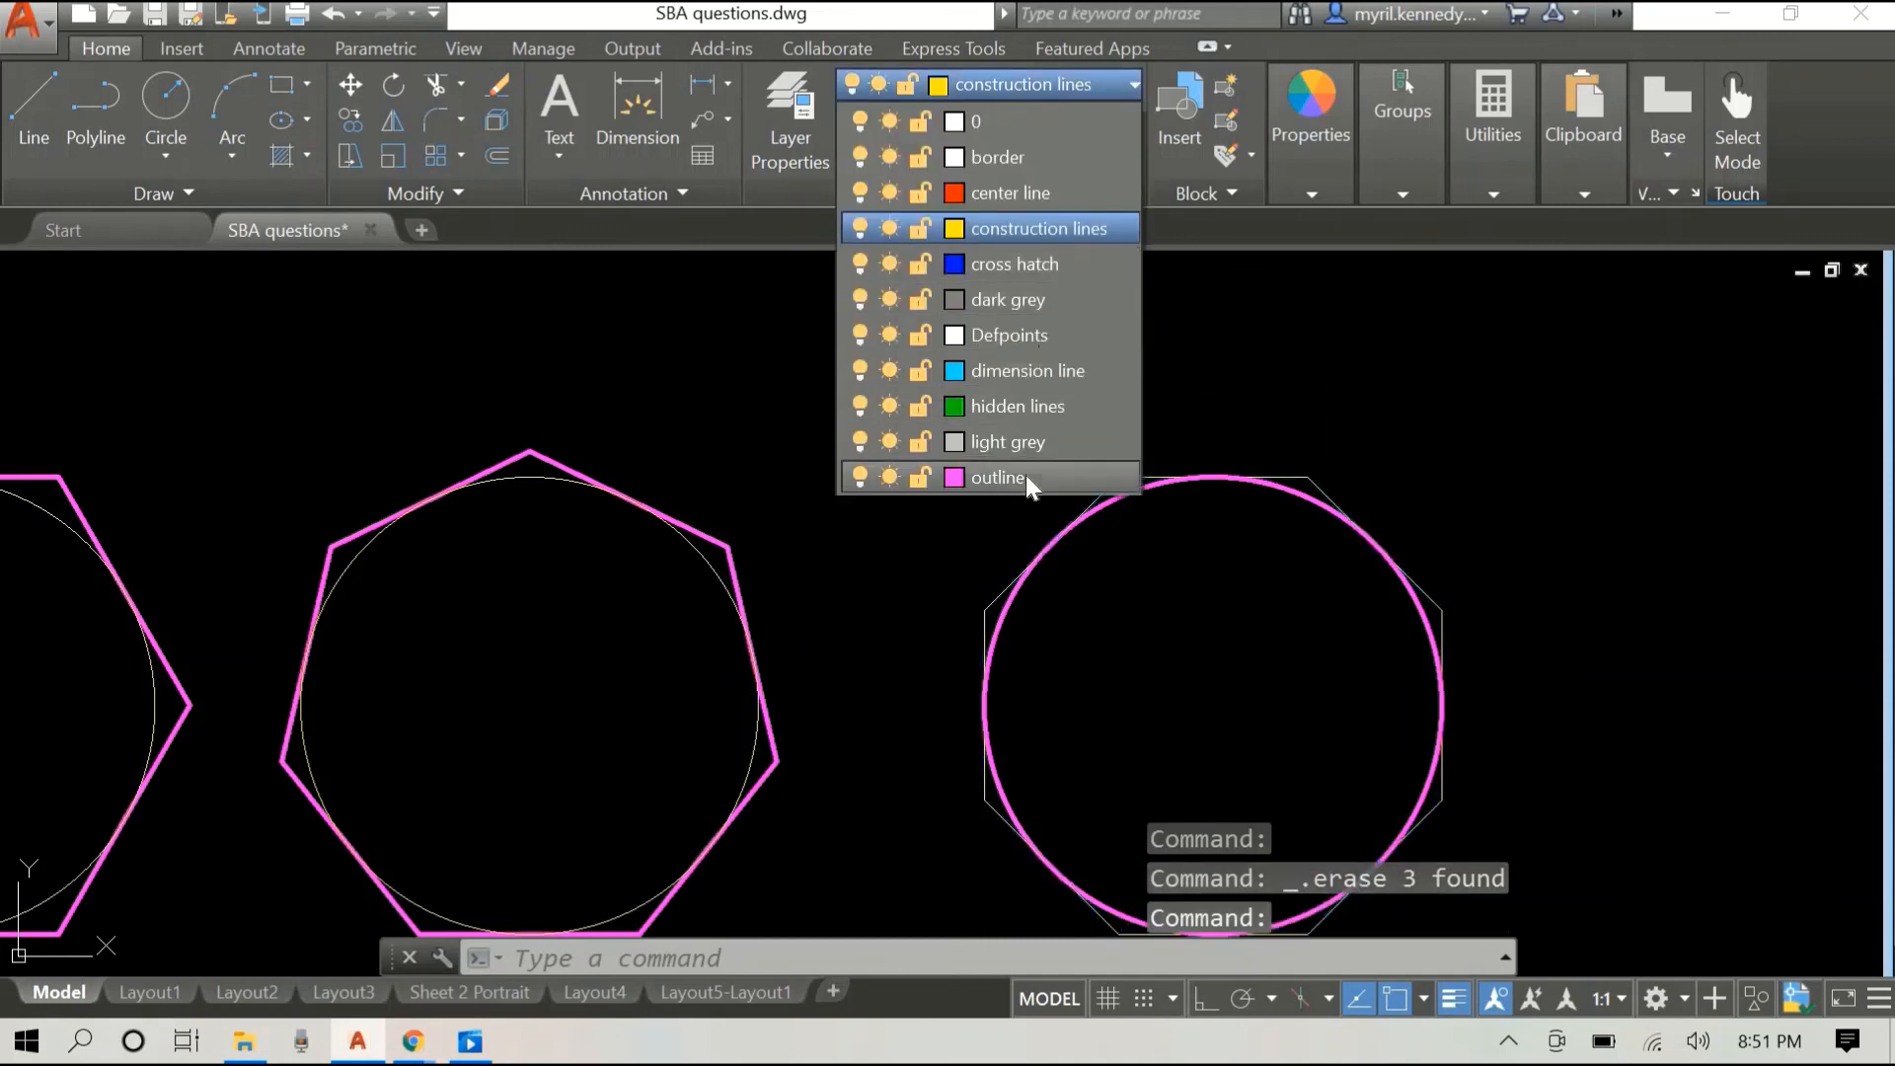
# Step: Assign the lower octagon to the magenta outline layer
pyautogui.click(1000, 478)
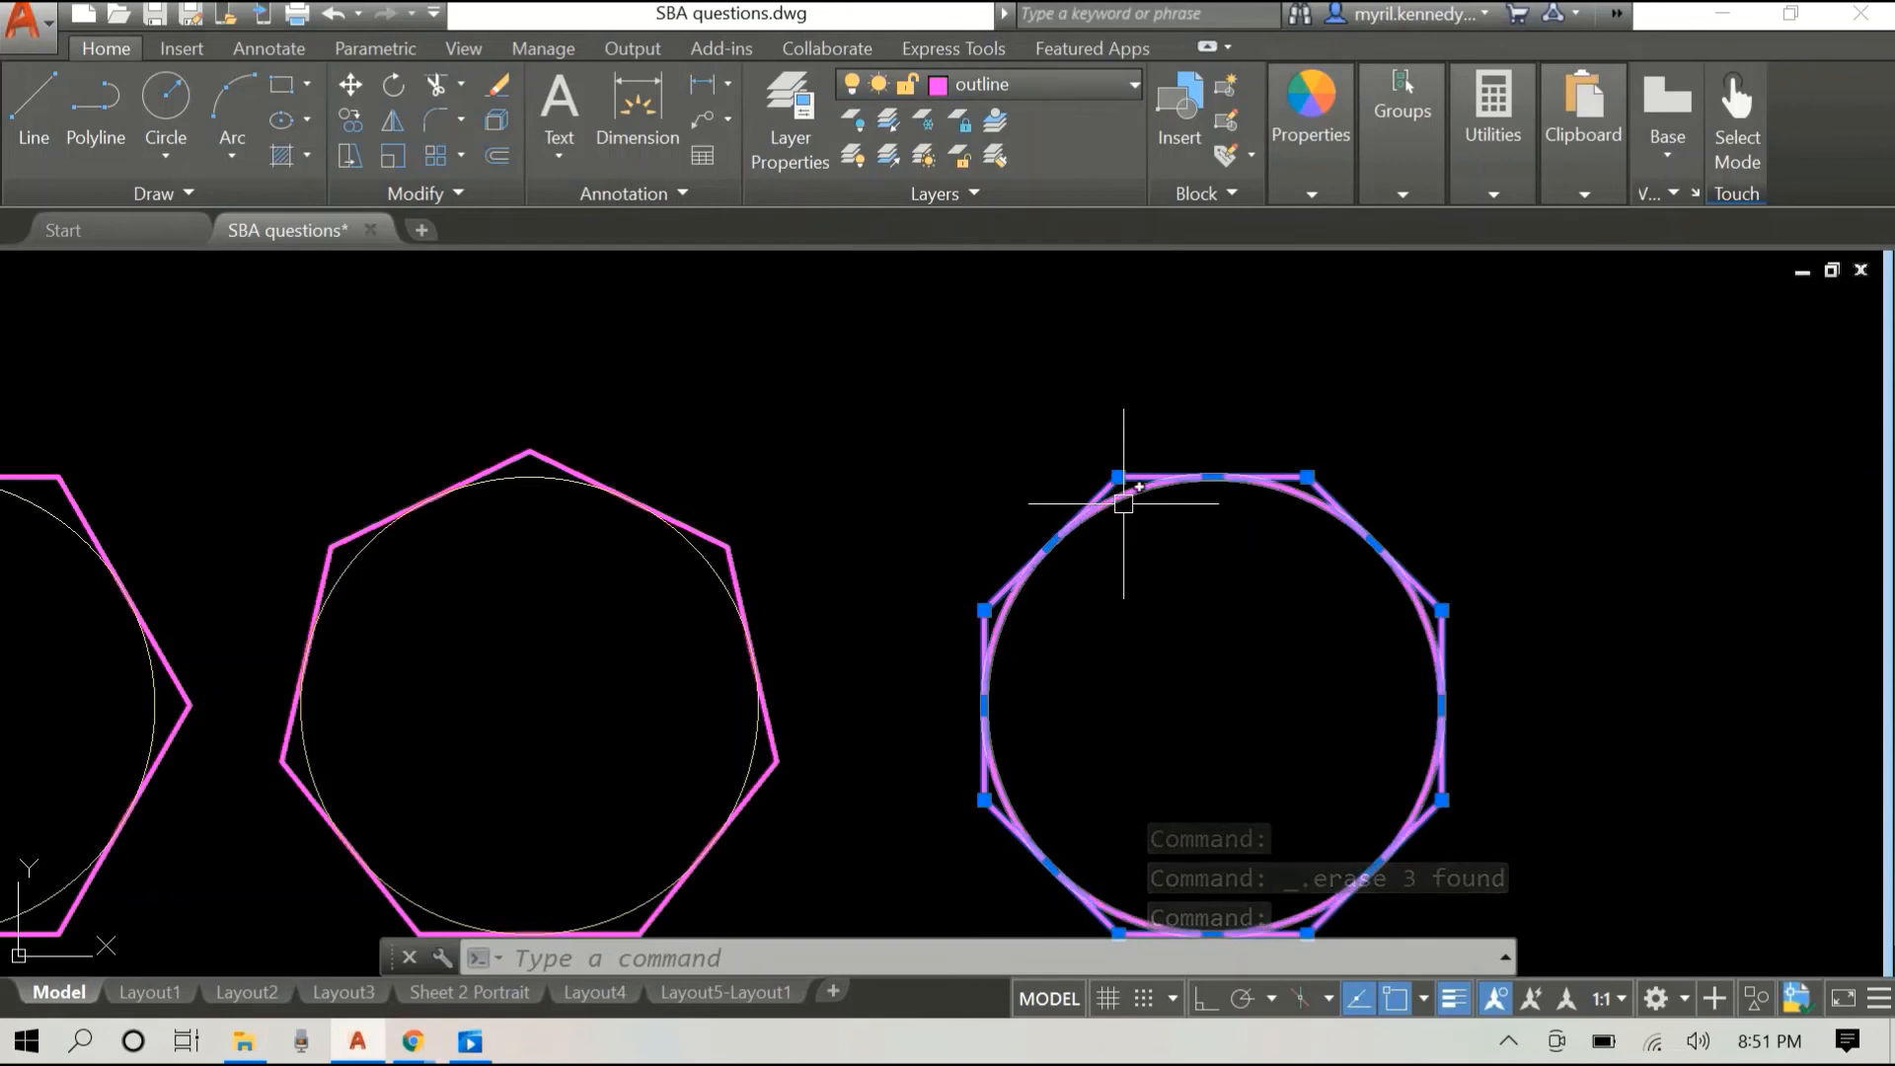